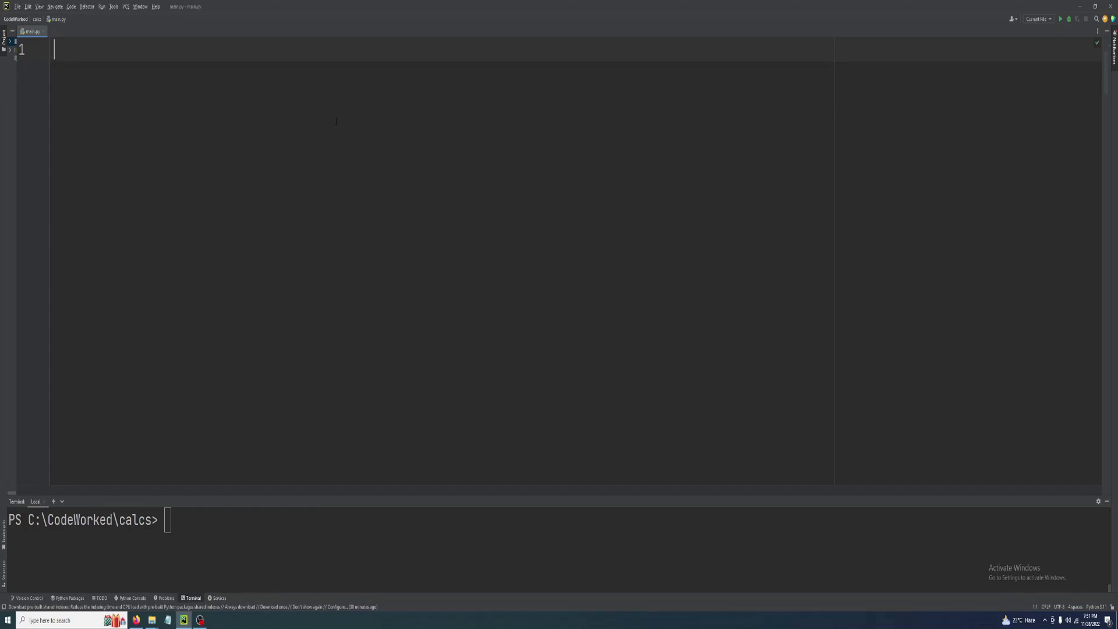
Add imports: tkinter as tk, from tkinter import *, and from tkinter import ttk.
type("import tkint")
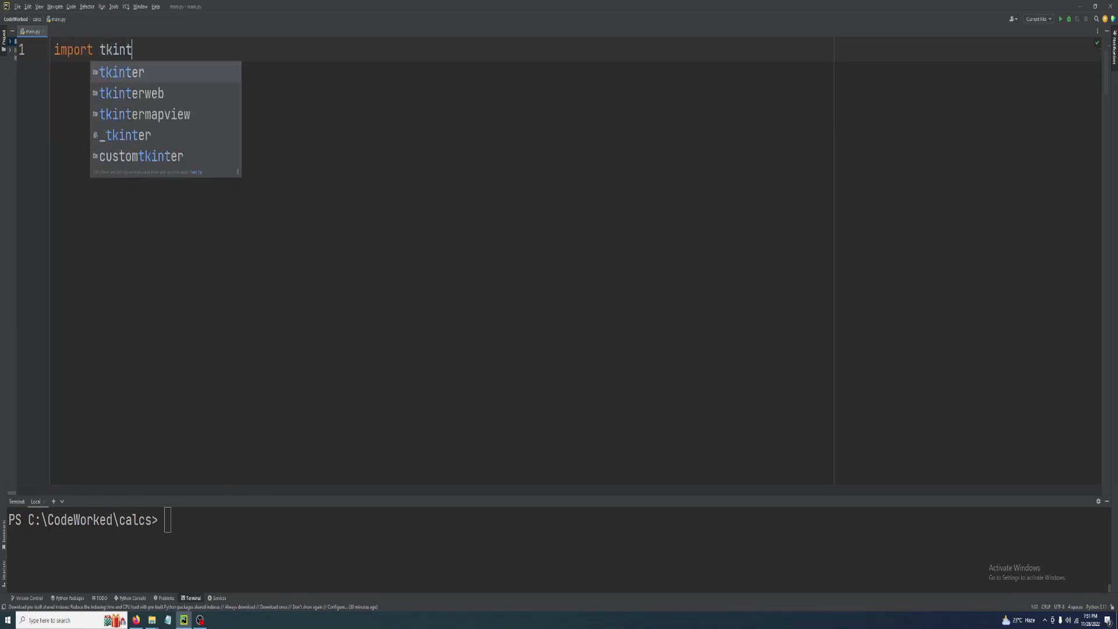
type("er as tk")
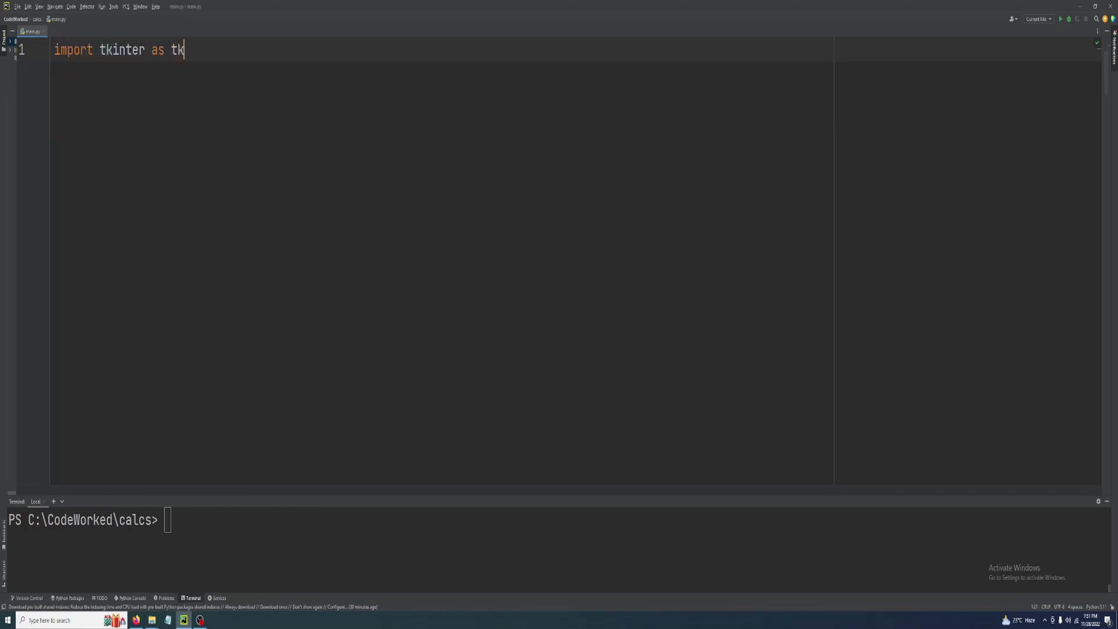
type("from tkinter import *")
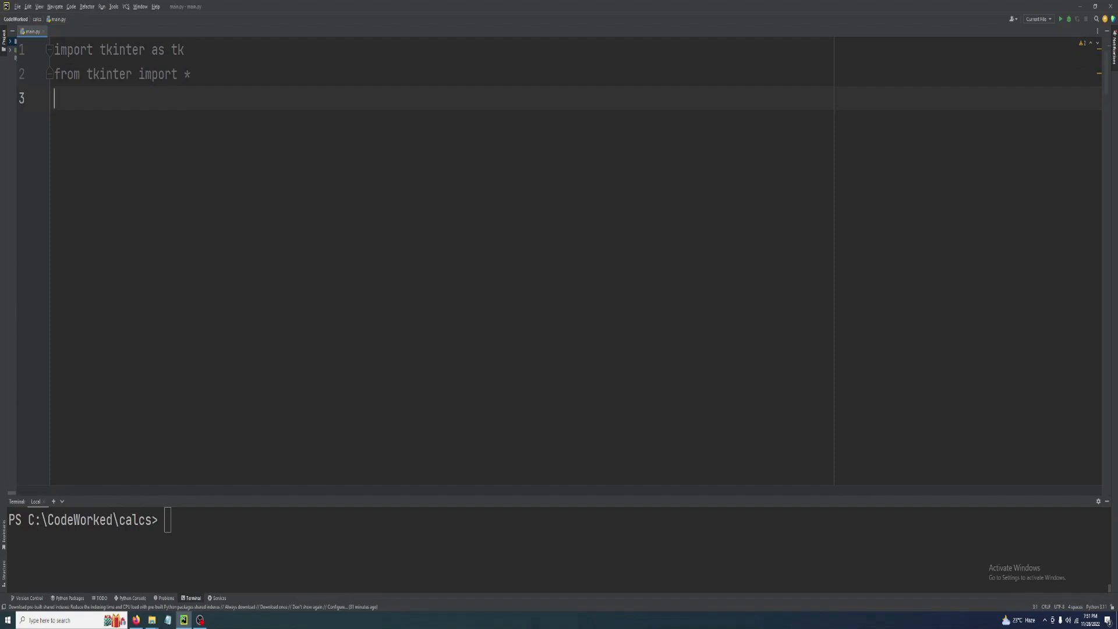
type("from")
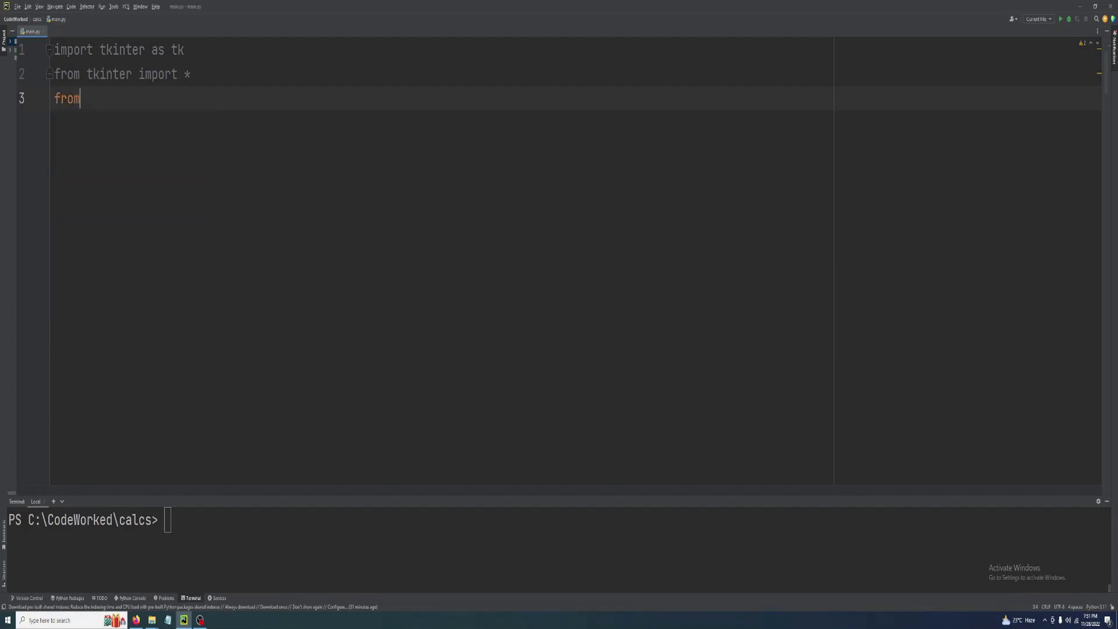
type("tkinter import")
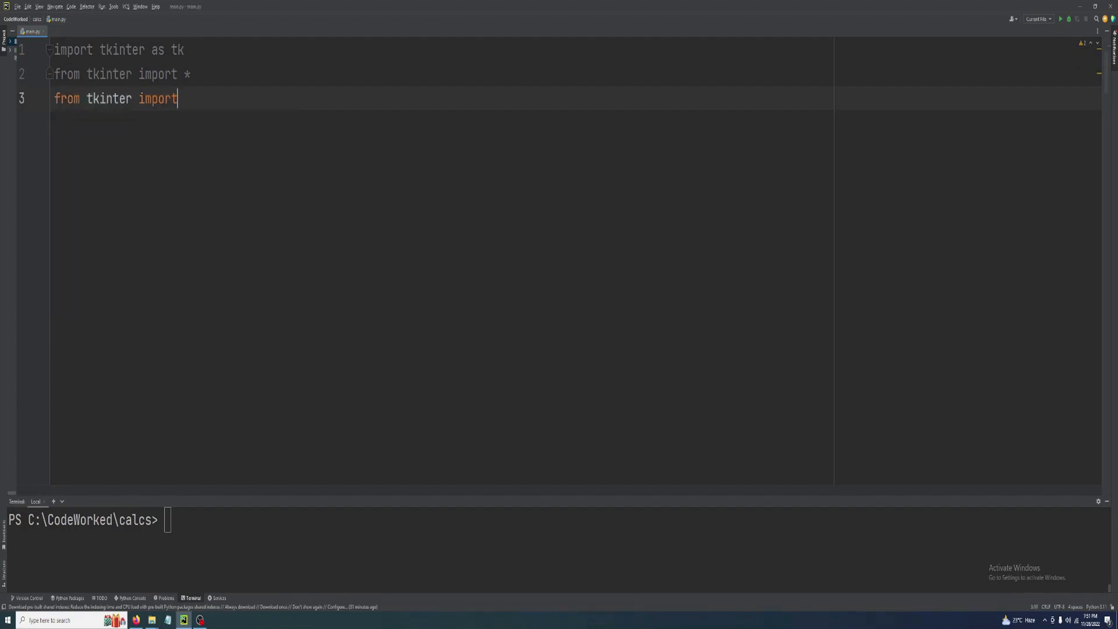
type("ttk")
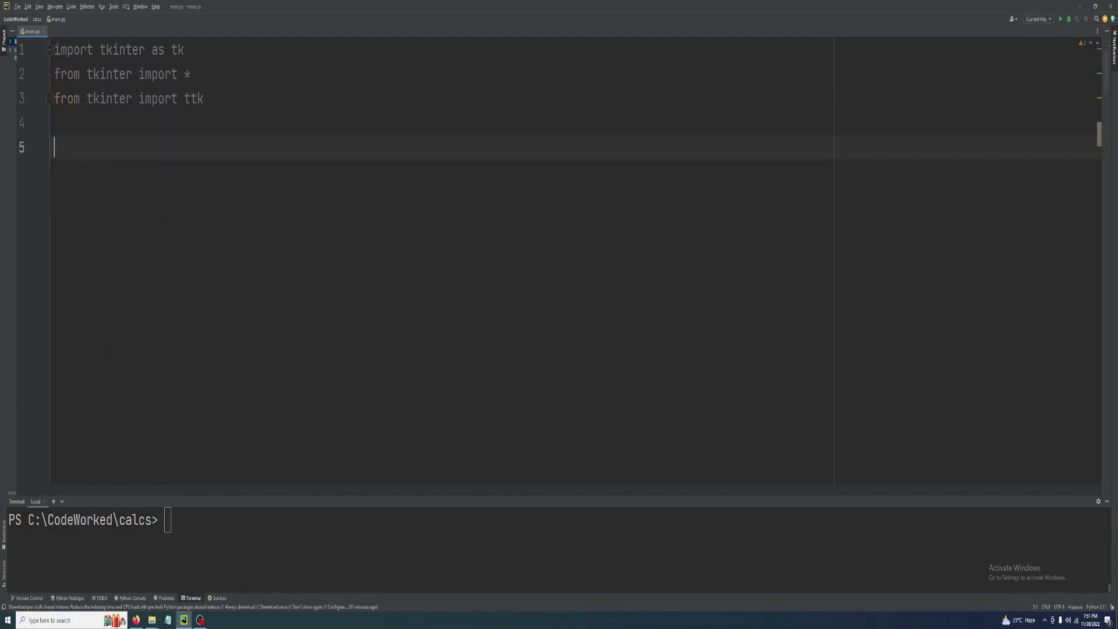
Write an 800x600 'Calculations' window with mainloop, and enter python main.py in Terminal.
type("win")
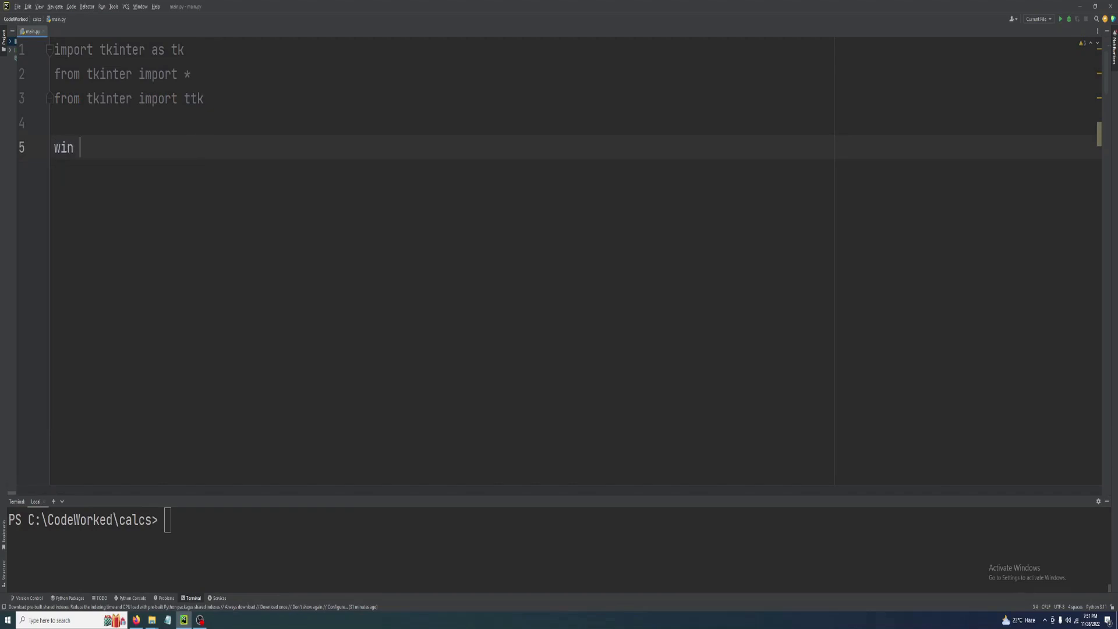
type("= tk.Tk(")
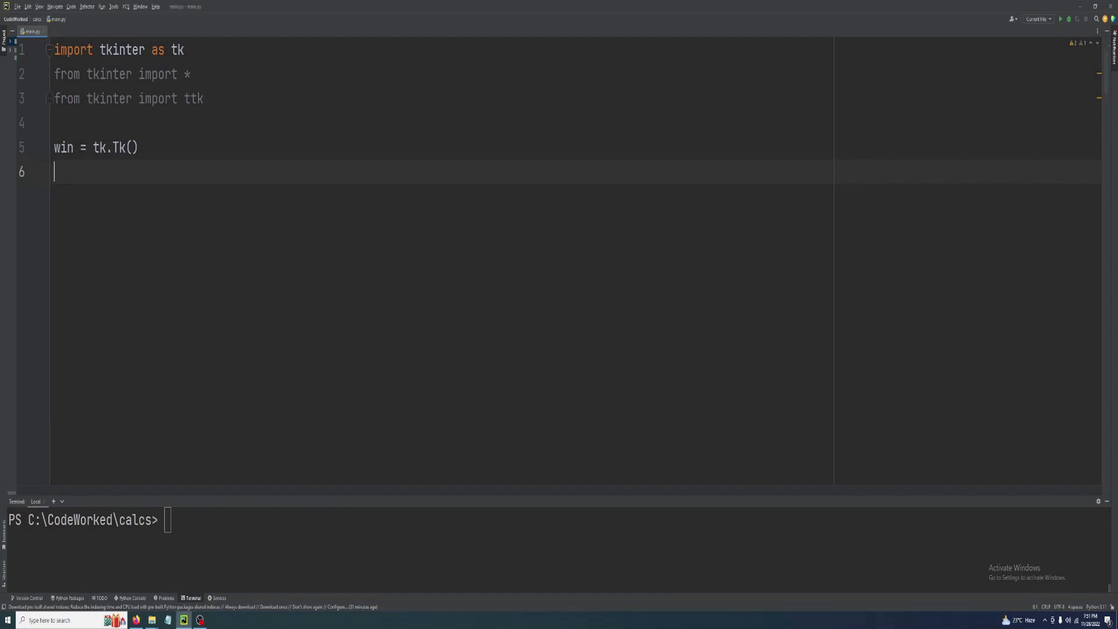
type("win.geometry(")
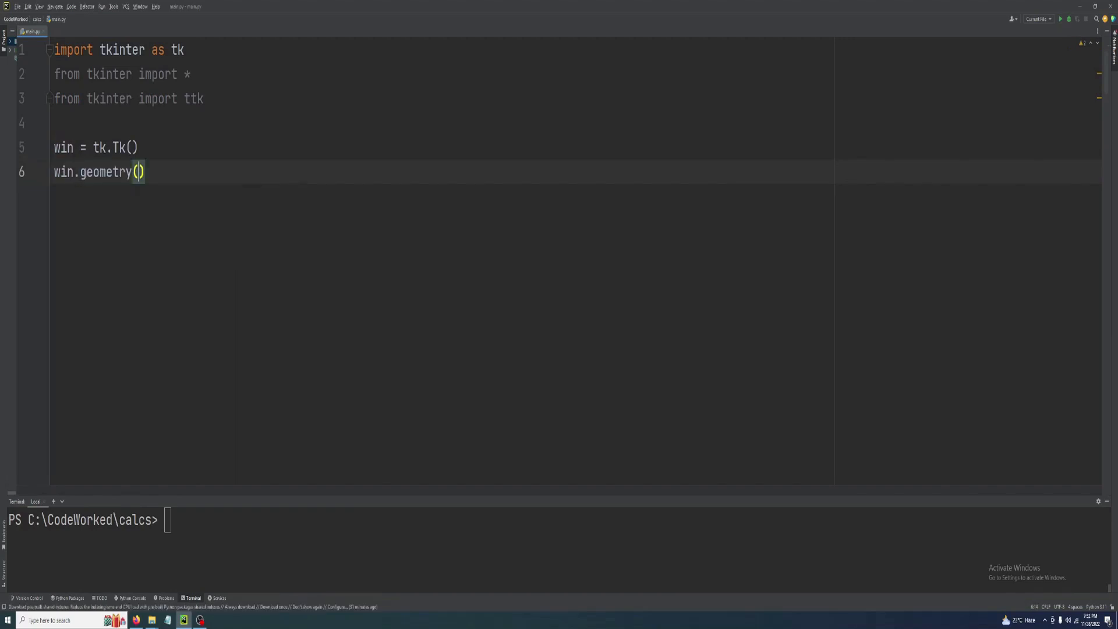
type("\"800x600")
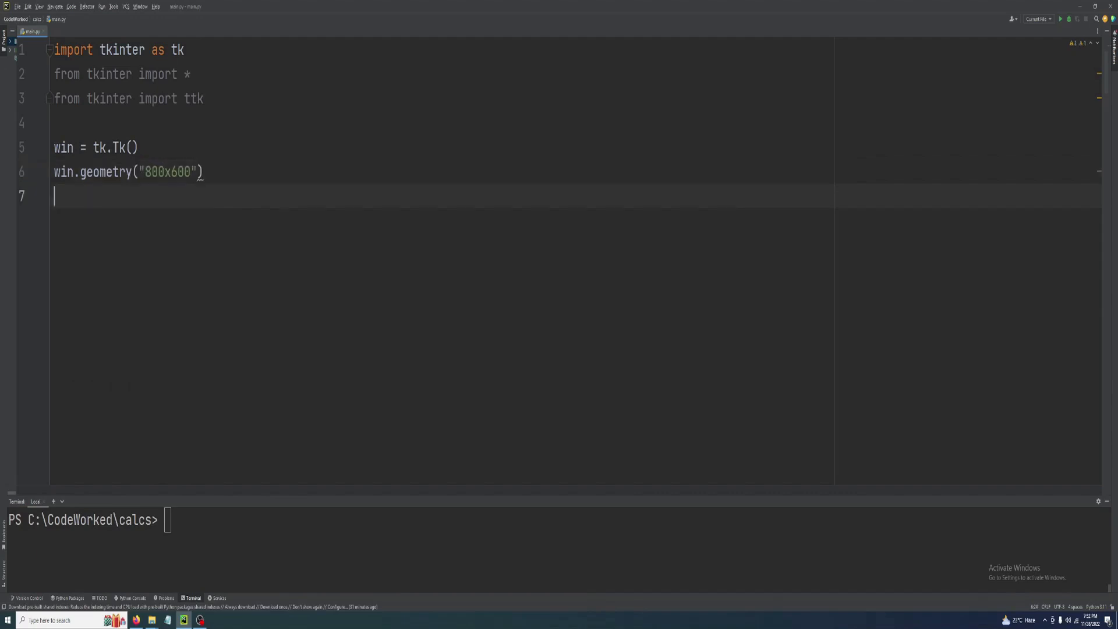
type("win.title(")
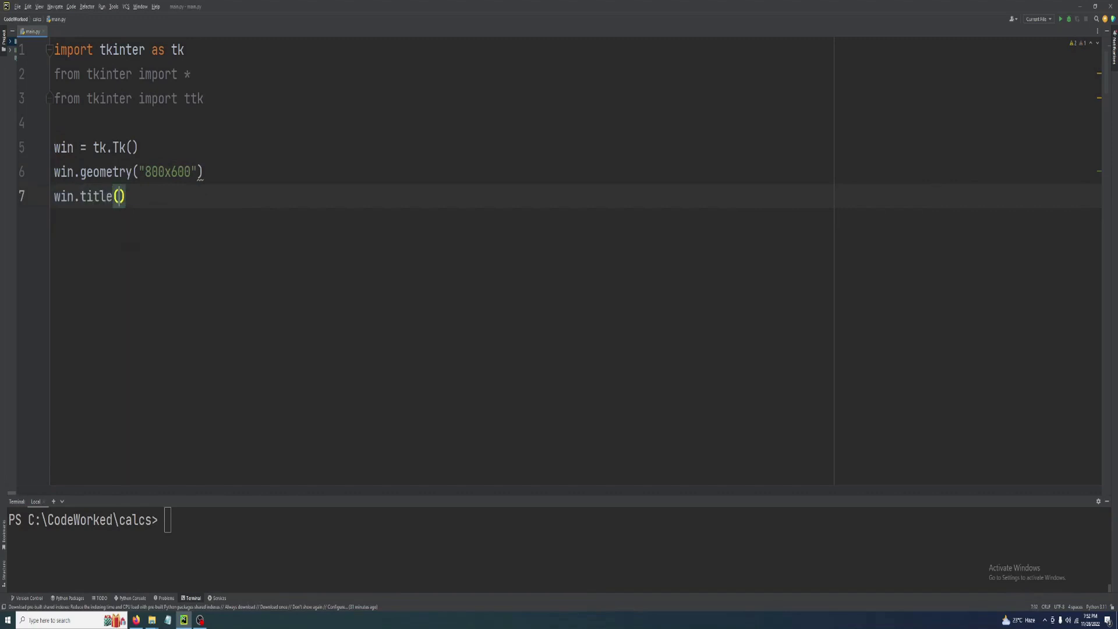
type("\"\"")
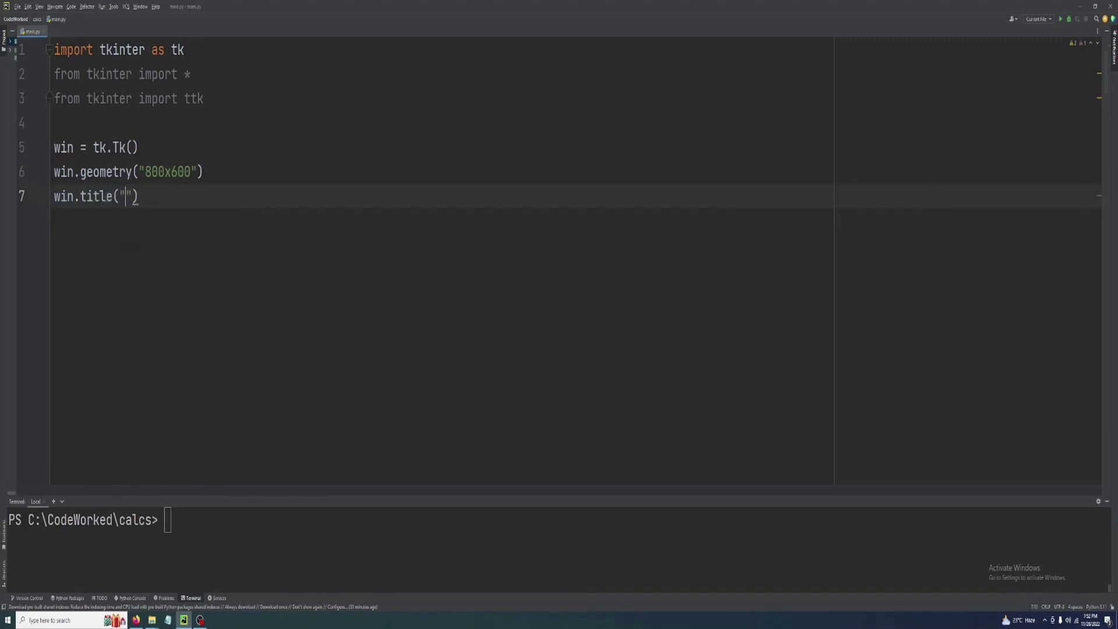
type("Cal")
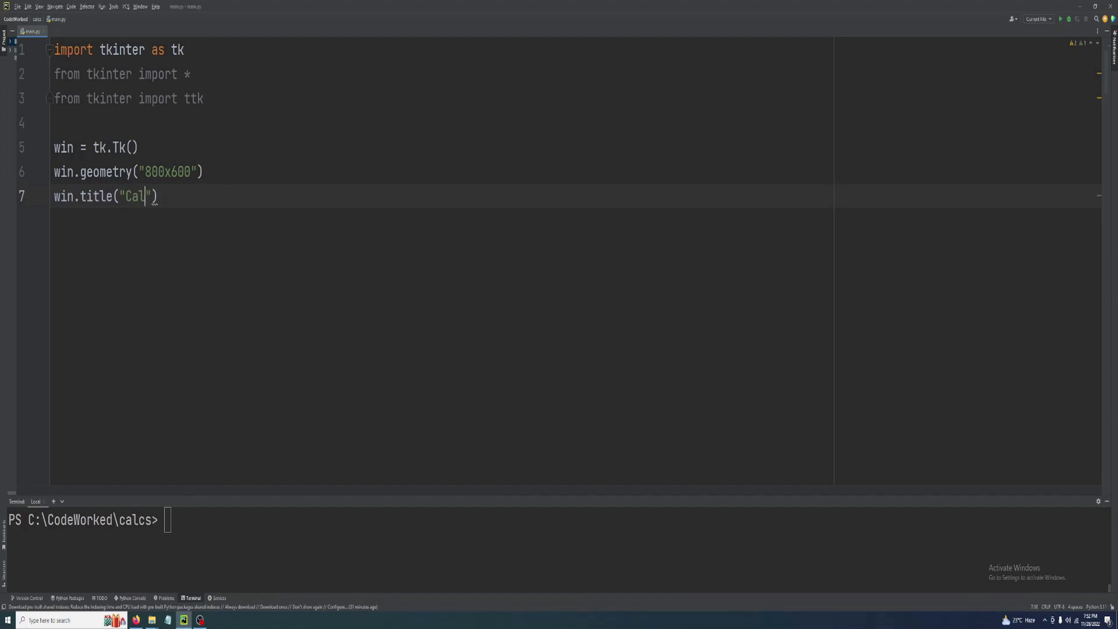
type("culations")
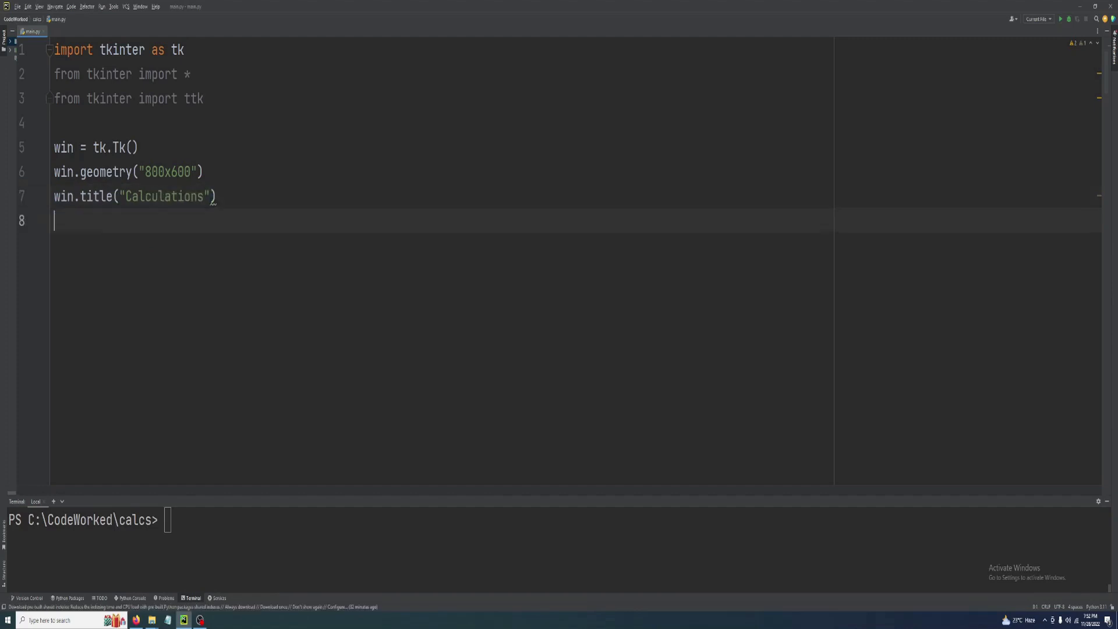
type("win.mainloop(")
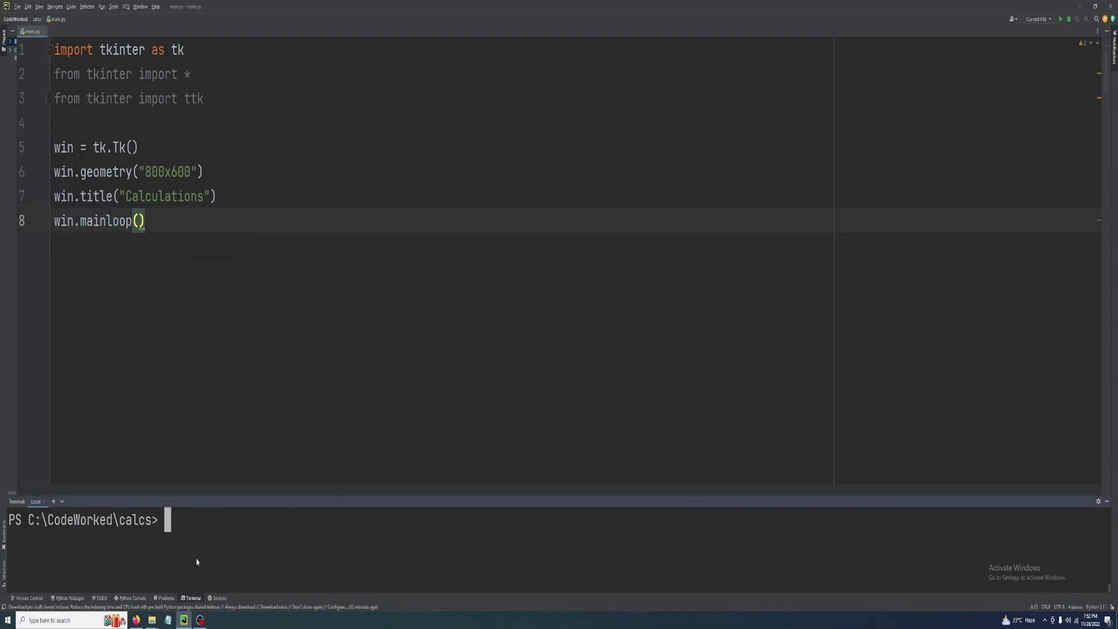
type("python main.py")
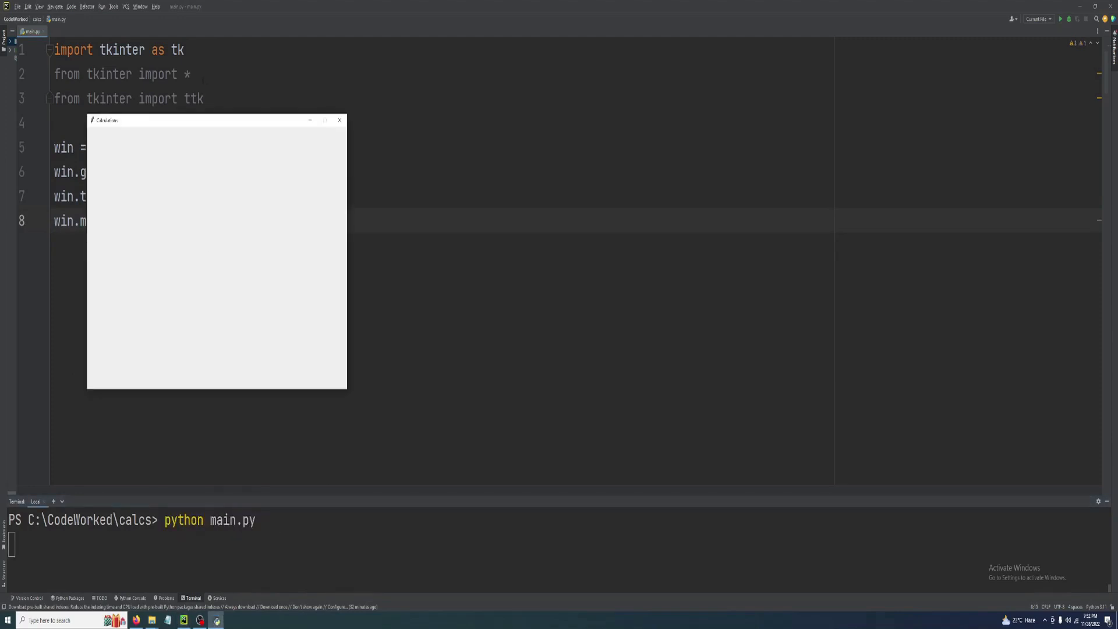
Inspect the empty Calculations window, then close it.
left_click(339, 120)
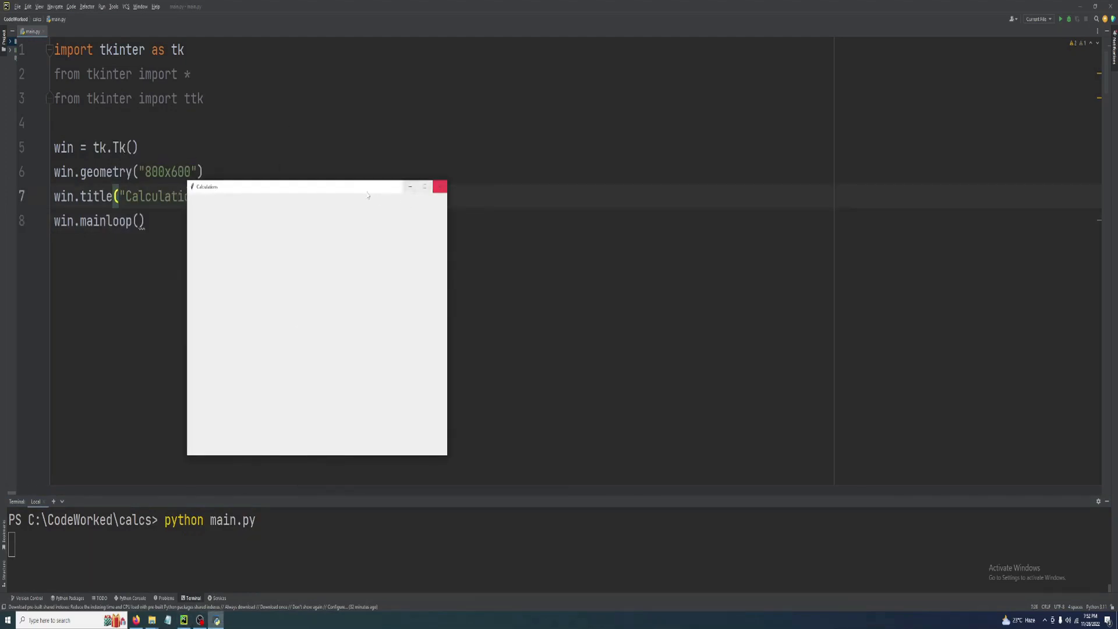
mouse_move(313, 265)
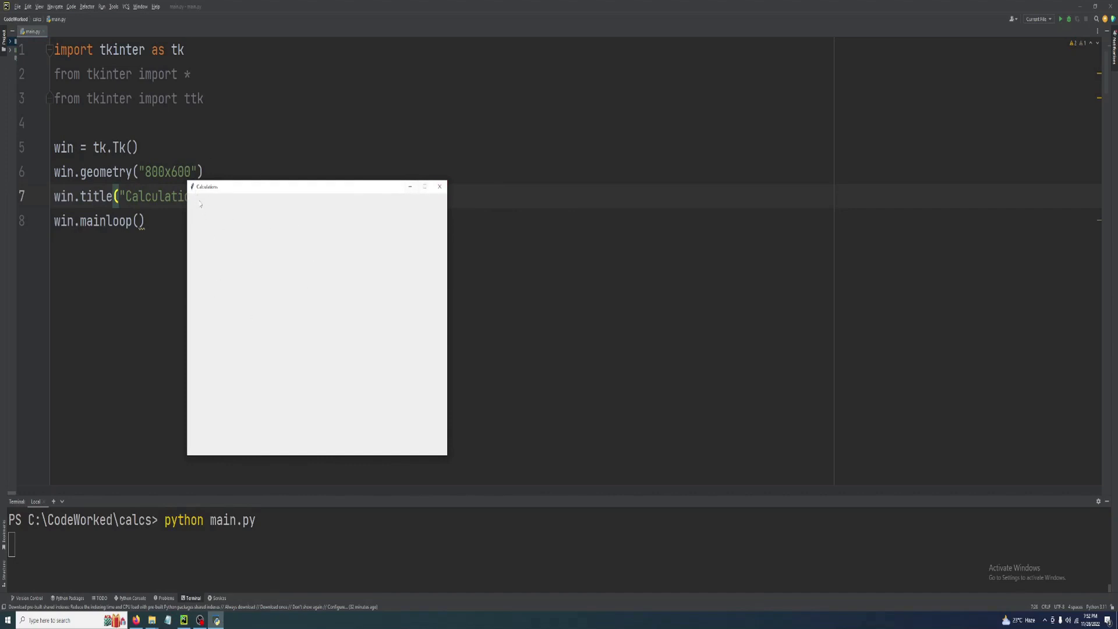
mouse_move(315, 255)
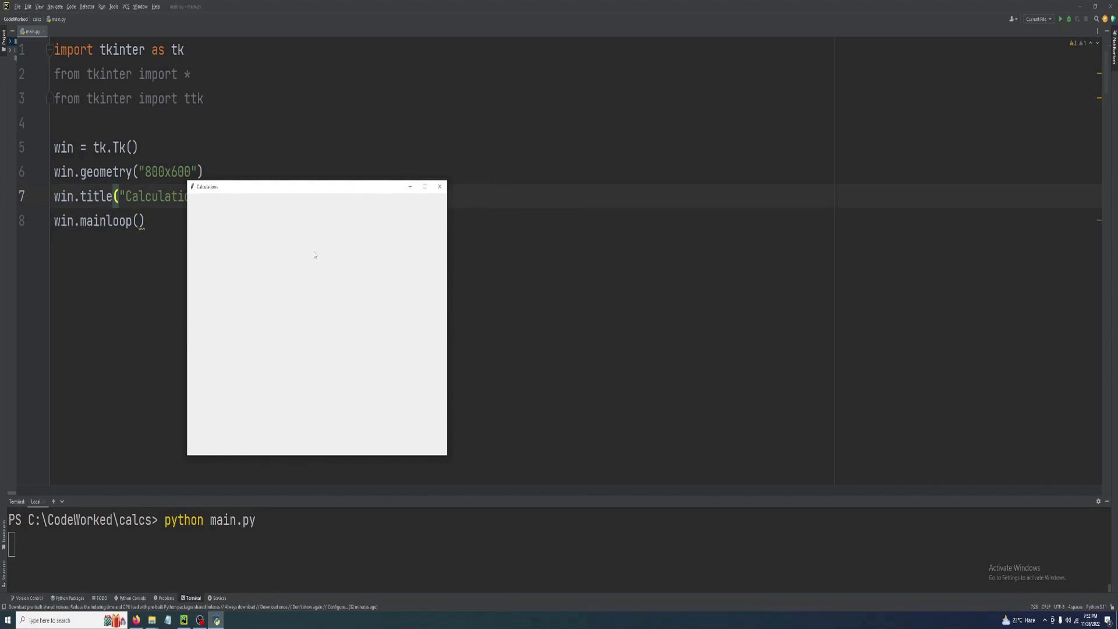
mouse_move(283, 370)
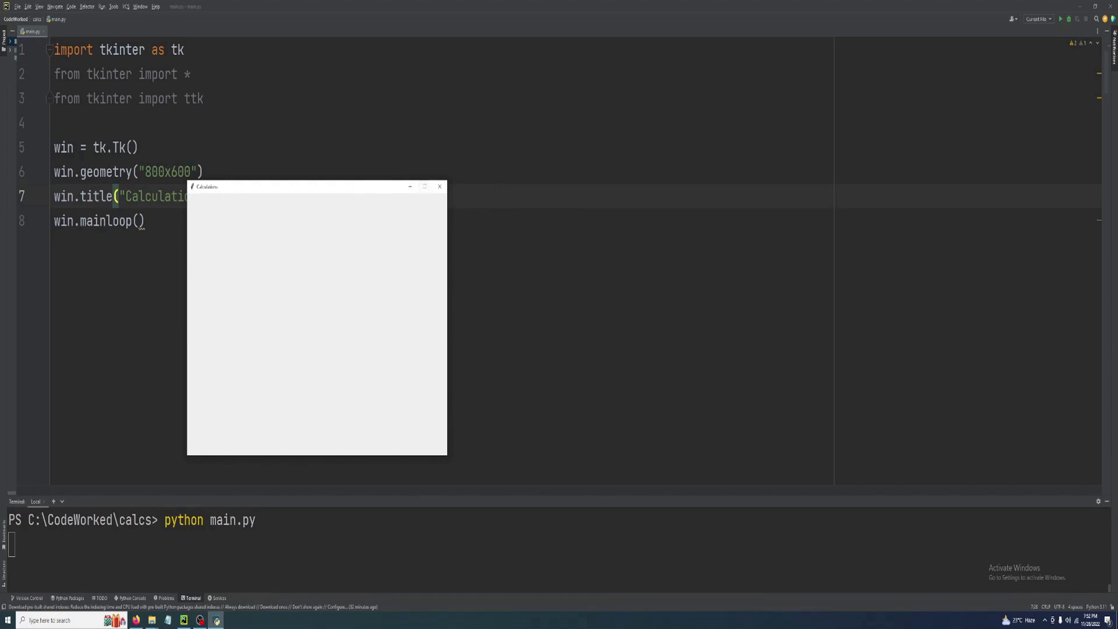
left_click(440, 187)
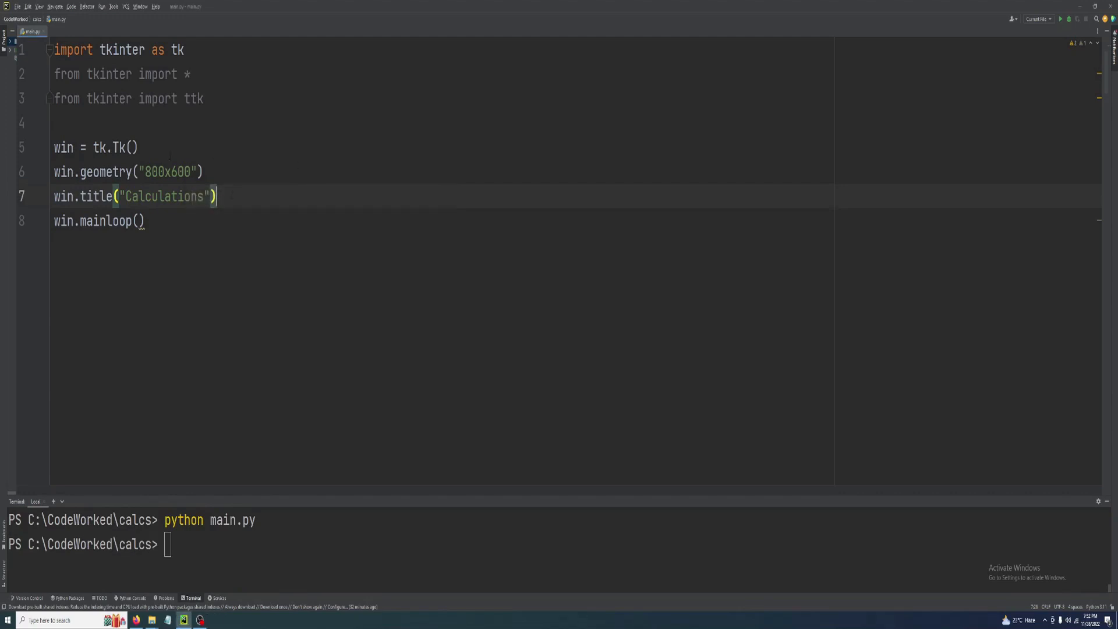
Add a Frame named frm inside the window.
key("Enter")
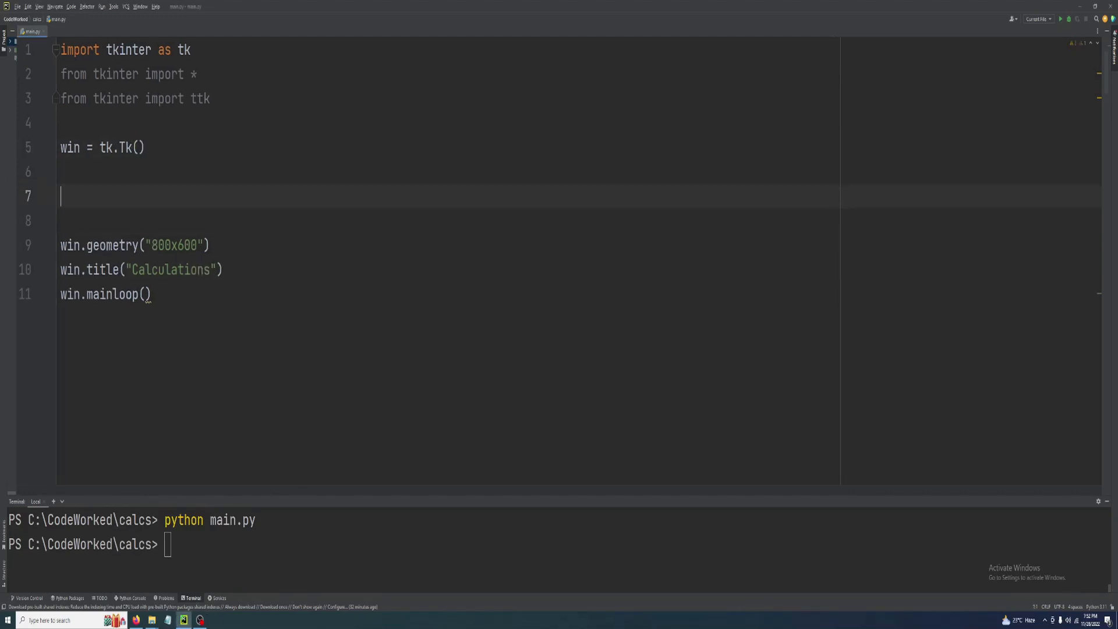
type("fr")
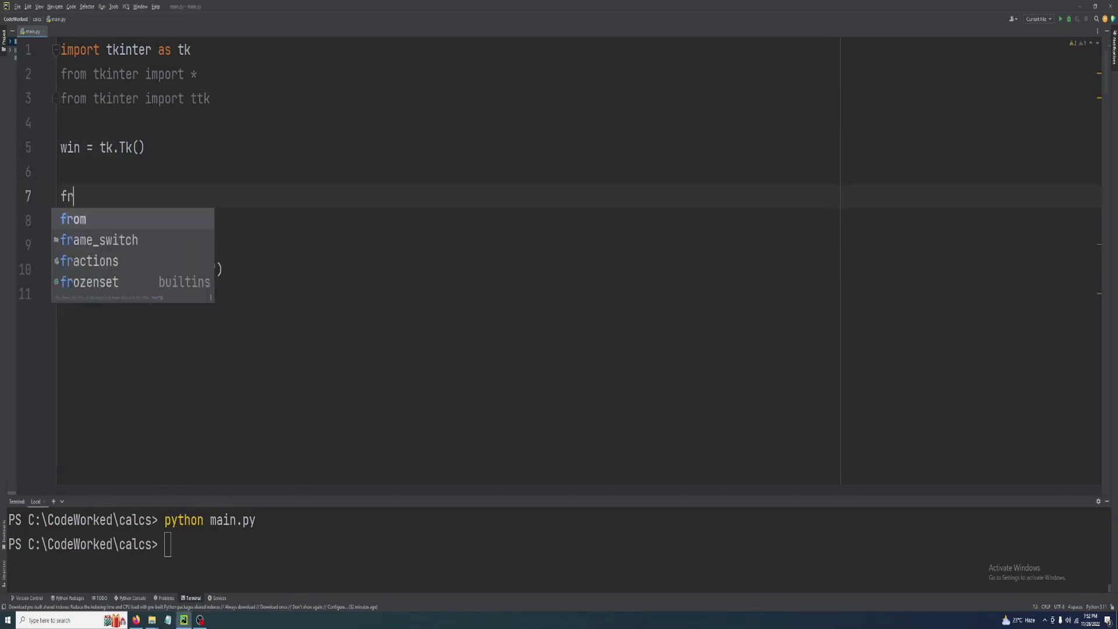
type("m =")
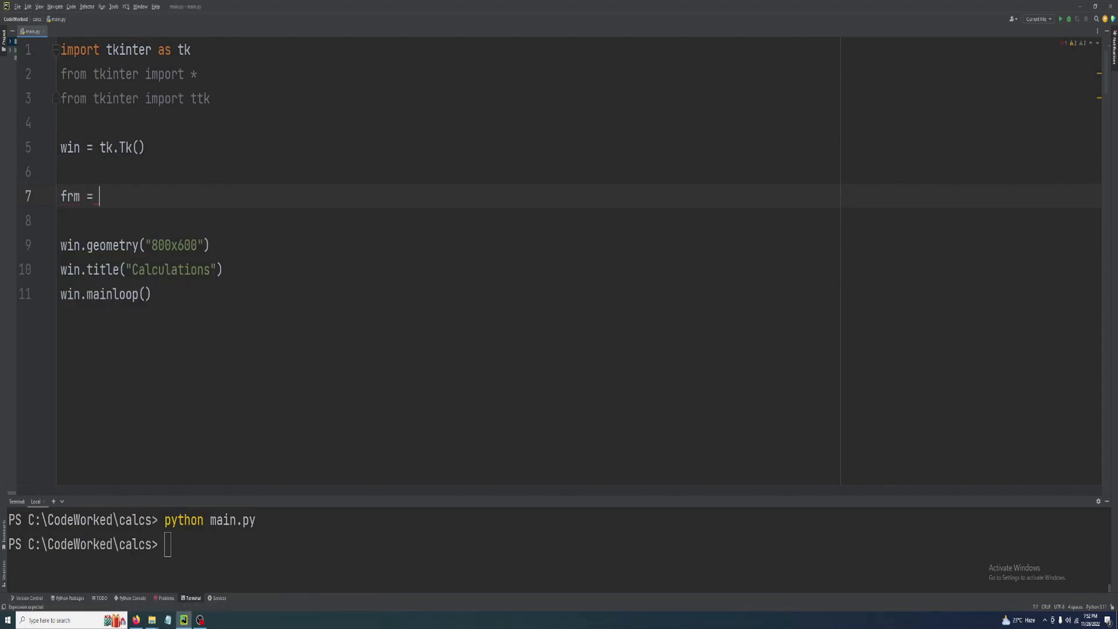
type("Frame()")
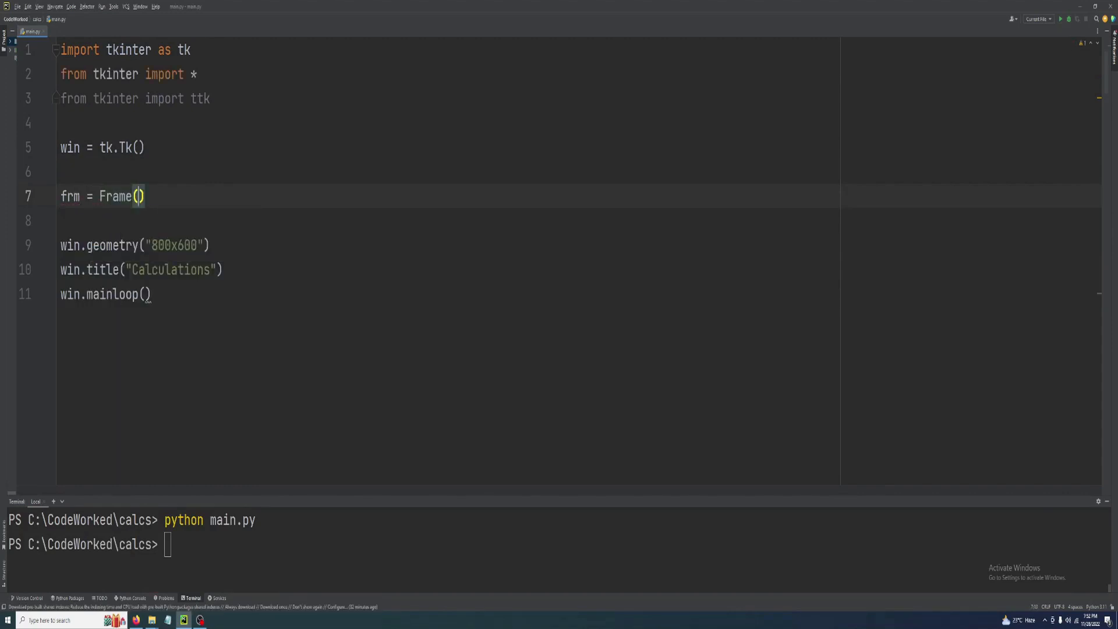
type("win")
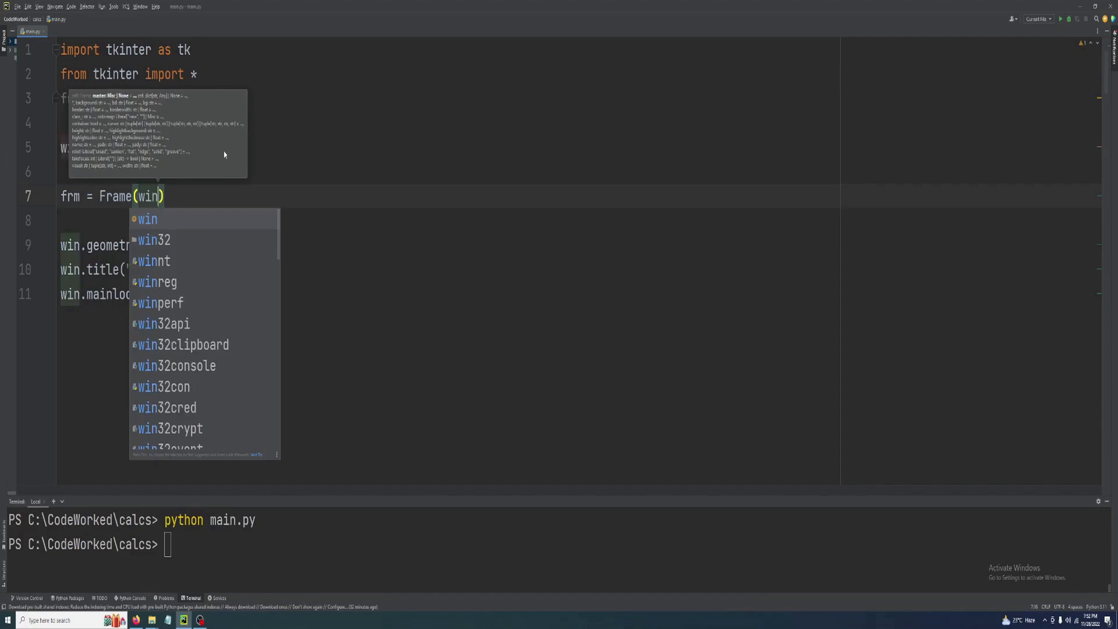
type("frm.pack(")
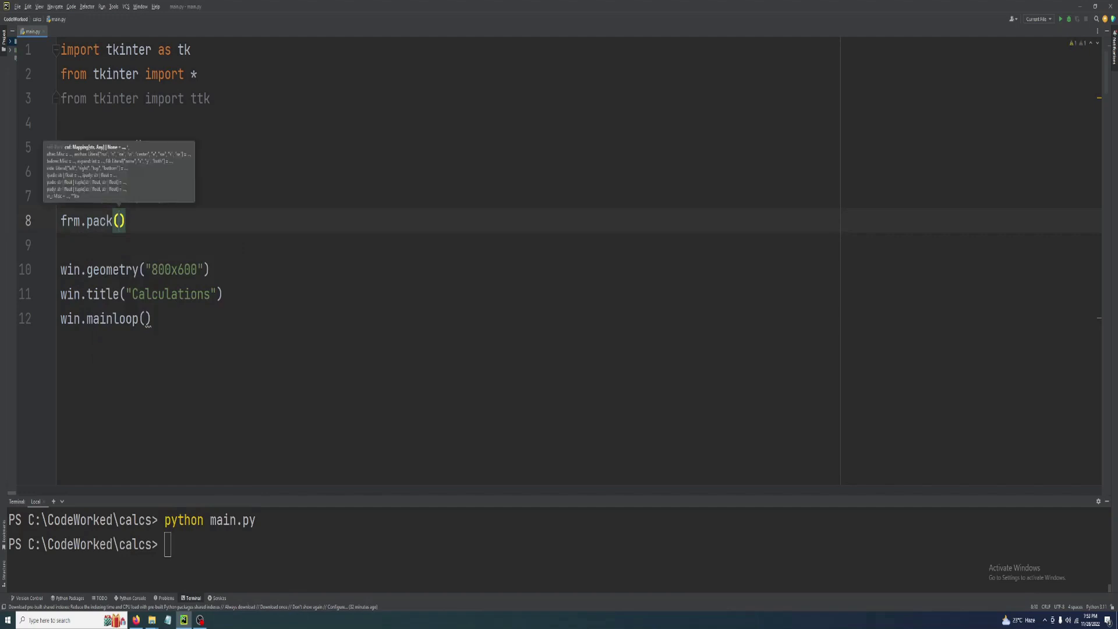
Pack frm with padx=10, pady=10, fill="both" and expand=True.
type("padx=")
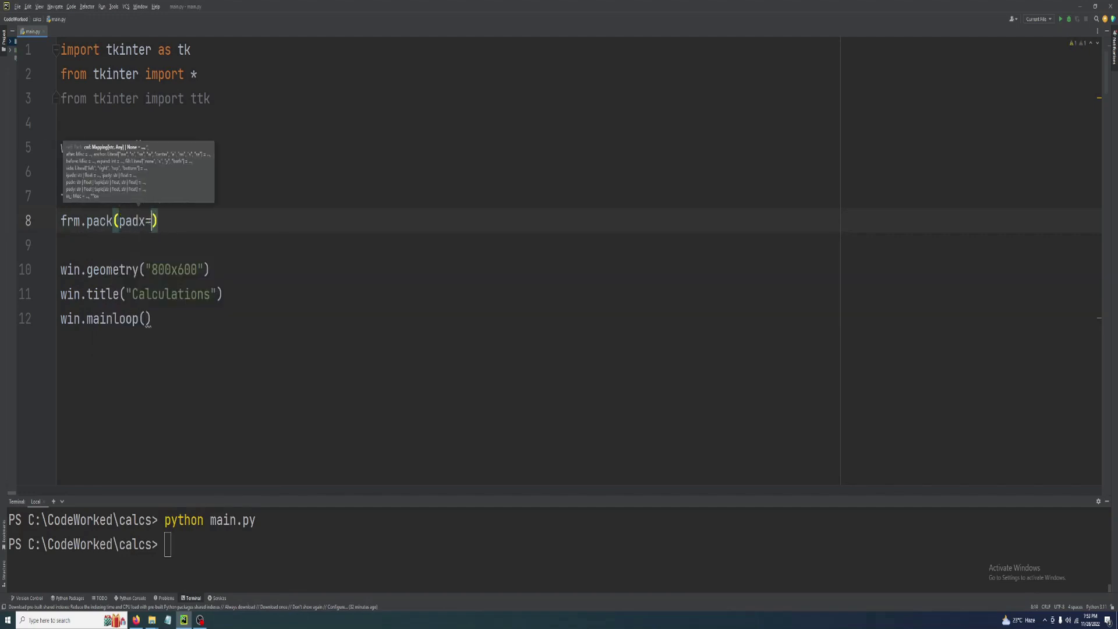
type("10, pady=1")
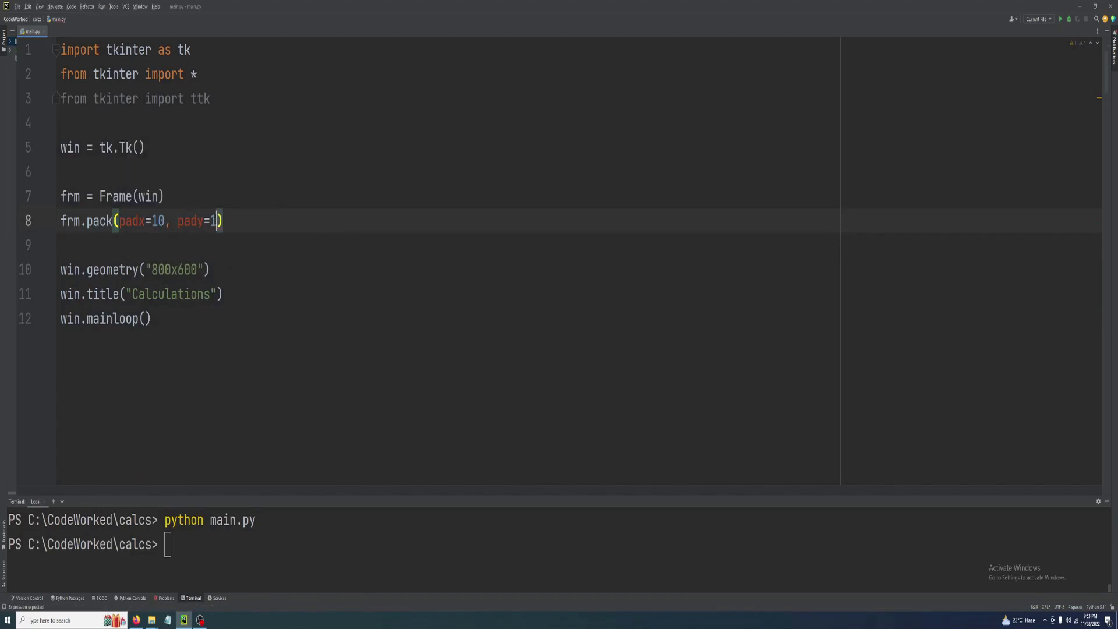
type("0,")
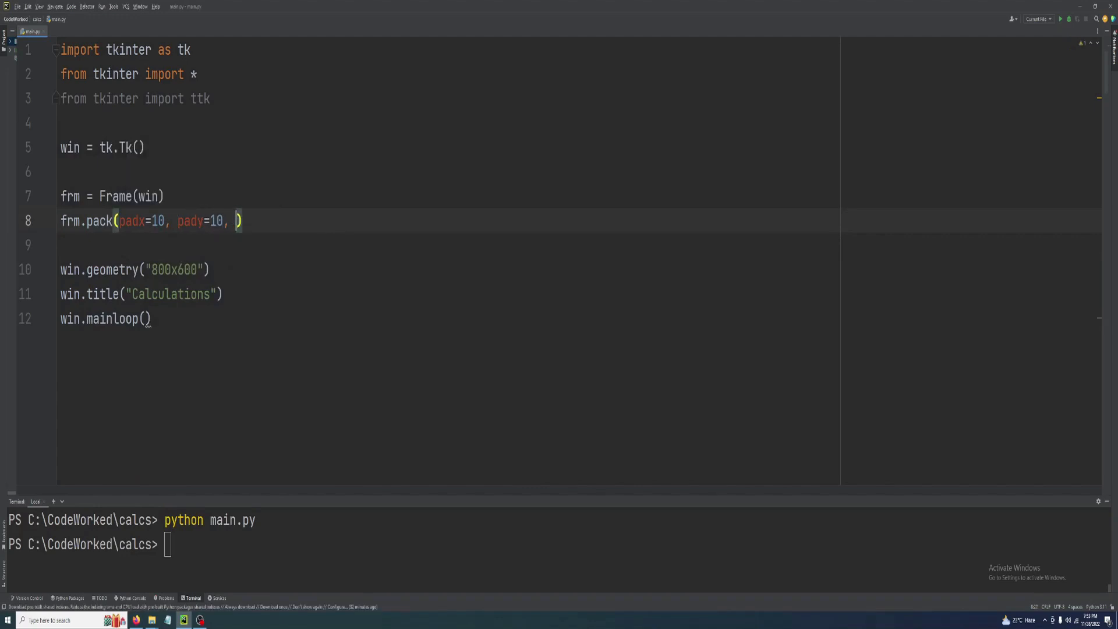
type("f")
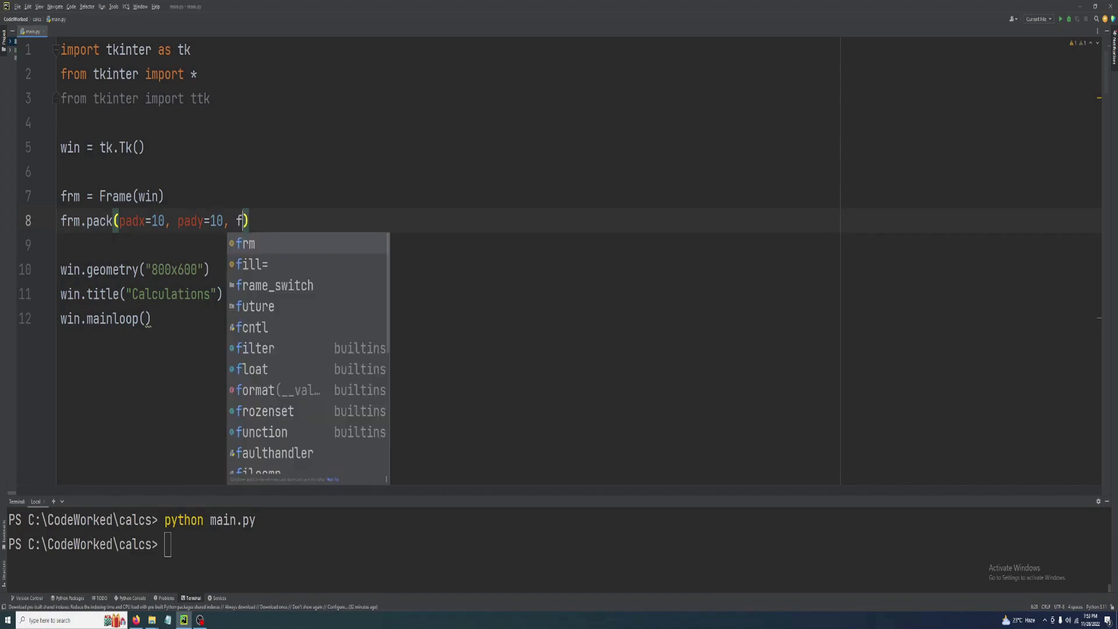
type("ill=\"both\"")
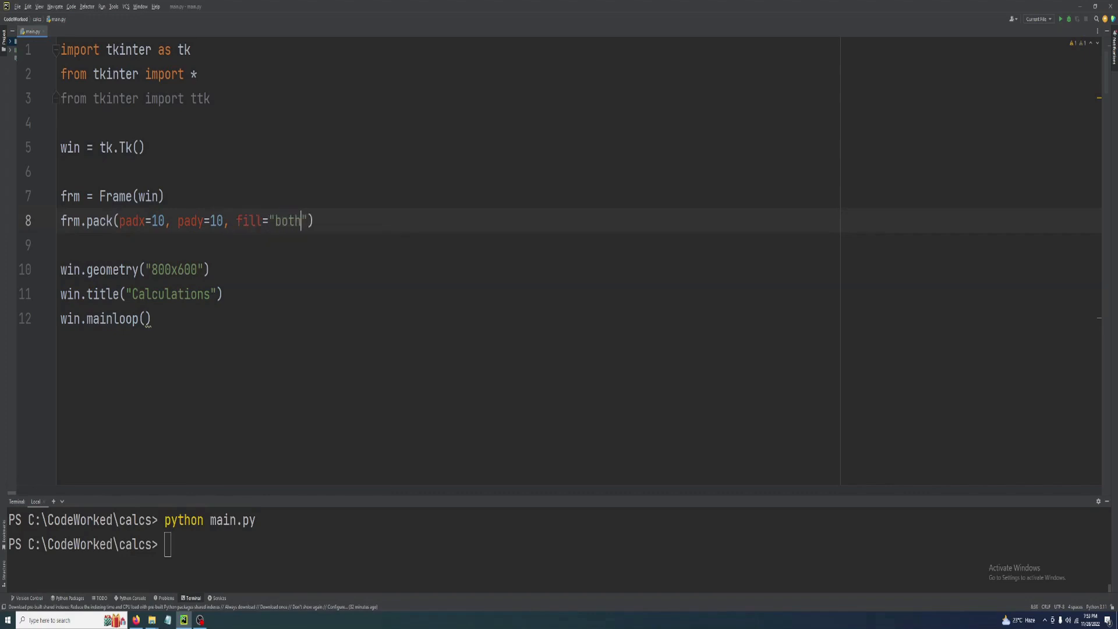
type(",")
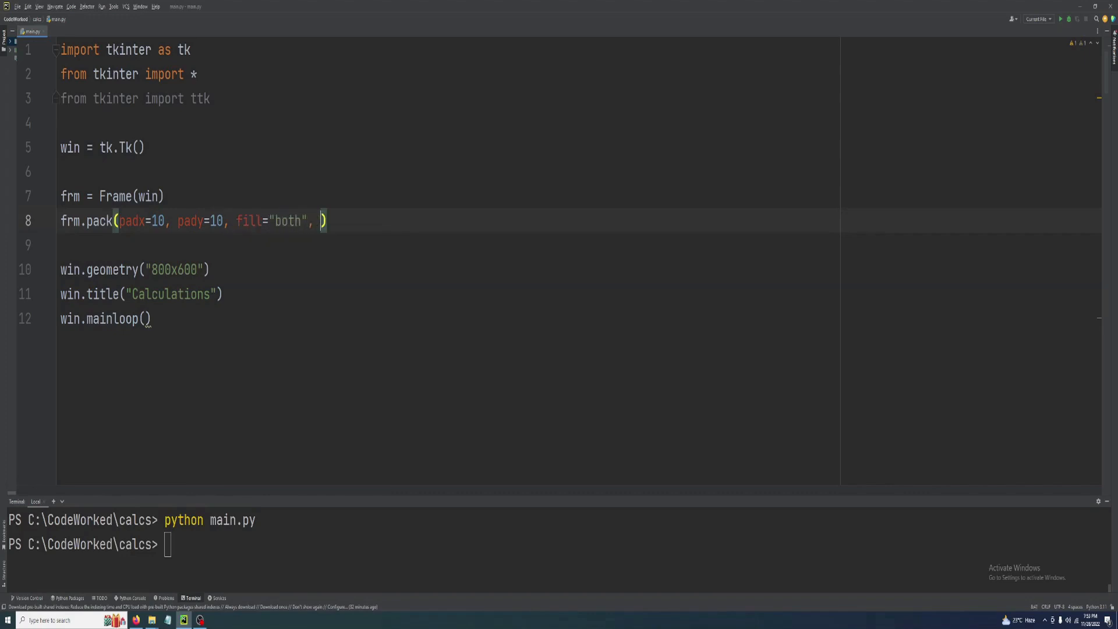
type("expand=1")
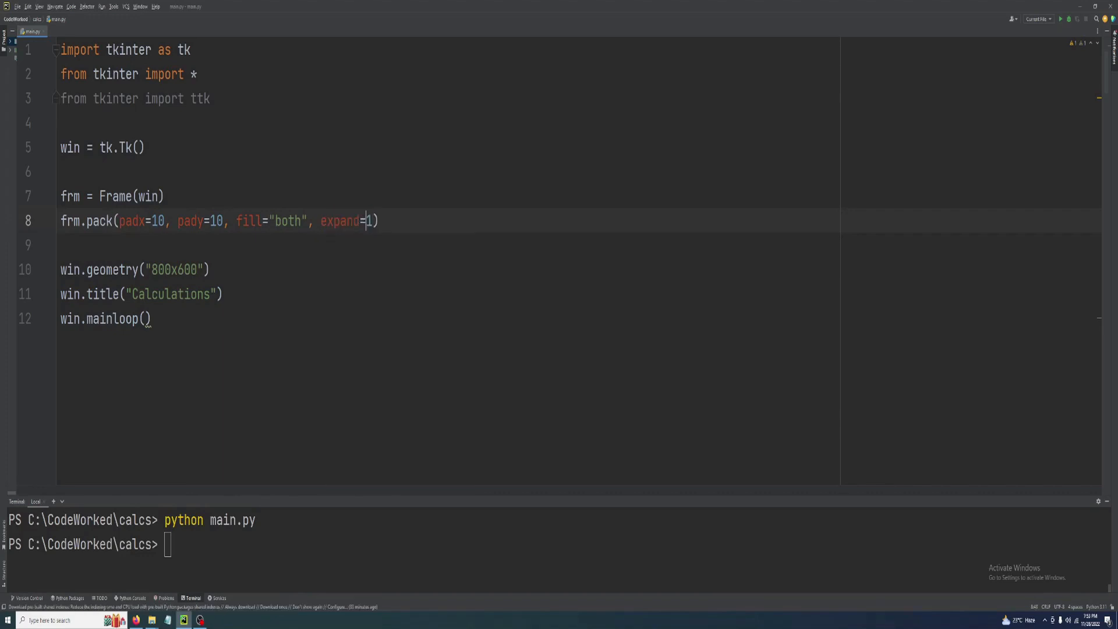
type("rue")
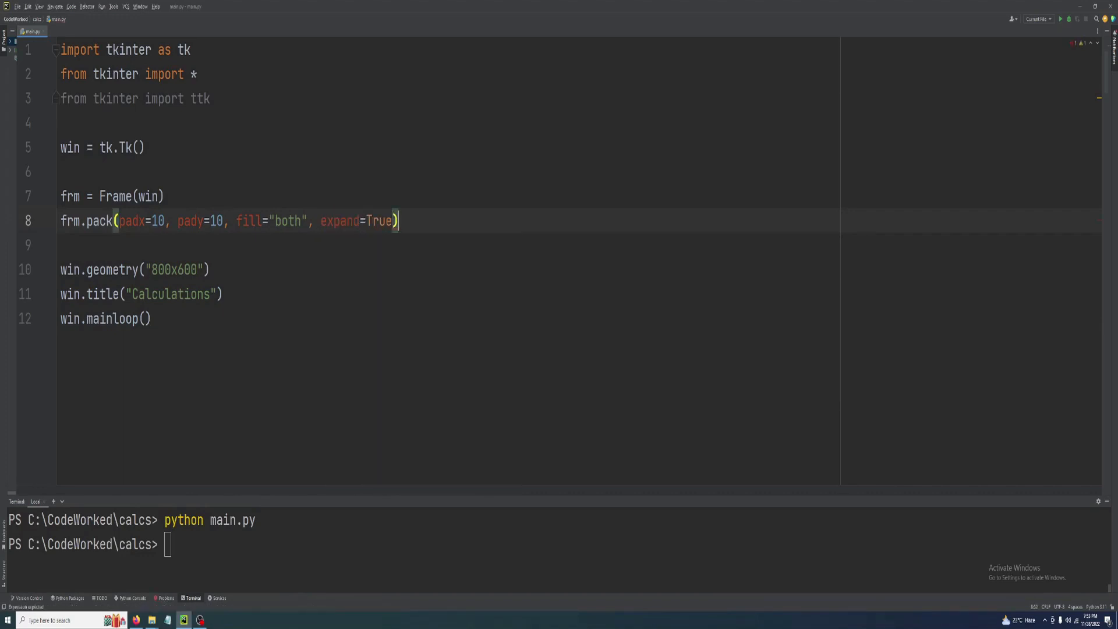
key("enter")
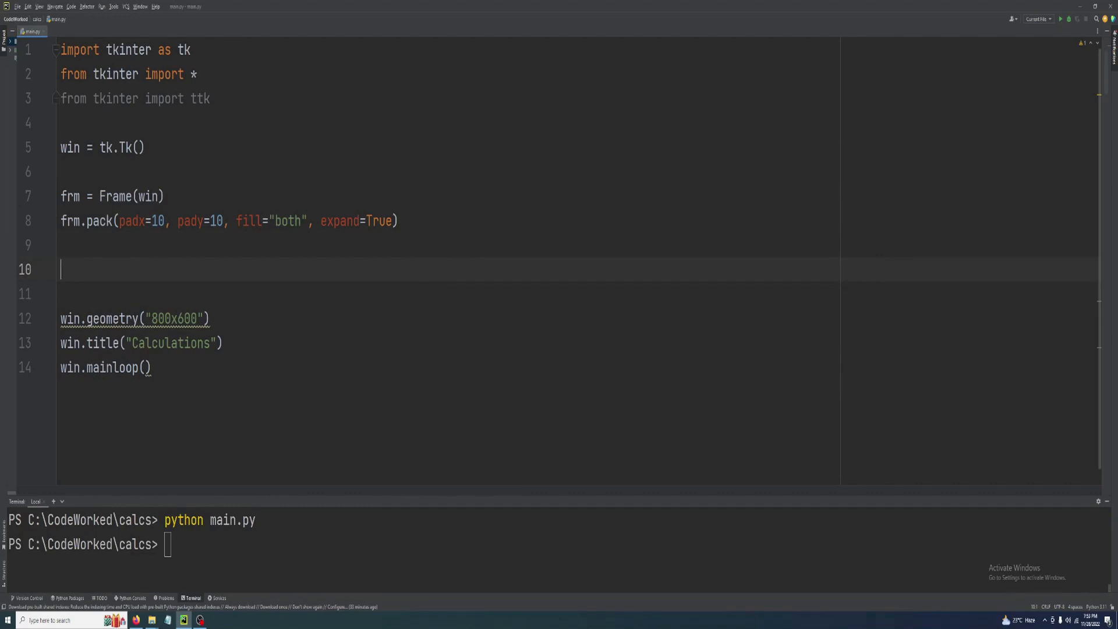
Start tv = ttk.Treeview with frm as its parent.
type("tv")
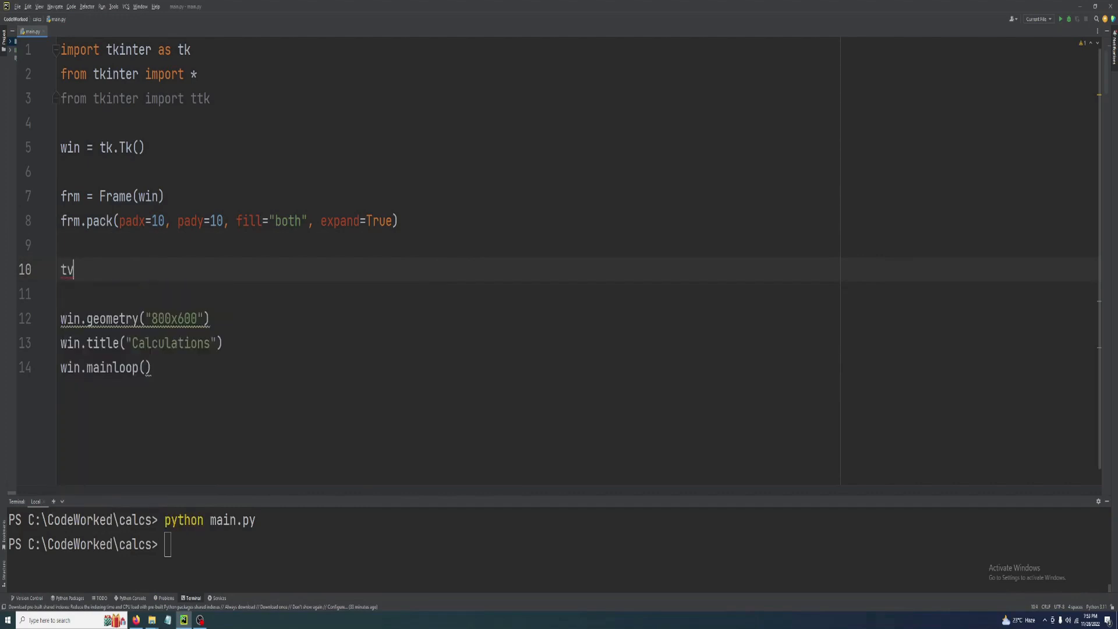
type("=")
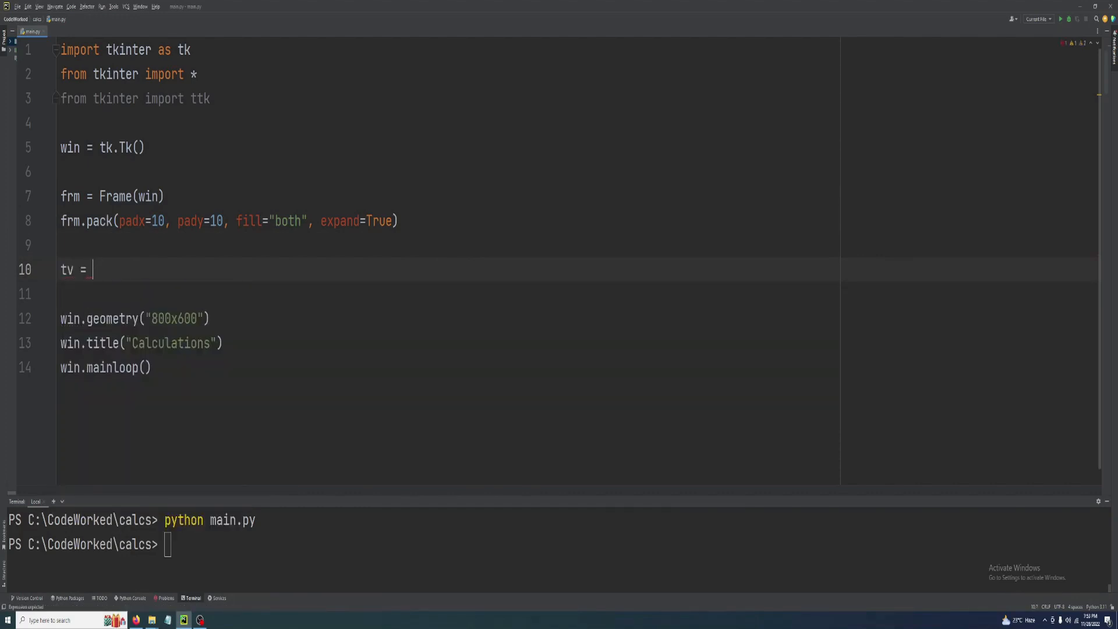
type("tt")
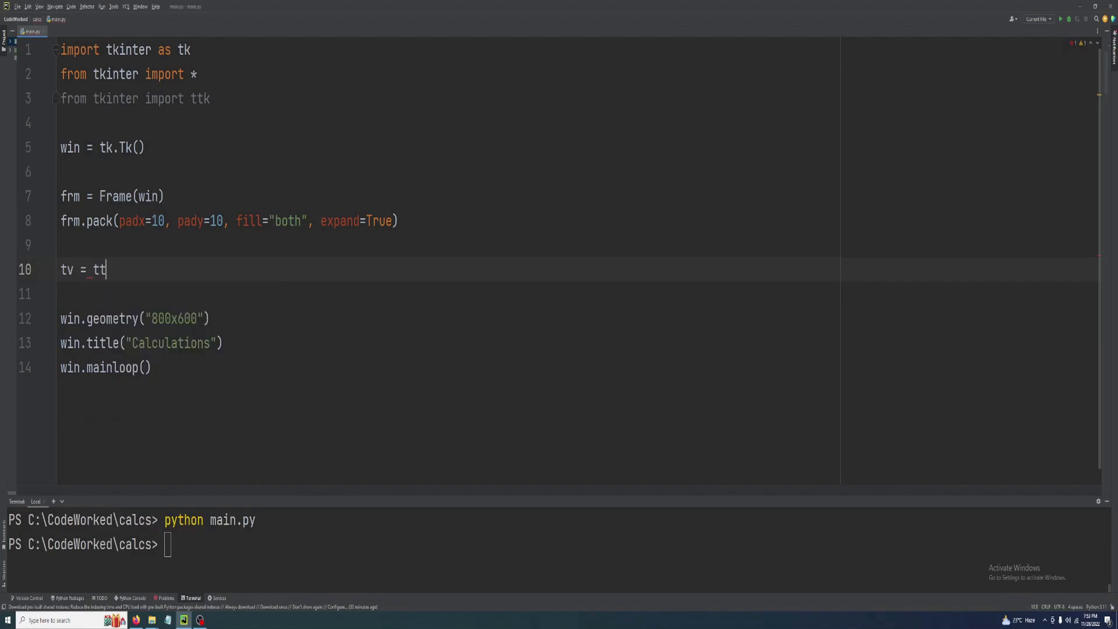
type("k.Treeview(")
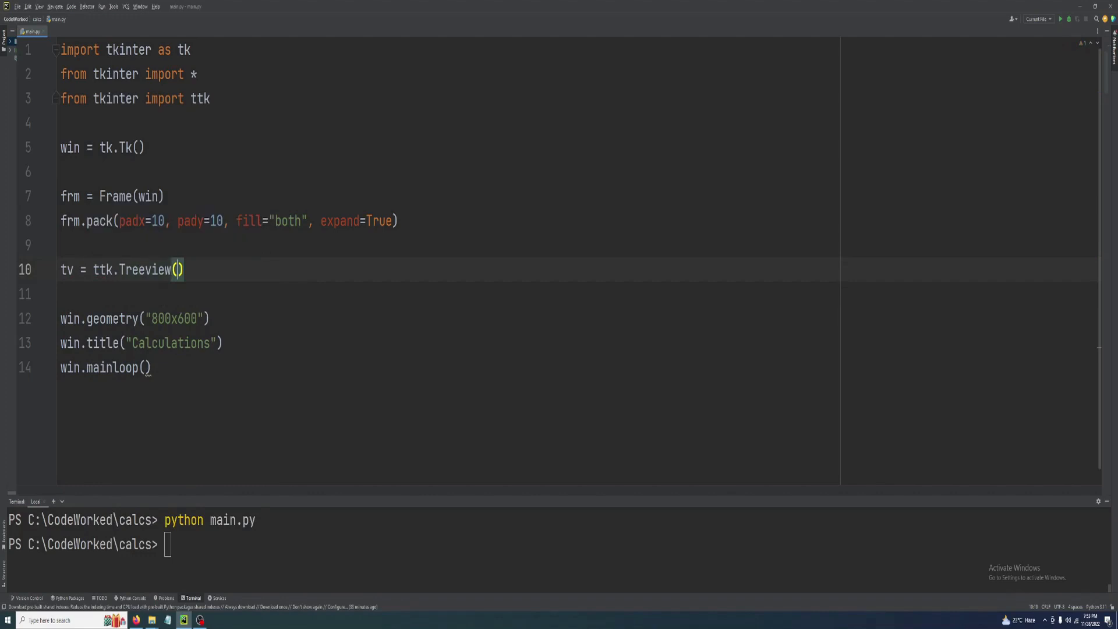
double_click(115, 197)
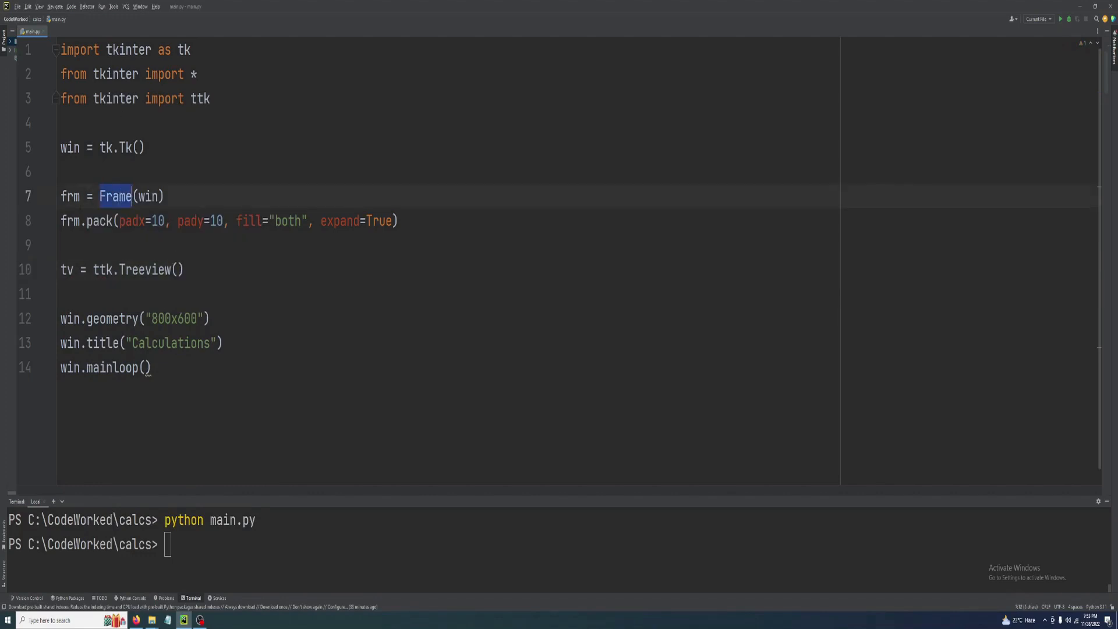
left_click(177, 269)
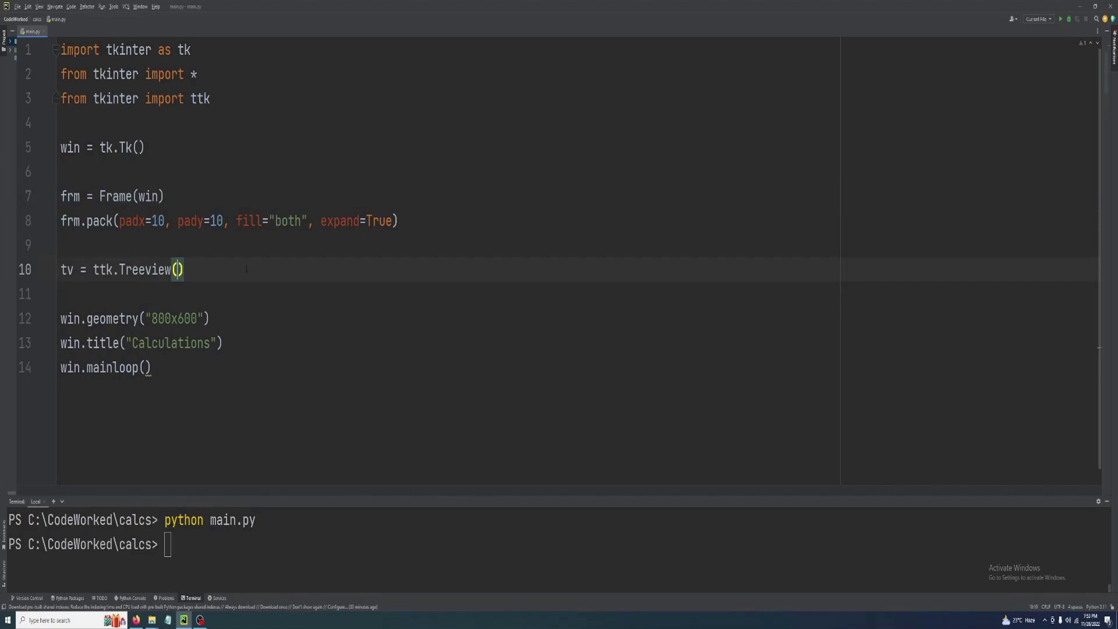
type("frm")
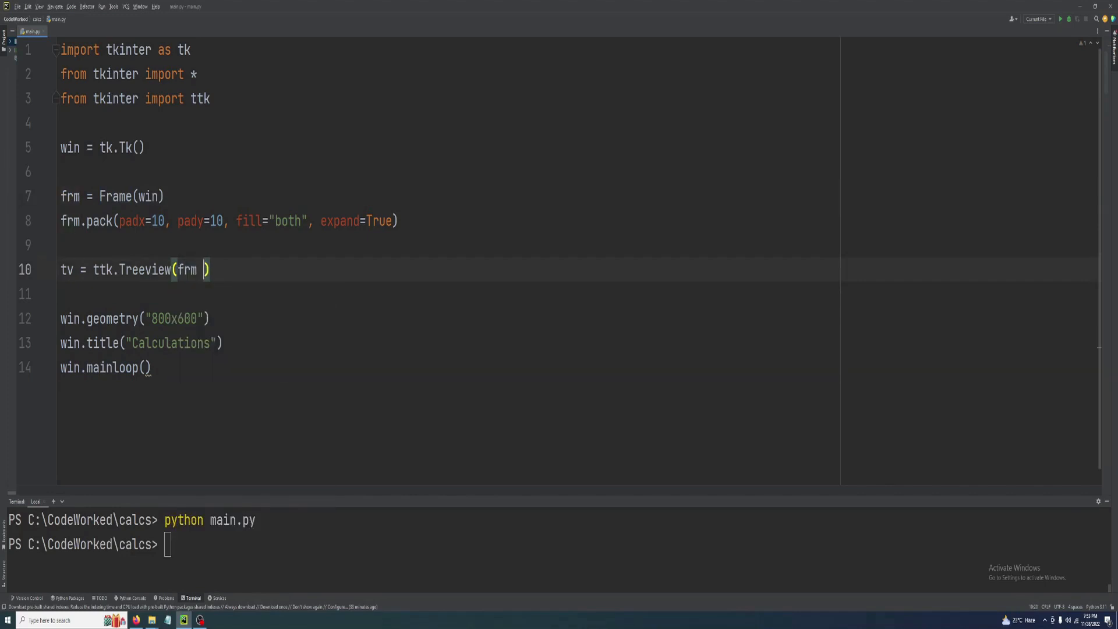
type(",")
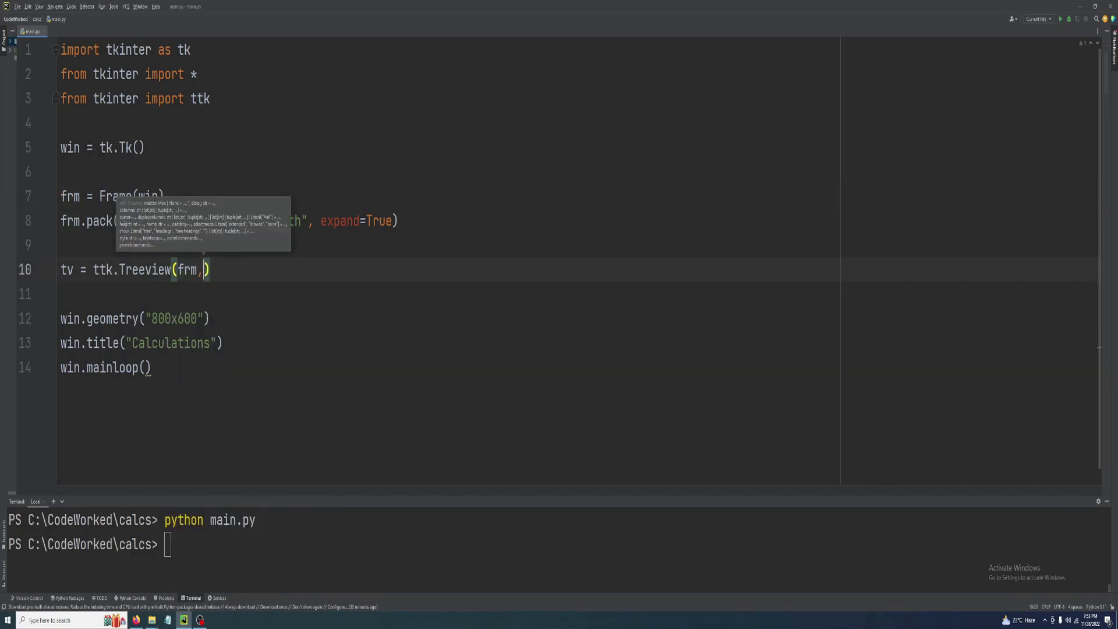
Give the Treeview columns=(1,2,3,4) and show="headings".
type("co")
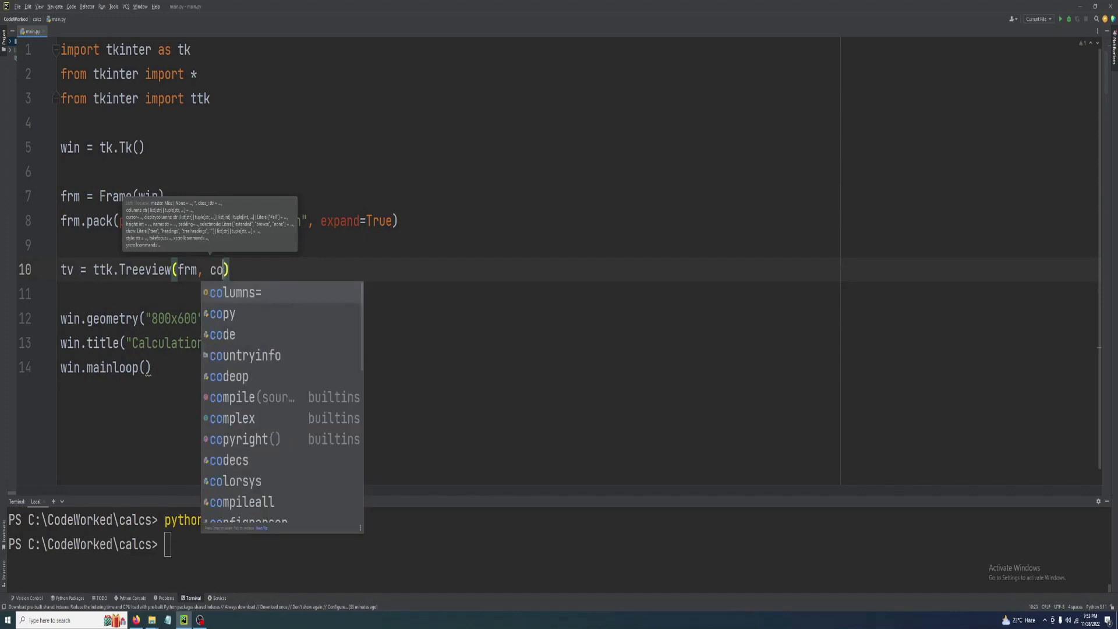
left_click(234, 292)
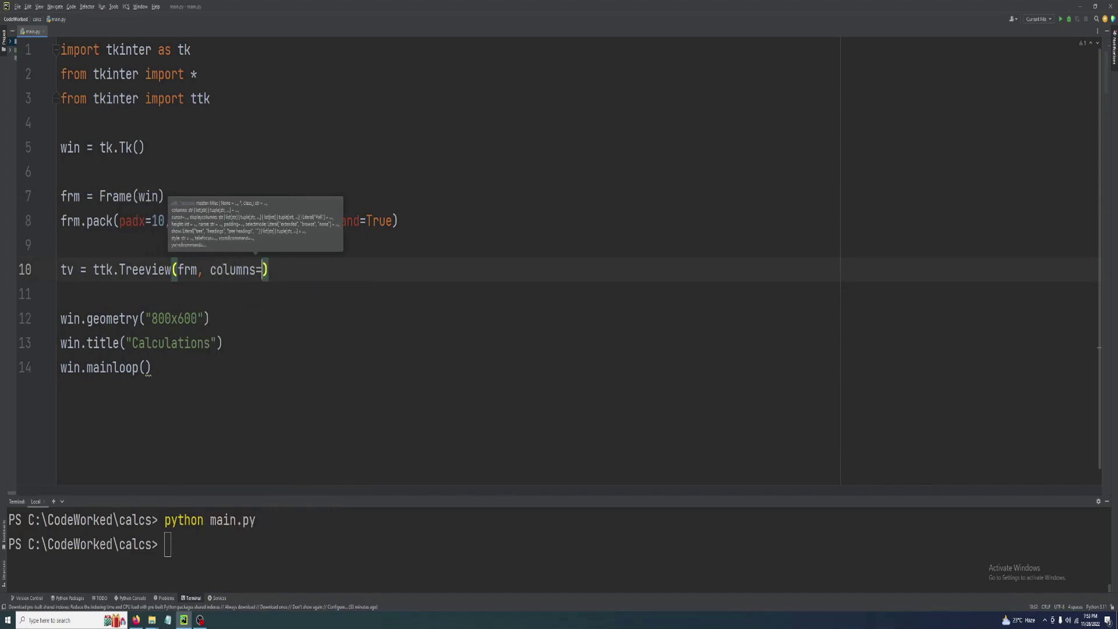
type("()")
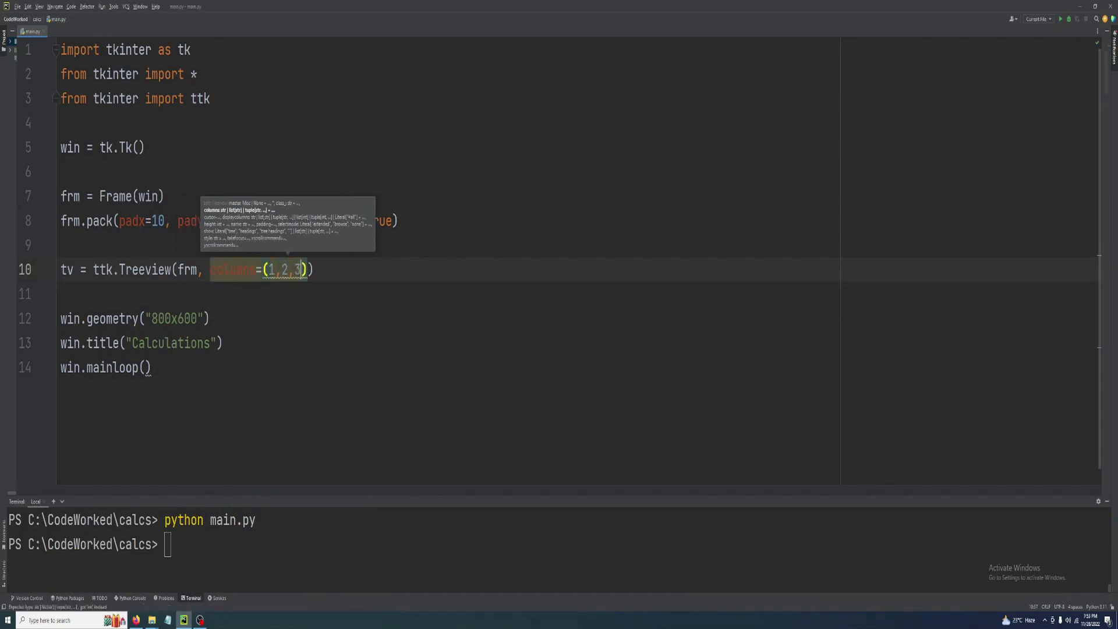
type(",4")
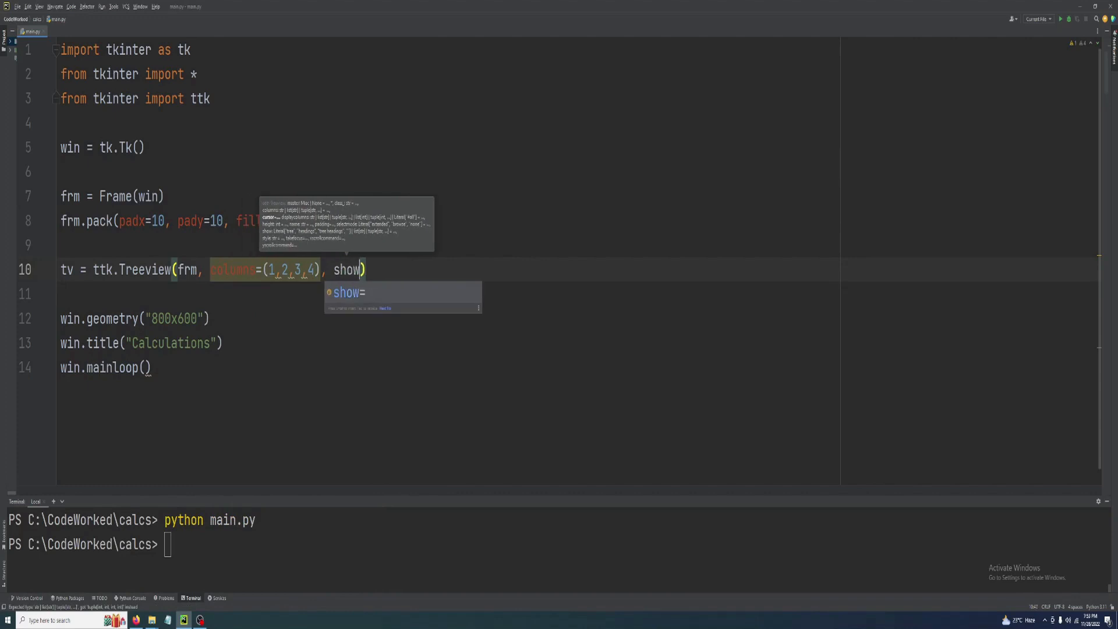
type("=\"headings\"")
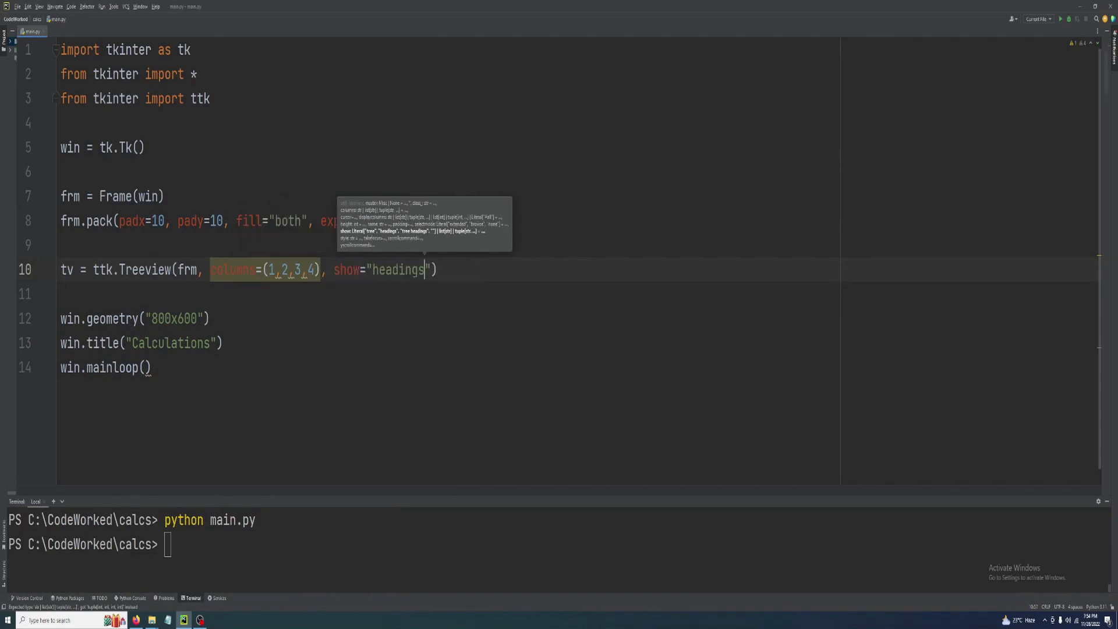
key("enter")
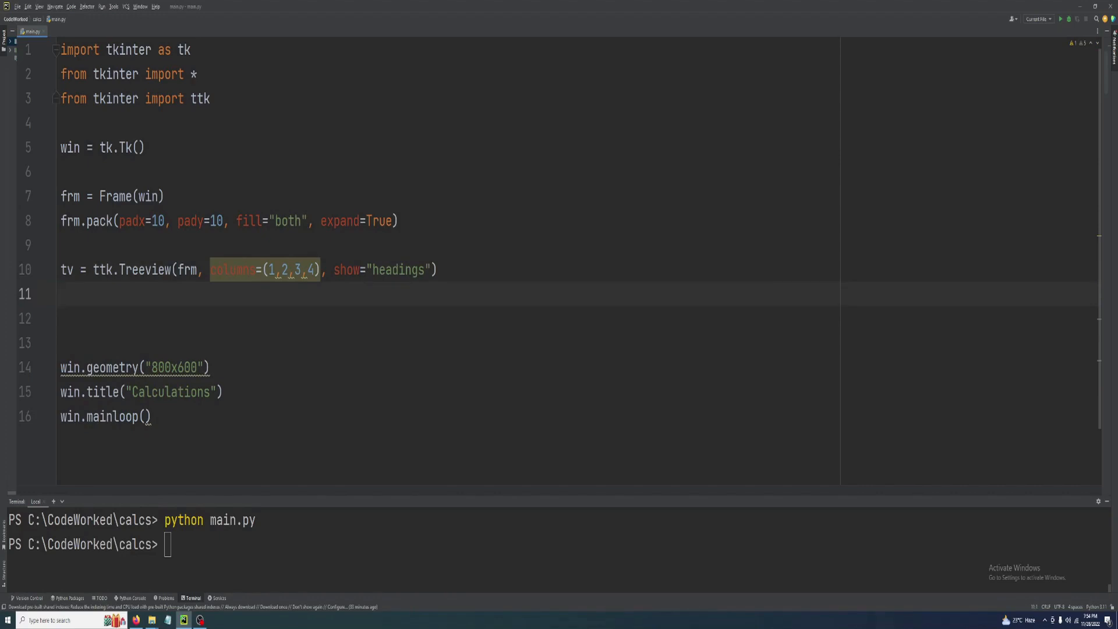
Add tv.column(n, anchor=tk.CENTER) lines for columns 1 through 4.
type("t")
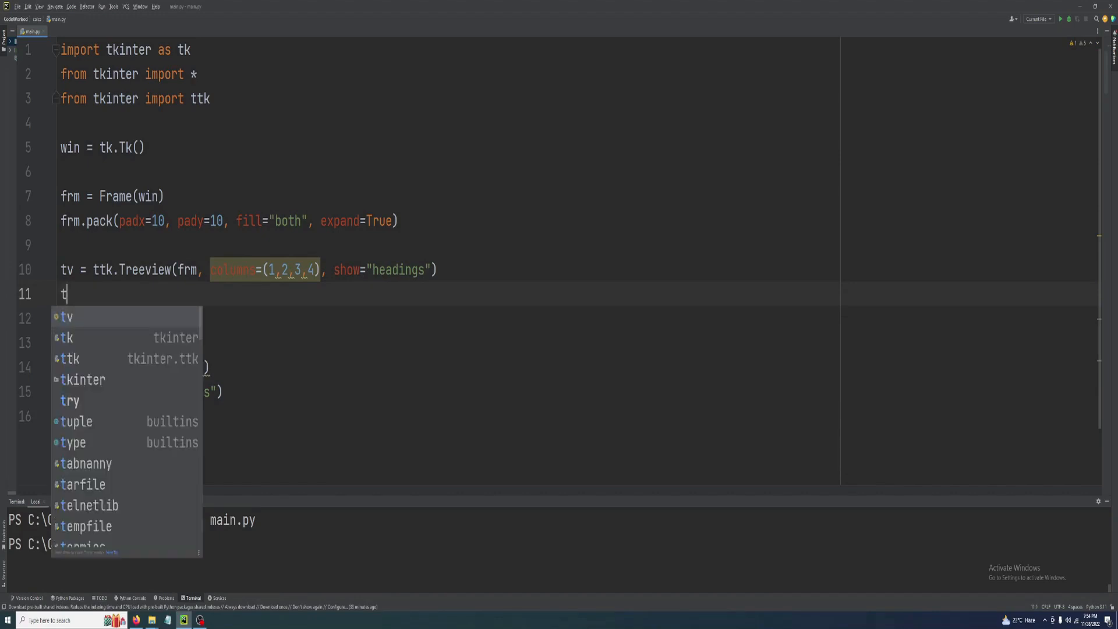
type("v.column(1,")
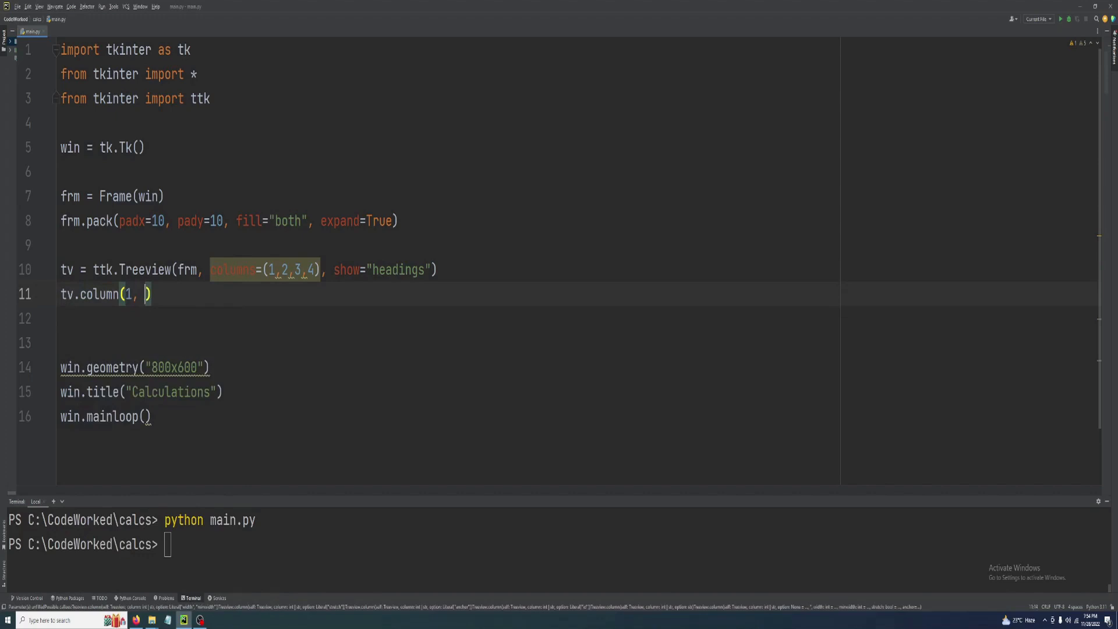
type("anchor=")
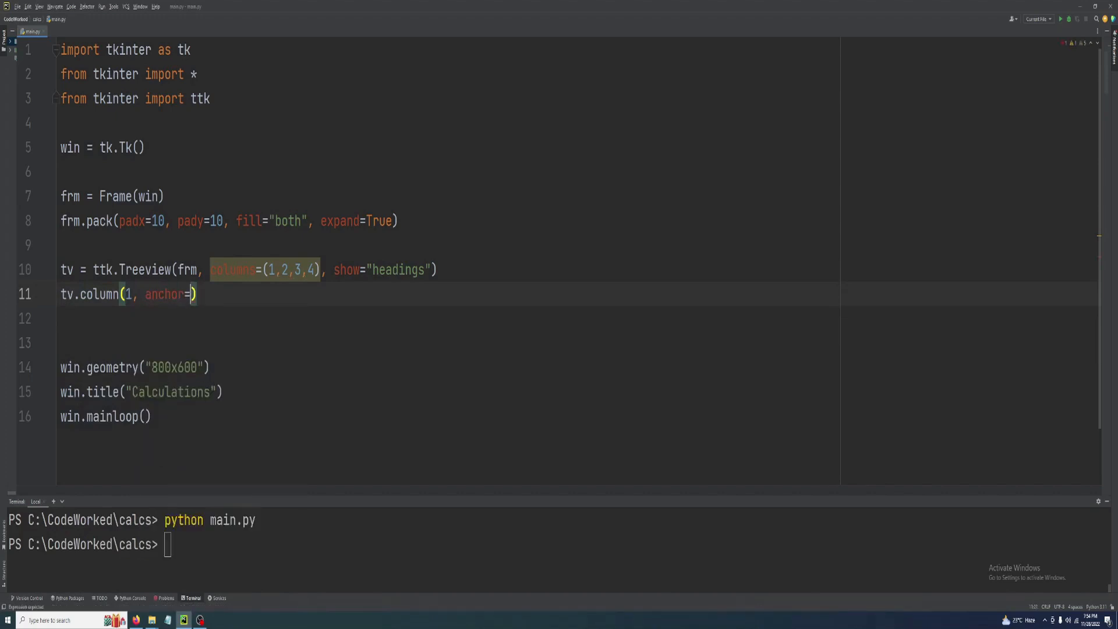
type("tl")
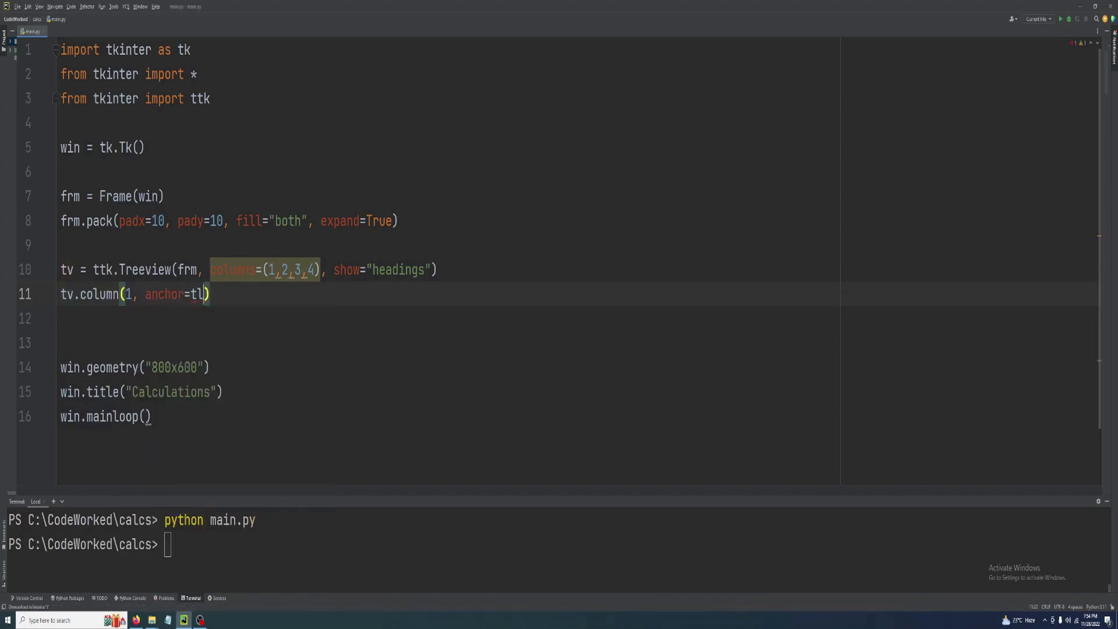
type("k.CENTER")
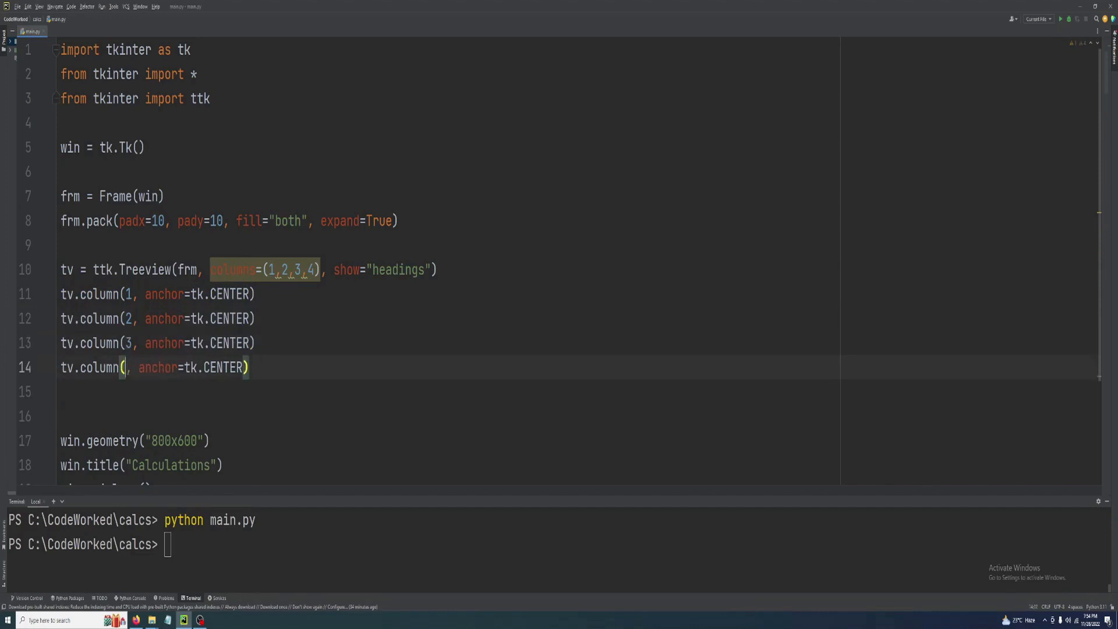
type("4")
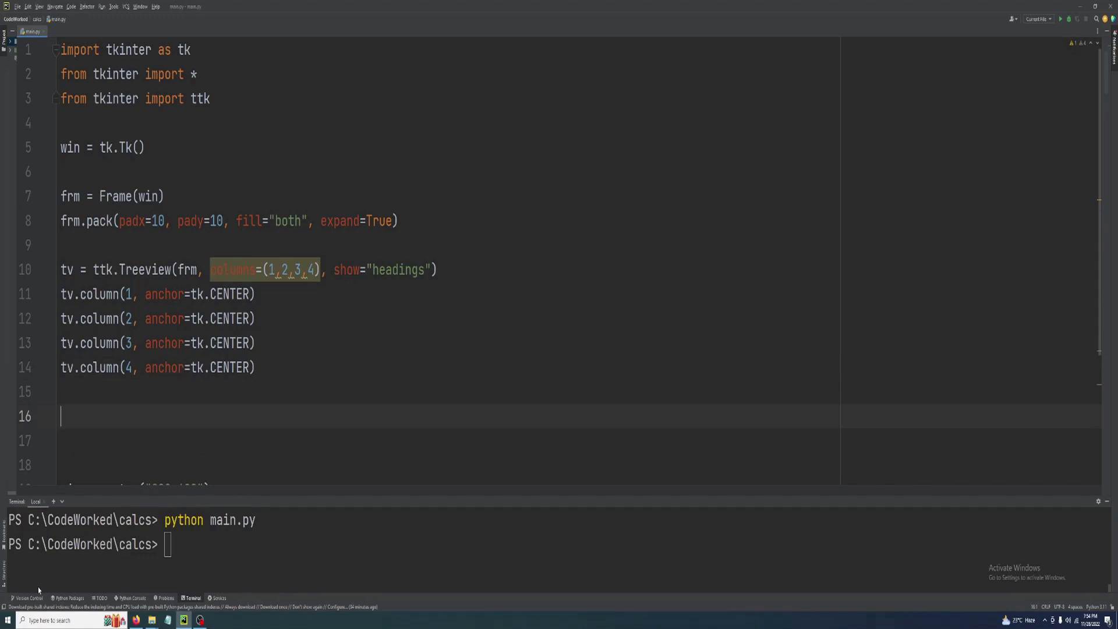
Fix the misspelled column 2 heading to read "Quantity".
type("tv.heading(1, text=\"Product")
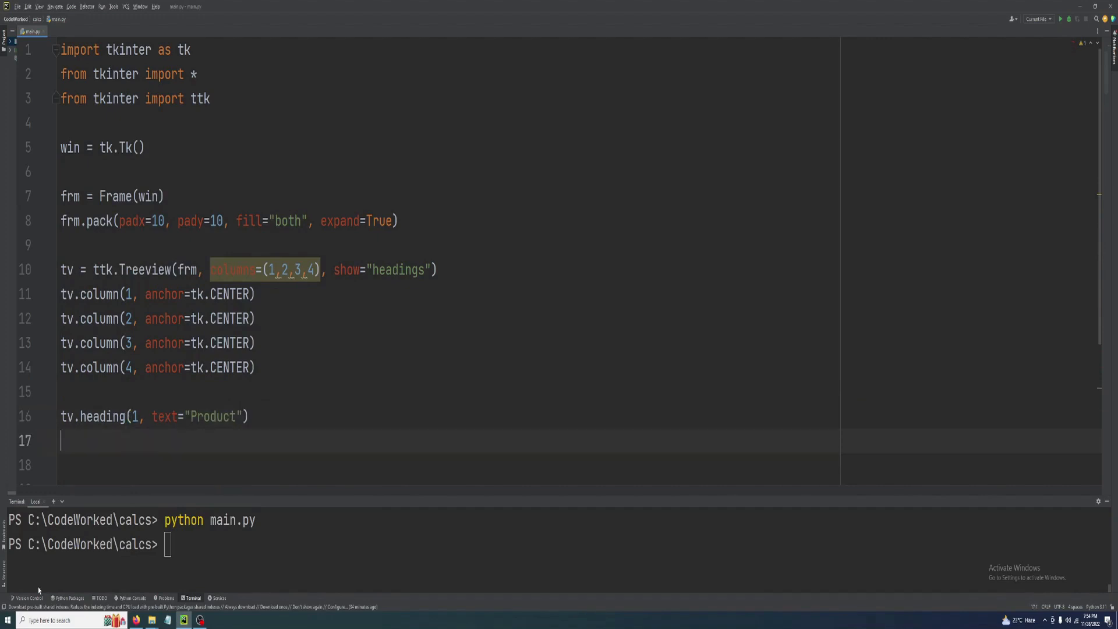
type("tv.heading(")
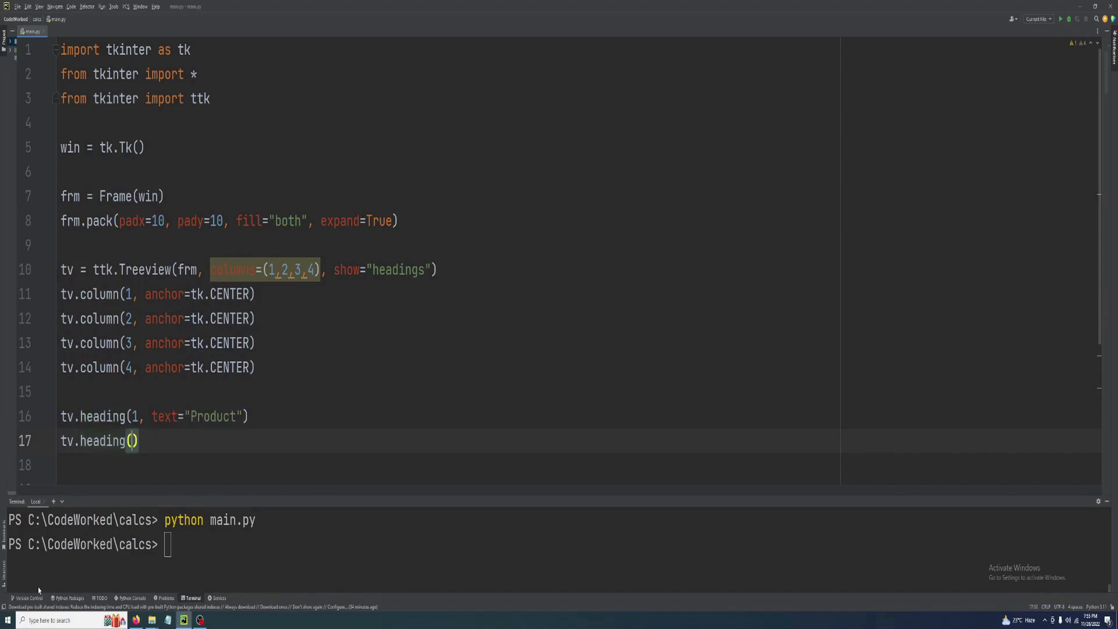
type("2,")
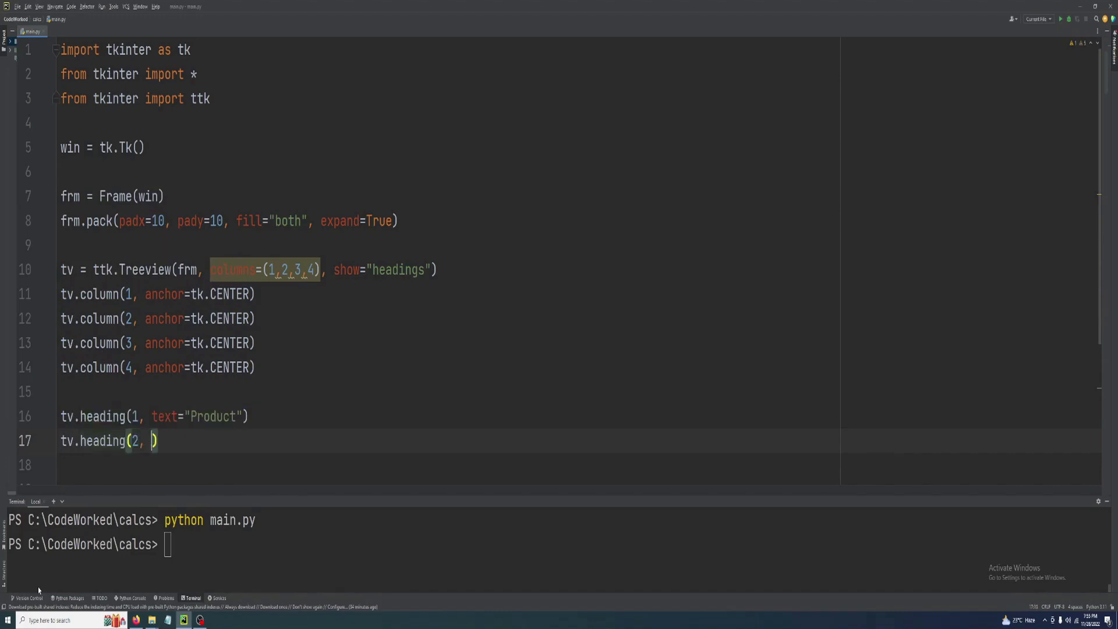
type("text=\"Quanity")
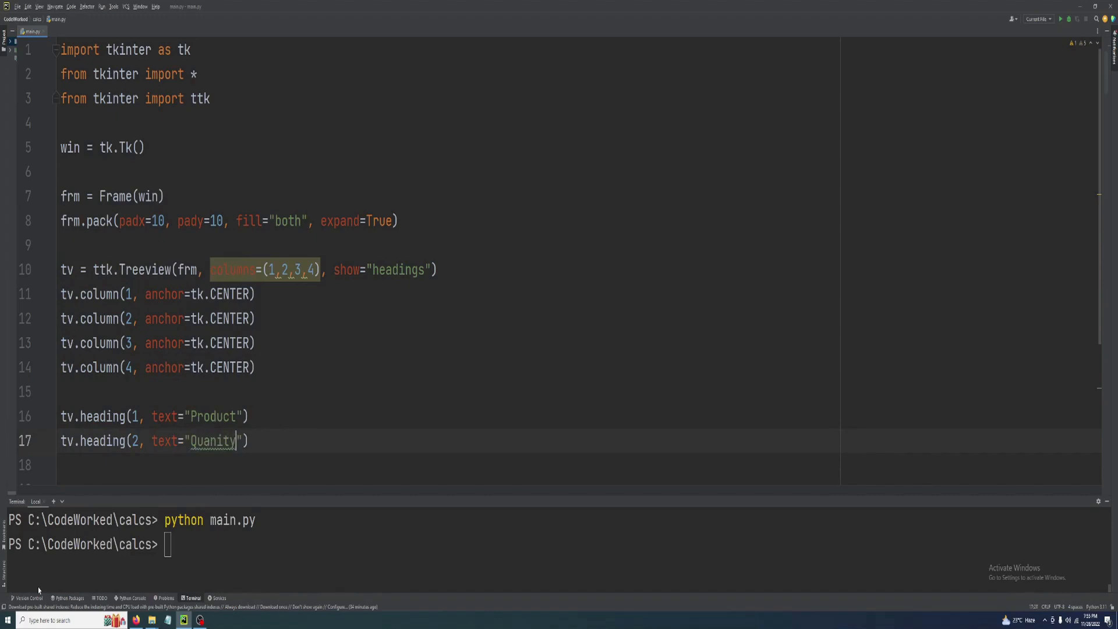
type("t")
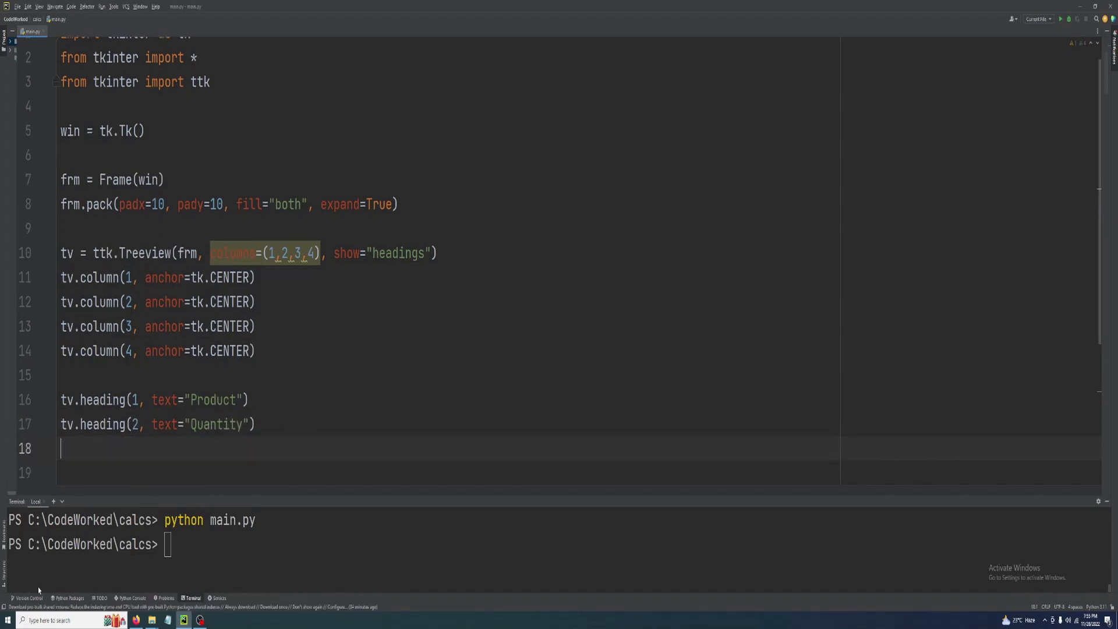
Add tv.heading(3, text="Price") for the third column.
type("tv.heading(3,")
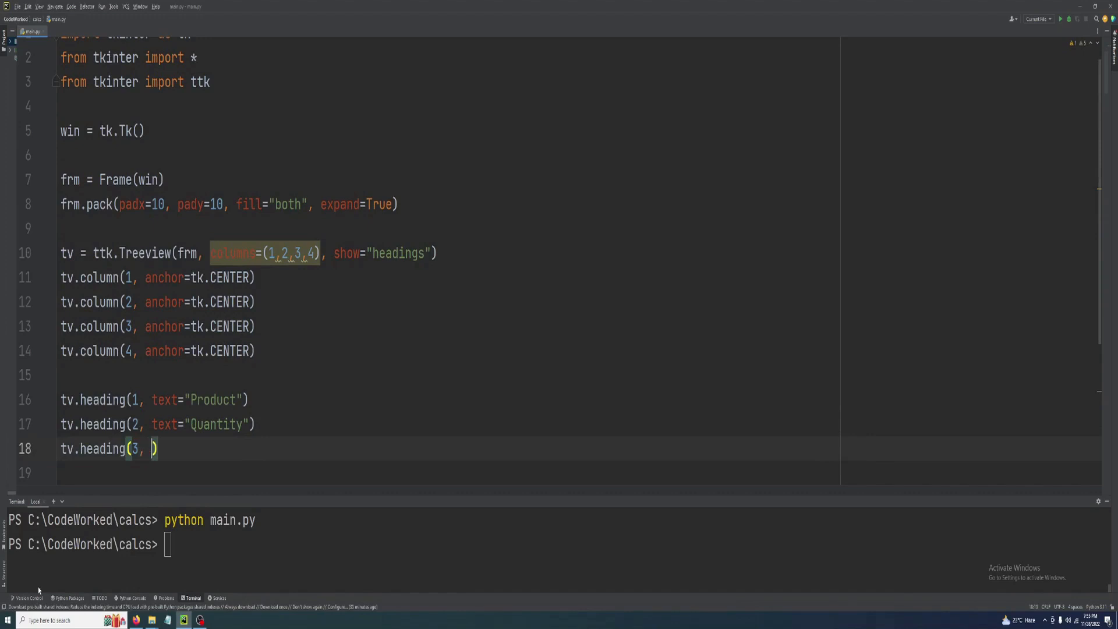
type("text=\"\"")
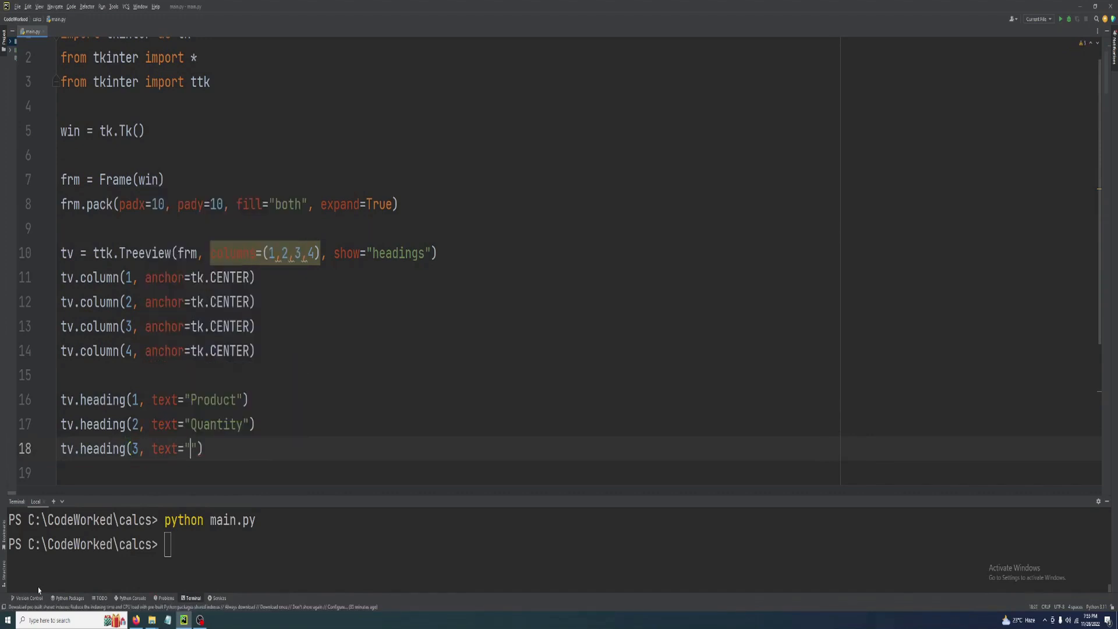
type("Price")
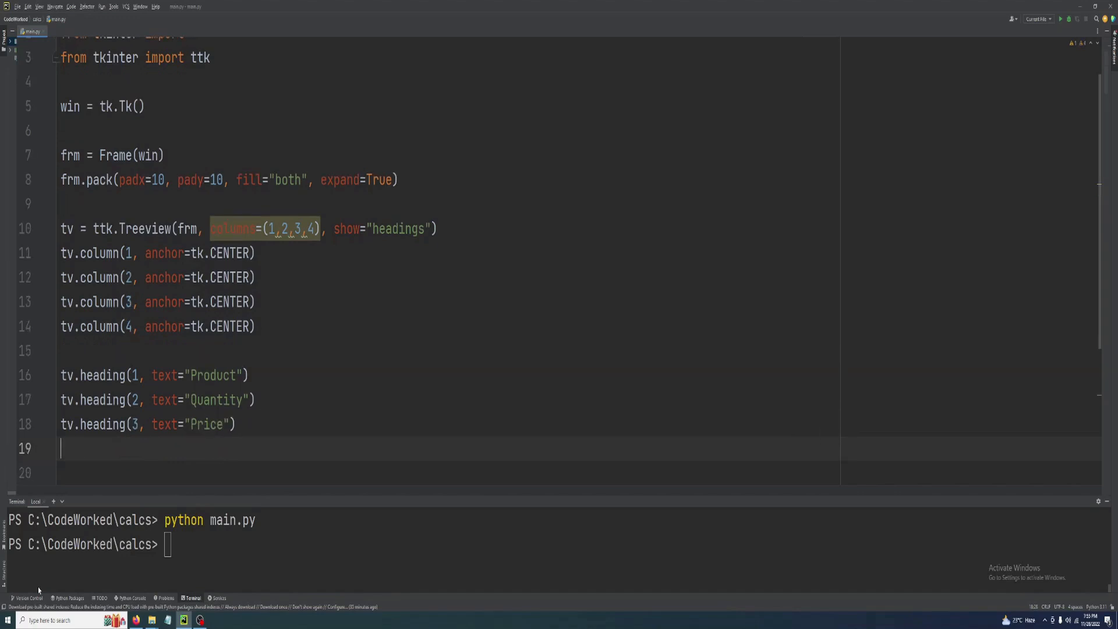
type("t")
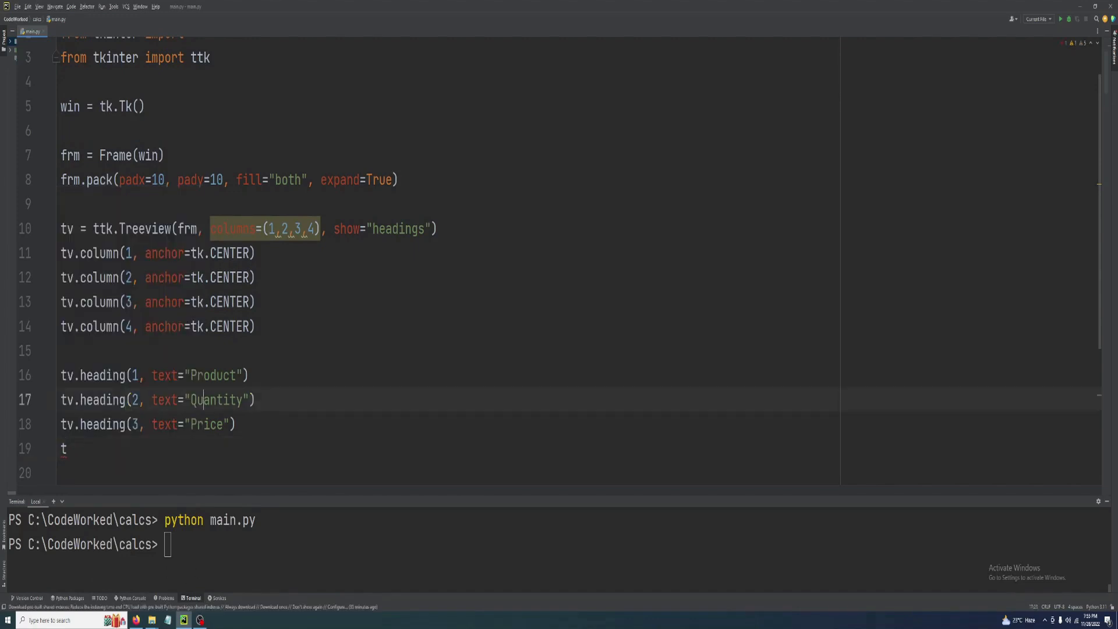
Complete tv.heading(4, text="Total Price") on line 19.
left_click(203, 425)
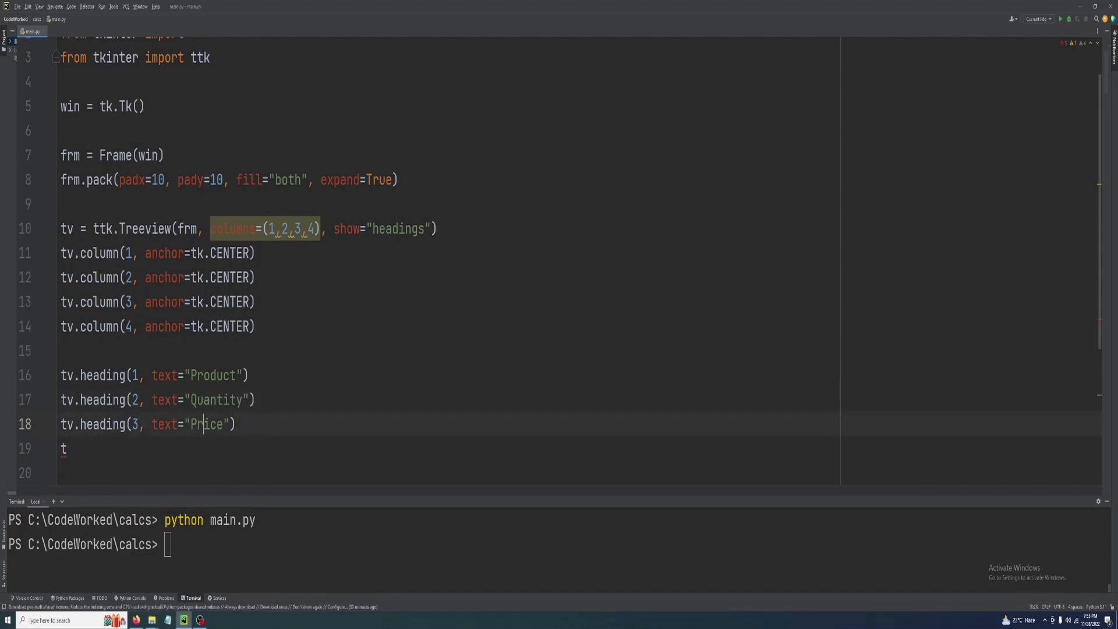
double_click(212, 375)
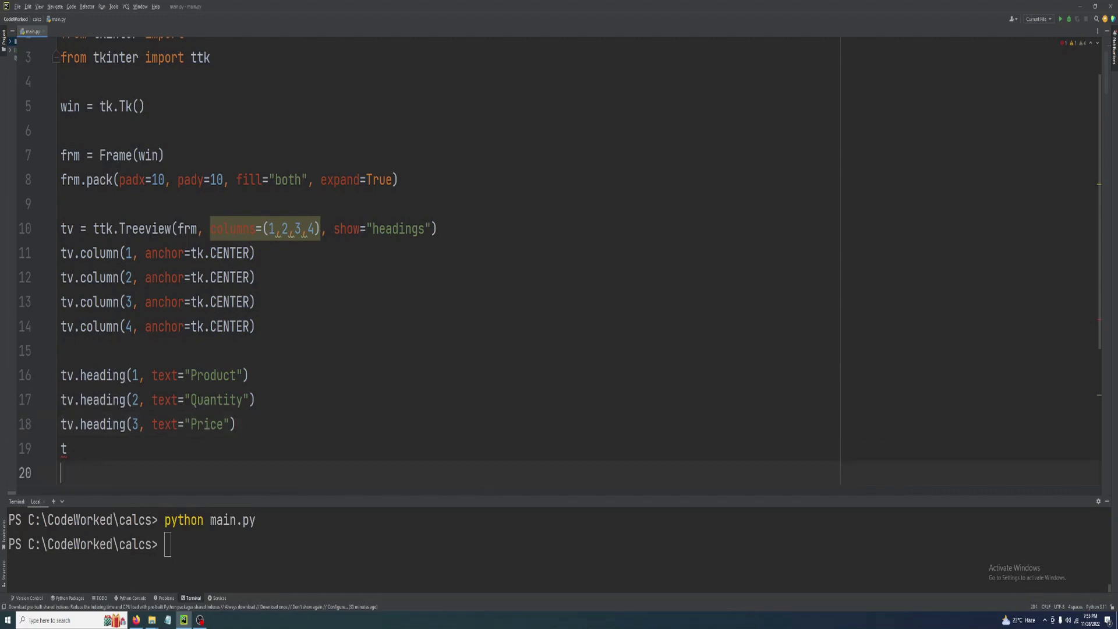
scroll("down", 3)
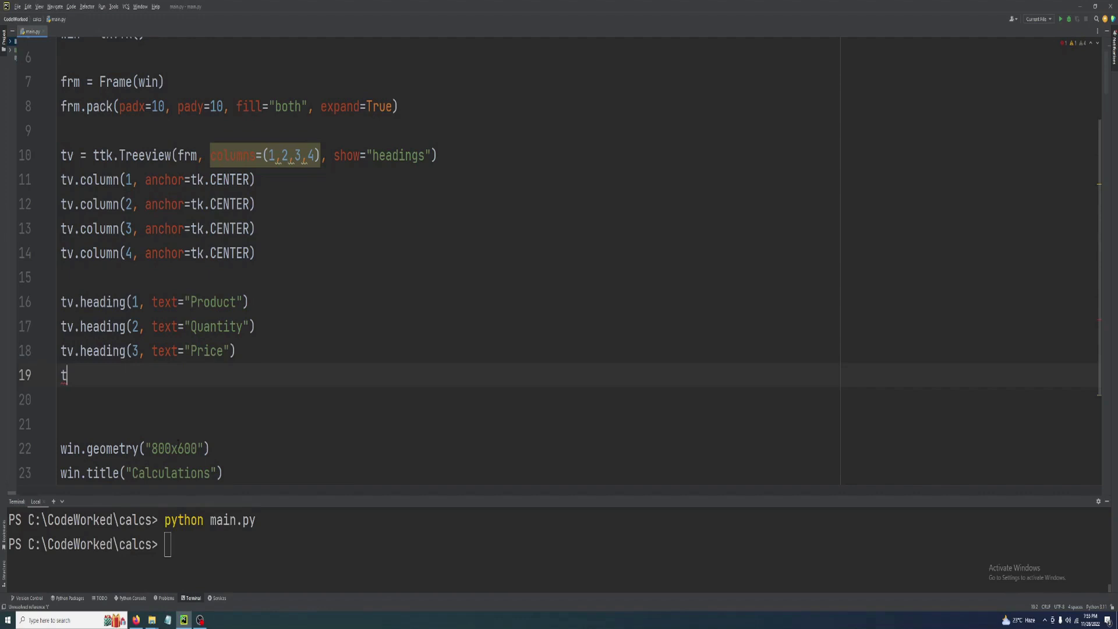
type("v.")
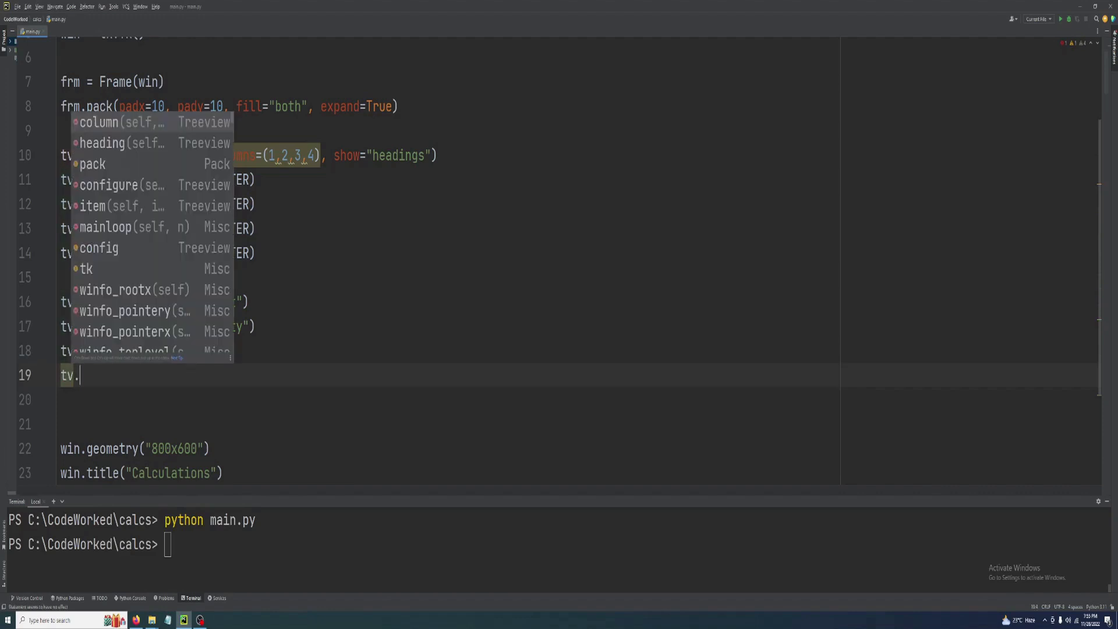
type("heading(4")
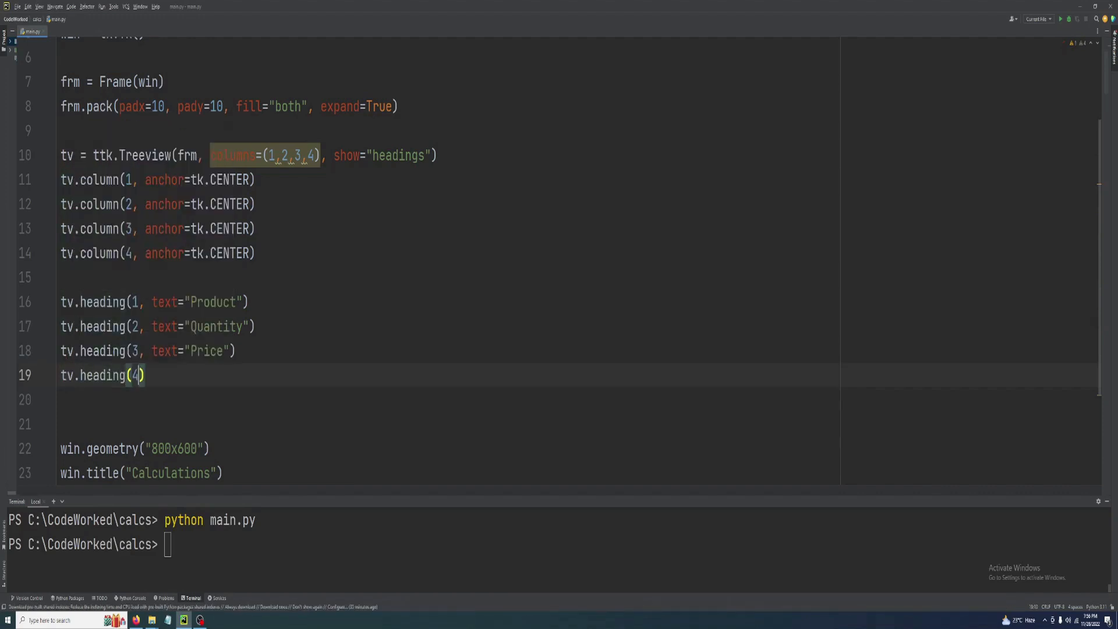
type("text=")
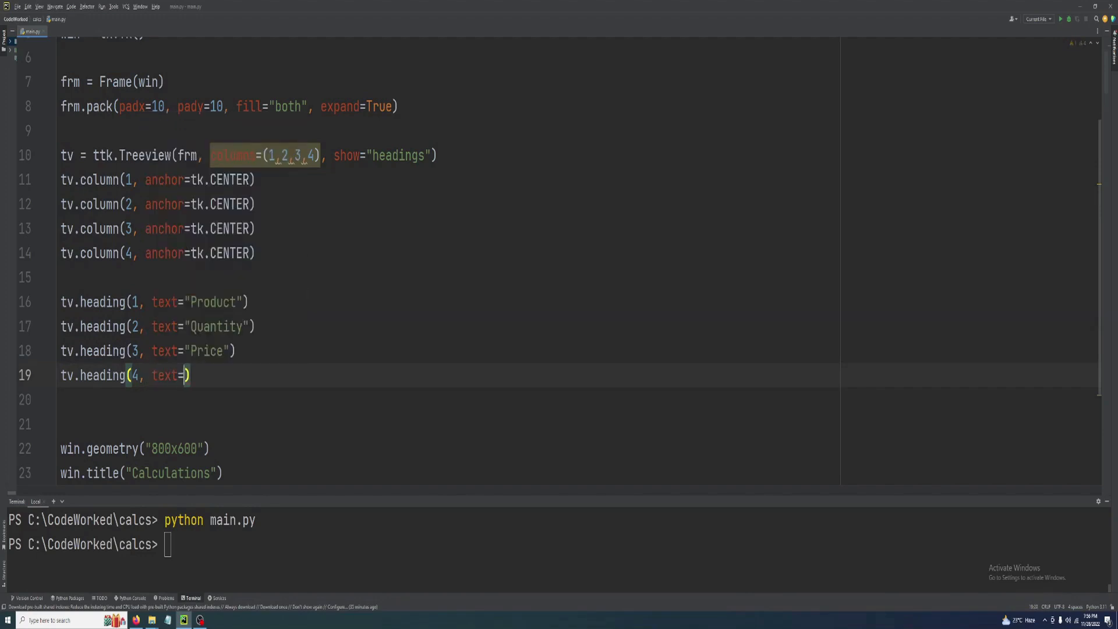
type("\"\"")
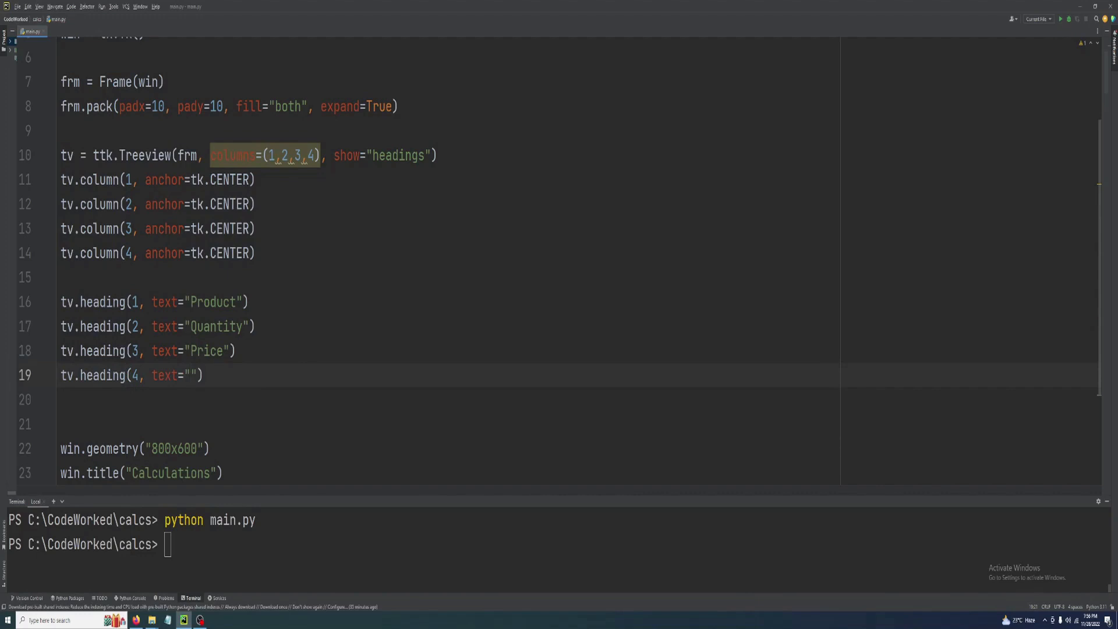
type("Total Pri")
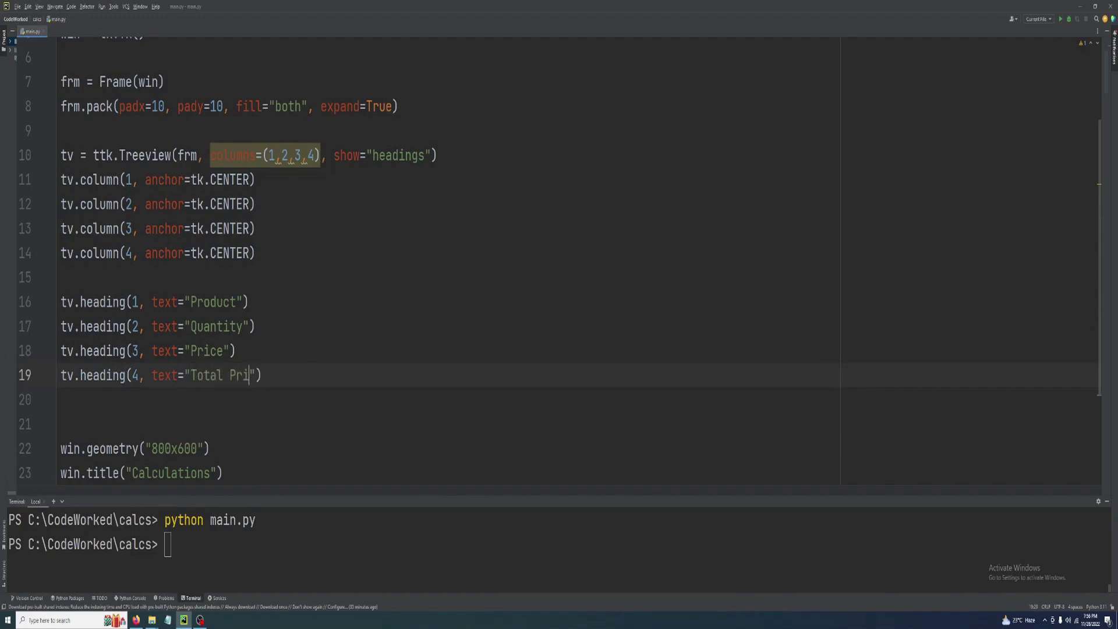
type("ce")
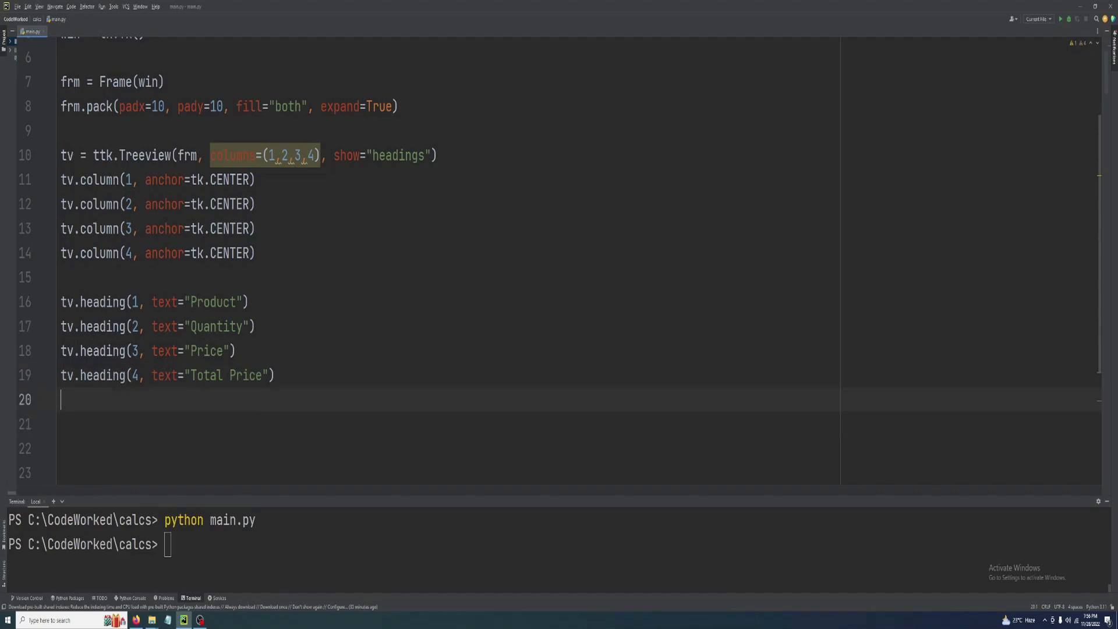
scroll("down", 3)
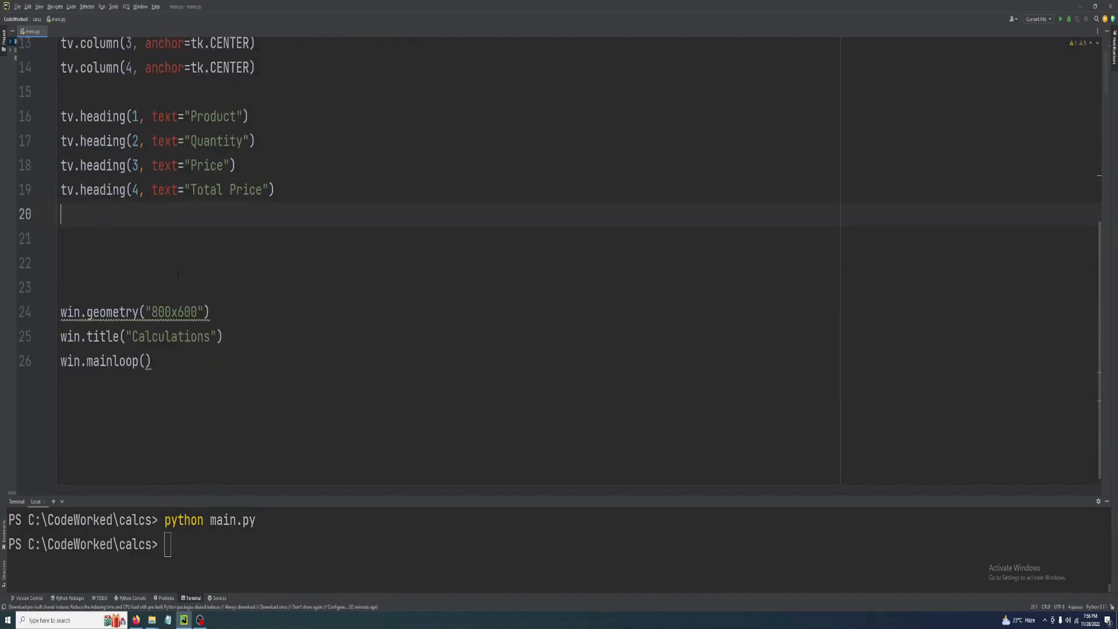
scroll("up", 3)
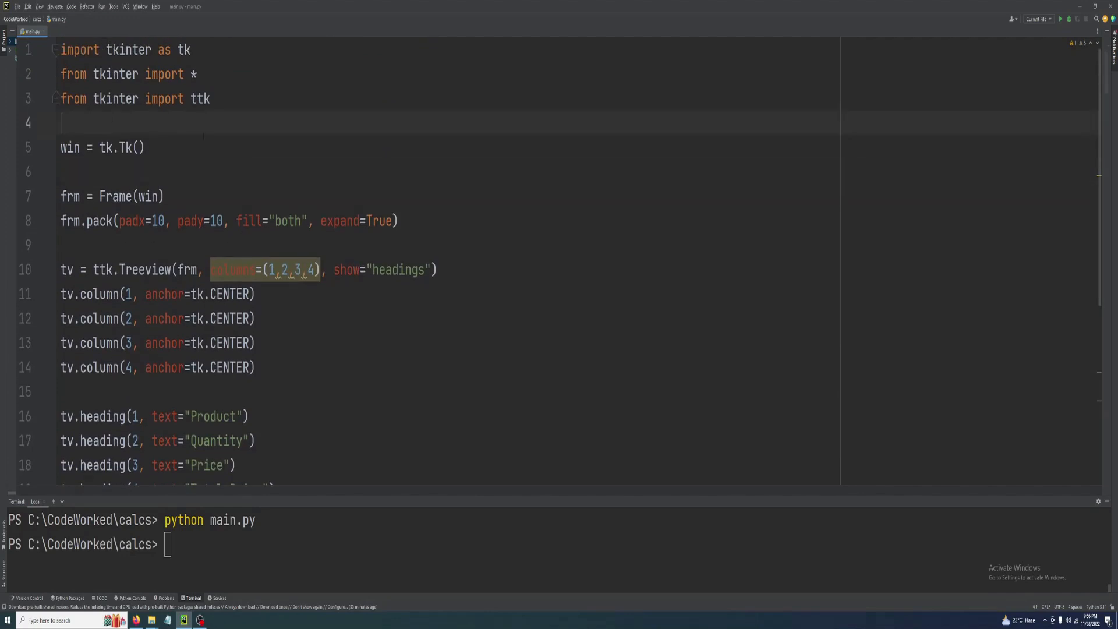
scroll("down", 3)
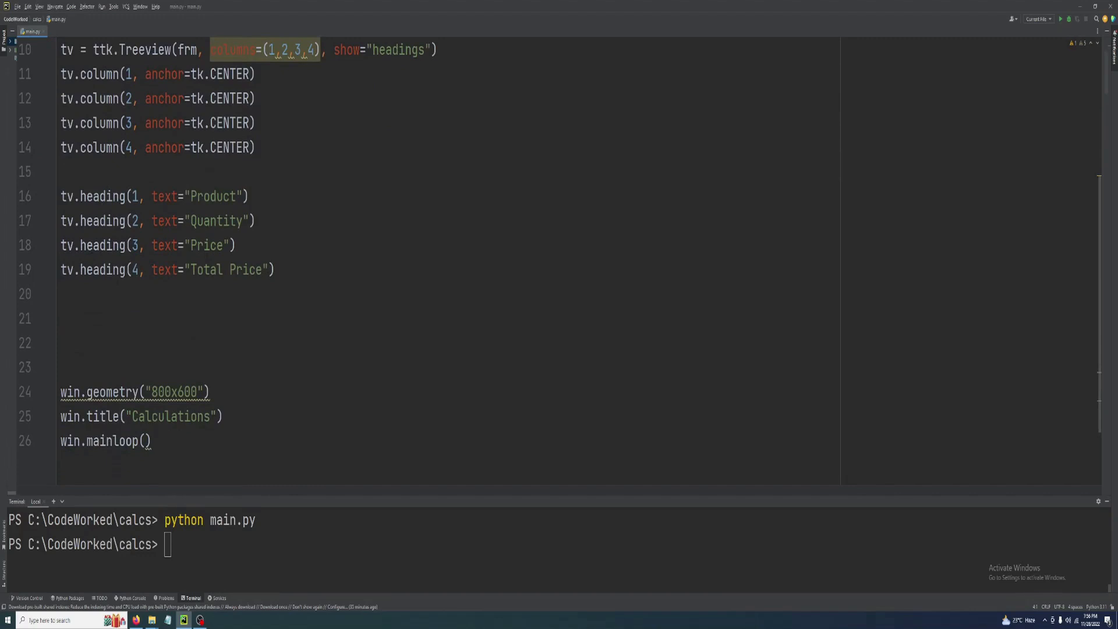
scroll("up", 3)
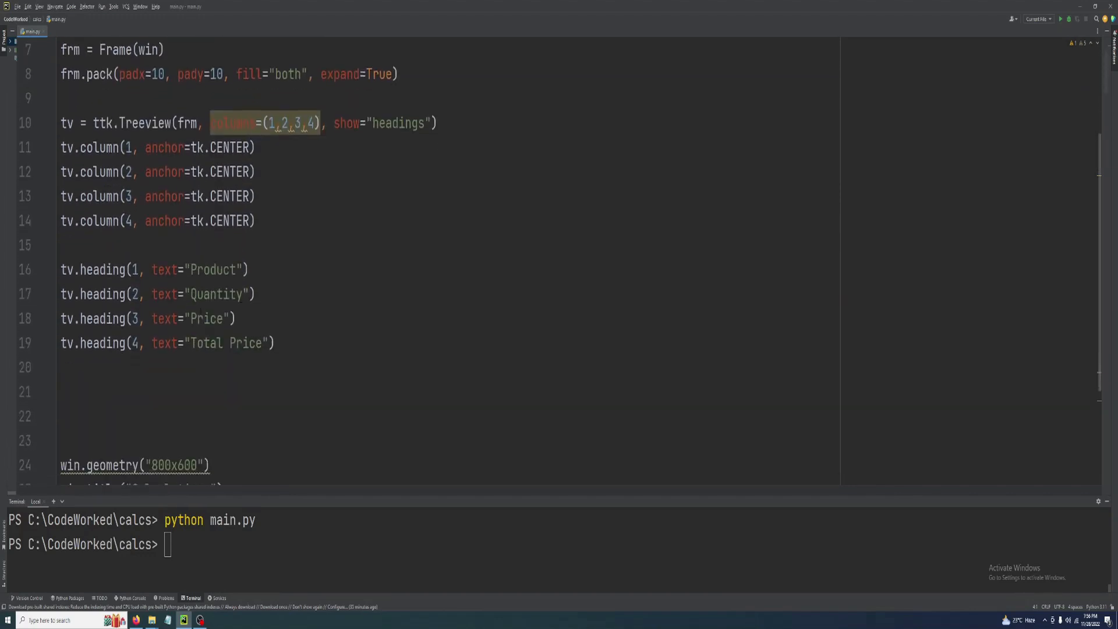
scroll("up", 3)
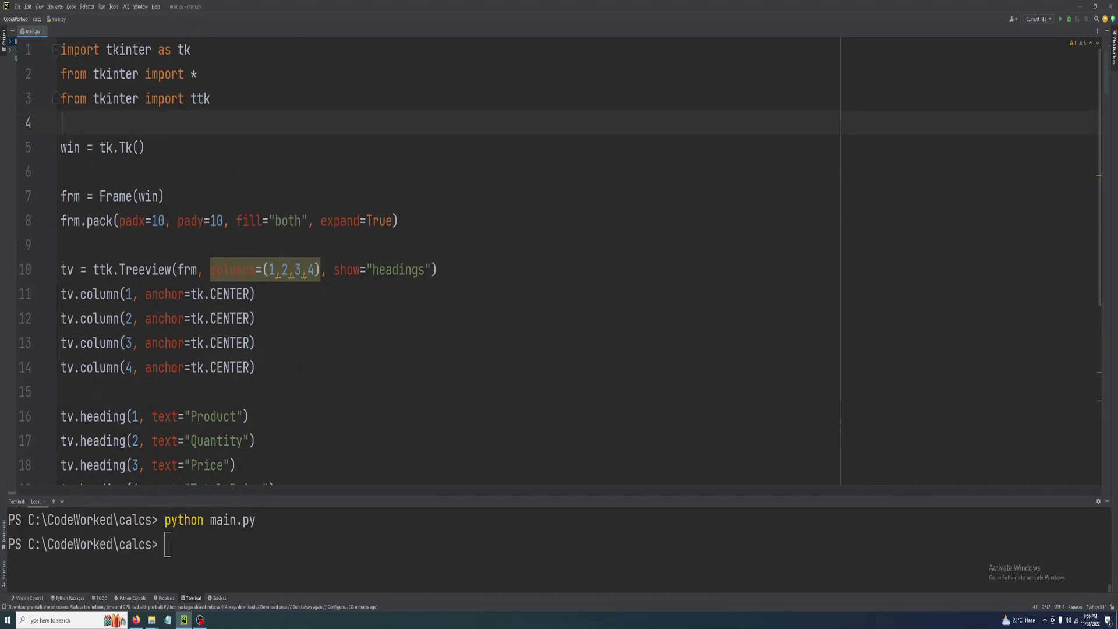
Add 'from tkinter import font' to the imports.
type("from t")
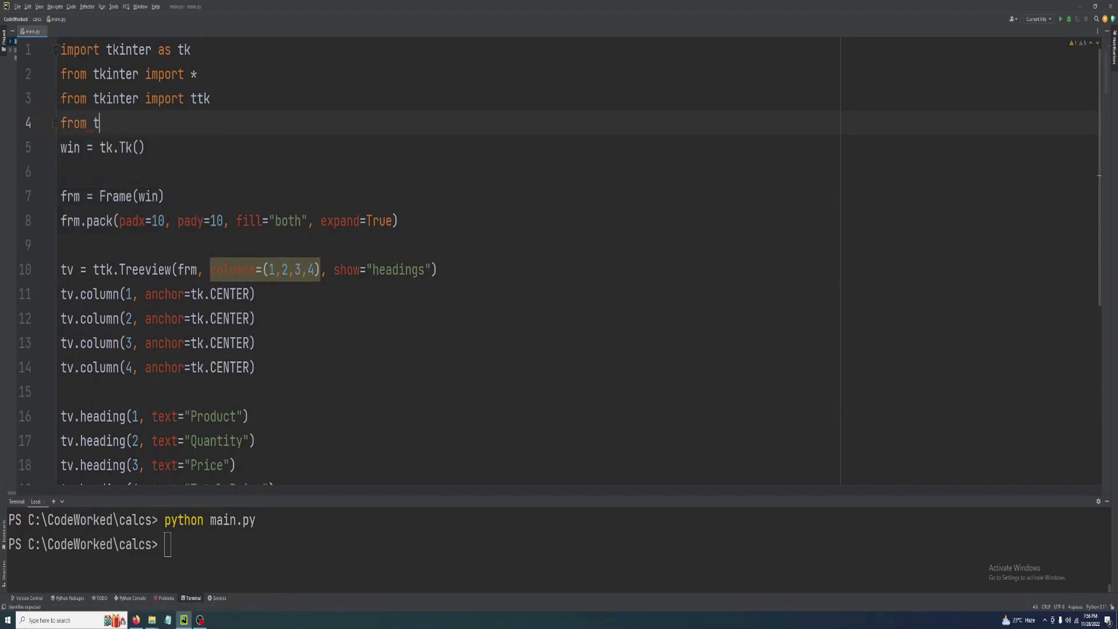
type("kinter import font")
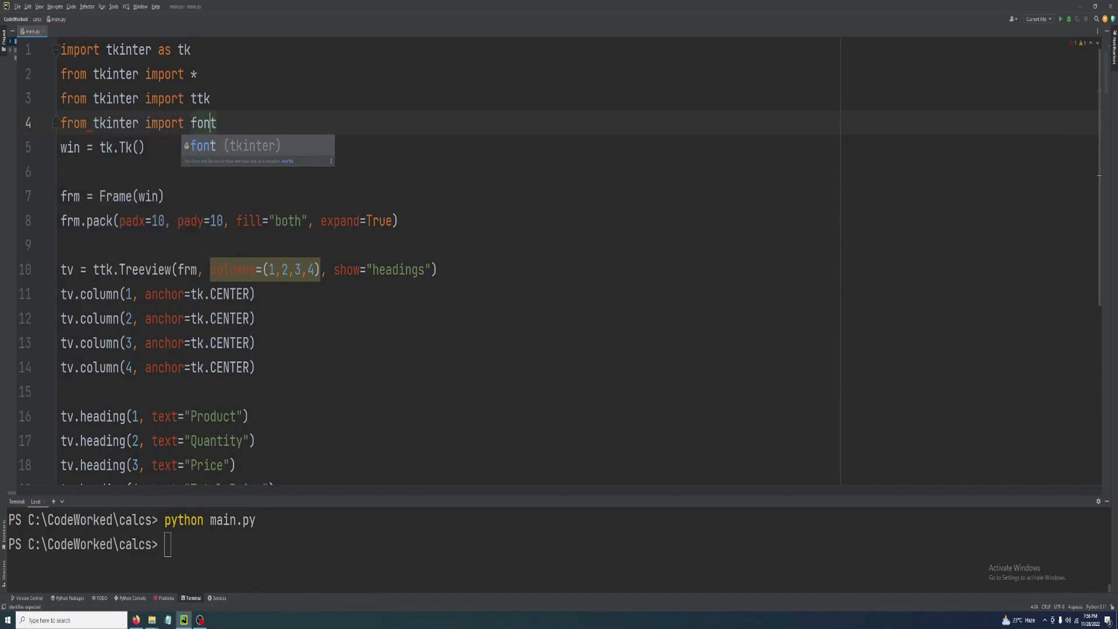
key("Enter")
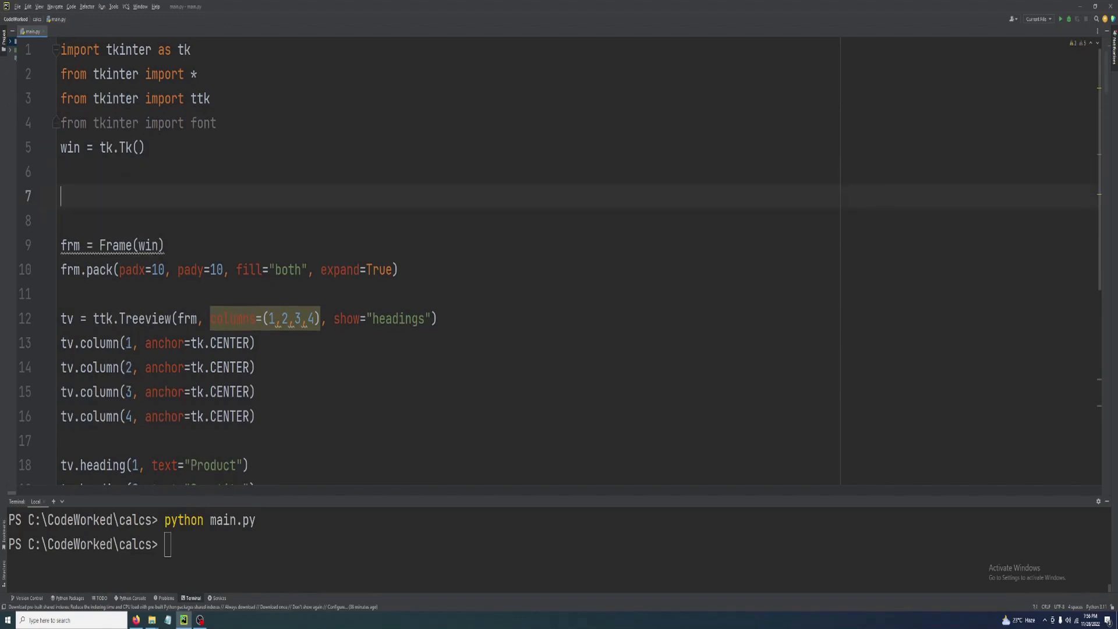
Define fnt = font.Font(size=15) below win = tk.Tk().
type("font")
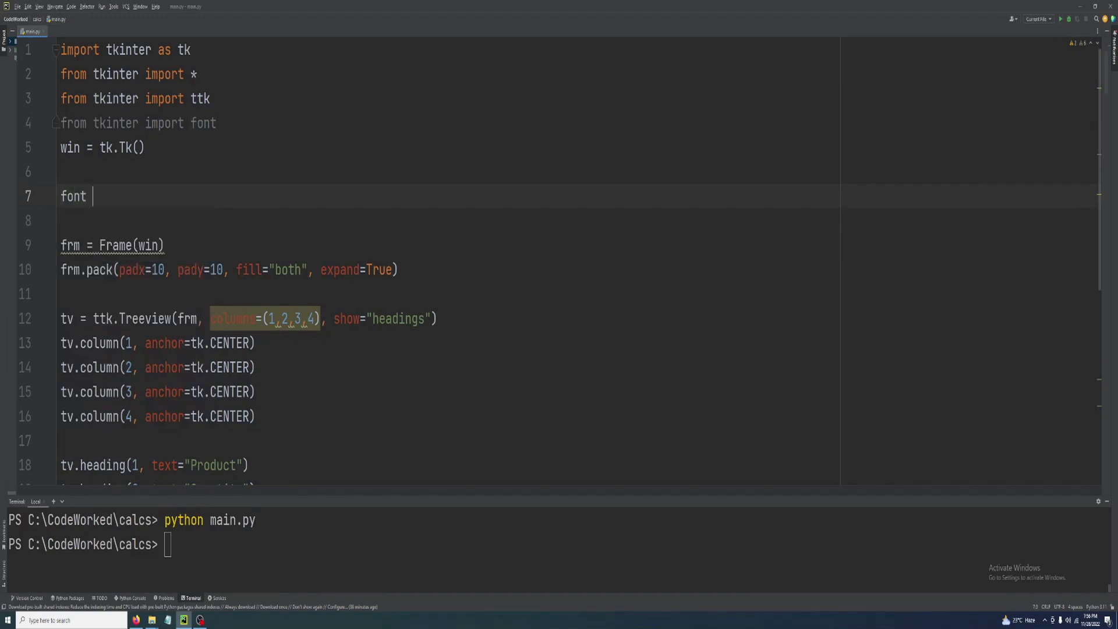
key("BackSpace")
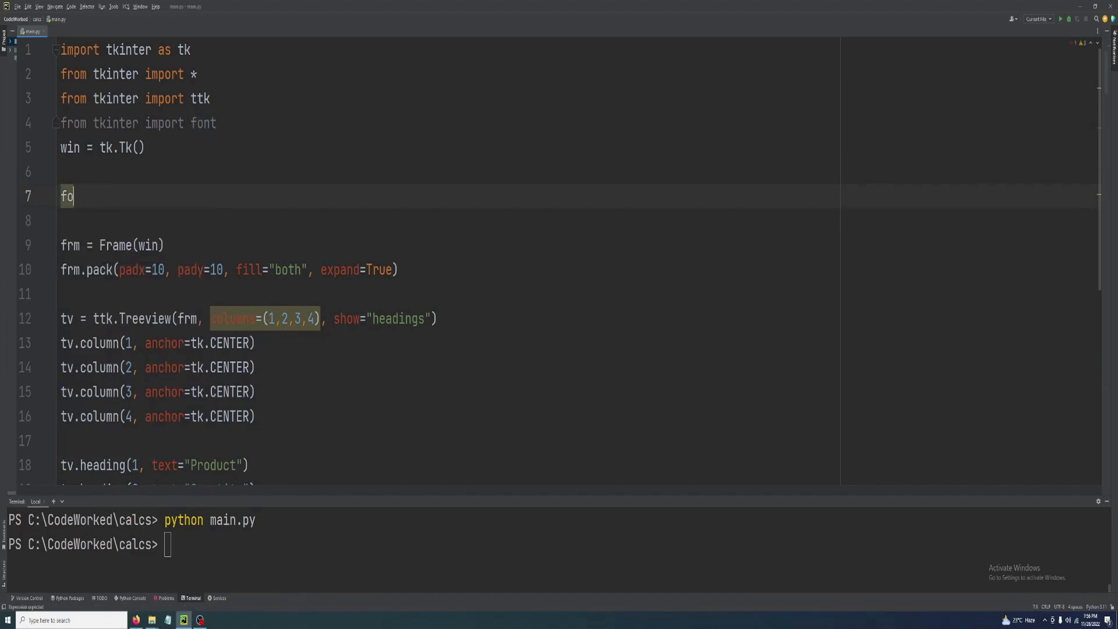
type("nt =")
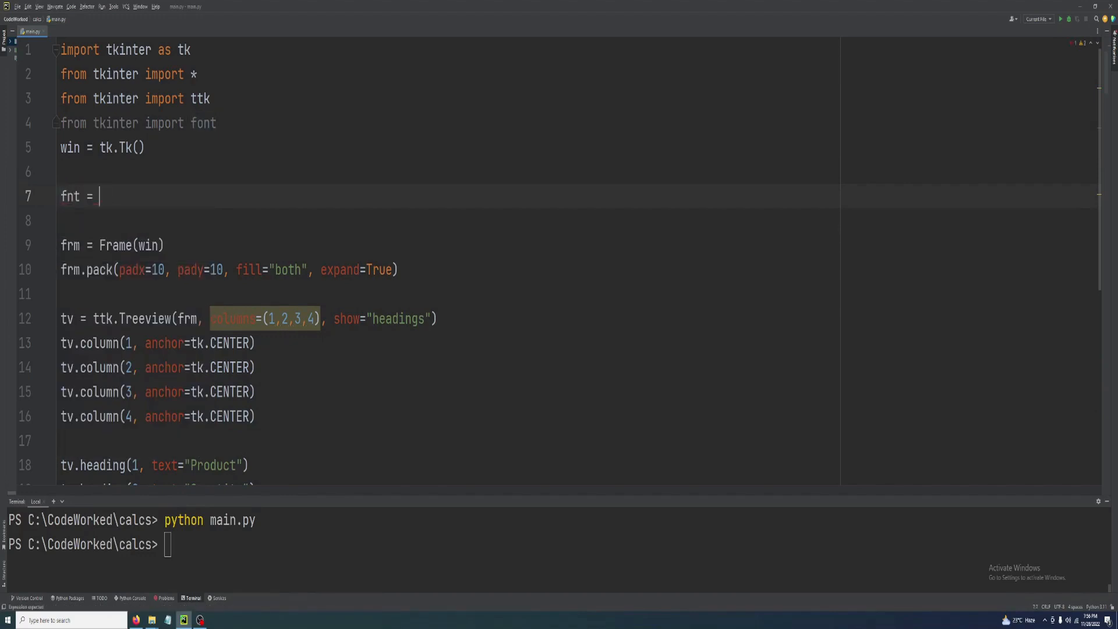
type("font")
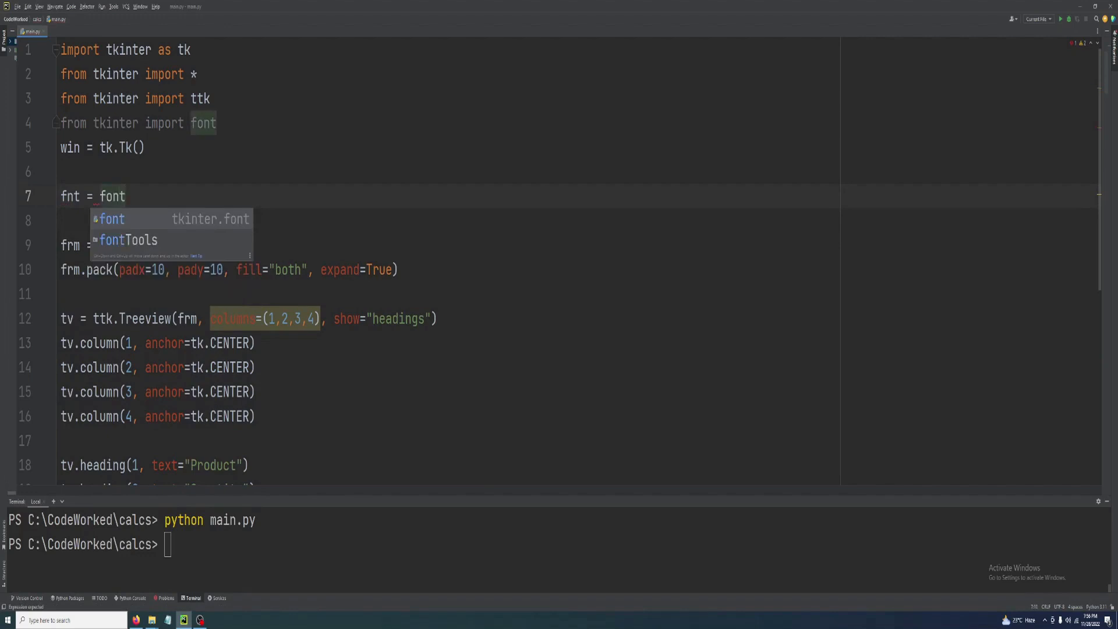
type(".Font(size=1")
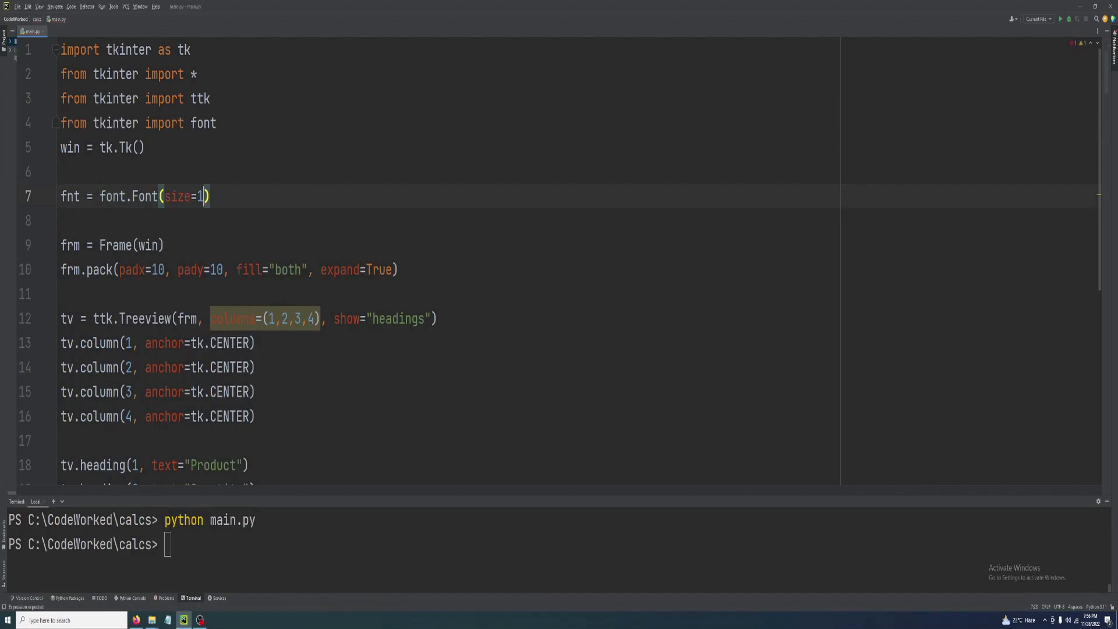
type("5")
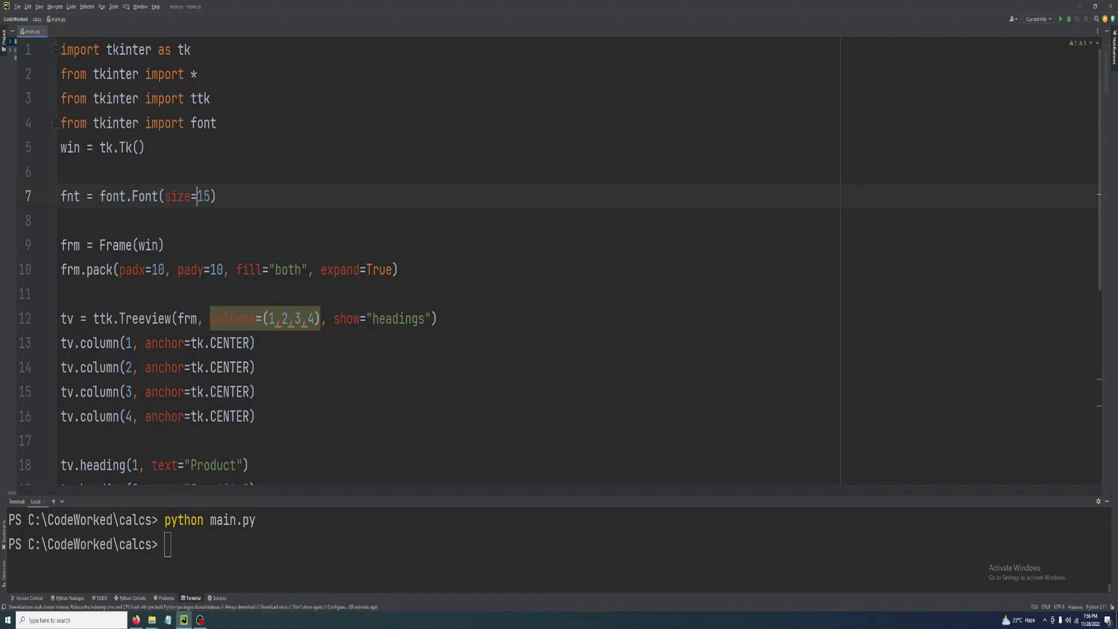
scroll("down", 3)
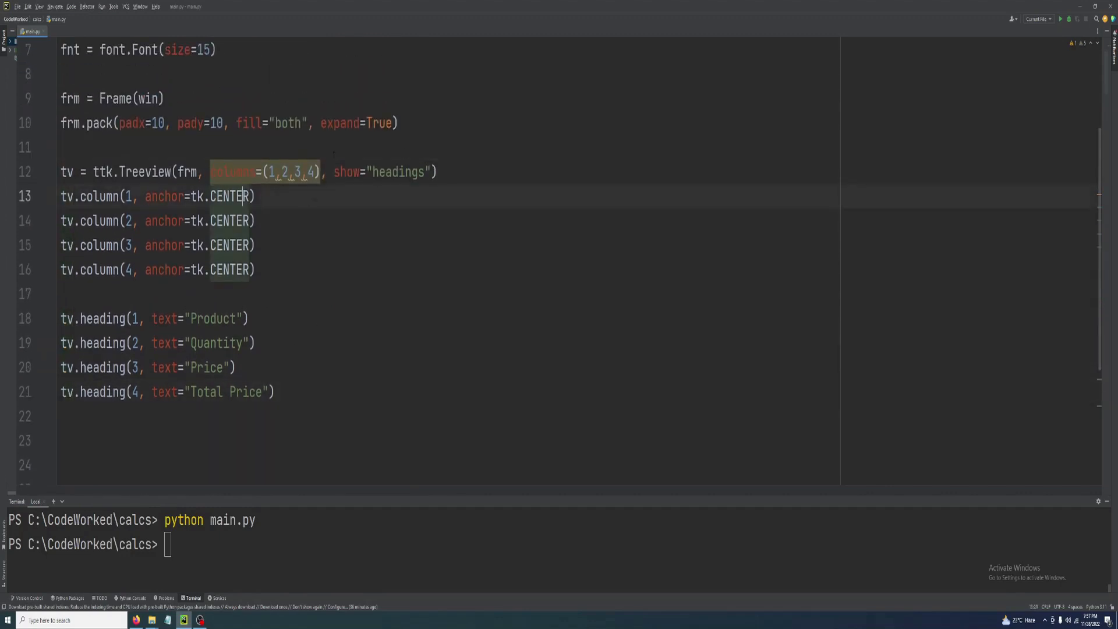
Create style = ttk.Style(tv) and configure "Treeview" with rowheight=30.
left_click(436, 171)
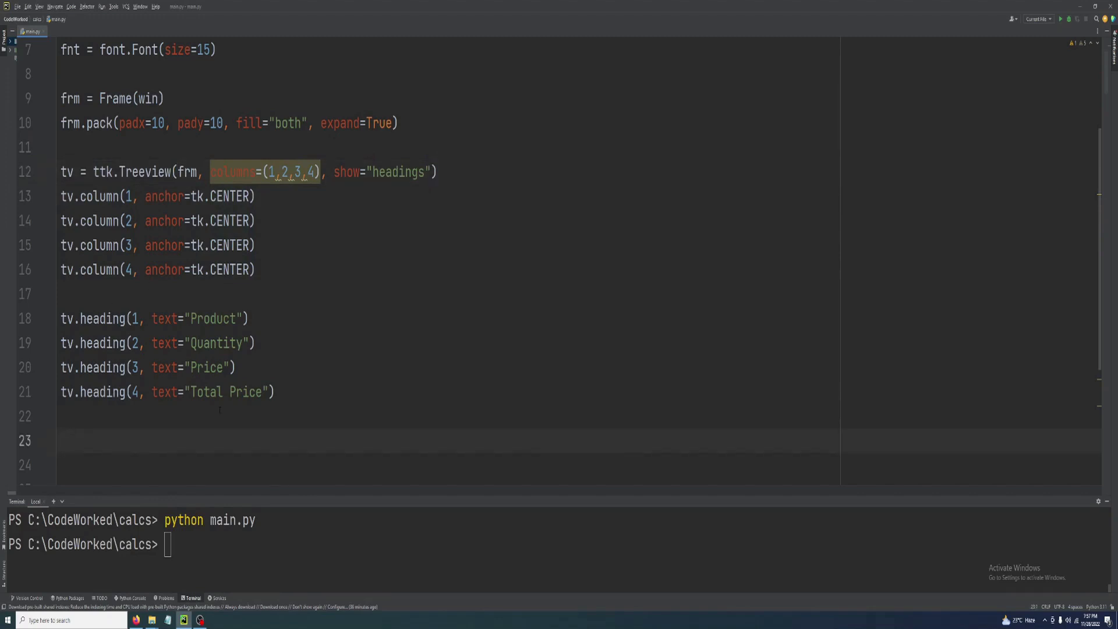
type("style =")
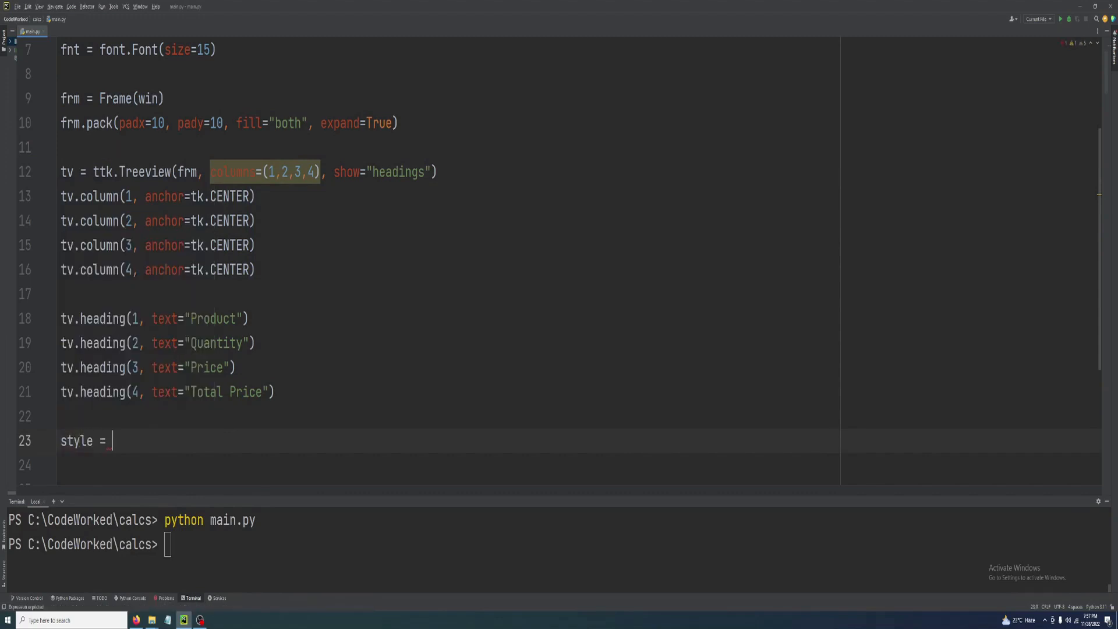
type("ttk.st")
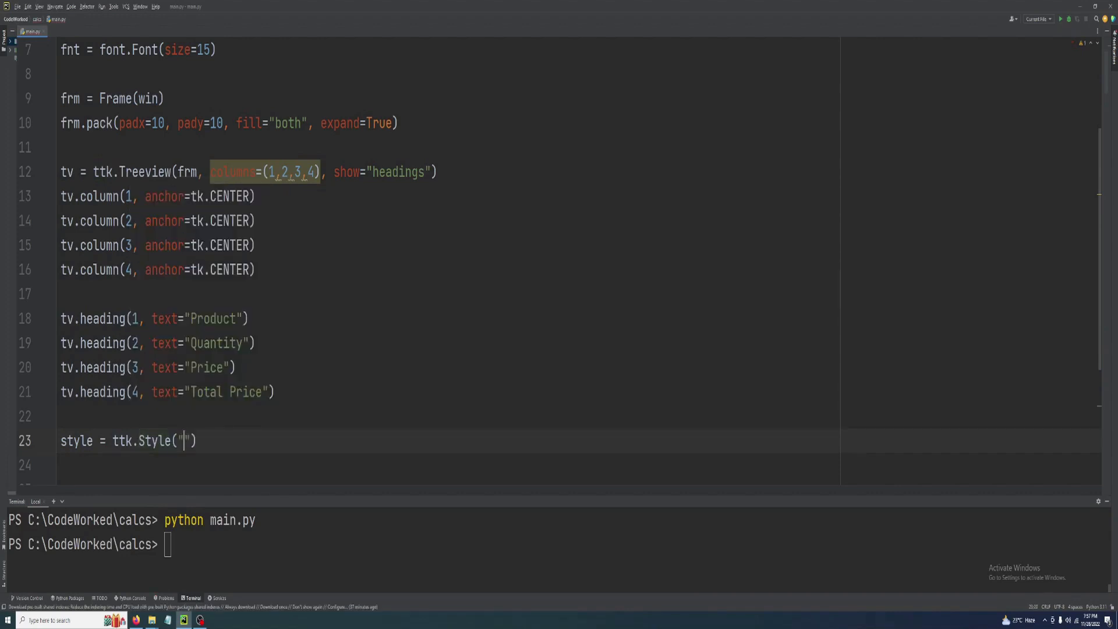
type("tv")
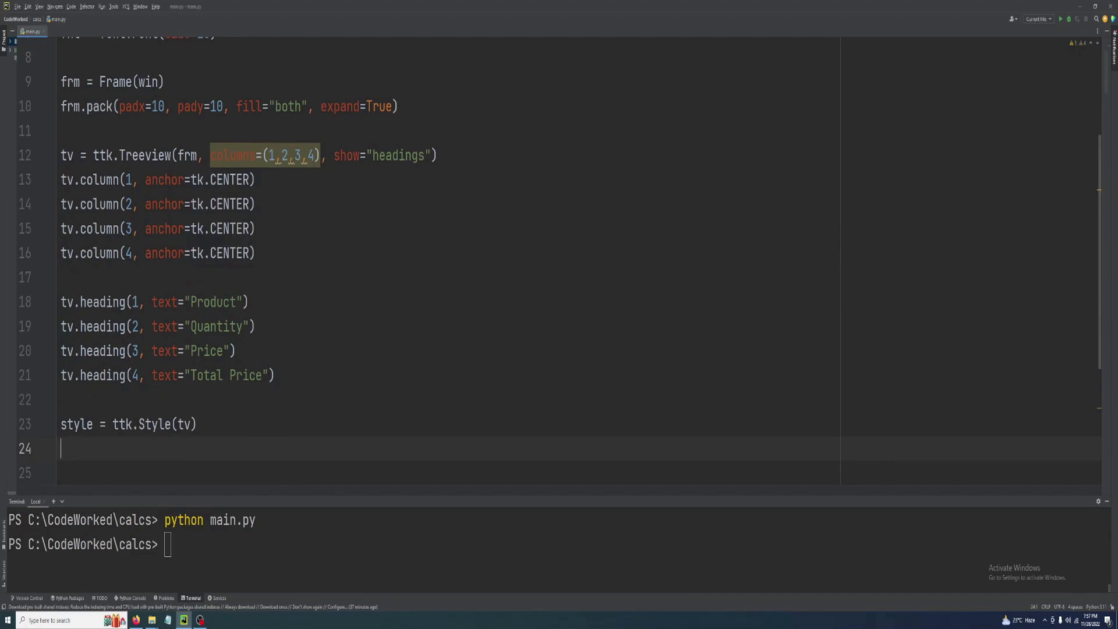
type("style.configure(")
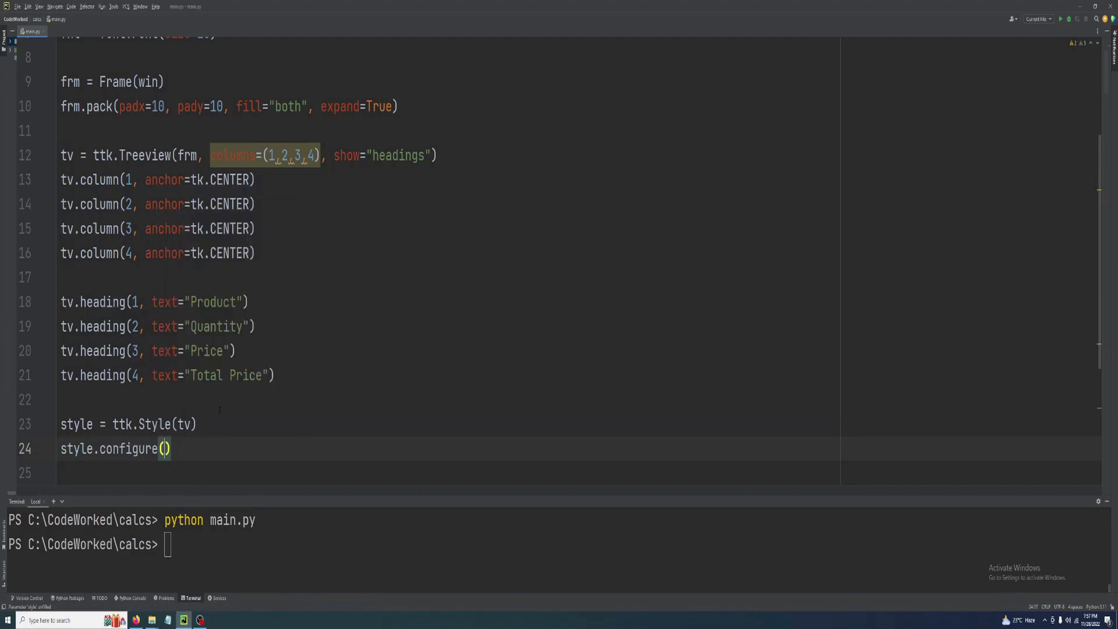
type("\"Treeview")
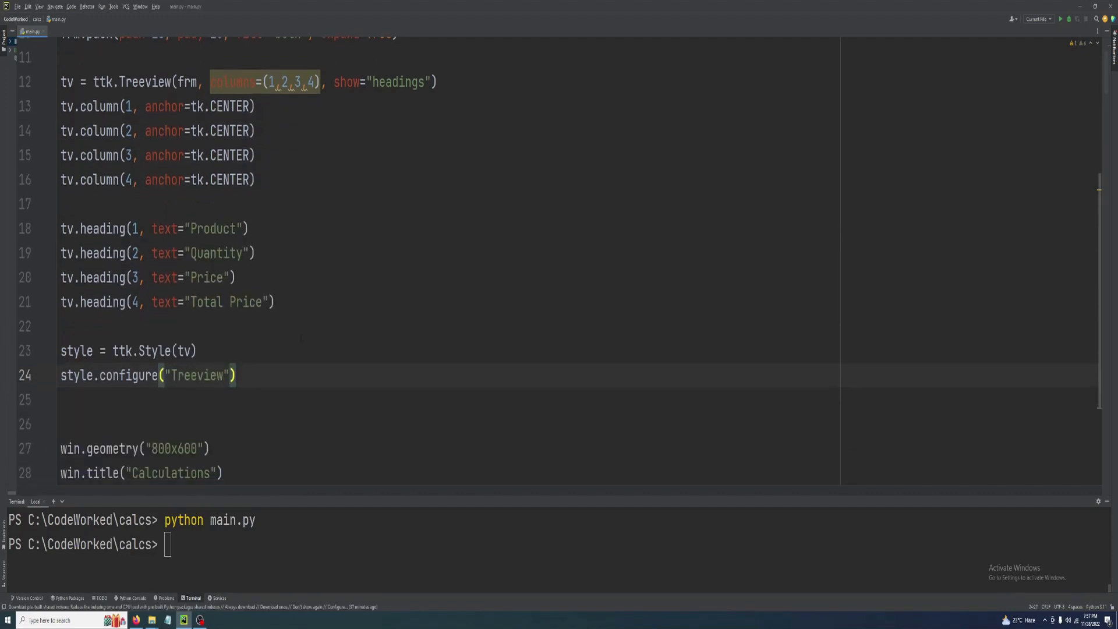
type(", rowheigh")
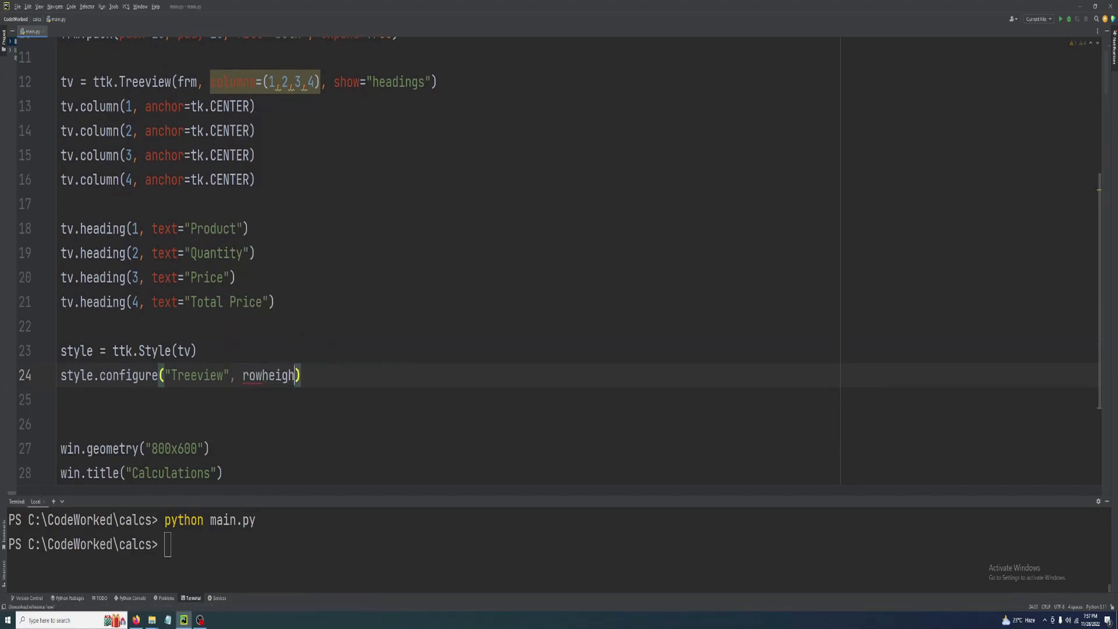
type("t=30")
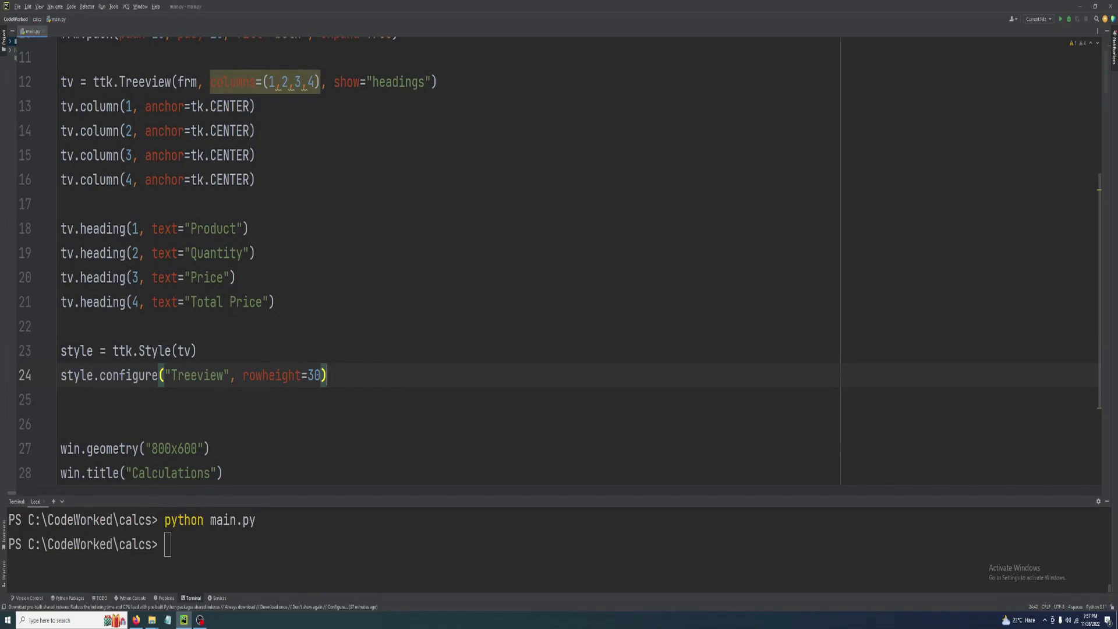
scroll("down", 3)
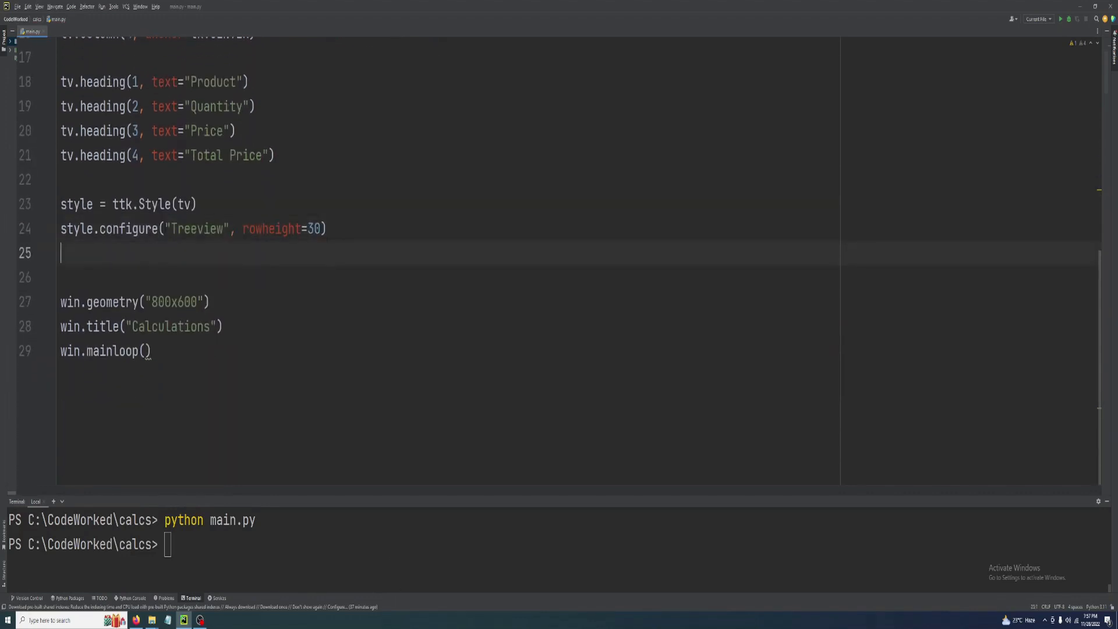
scroll("up", 3)
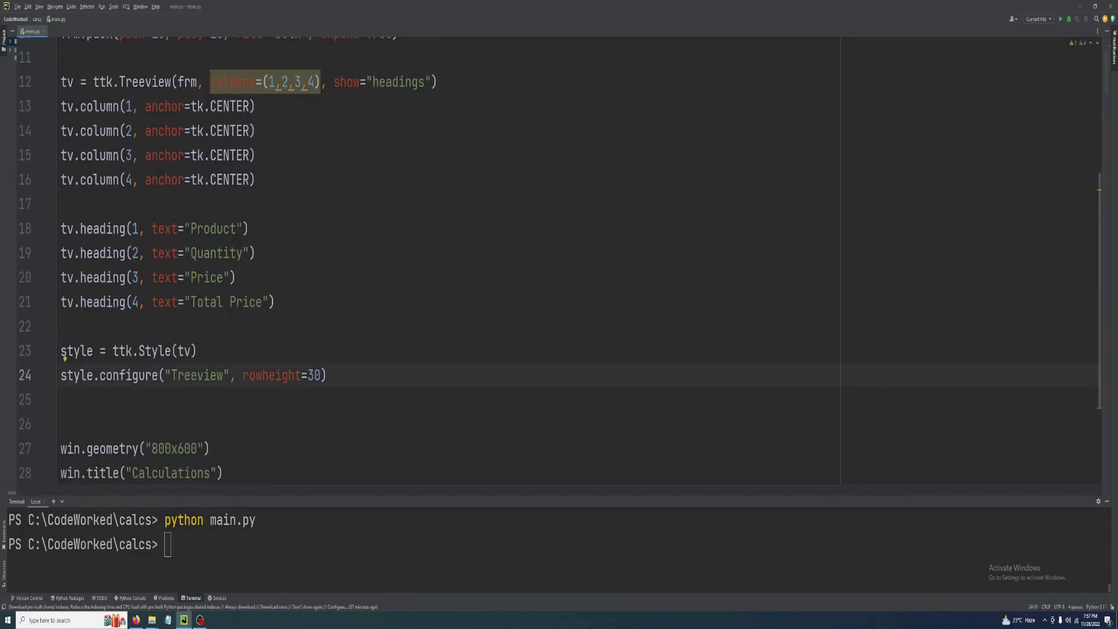
scroll("down", 3)
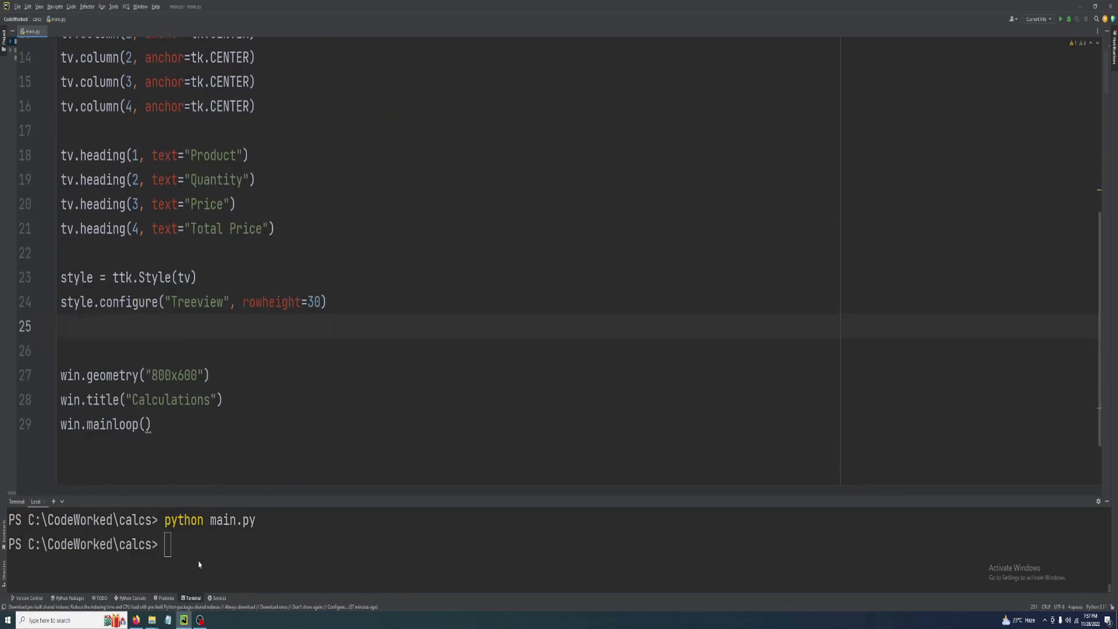
type("python")
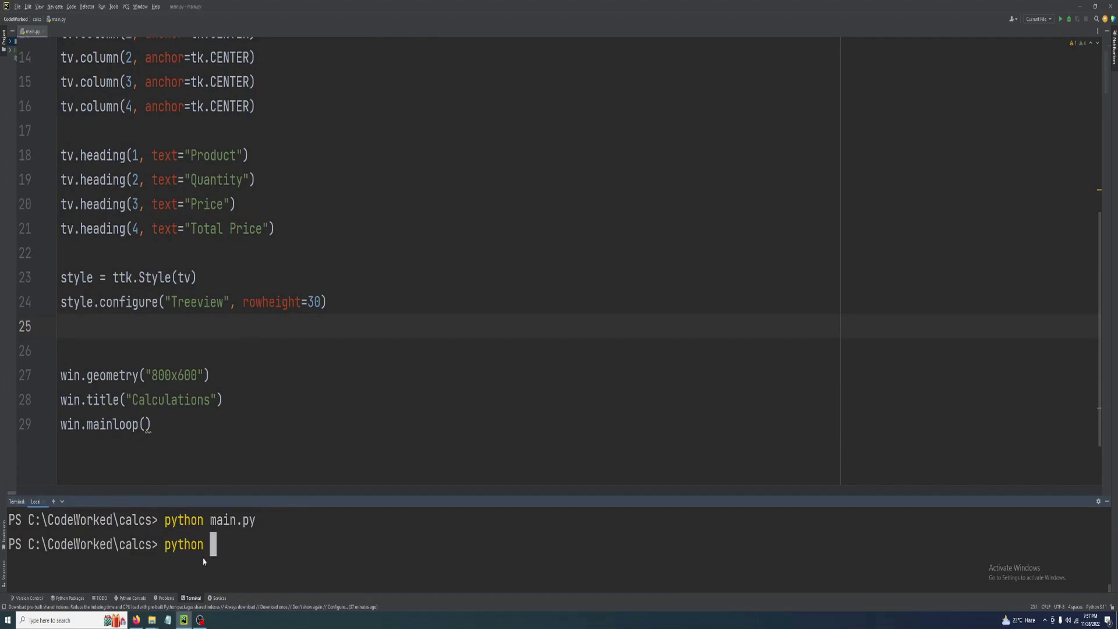
type("main.py")
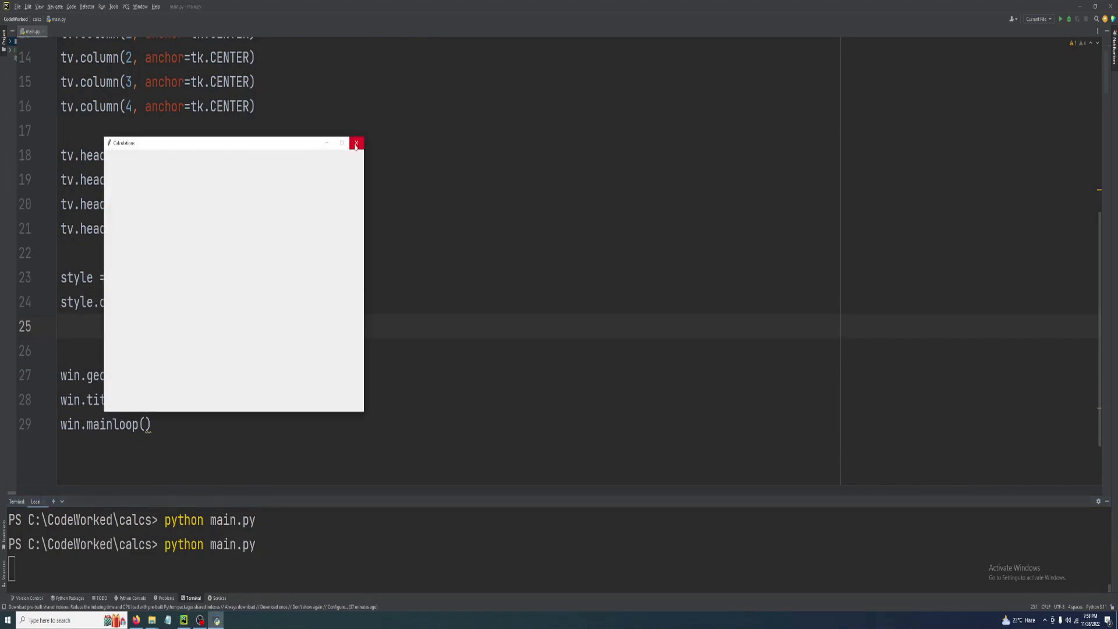
left_click(356, 143)
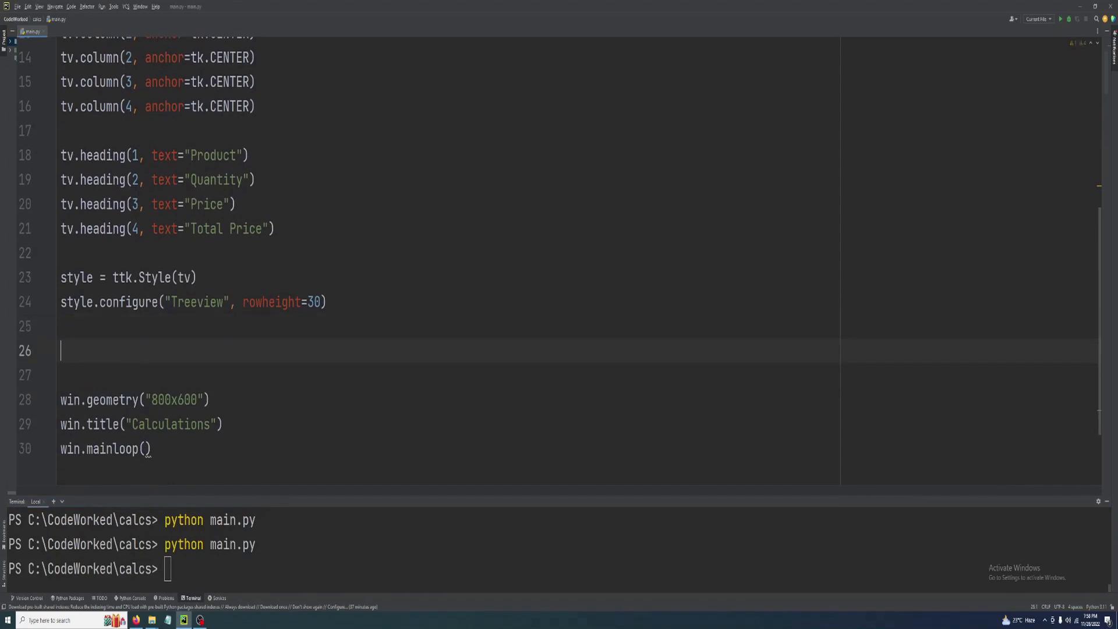
Pack the treeview with padx/pady 10, fill both, expand 1, then check headings and close.
type("tv.pack")
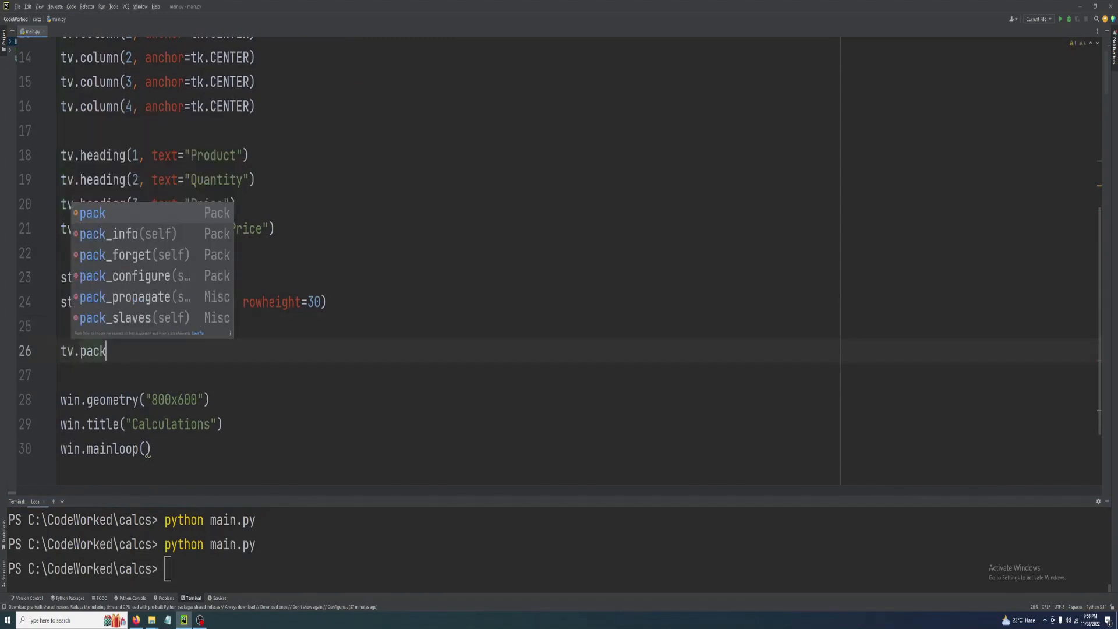
type("(padx=10, pady=10, fill")
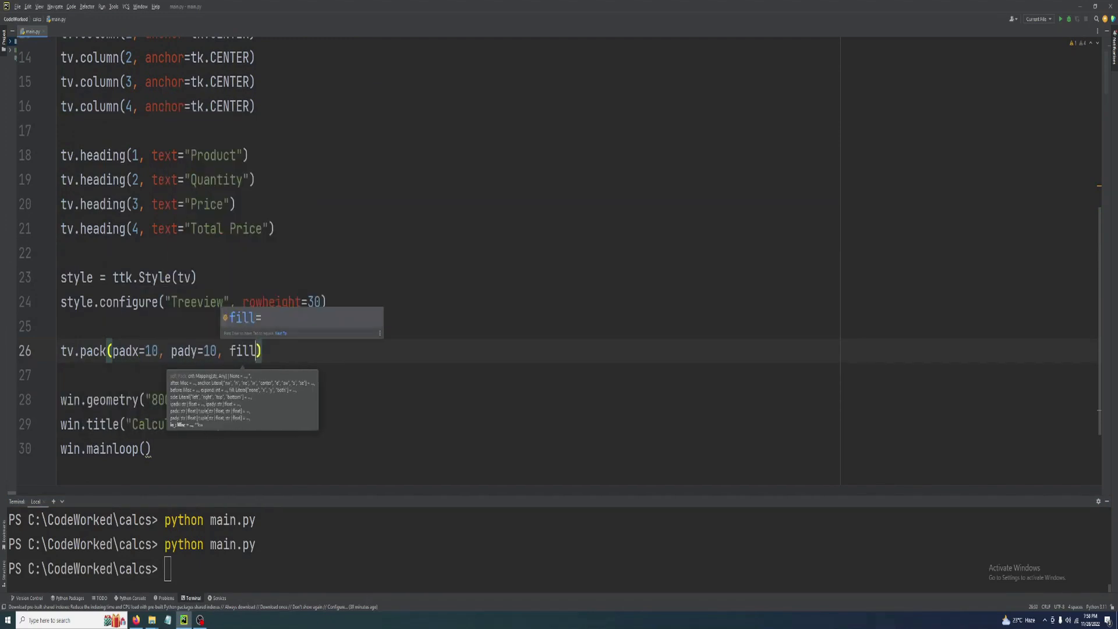
type("=\"both\"m")
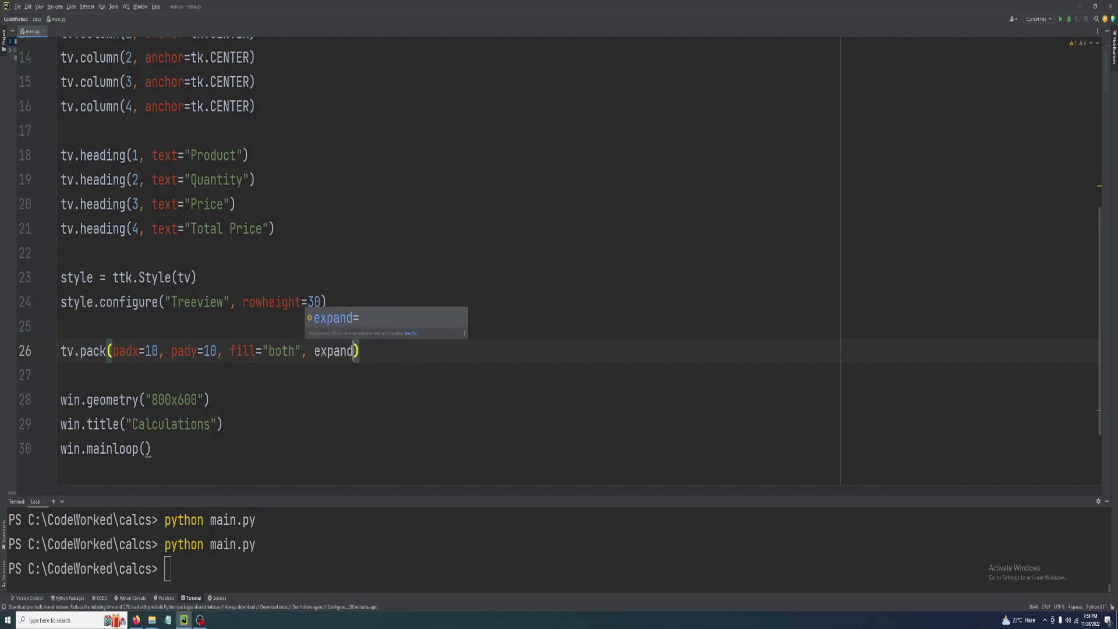
type("1")
left_click(262, 569)
type("python main.py")
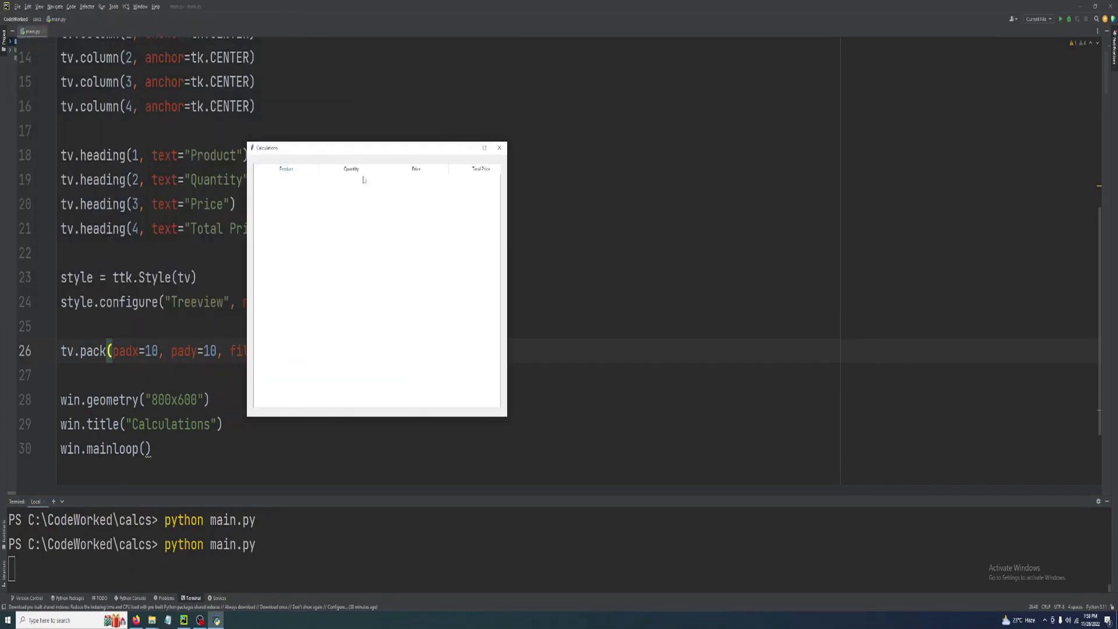
left_click(285, 169)
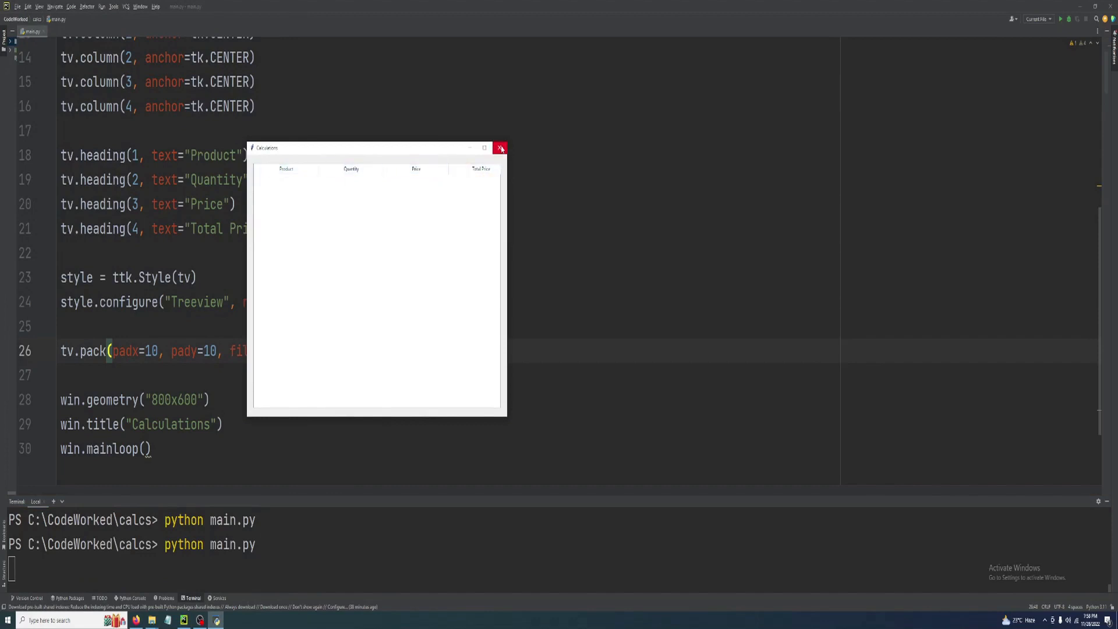
left_click(500, 148)
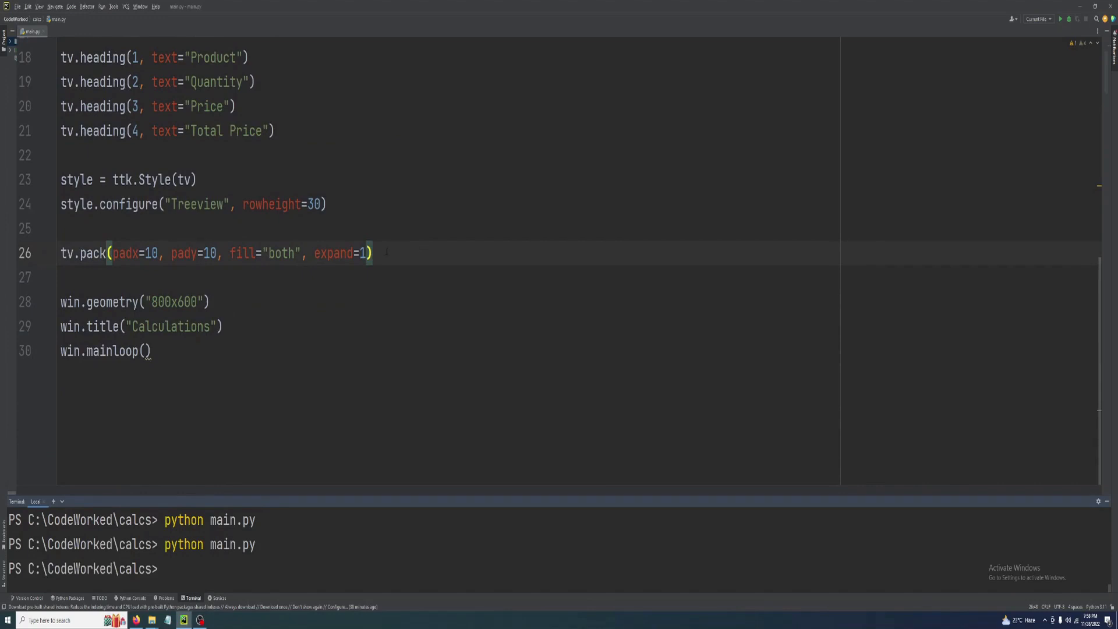
Start the data tuple with an Apple Juice entry with quantity 10.
key("enter")
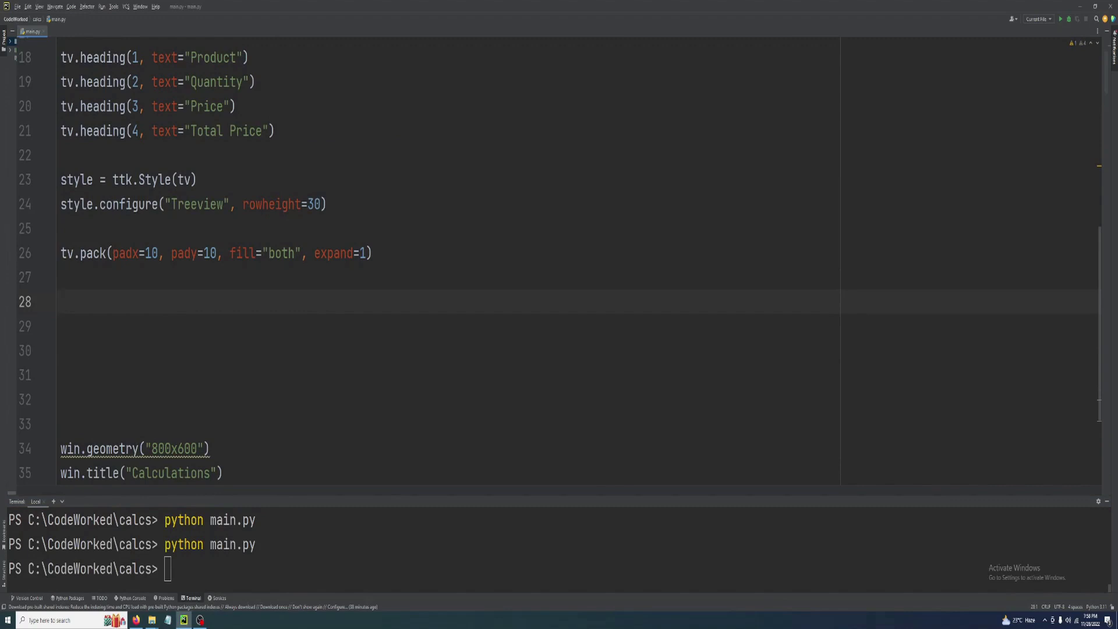
type("data =")
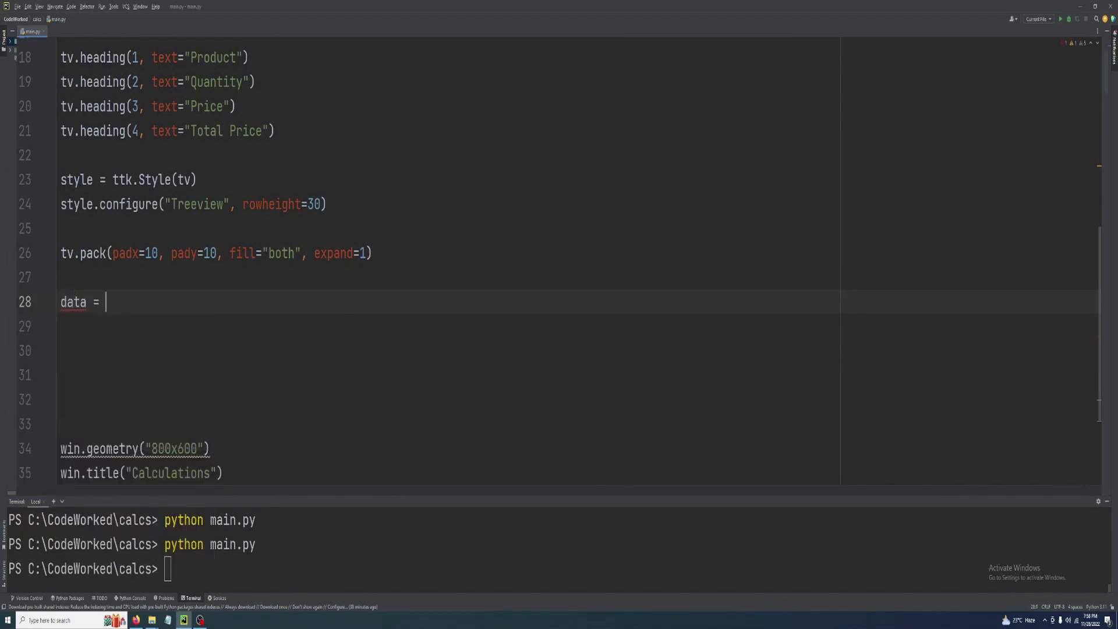
type("()")
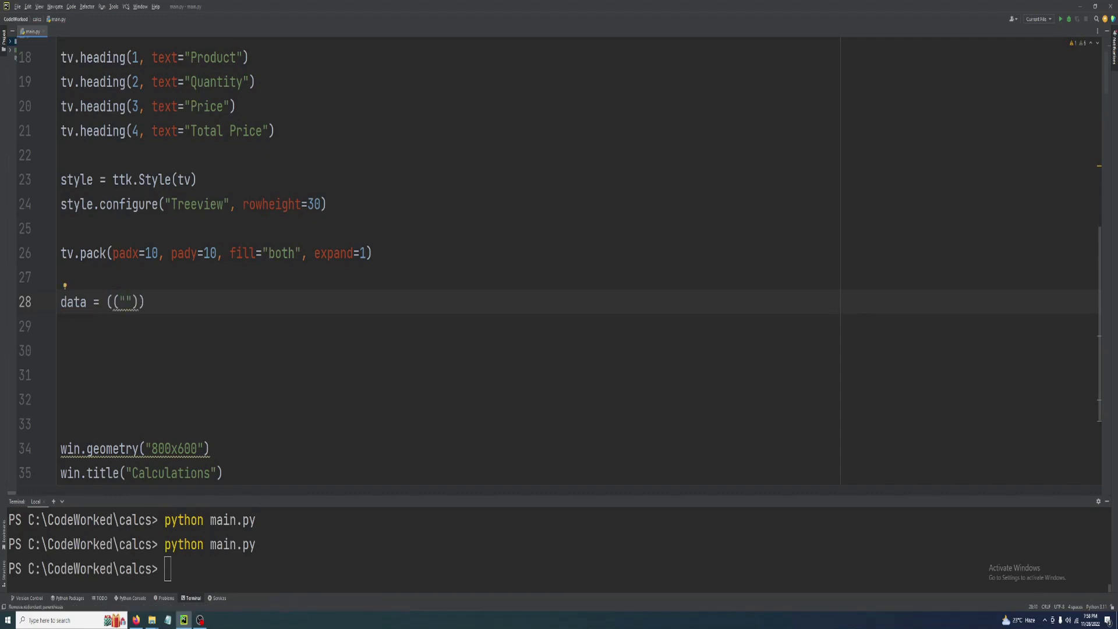
type("Apple")
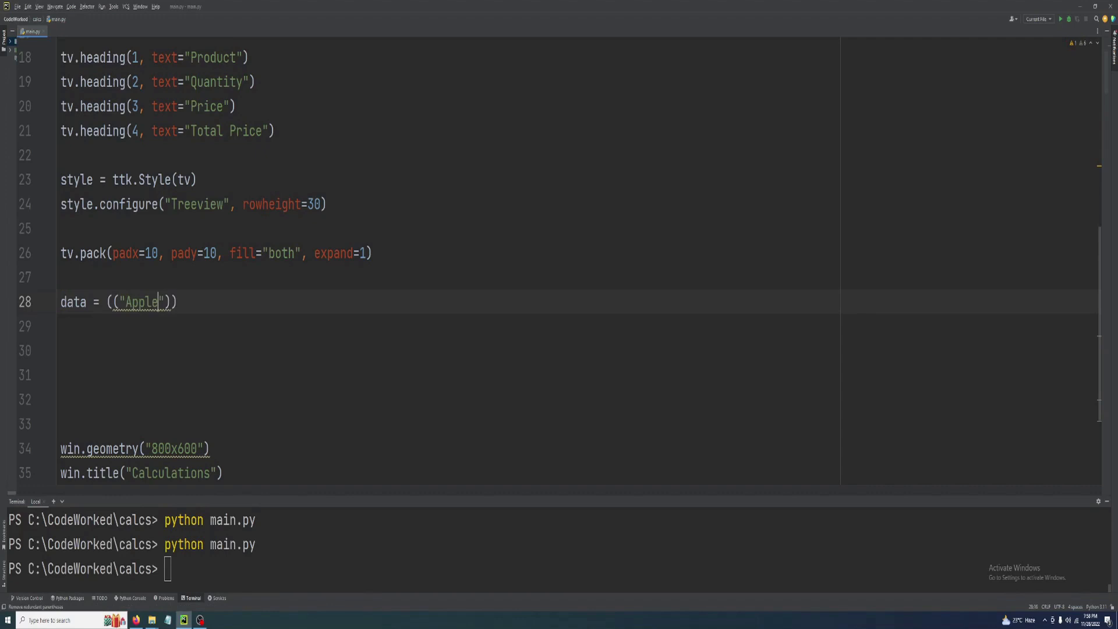
type("Juice")
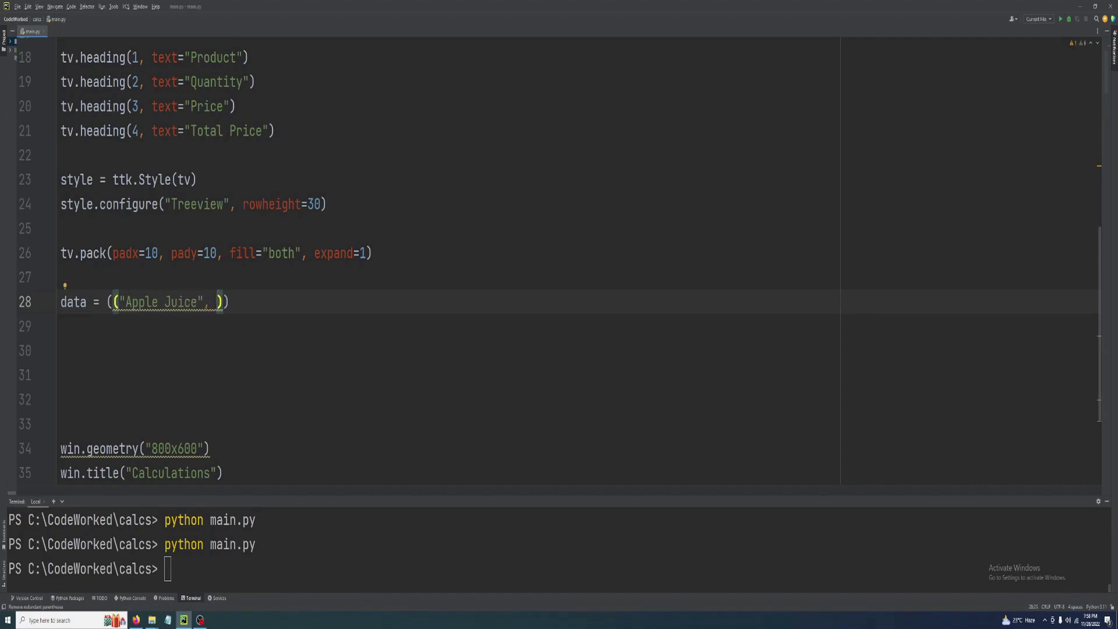
type("10,")
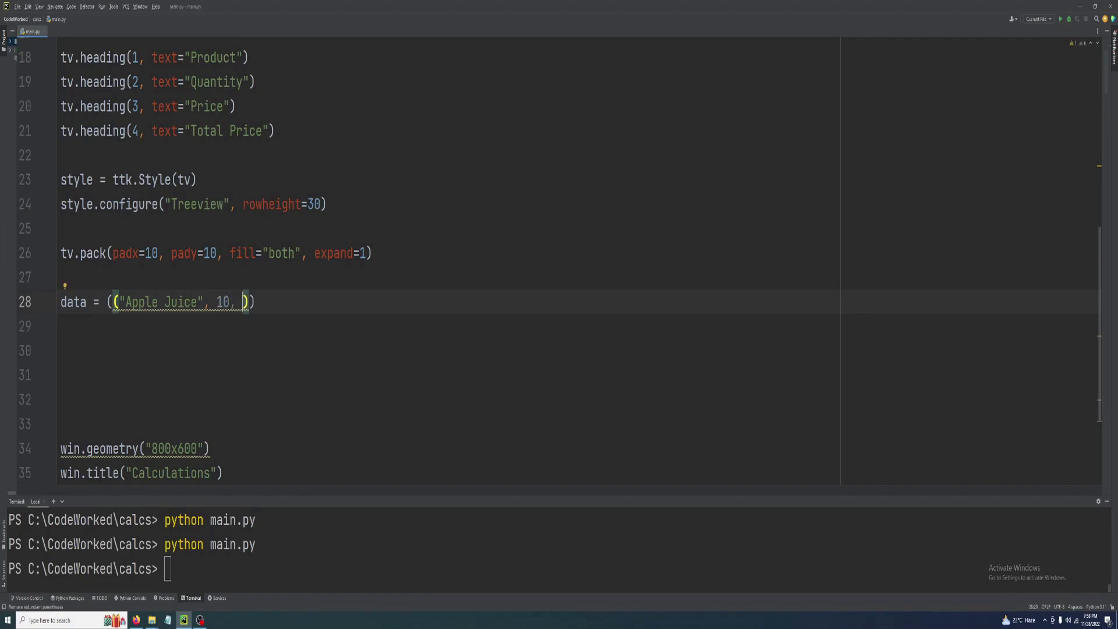
type("9")
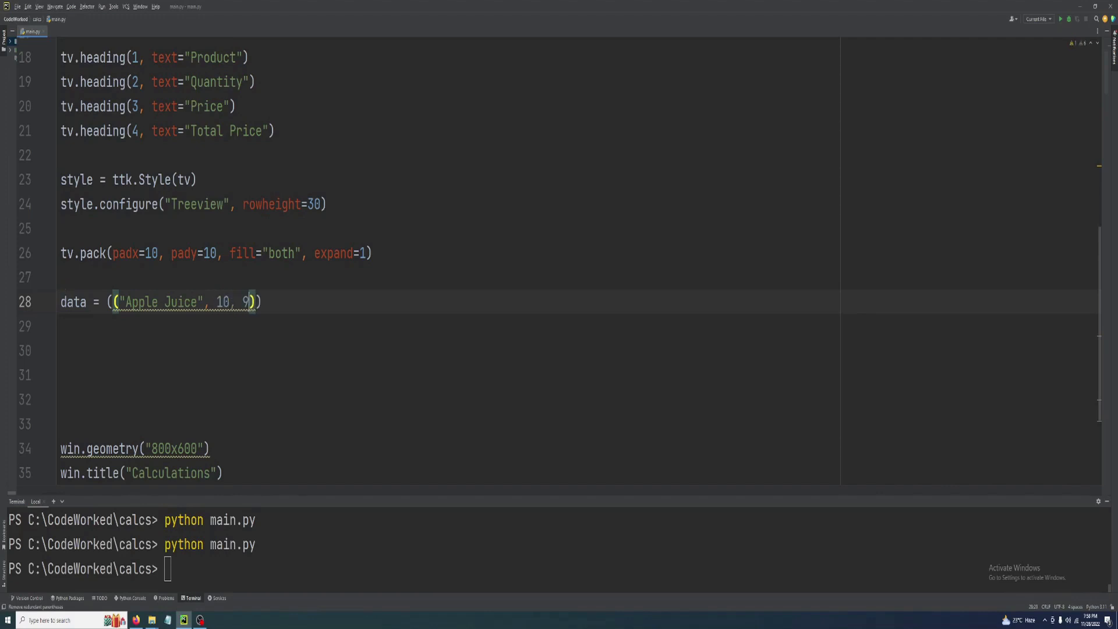
type(".5")
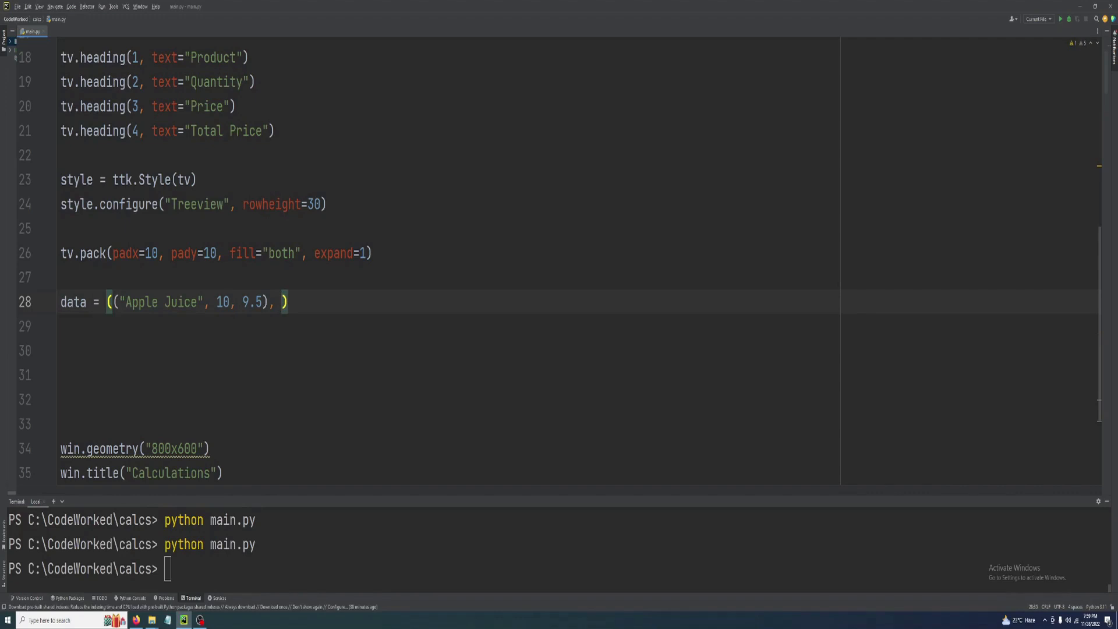
type("\"")
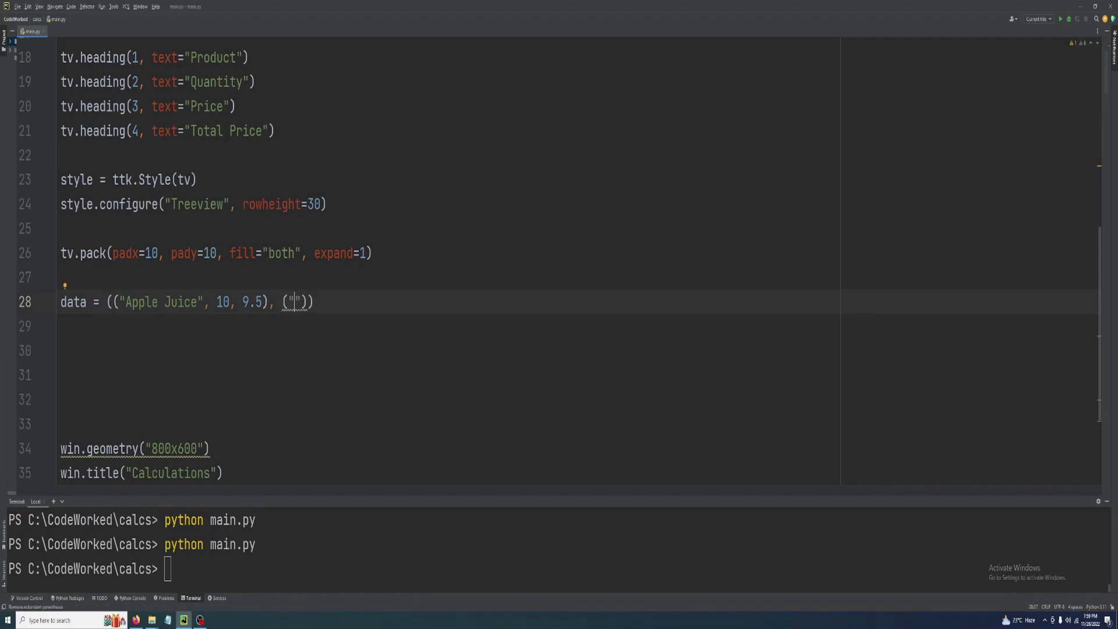
Add Mango Juice with quantity 15 and price 12.99.
type("Mango J")
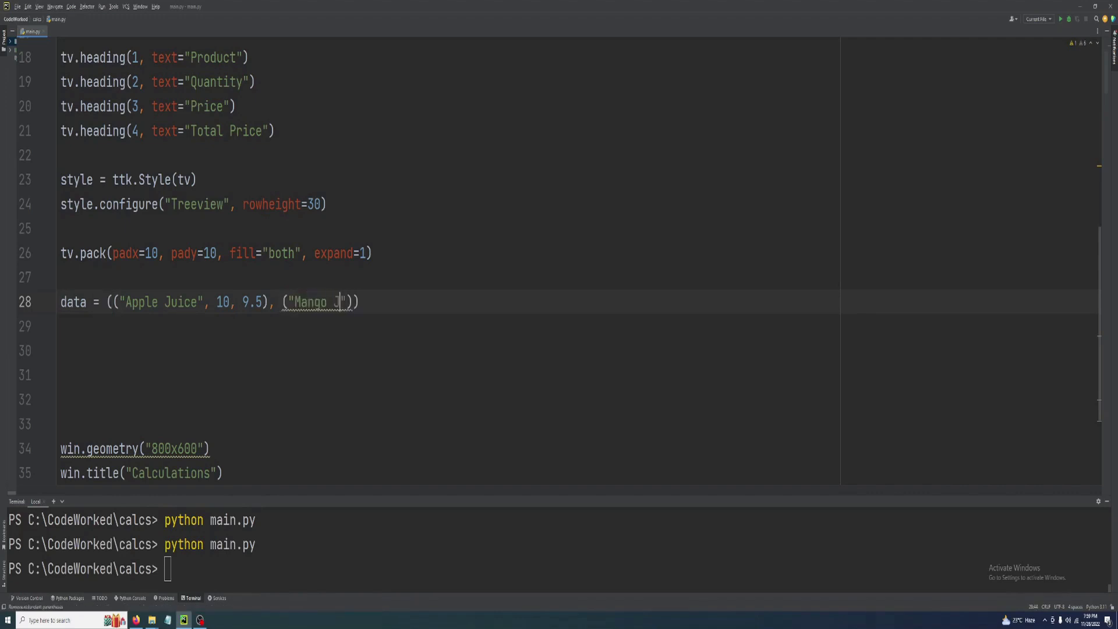
type("u")
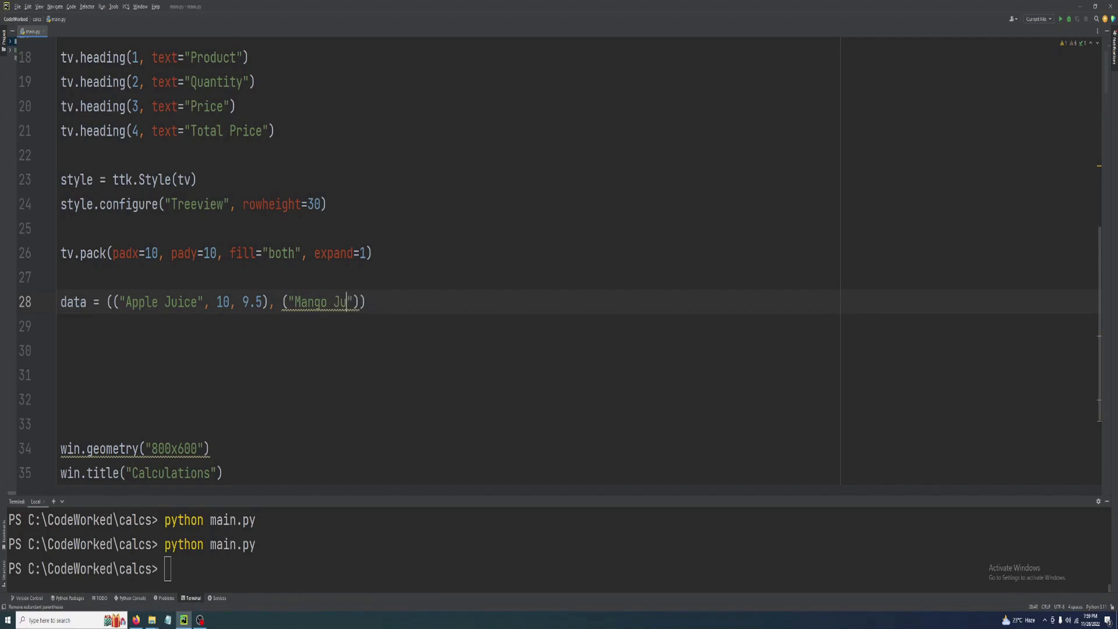
type("ice\", 1")
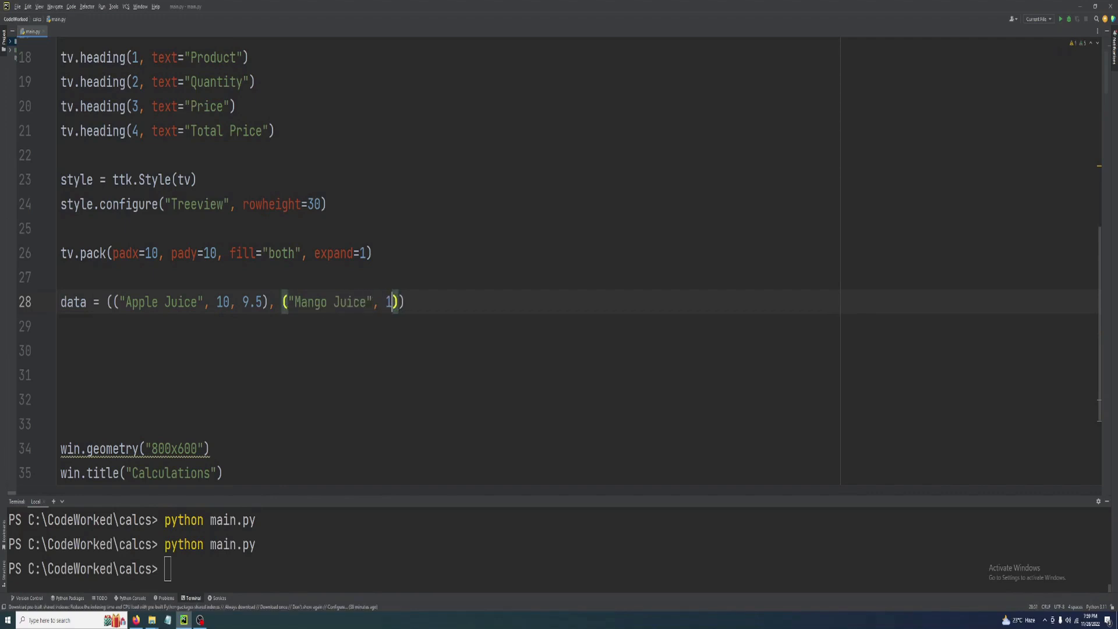
type("5,")
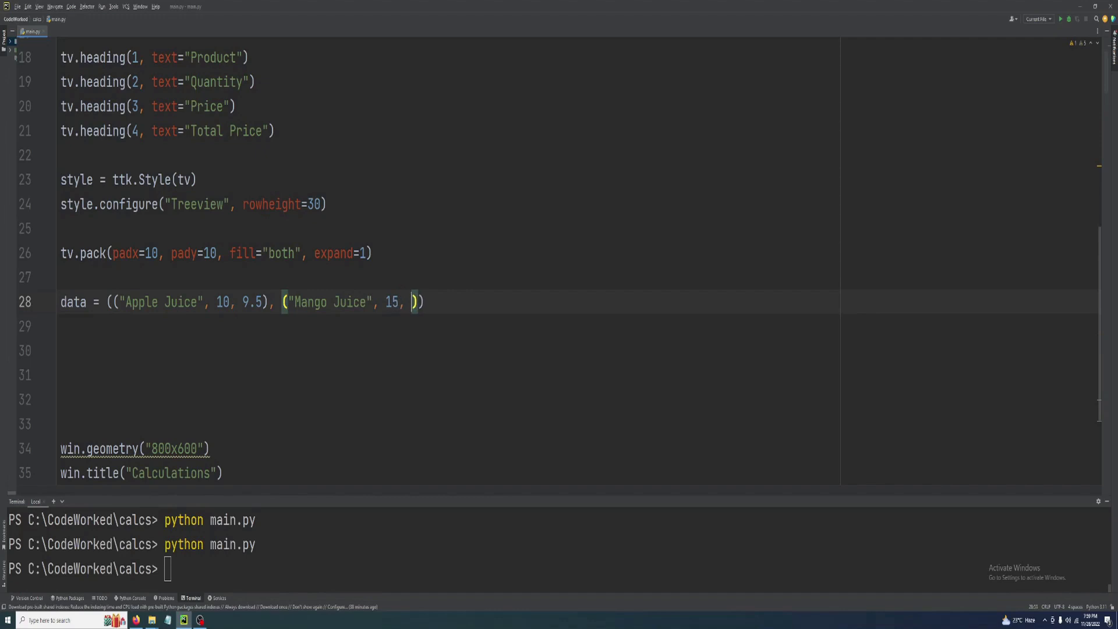
type("1")
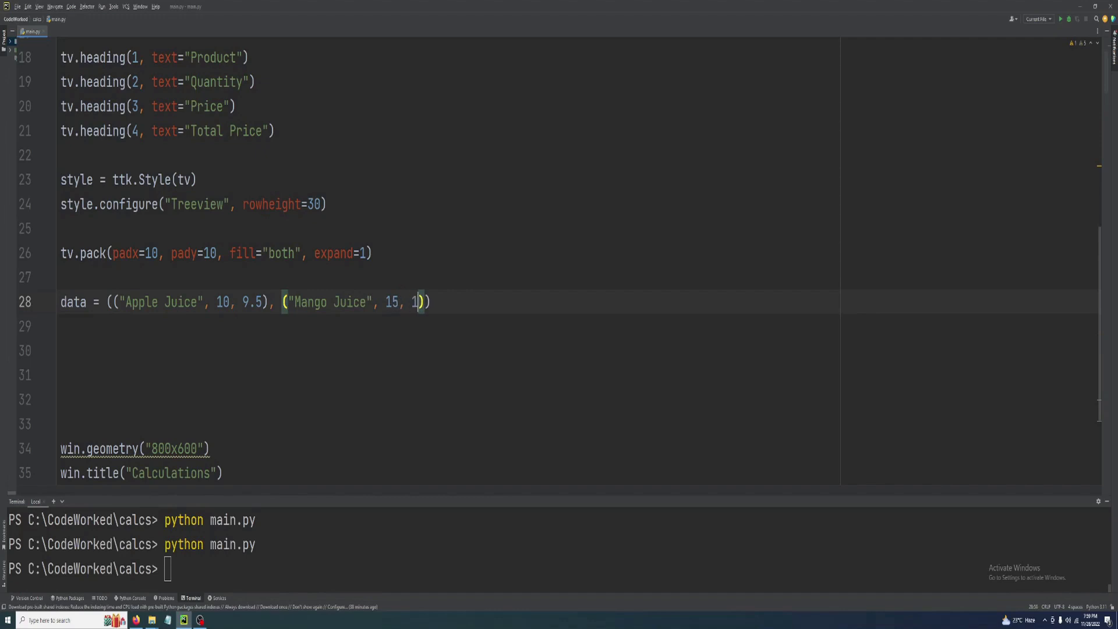
type("2.")
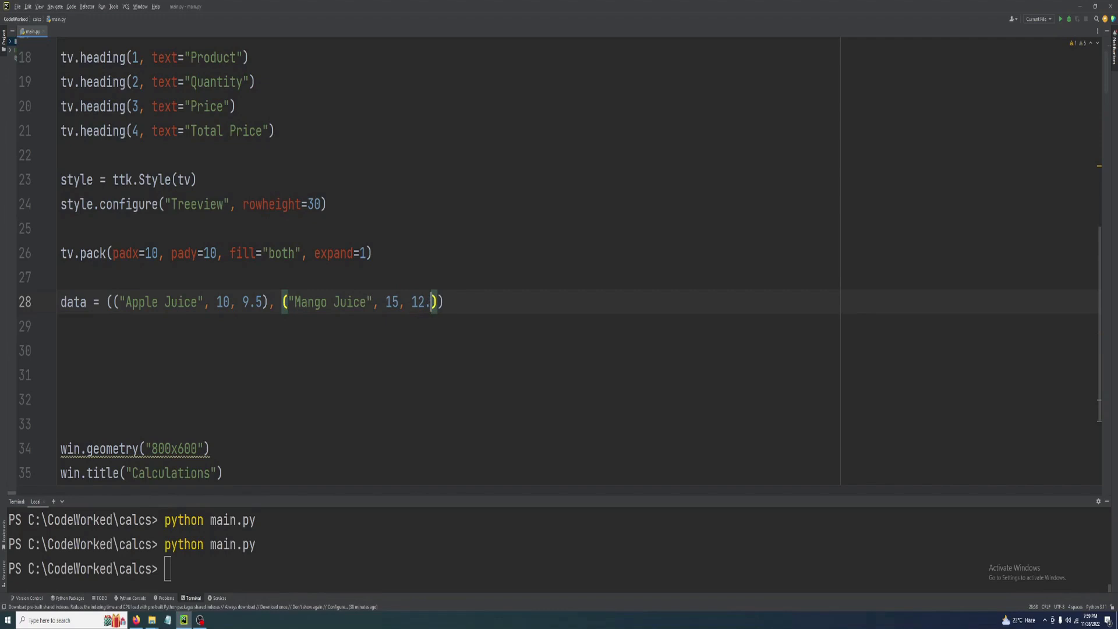
type("99")
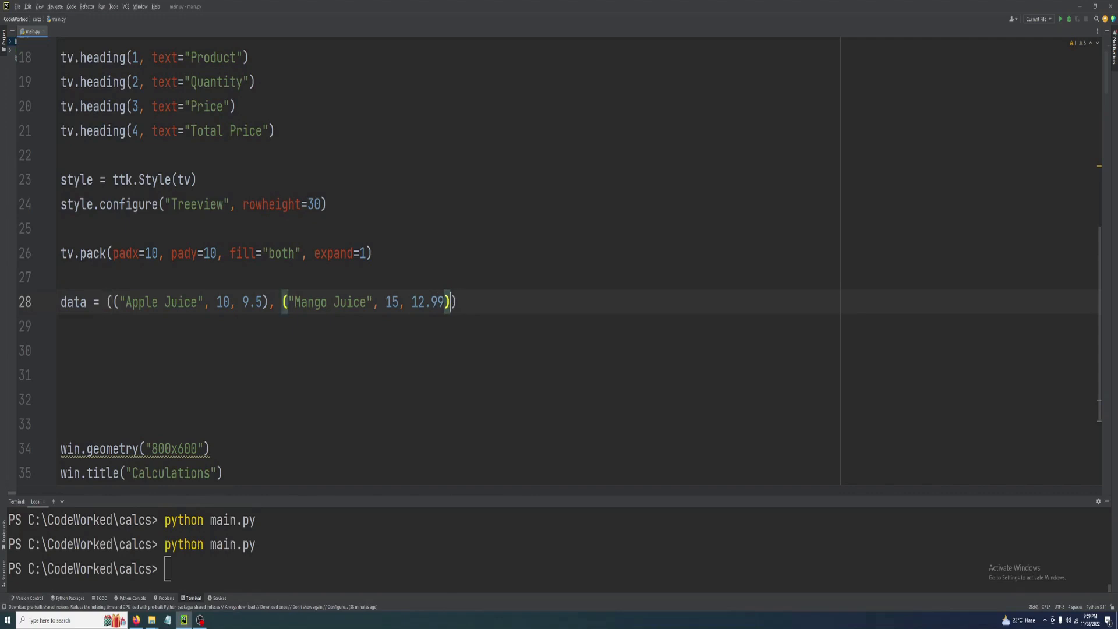
Add Orange Juice with quantity 20 and price 13.45.
type(", \"\"")
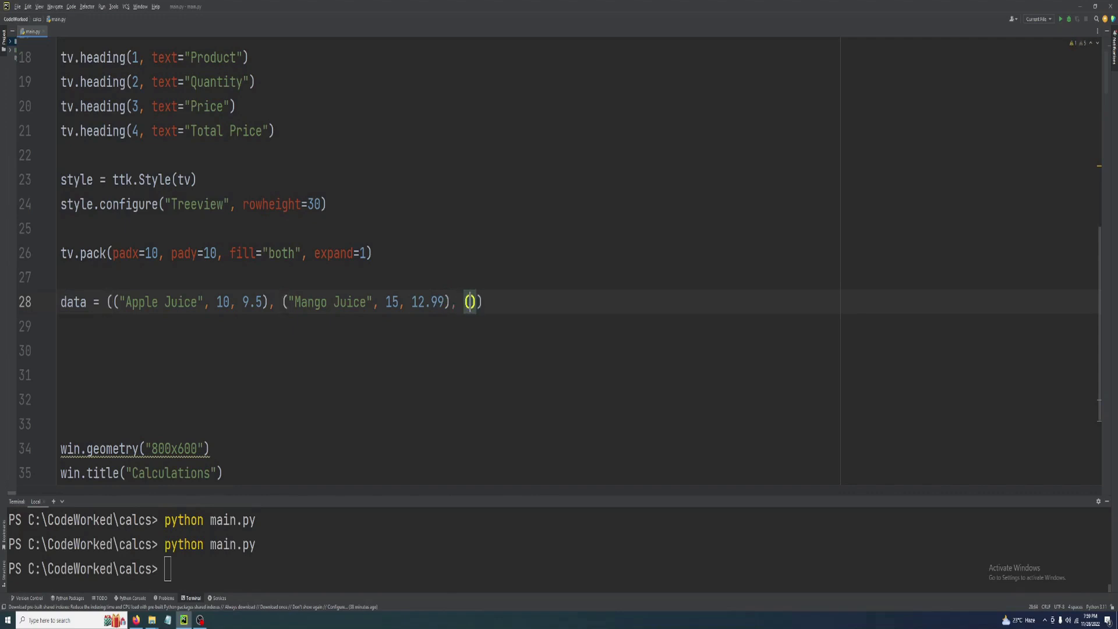
type("\"\"")
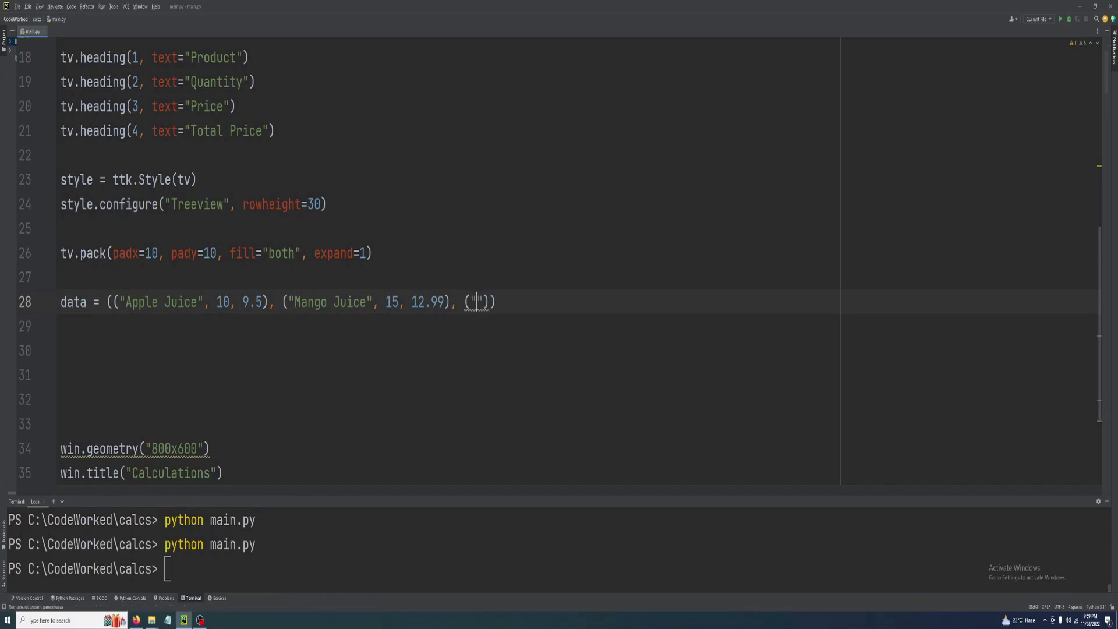
type("Orange H")
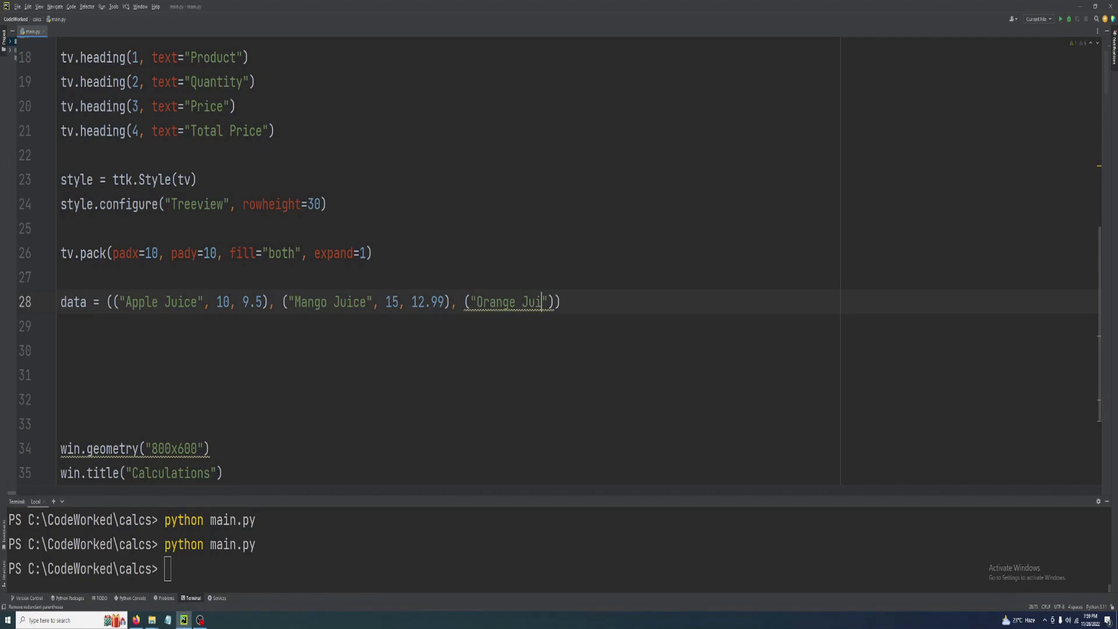
type("ce\",")
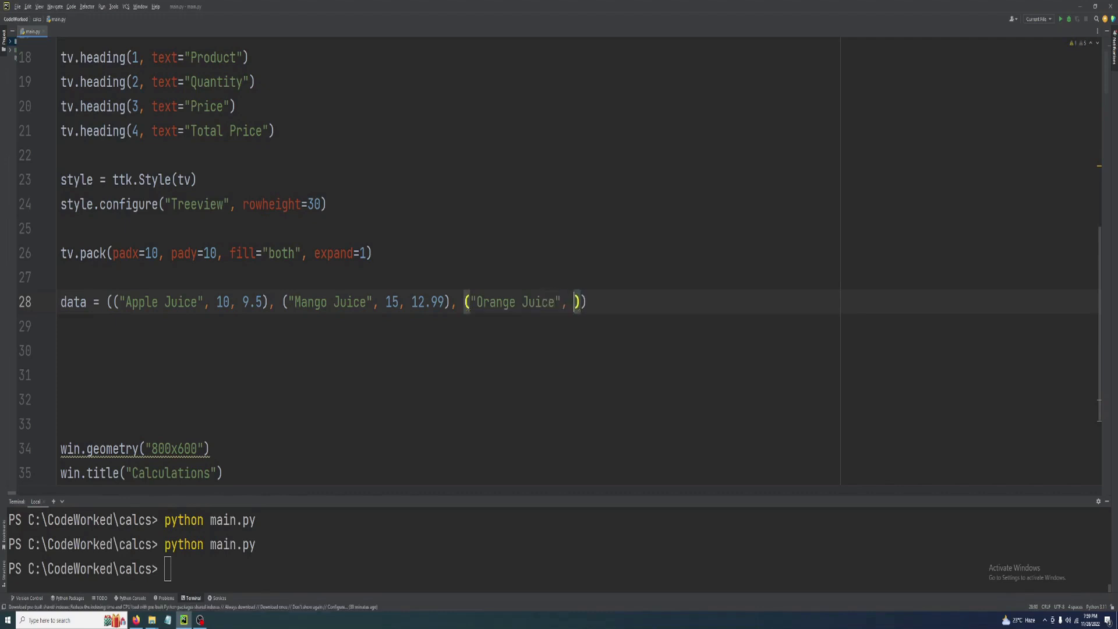
type("20,")
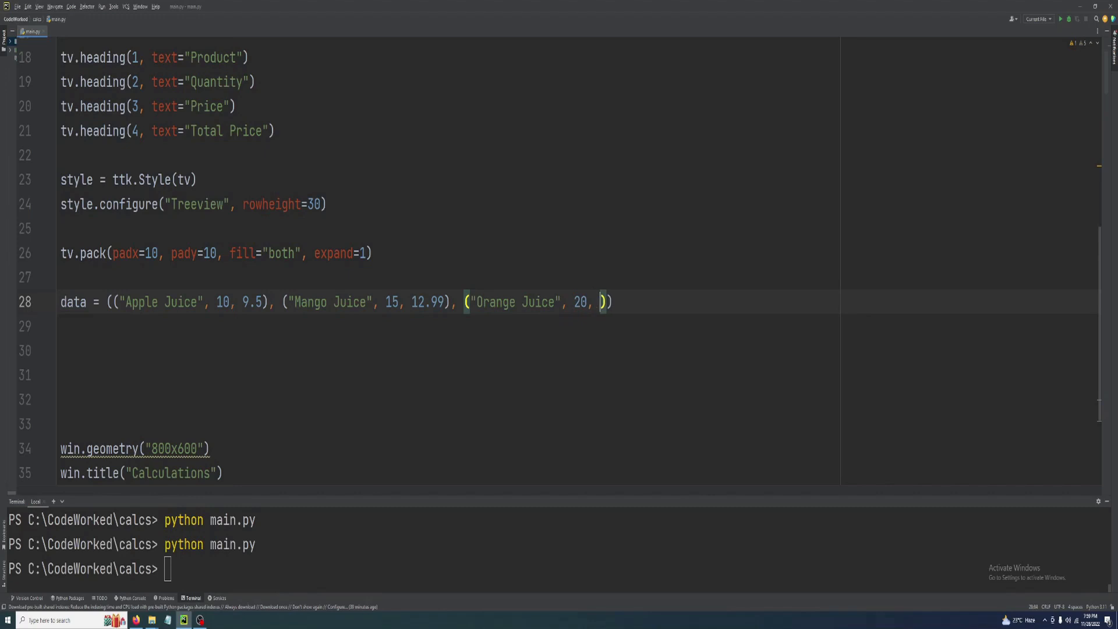
type("13.4")
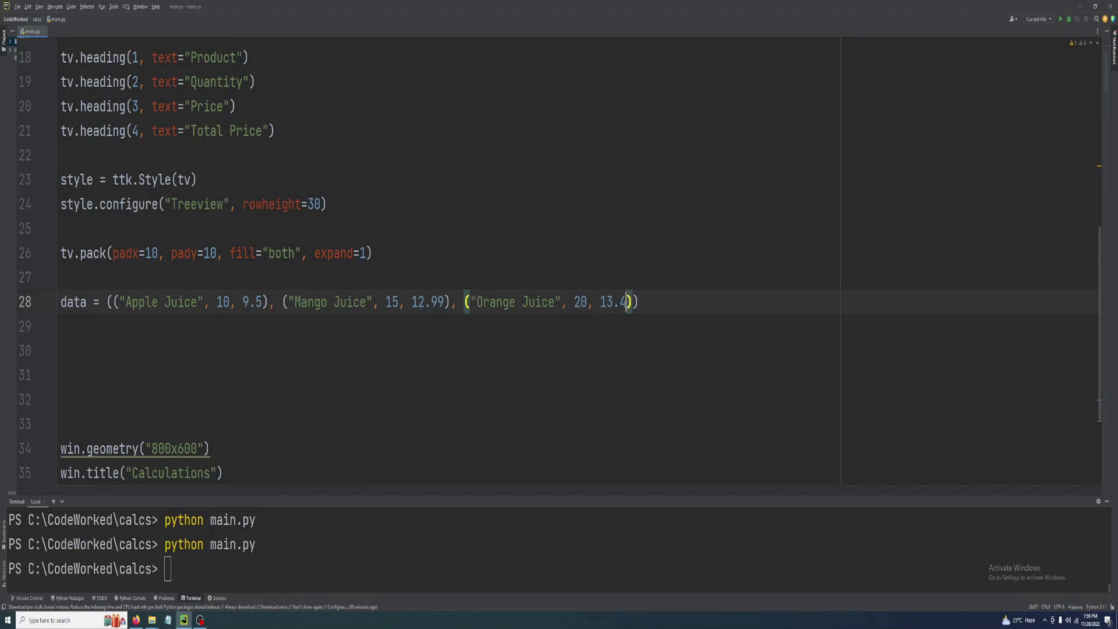
type("5")
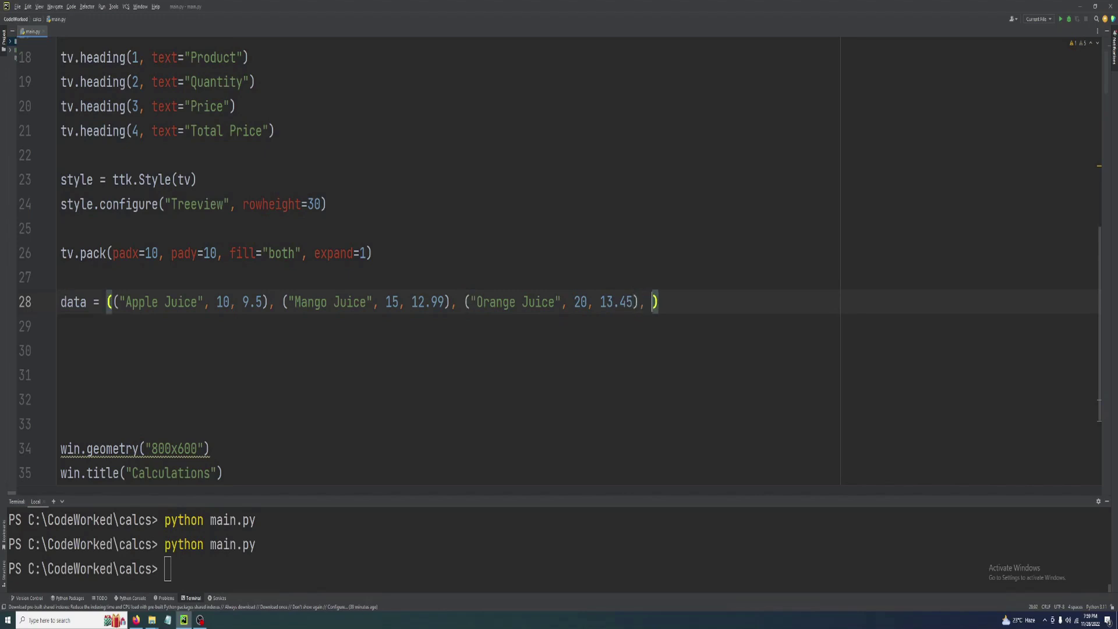
Add Banana Shake with quantity 15 and price 11.99, then review the entries.
type("(\"Banan\"")
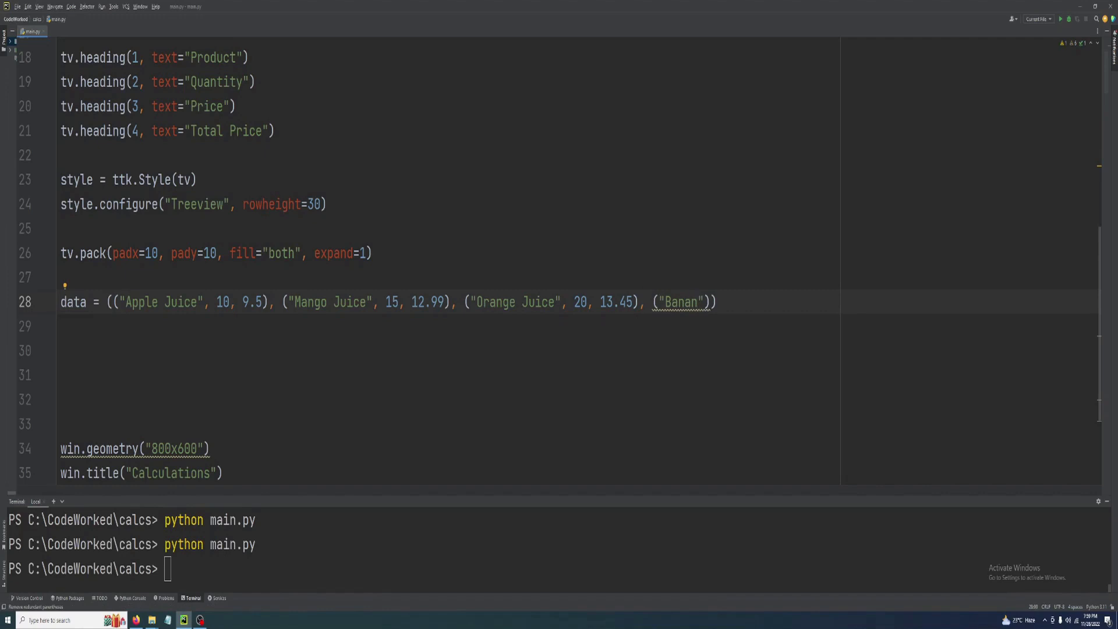
type("a")
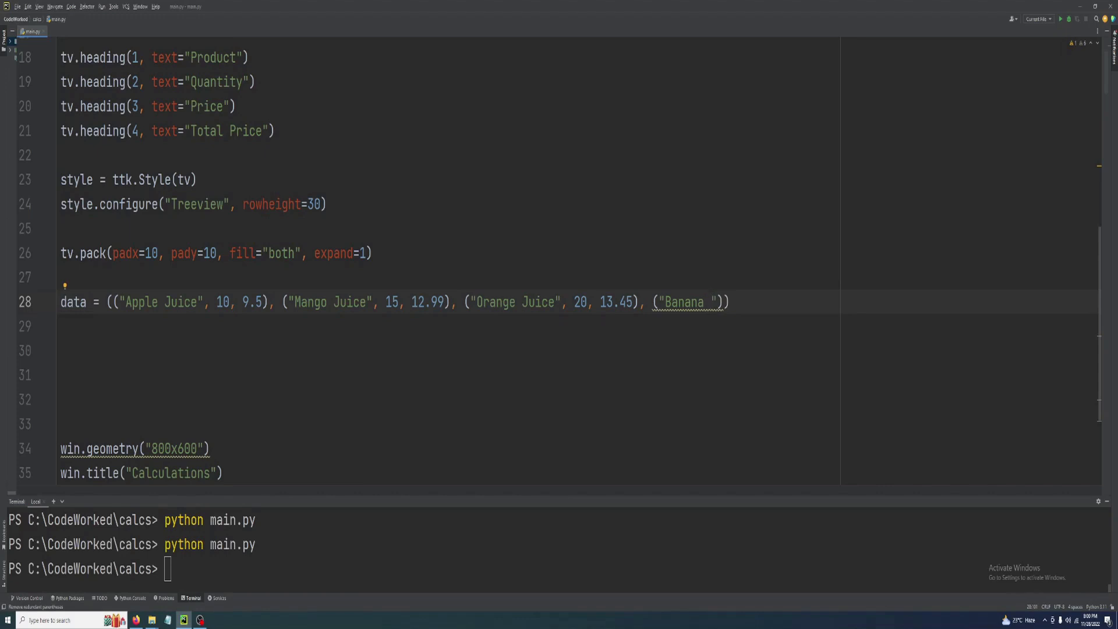
type("Shake")
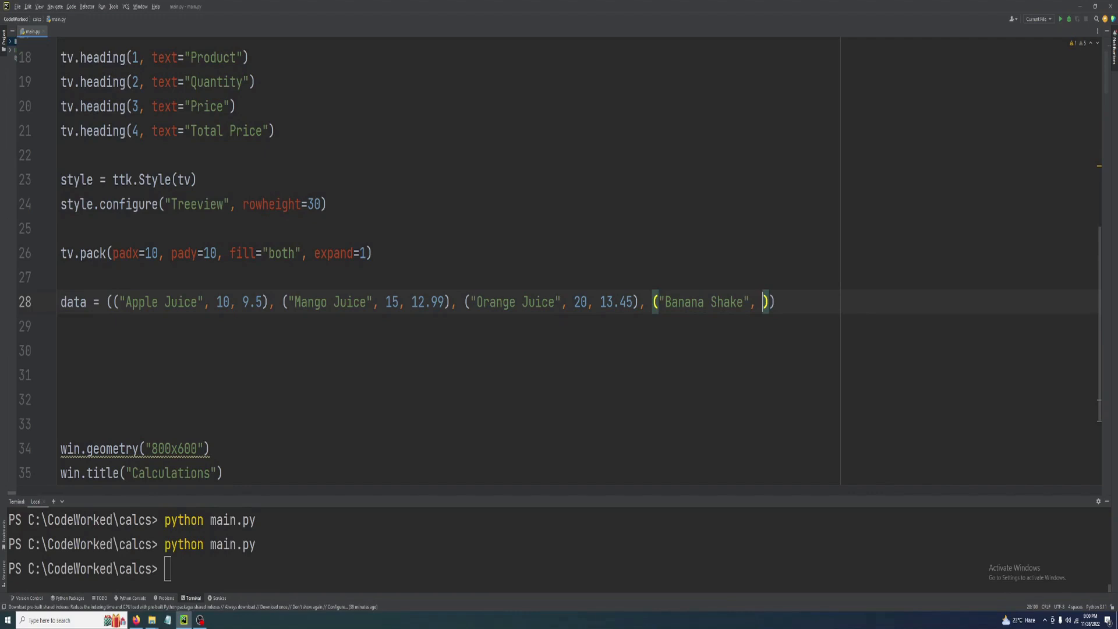
type("1")
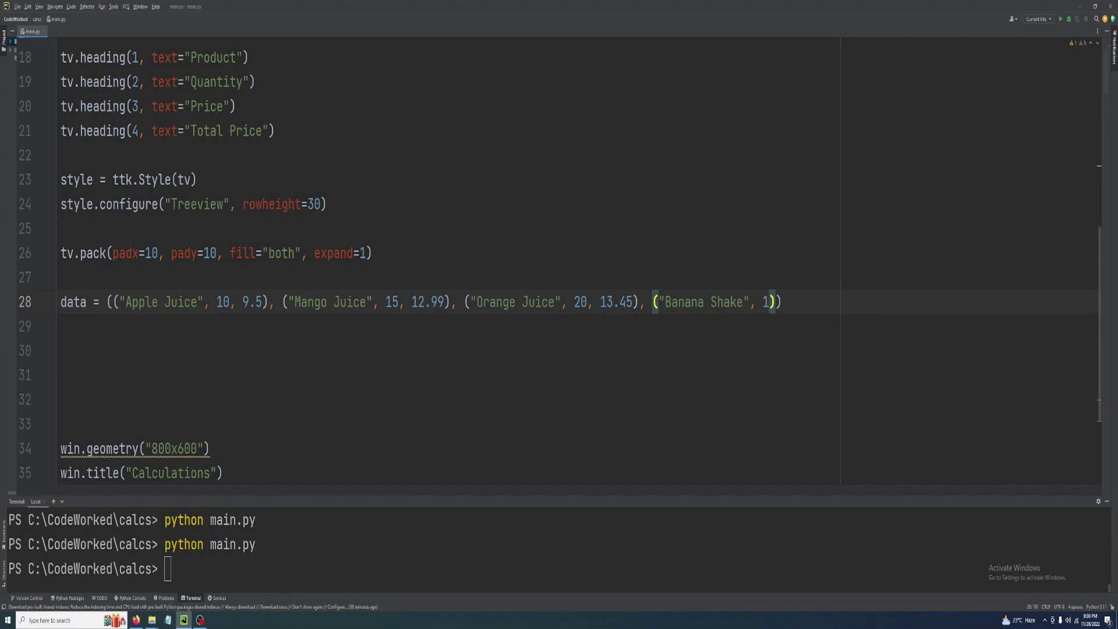
type("5.")
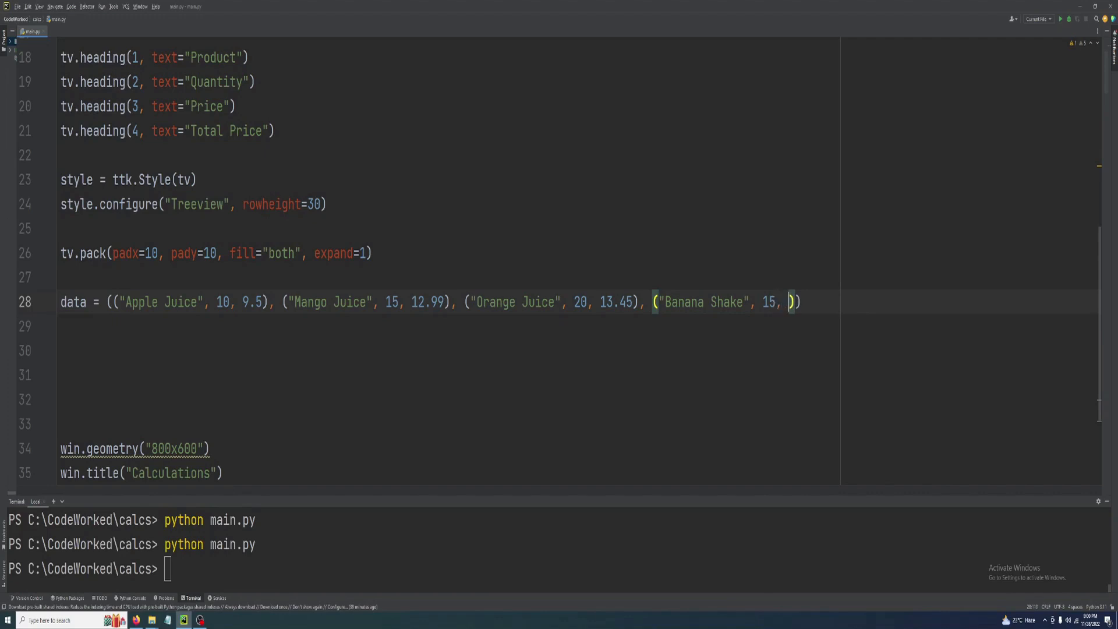
type("11.")
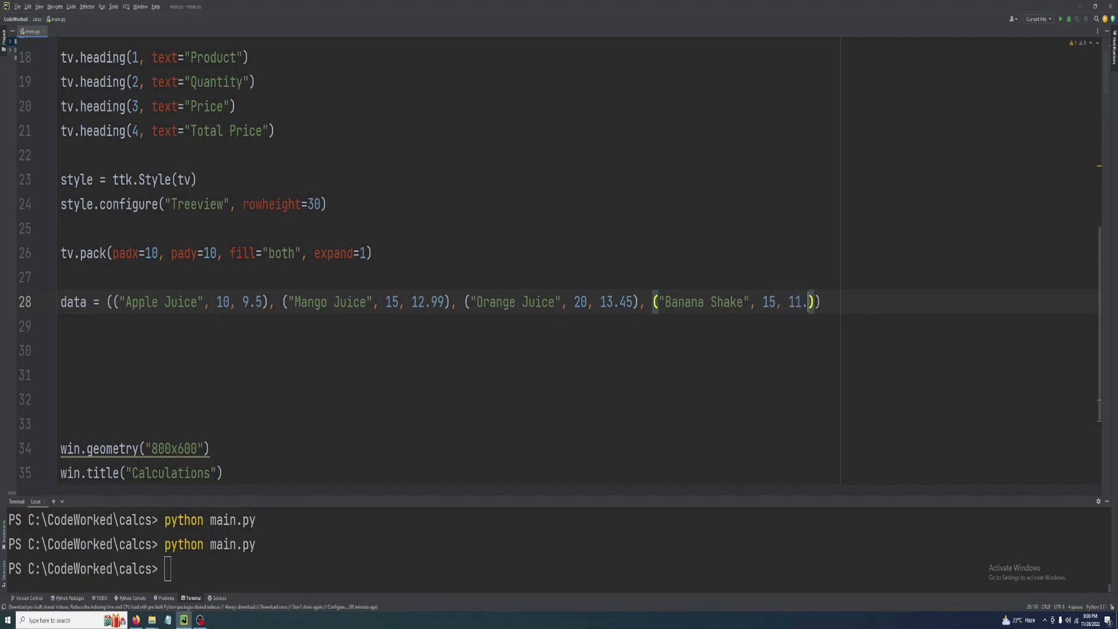
type("99")
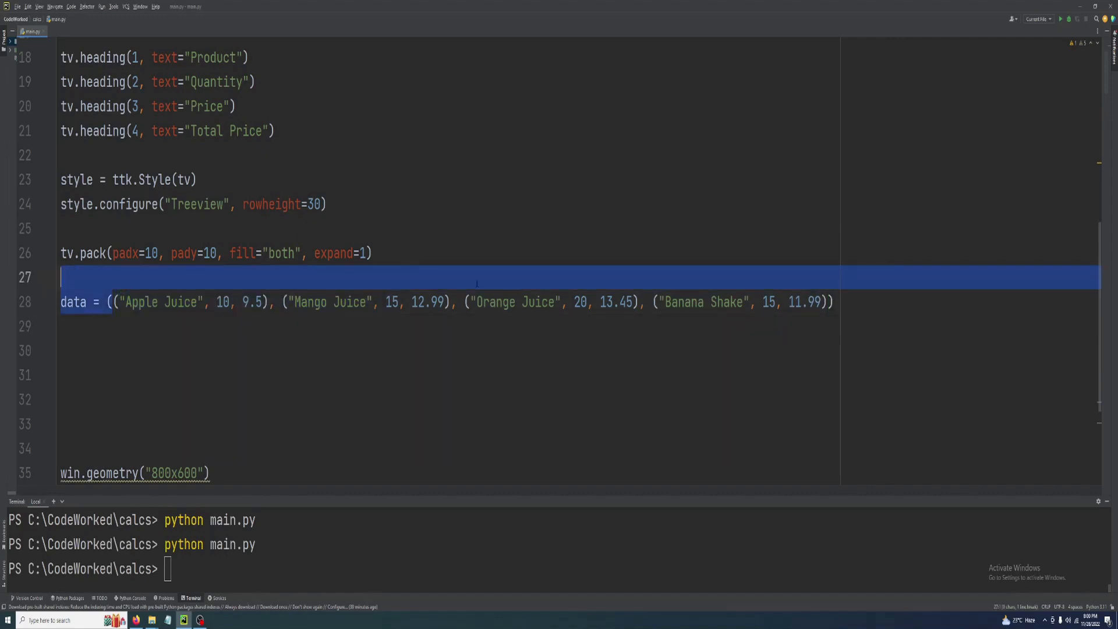
double_click(221, 301)
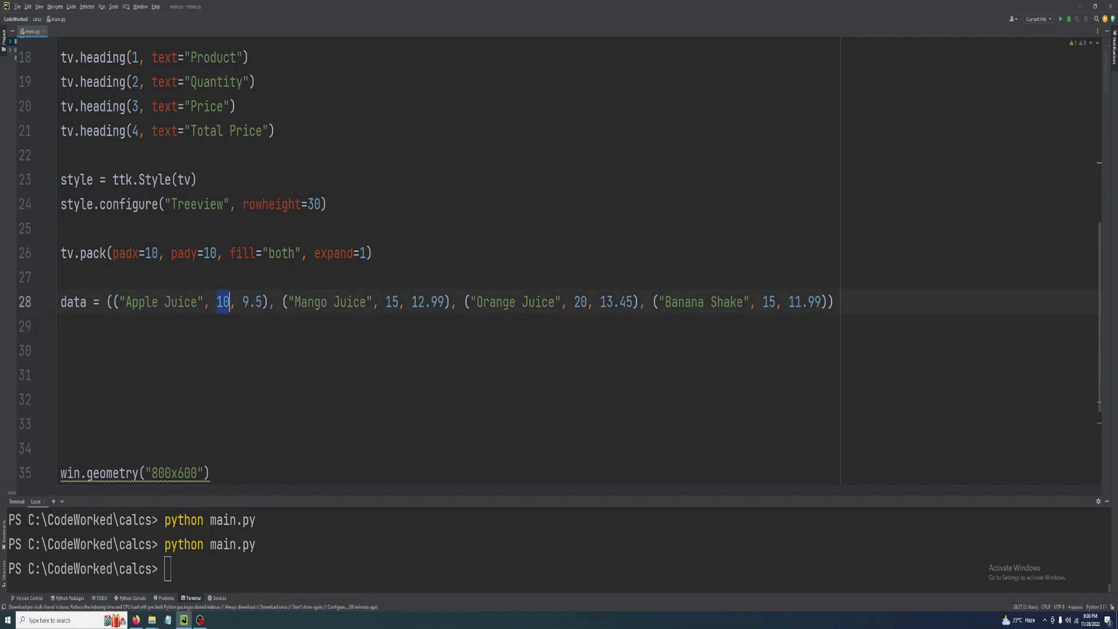
left_click(412, 301)
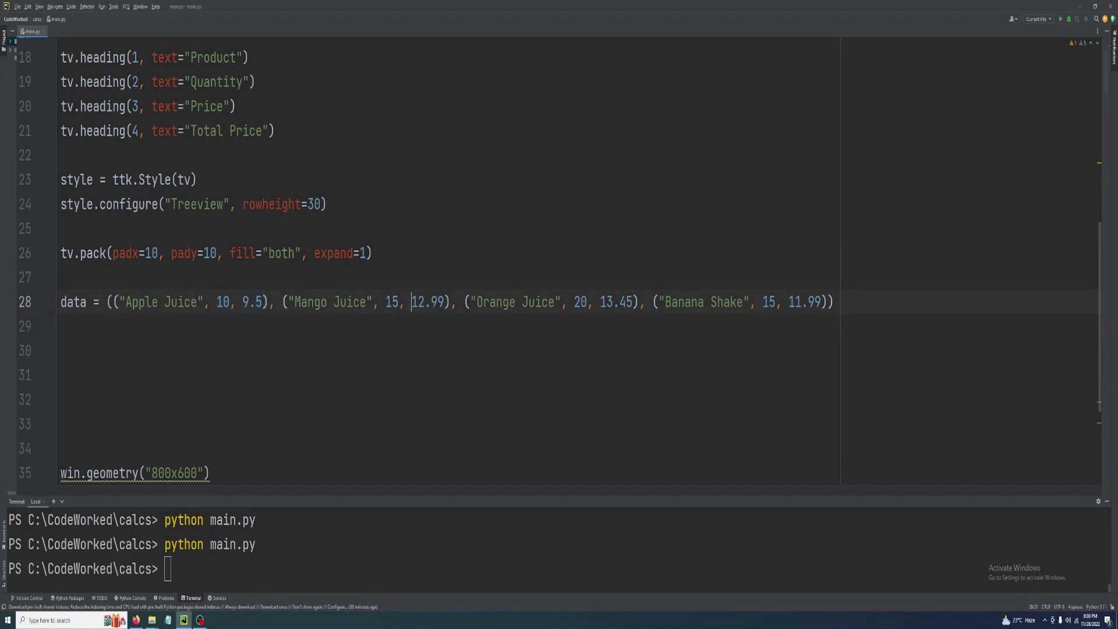
scroll("down", 3)
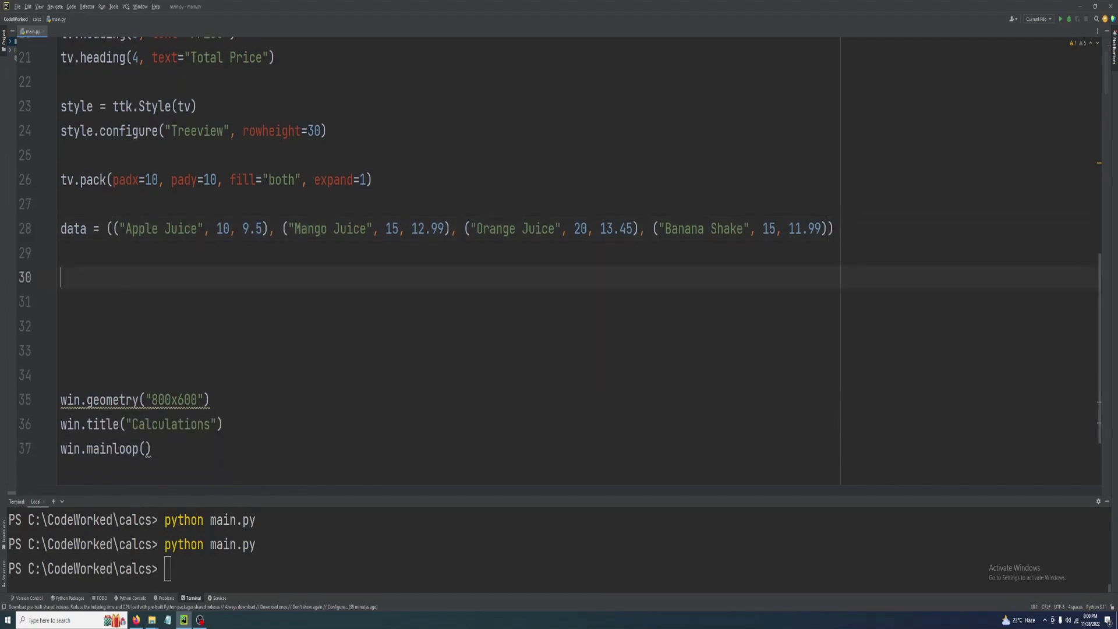
scroll("up", 3)
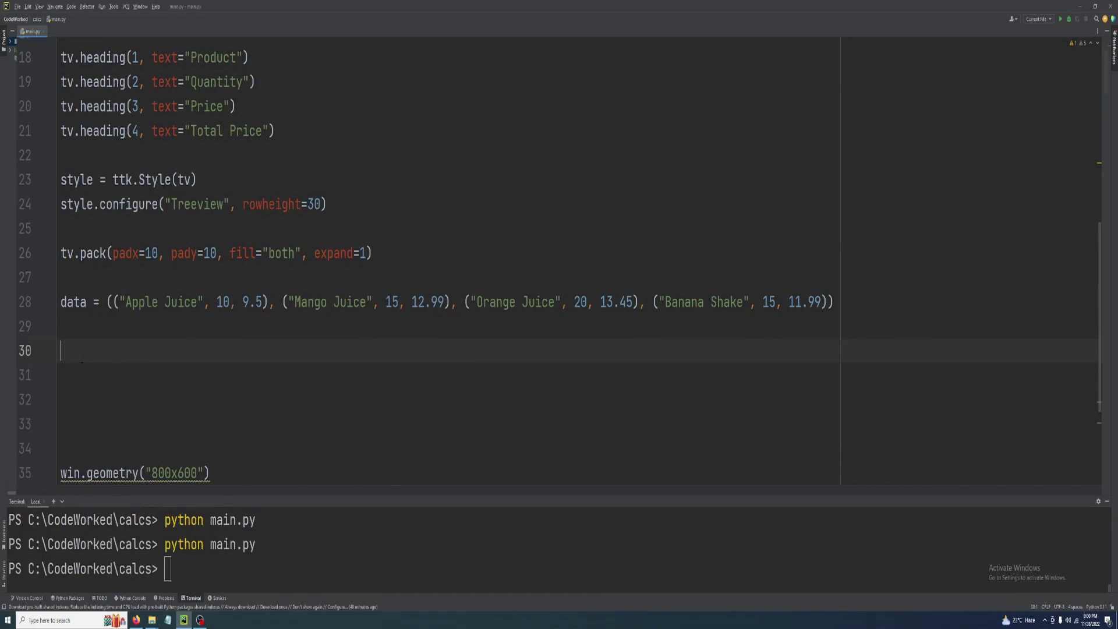
Write a for loop calling tv.insert with values=i for each data tuple, and retype python main.py.
type("for")
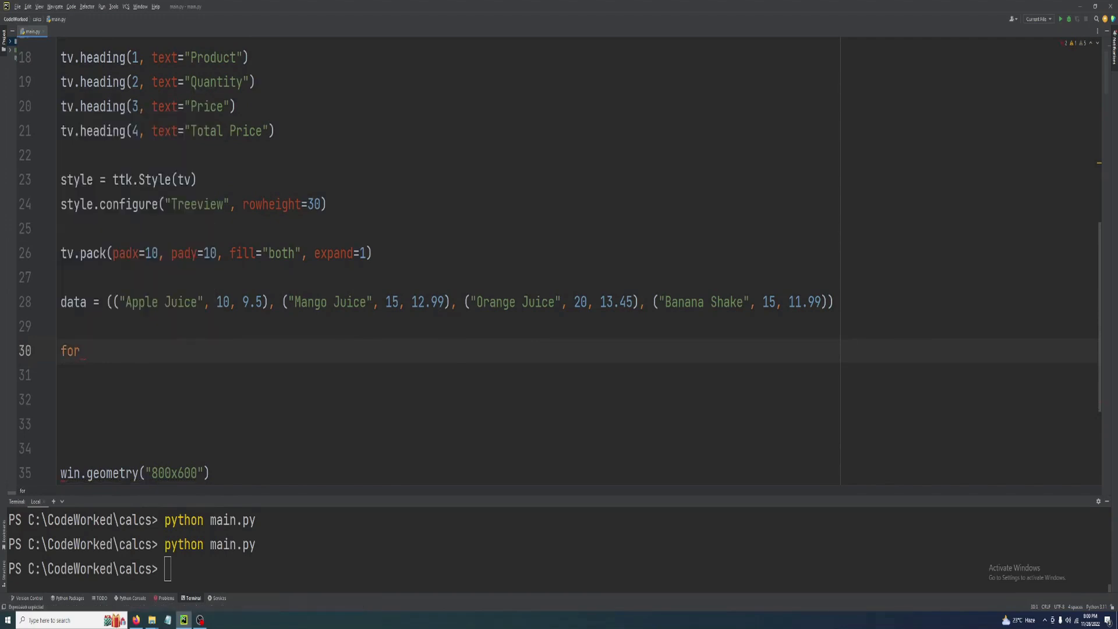
type("i")
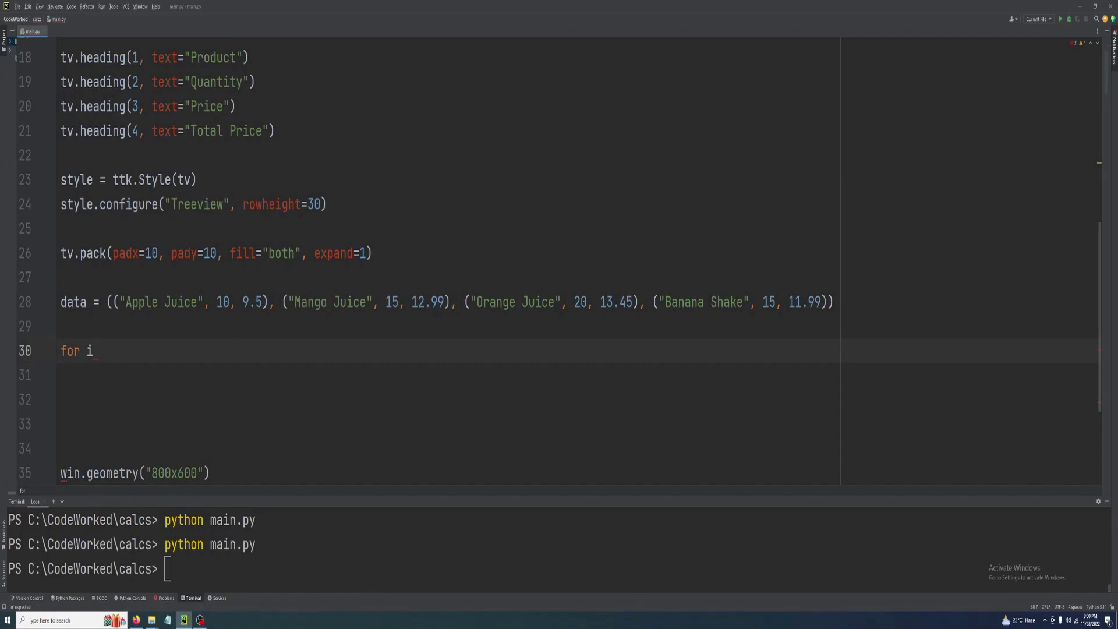
type("in data:")
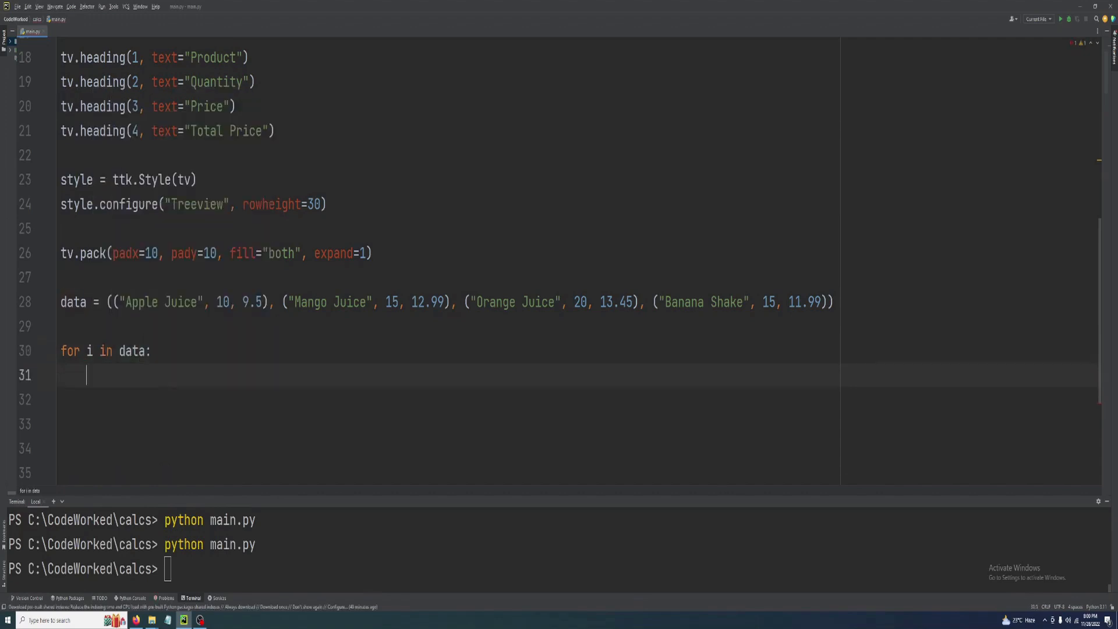
type("tv")
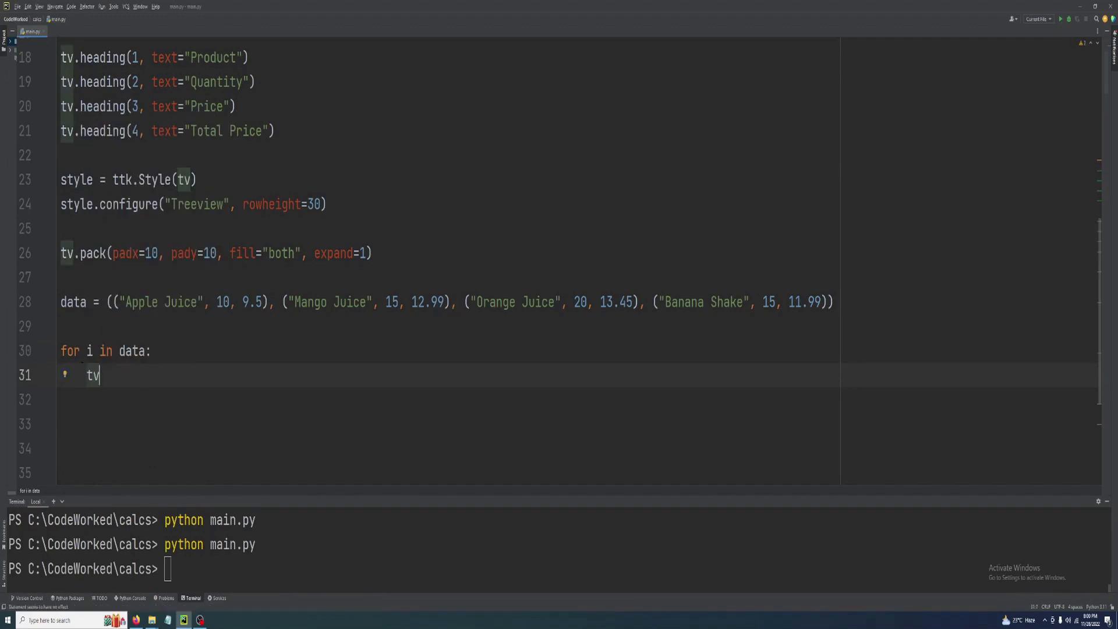
type(".insert()")
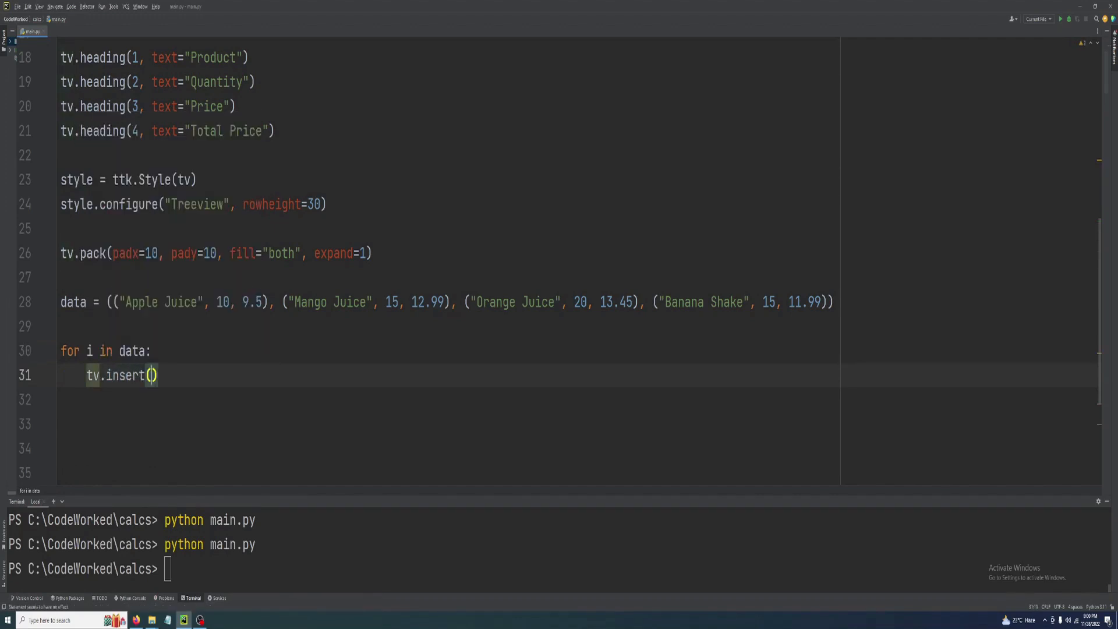
type("'', 'end")
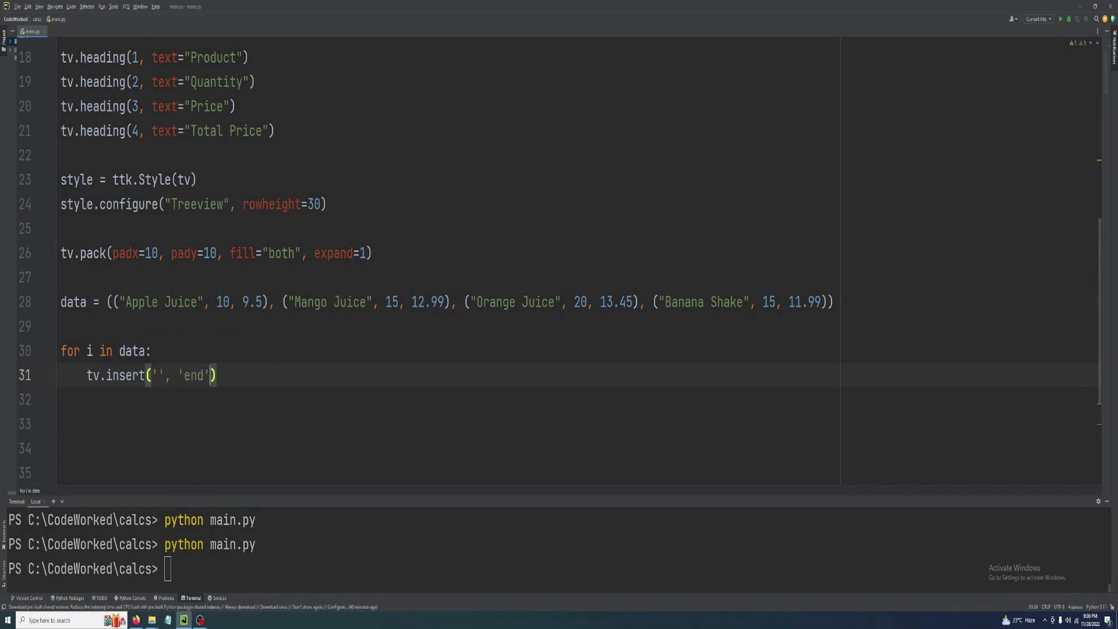
type(", values(")
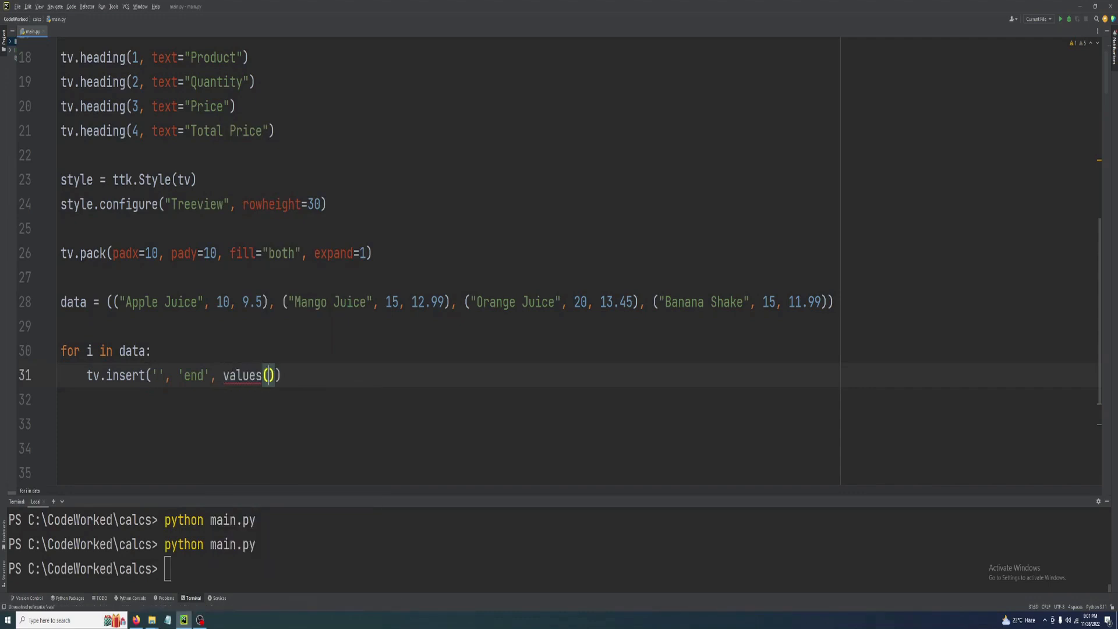
type("=")
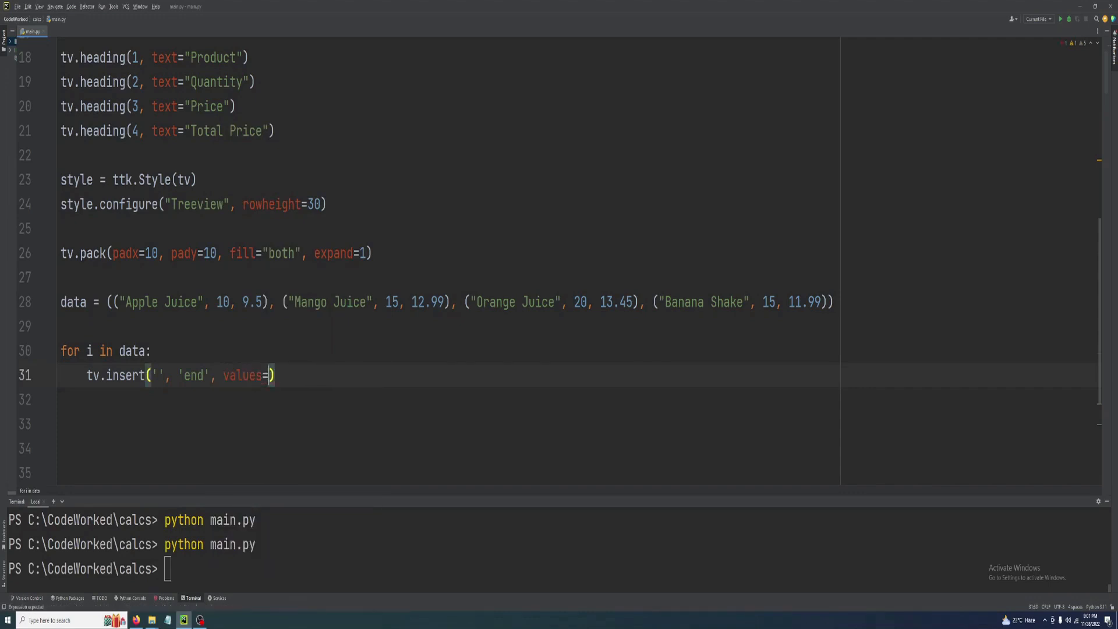
type("i")
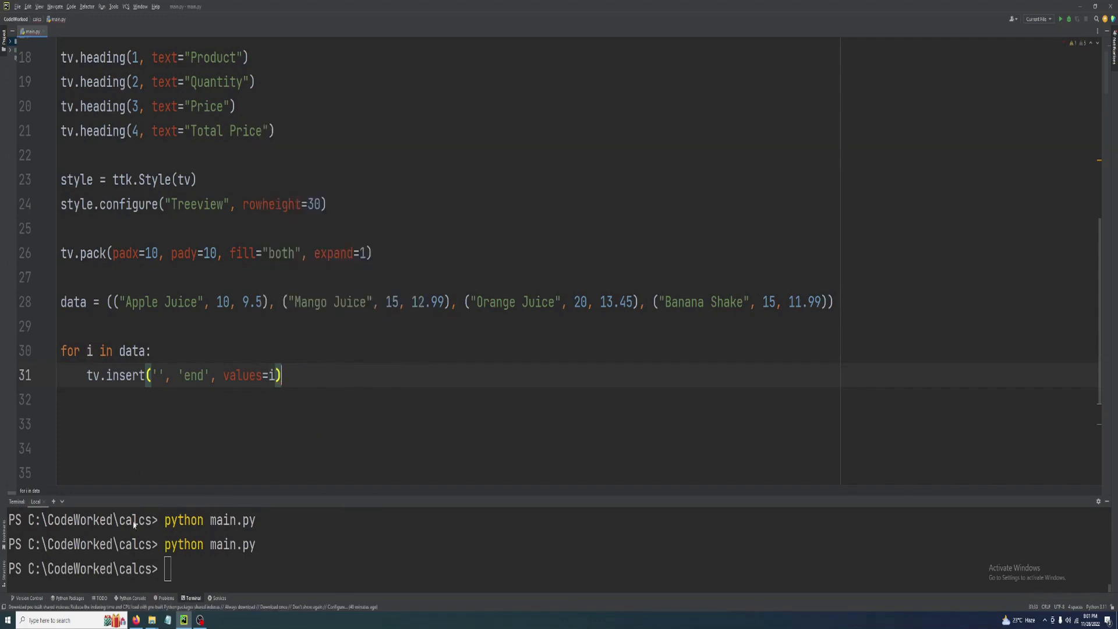
scroll("down", 3)
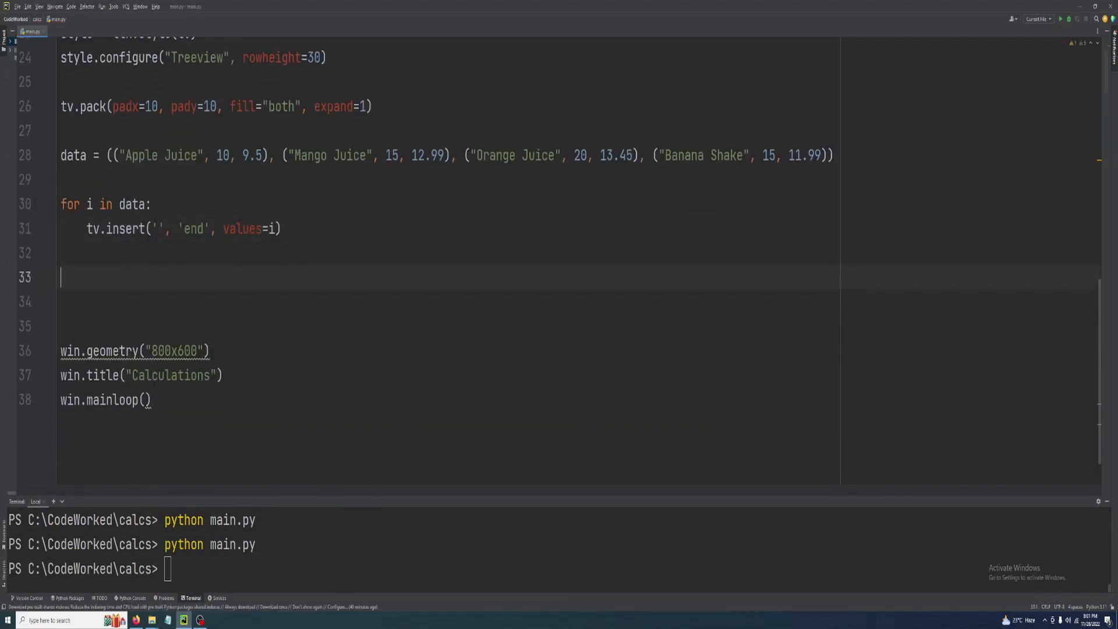
type("python main.py")
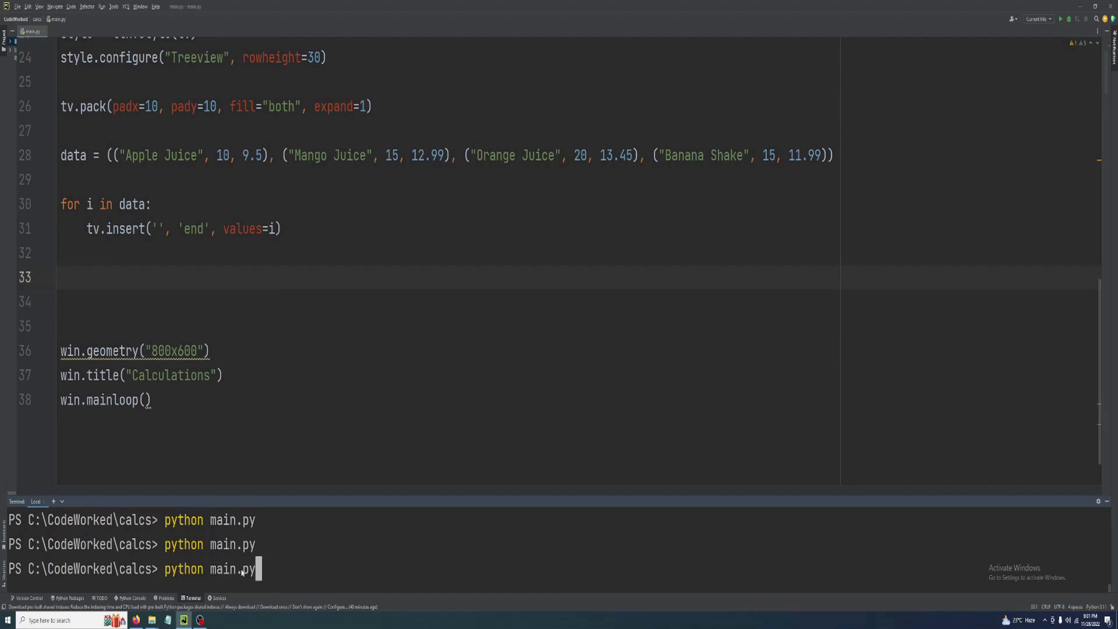
key("Return")
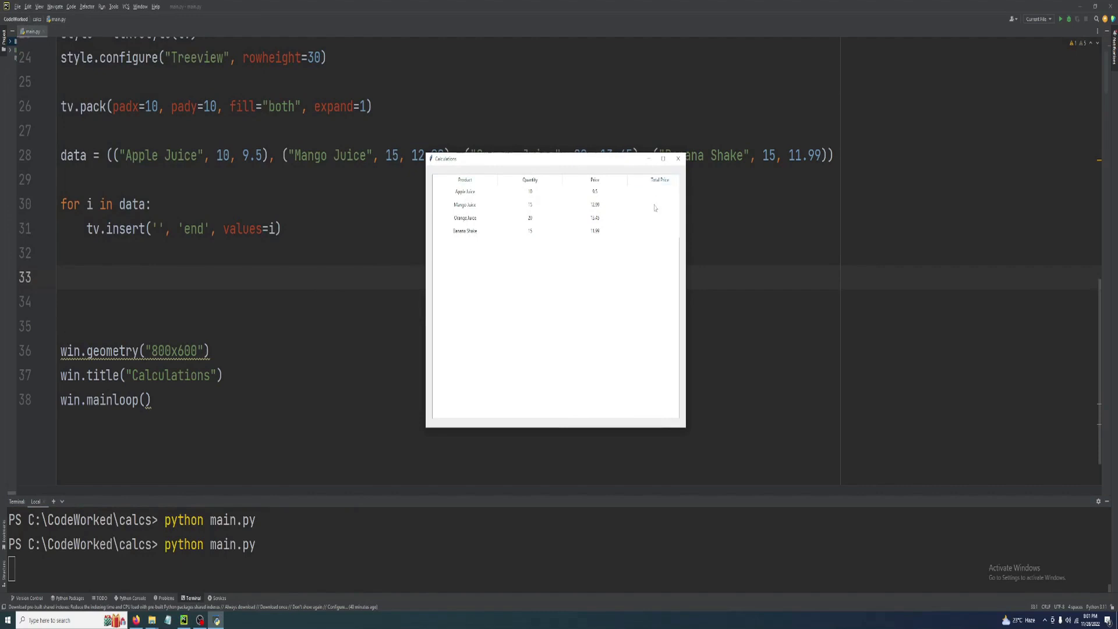
mouse_move(599, 242)
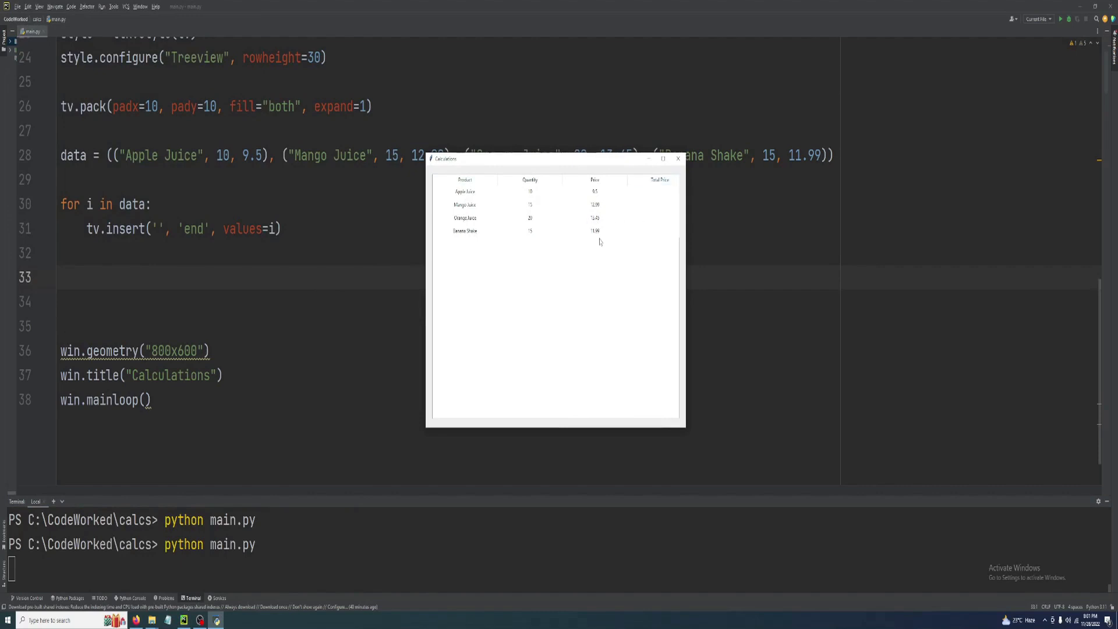
left_click(466, 205)
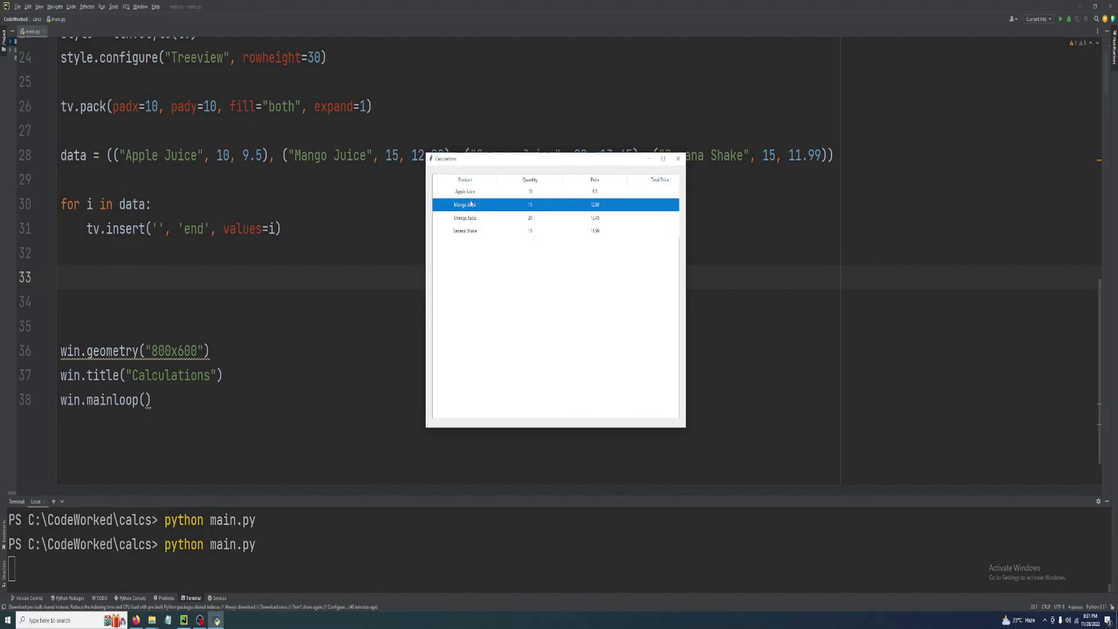
left_click(465, 218)
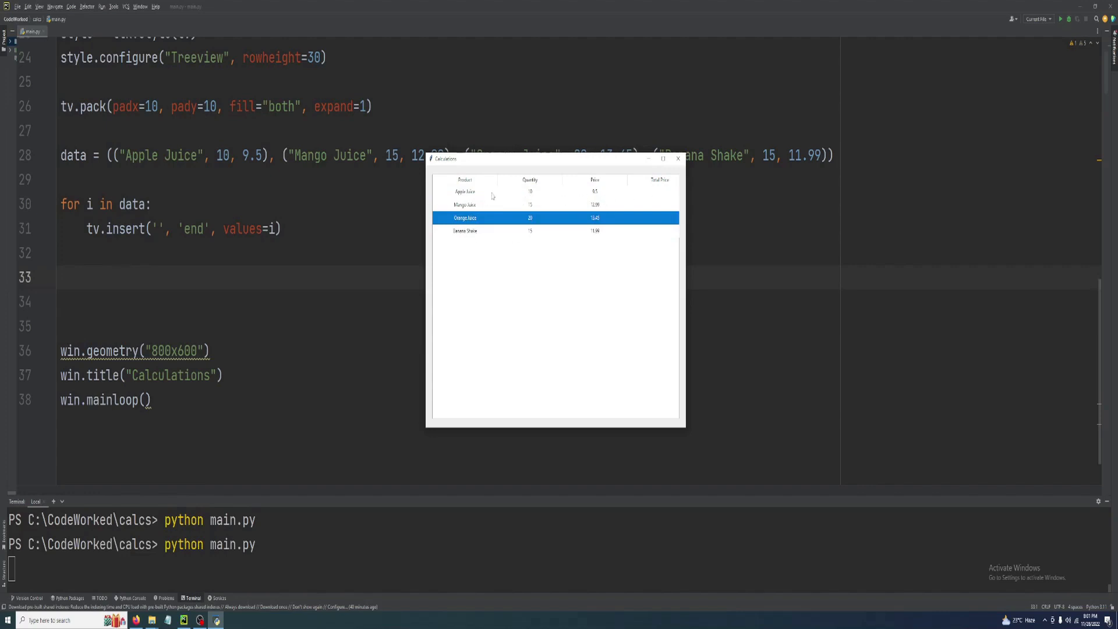
left_click(499, 206)
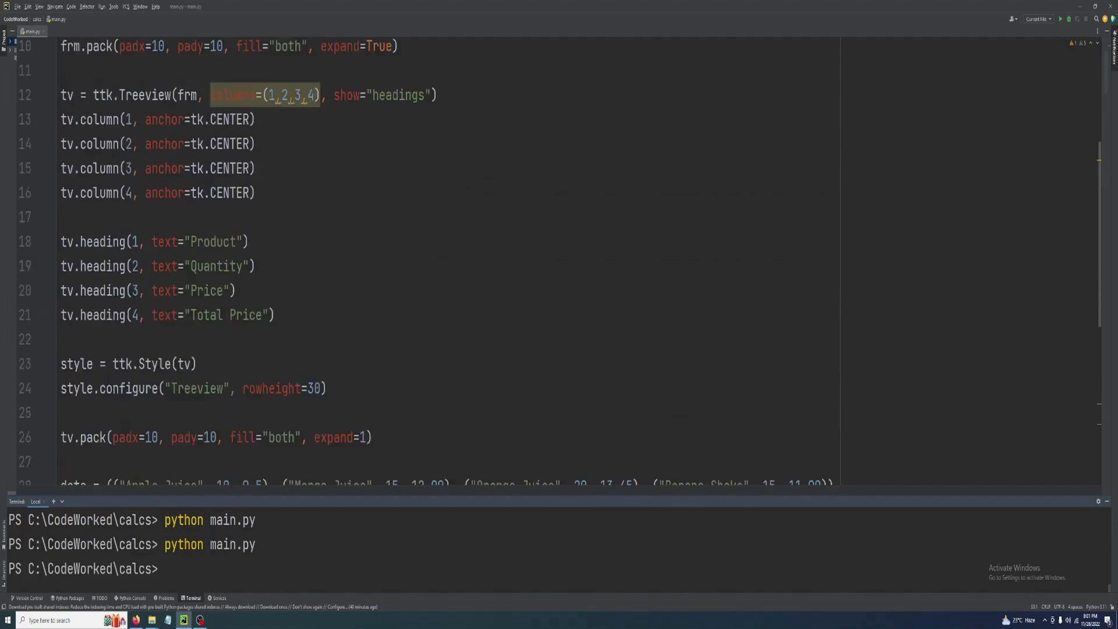
Add style.configure("Treeview", font=fnt) so rows use the 15-point font.
scroll("up", 3)
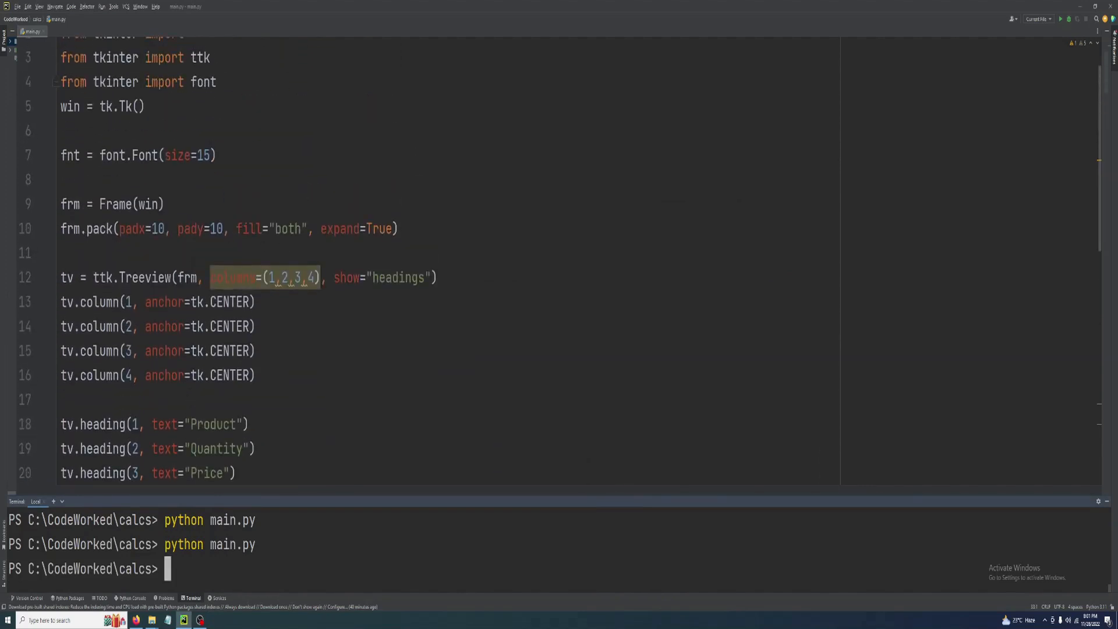
scroll("down", 3)
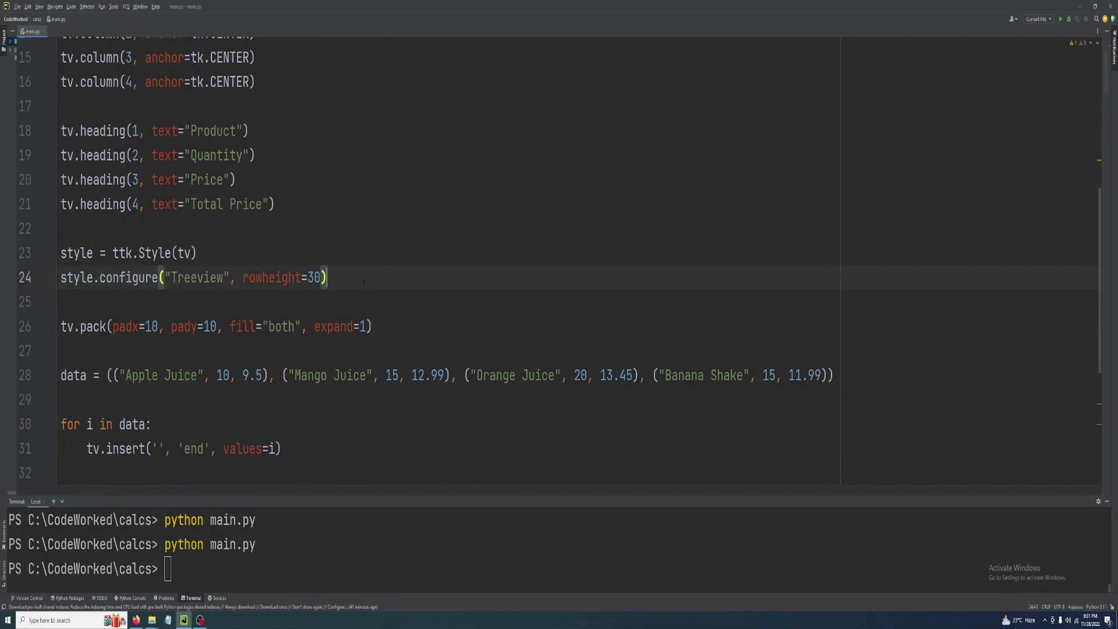
type("style.configure(\"Treeview\",")
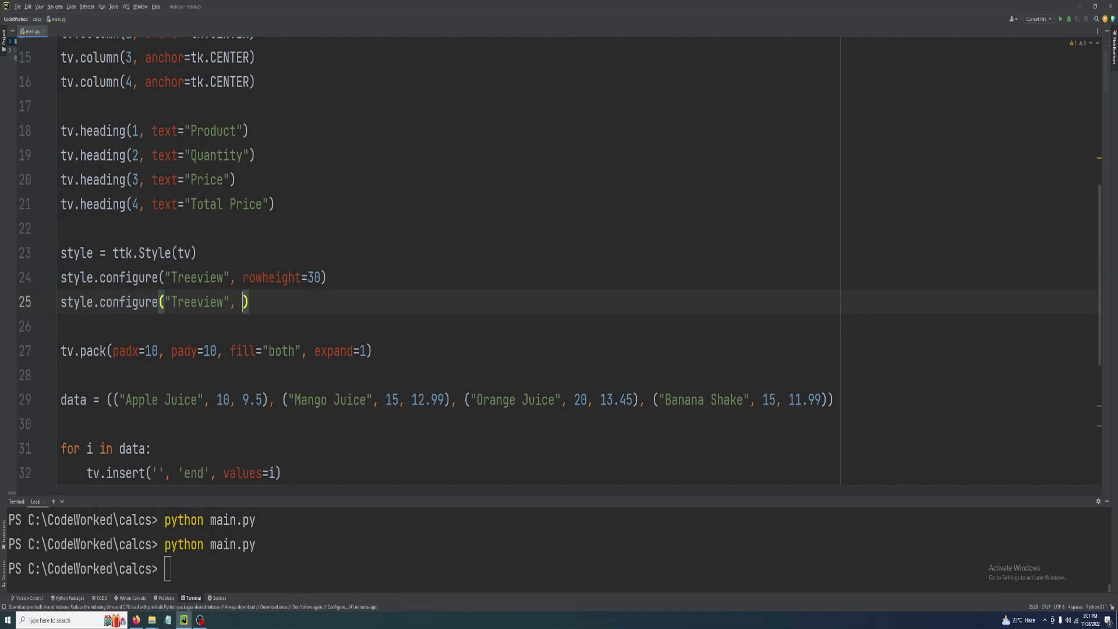
type("font=f")
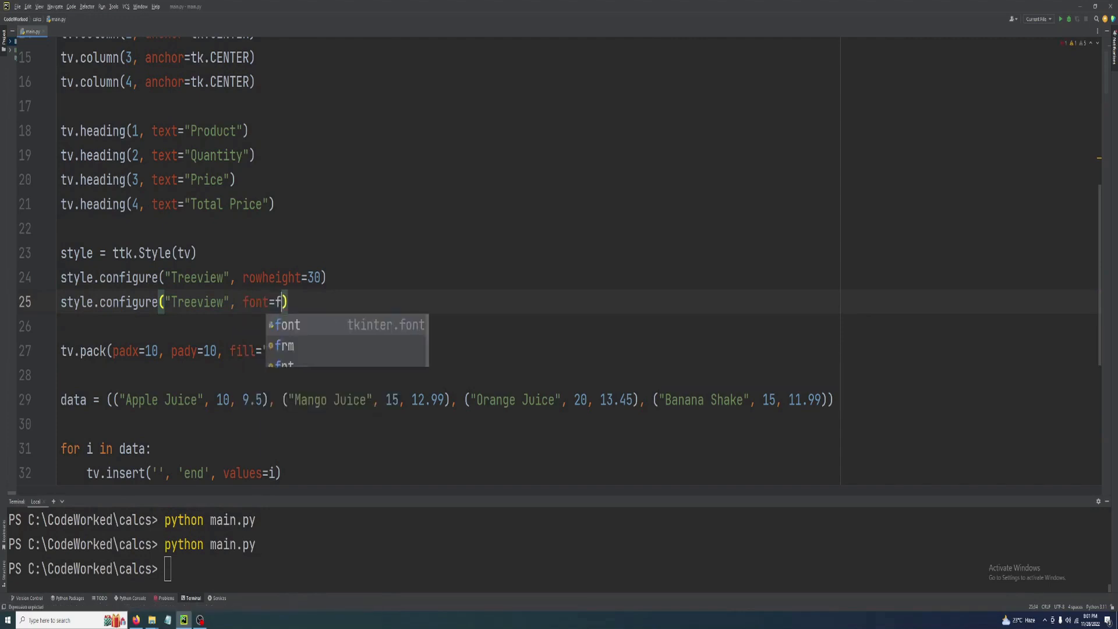
scroll("down", 3)
type("nt")
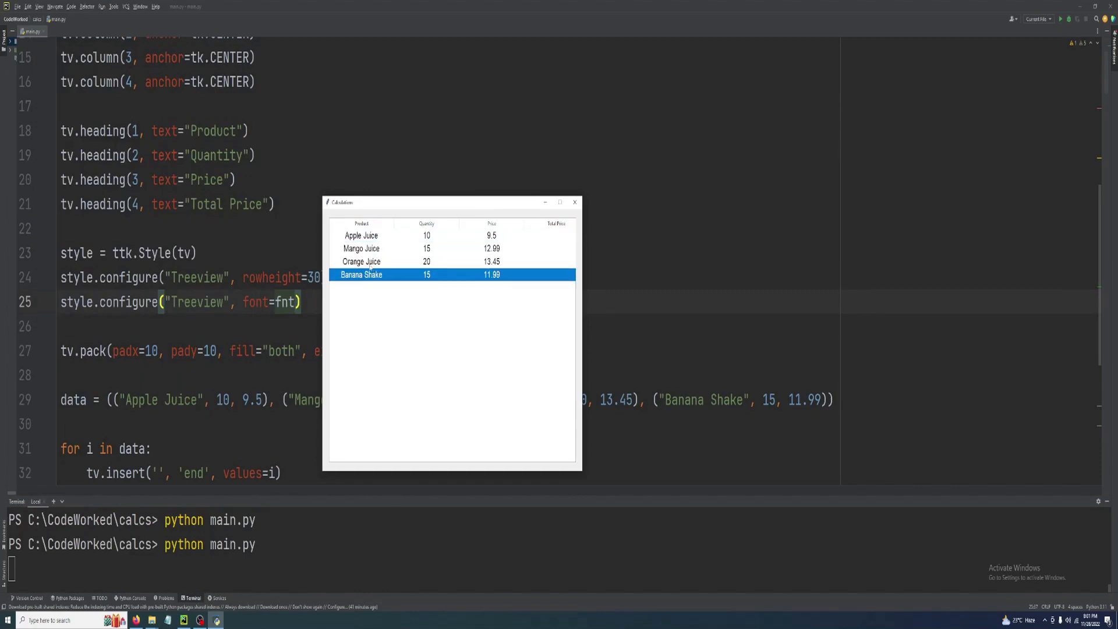
mouse_move(550, 248)
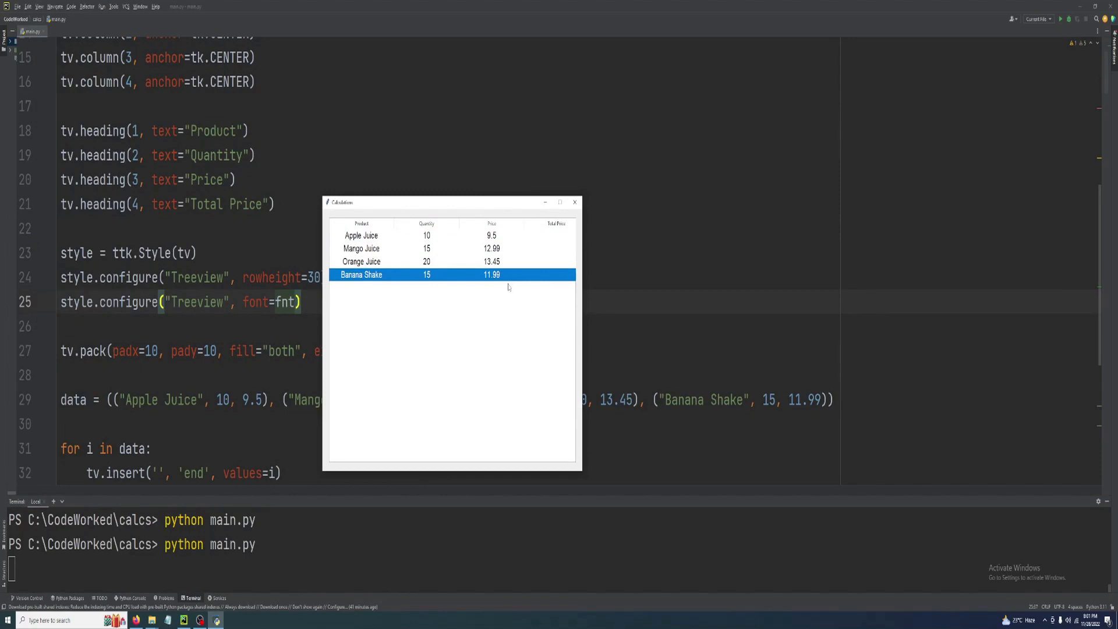
mouse_move(405, 234)
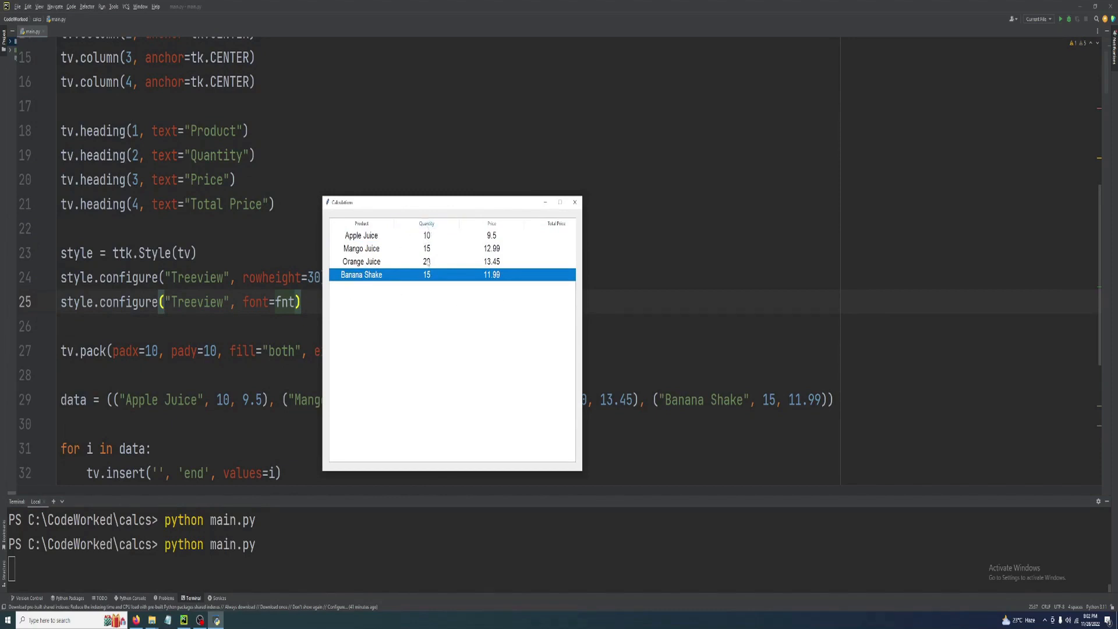
left_click(392, 248)
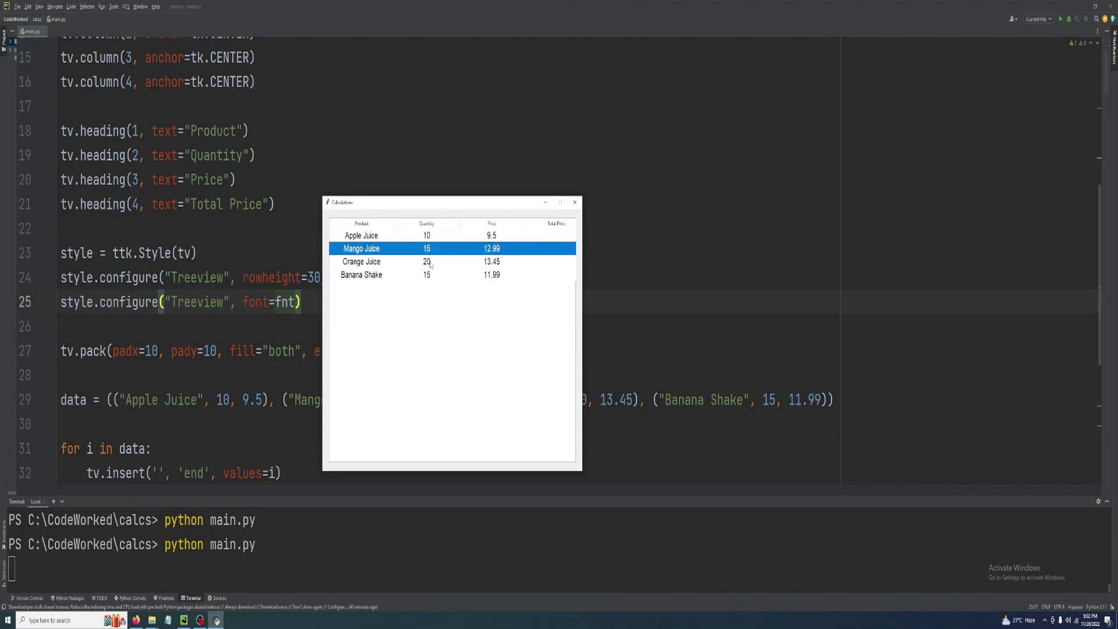
left_click(361, 261)
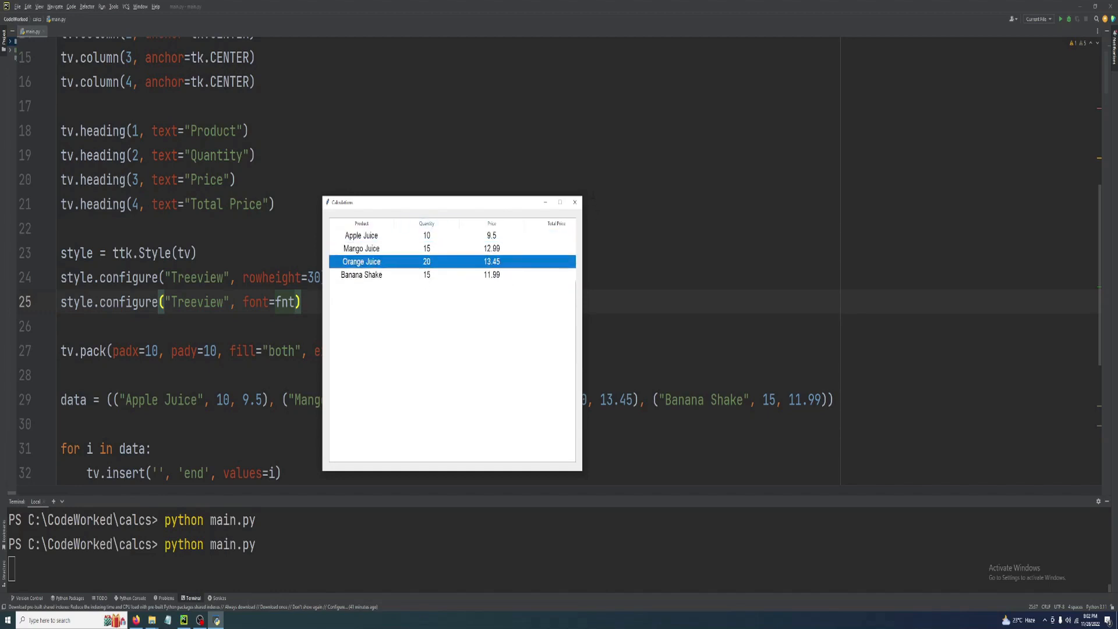
left_click(361, 235)
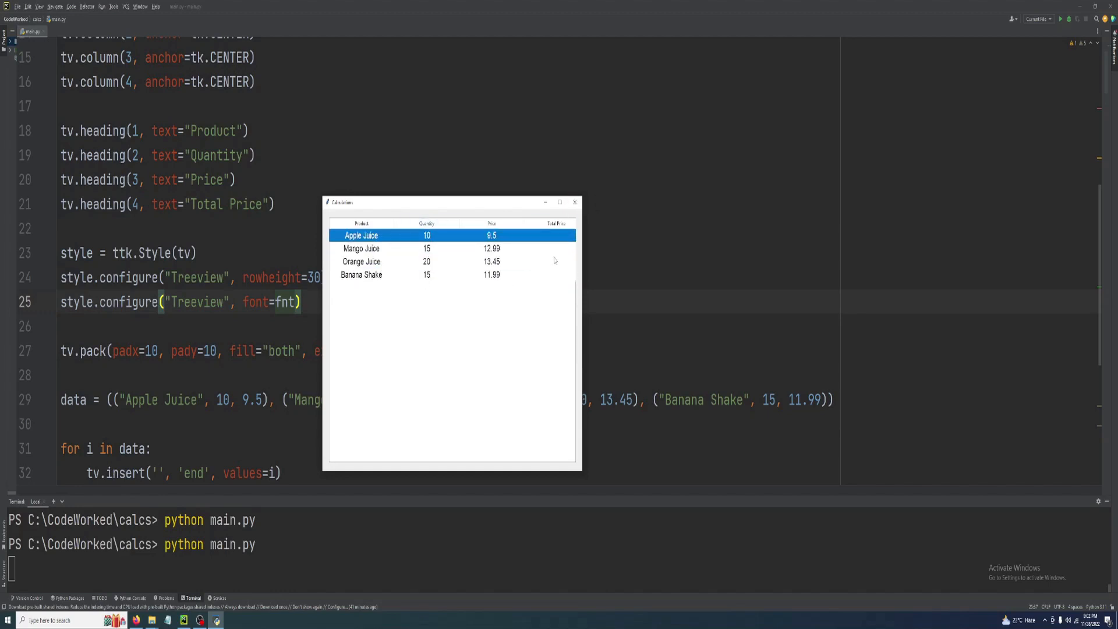
left_click(574, 202)
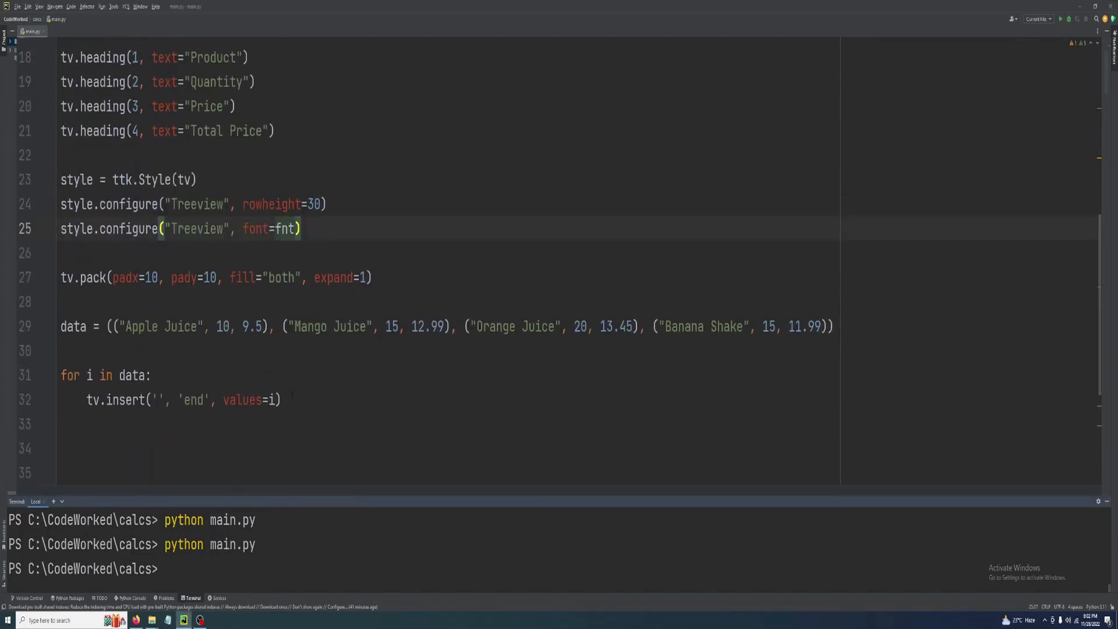
Replace the insert values with an indexed tuple starting with the product name i[0].
scroll("down", 3)
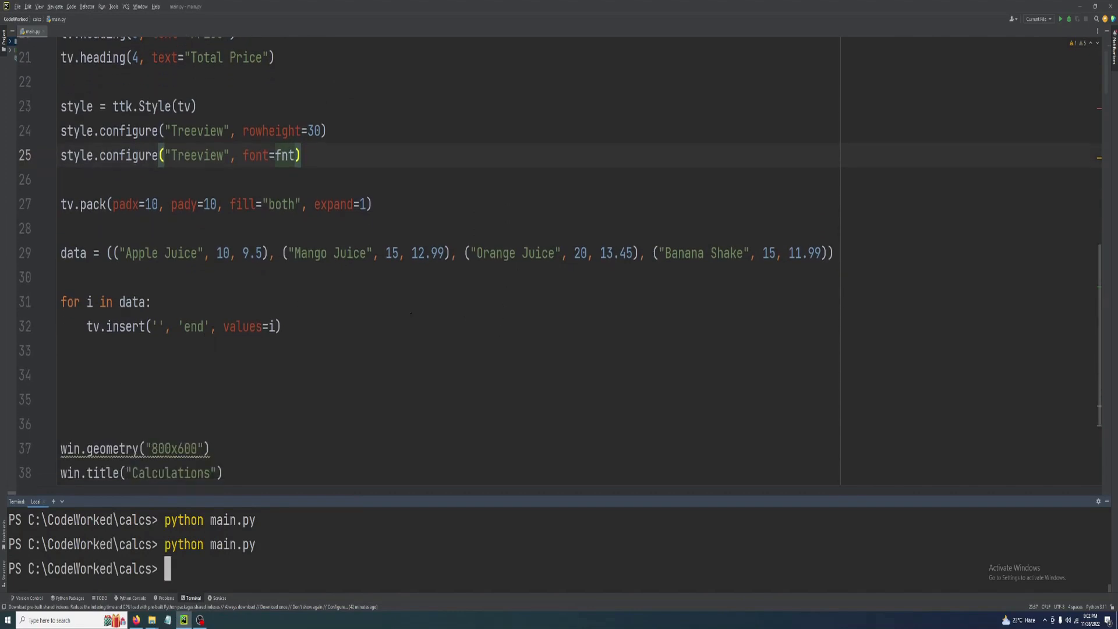
left_click(278, 326)
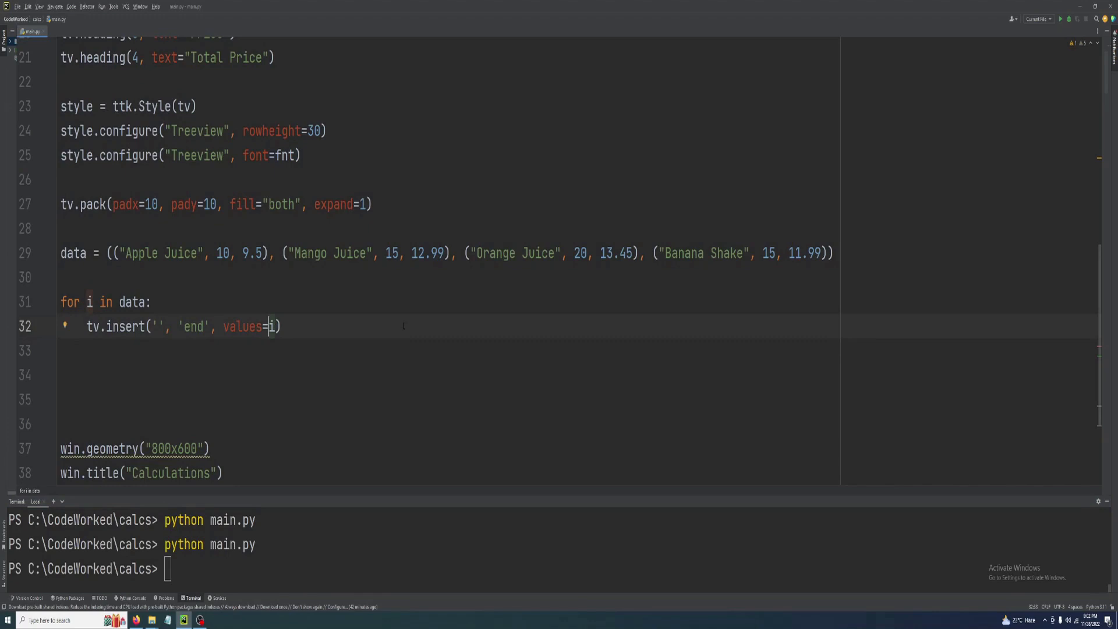
key("Backspace")
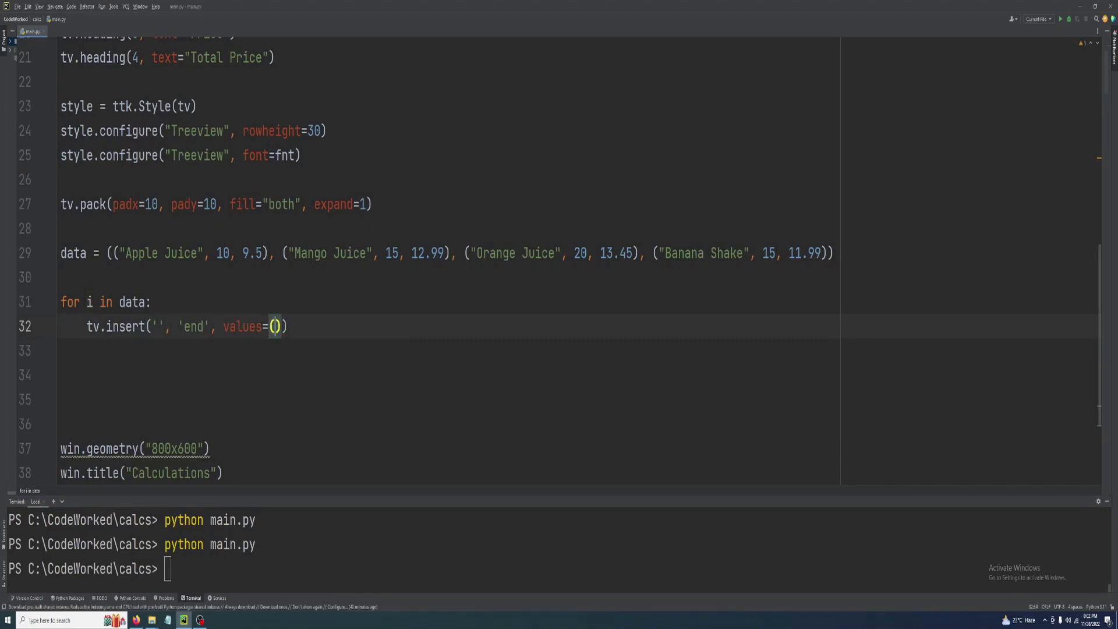
type("i[")
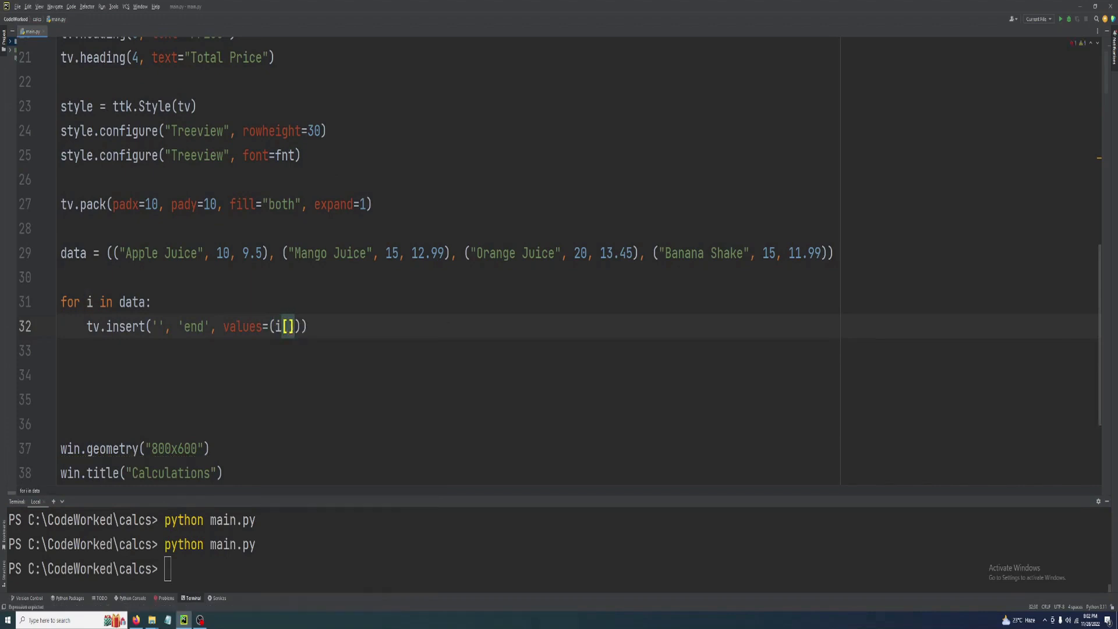
left_click(137, 254)
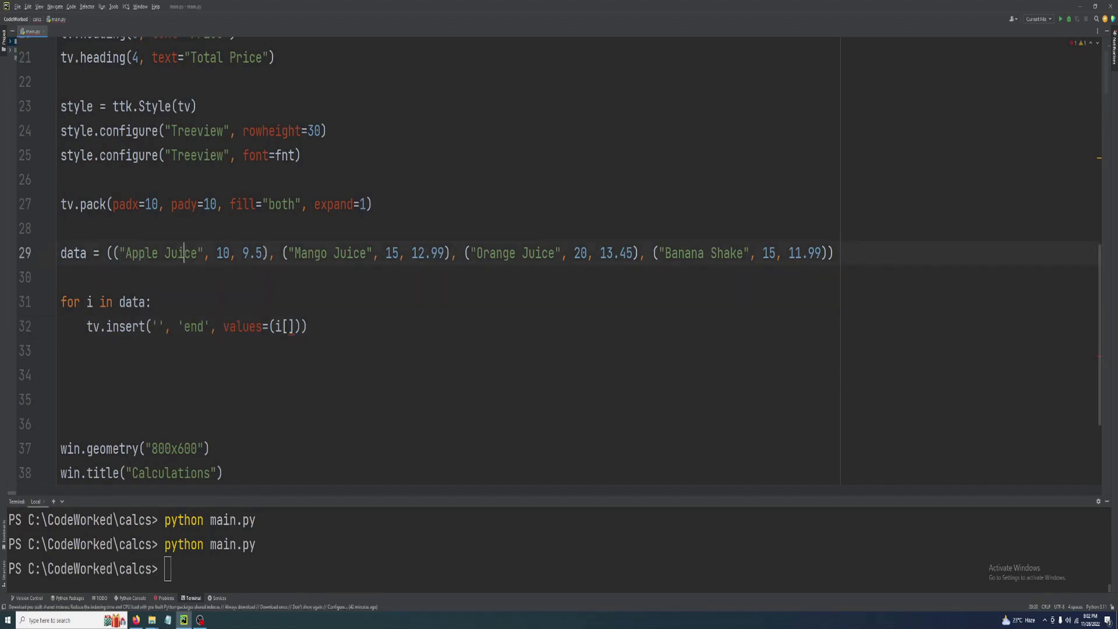
double_click(158, 253)
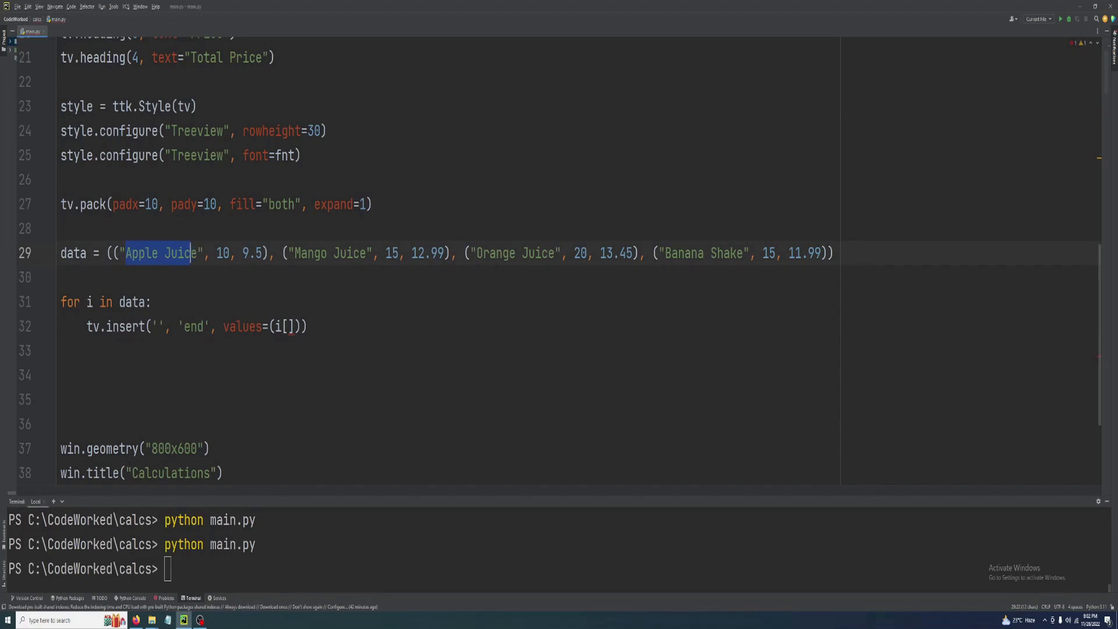
left_click(289, 327)
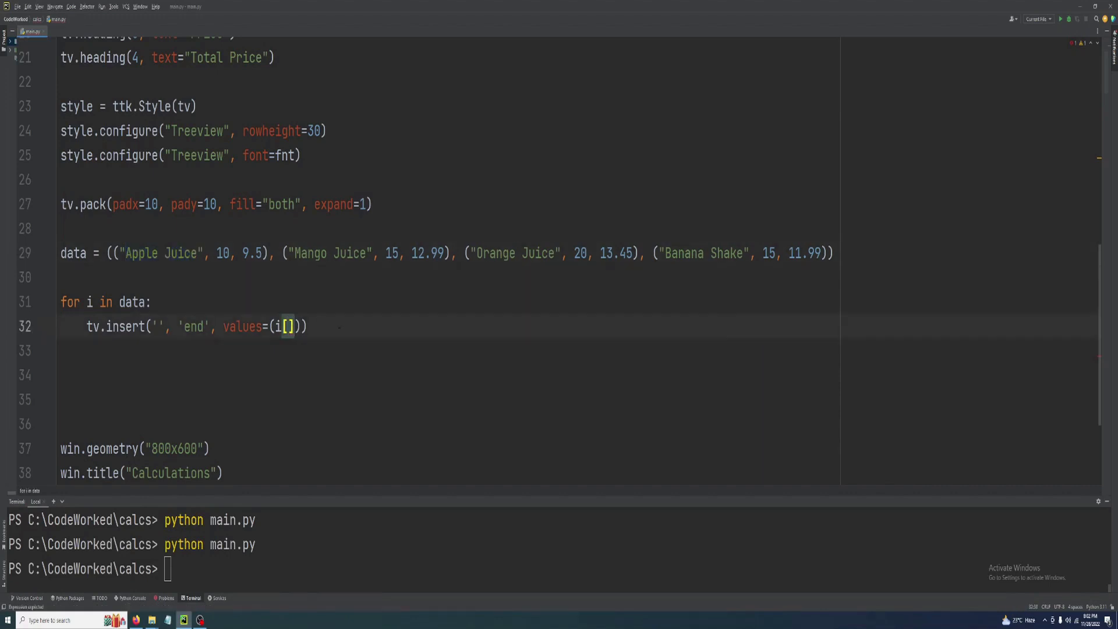
type("0")
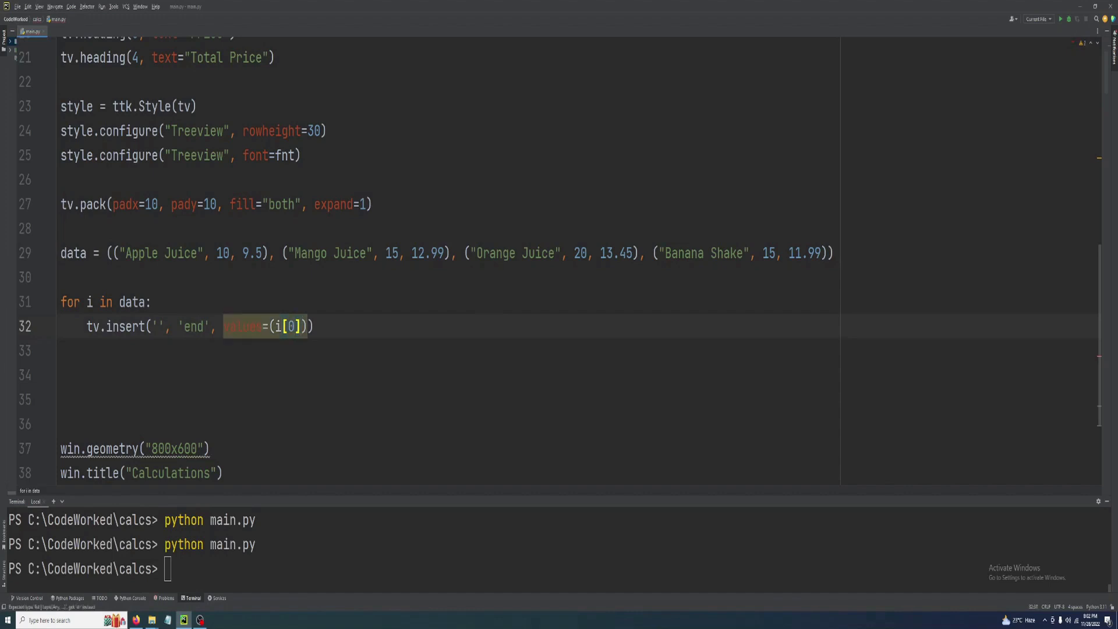
Add i[1], i[2] and the i[1] * i[2] total to the values tuple.
type(", []")
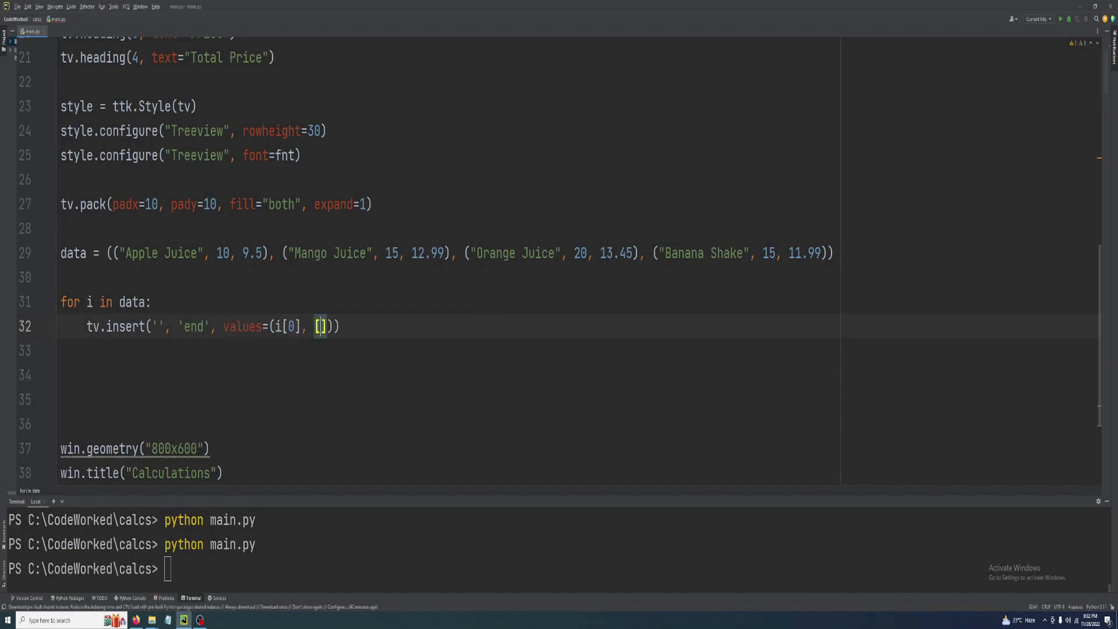
type("i")
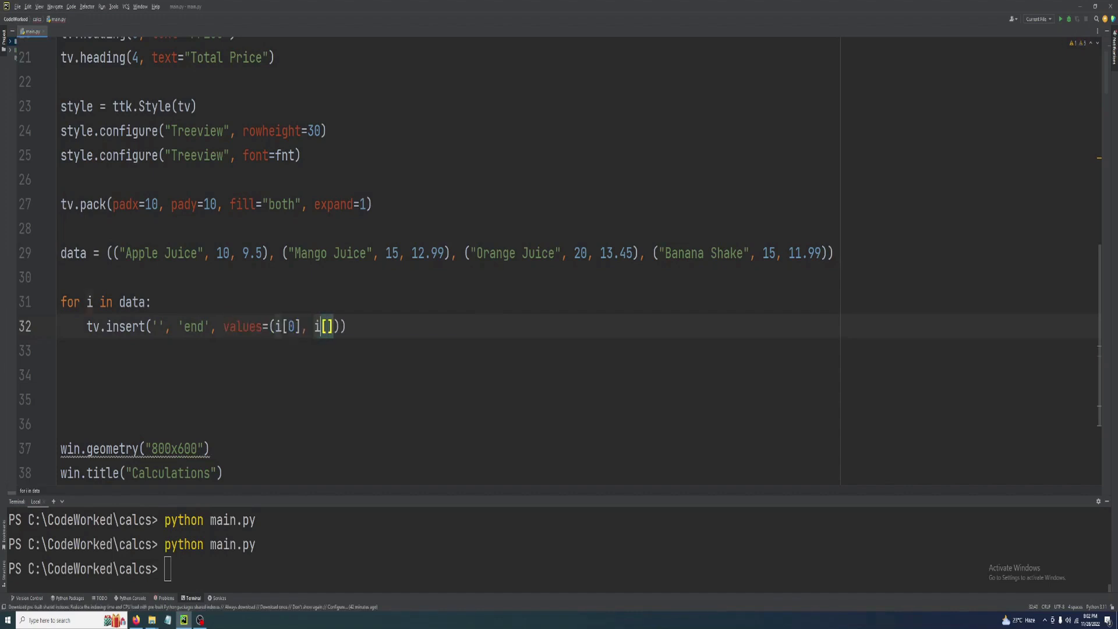
type("1")
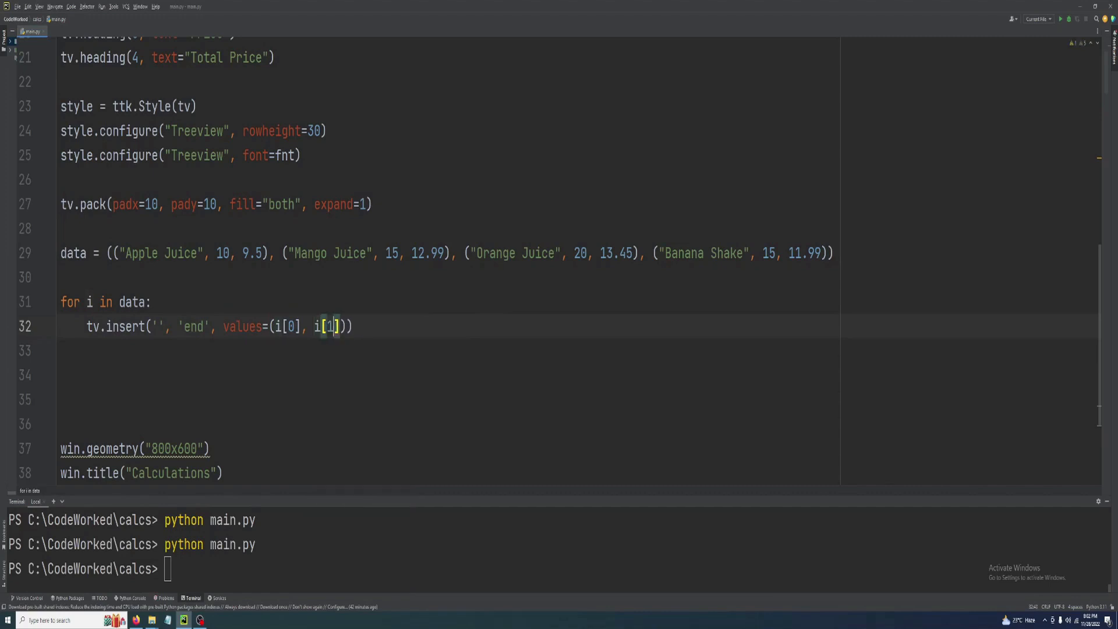
type(",")
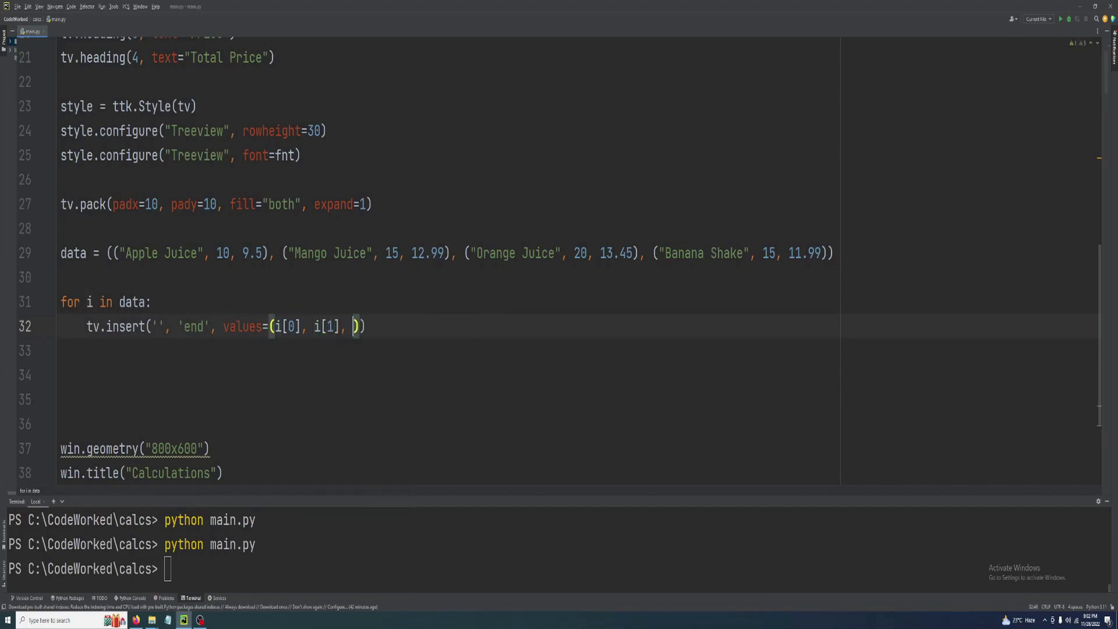
type("i[")
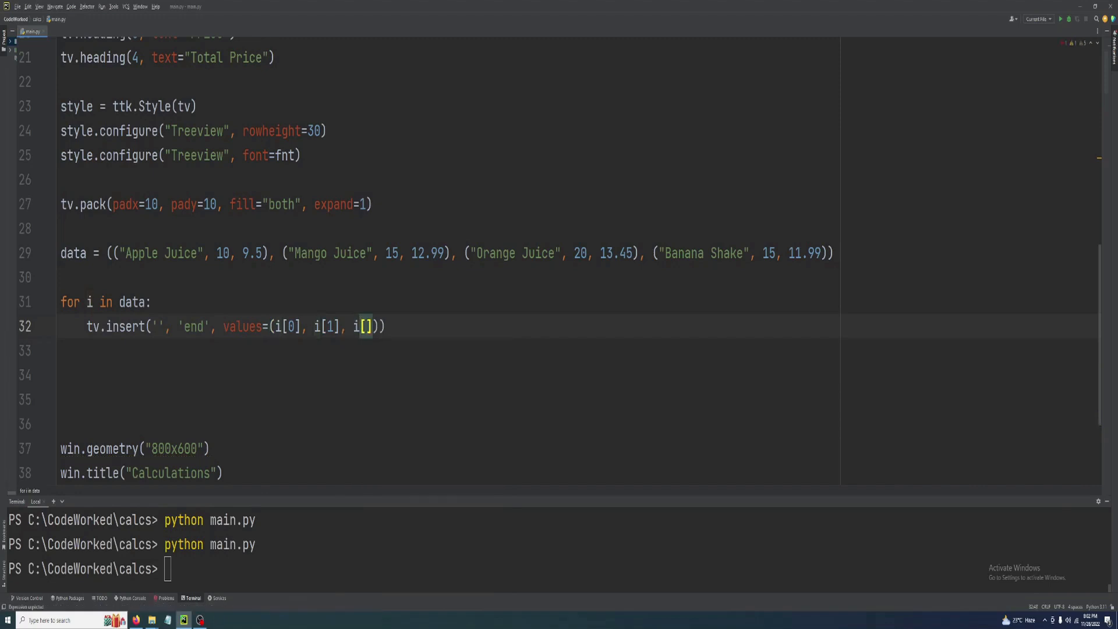
type("2")
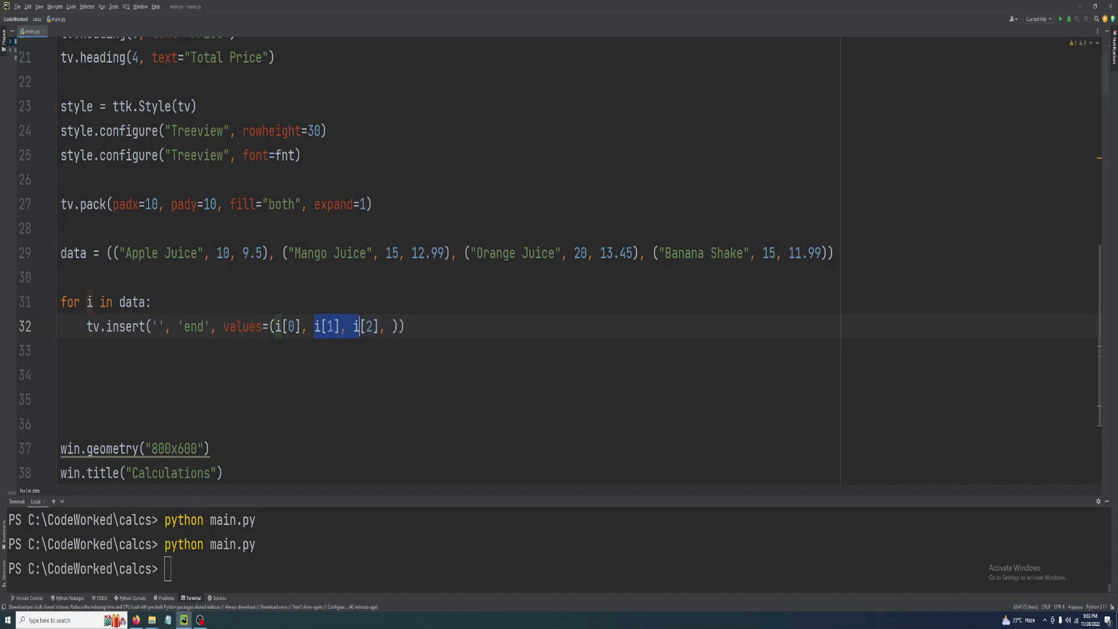
type("i[1")
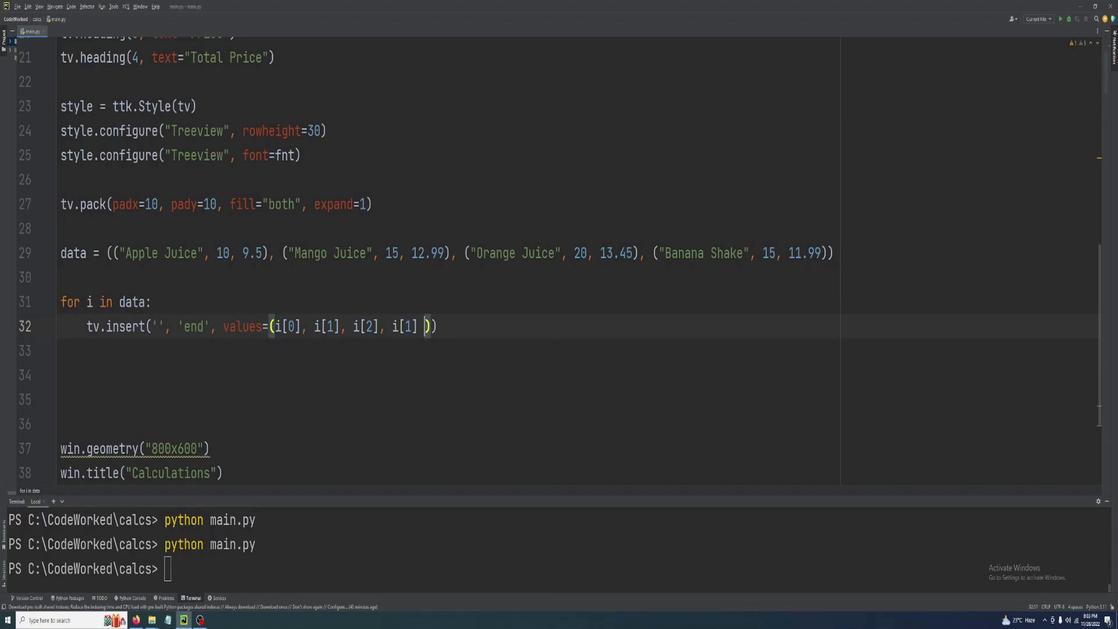
type("* [i")
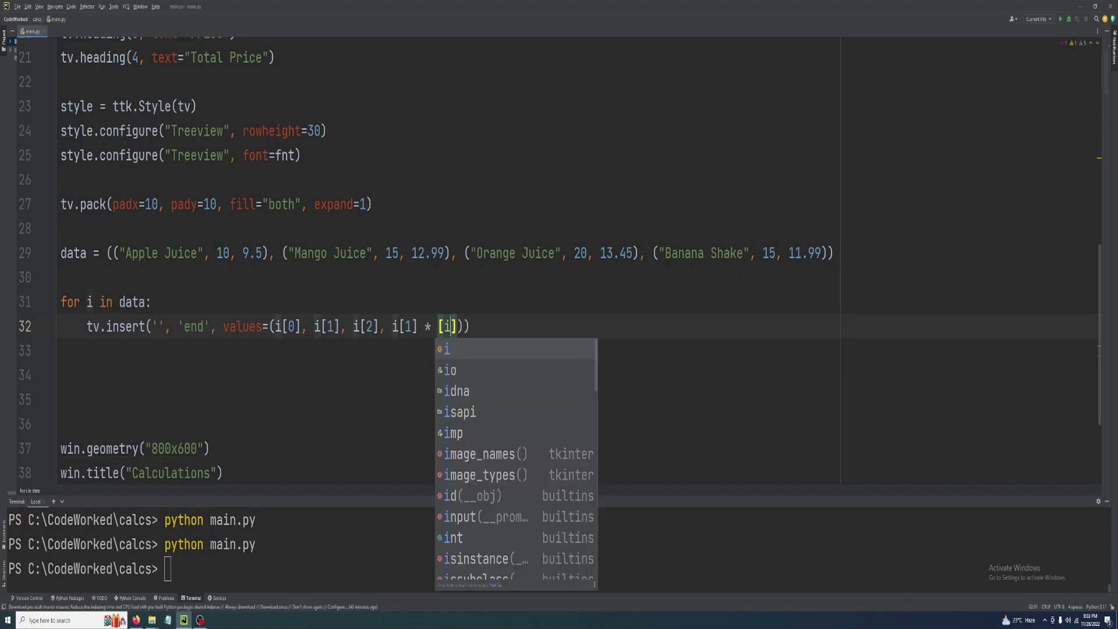
type("2")
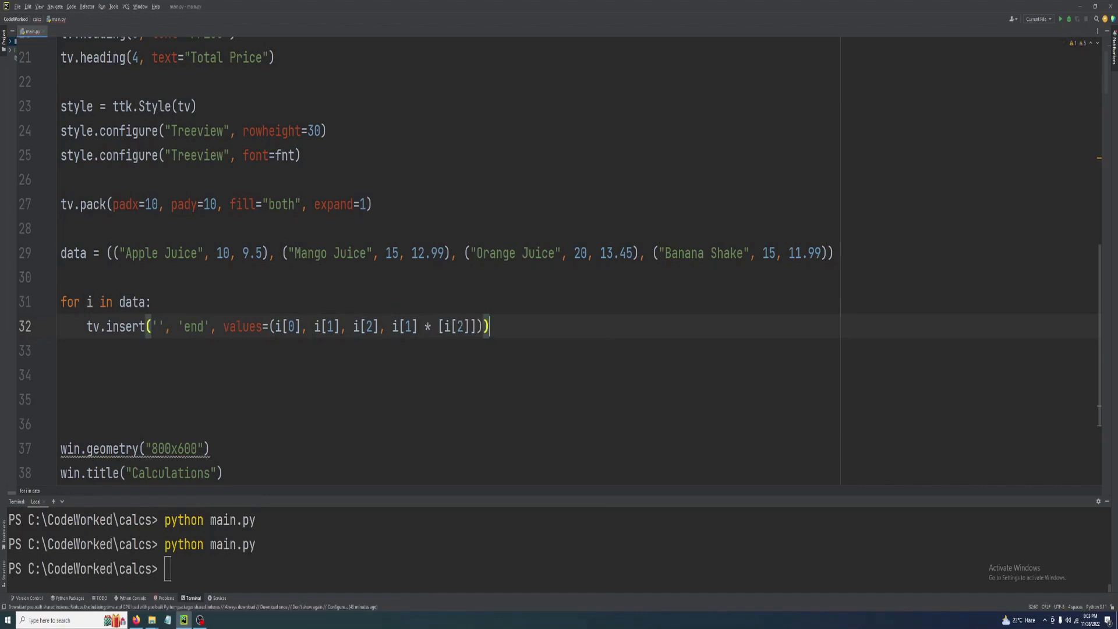
mouse_move(229, 575)
type("python main.py")
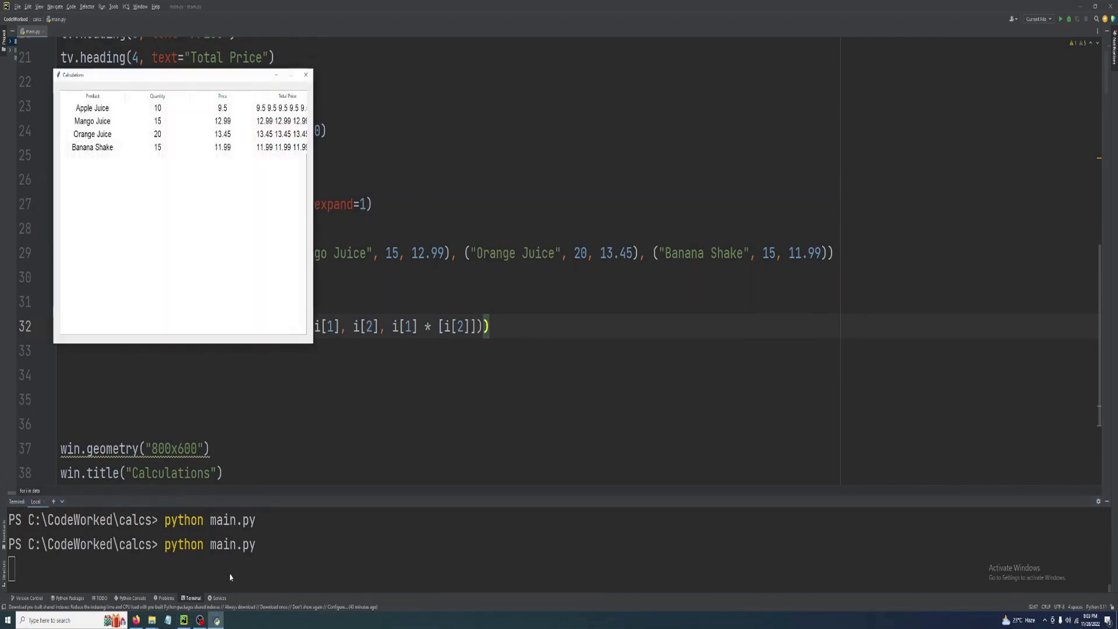
Move the Calculations window toward the centre to inspect the Total Price column.
left_click_drag(182, 74, 283, 130)
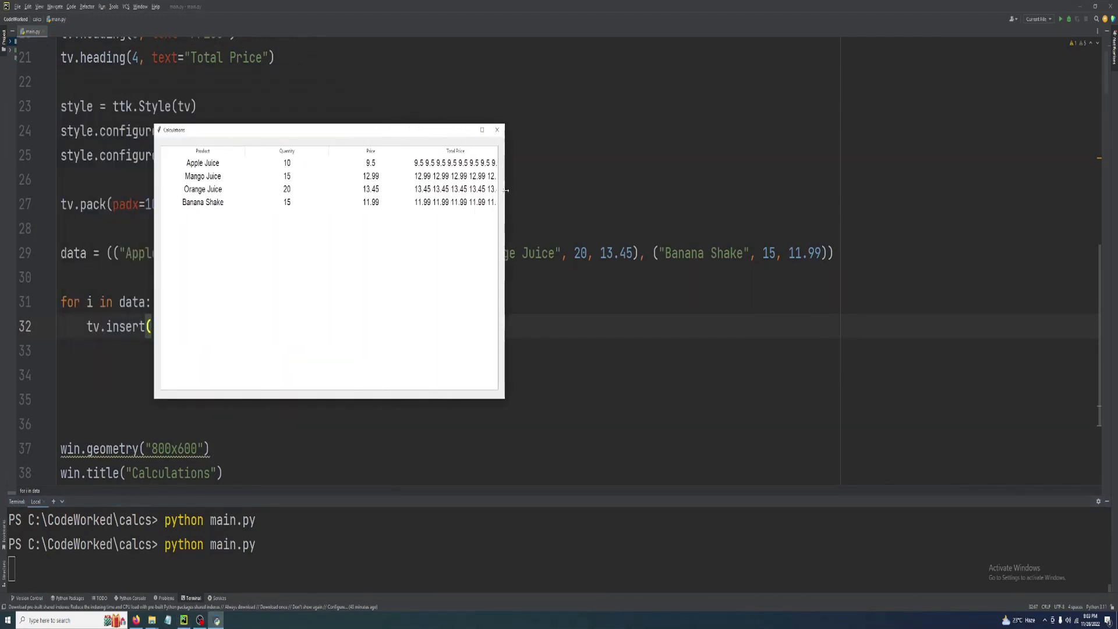
left_click(497, 129)
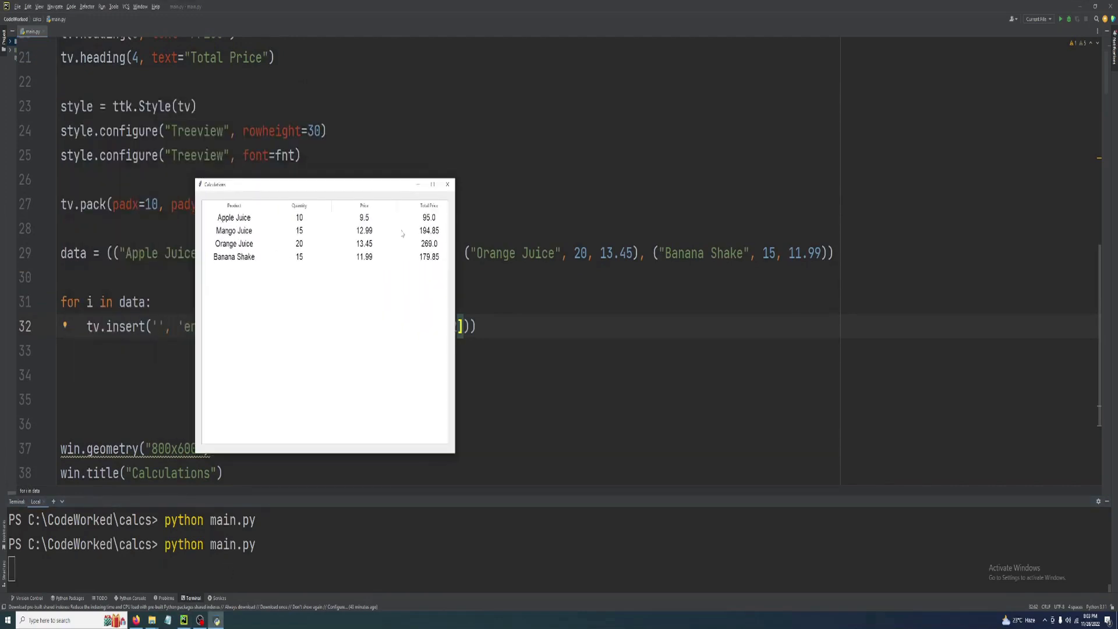
mouse_move(314, 226)
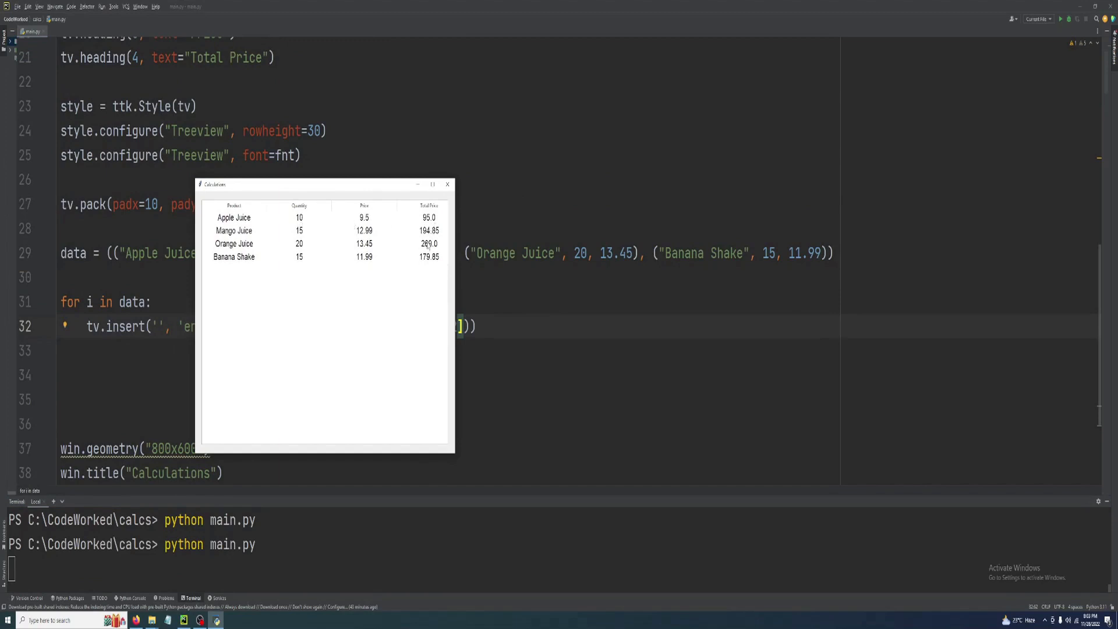
Select the Orange, Mango and Apple Juice rows to verify totals, then close the window.
left_click(324, 244)
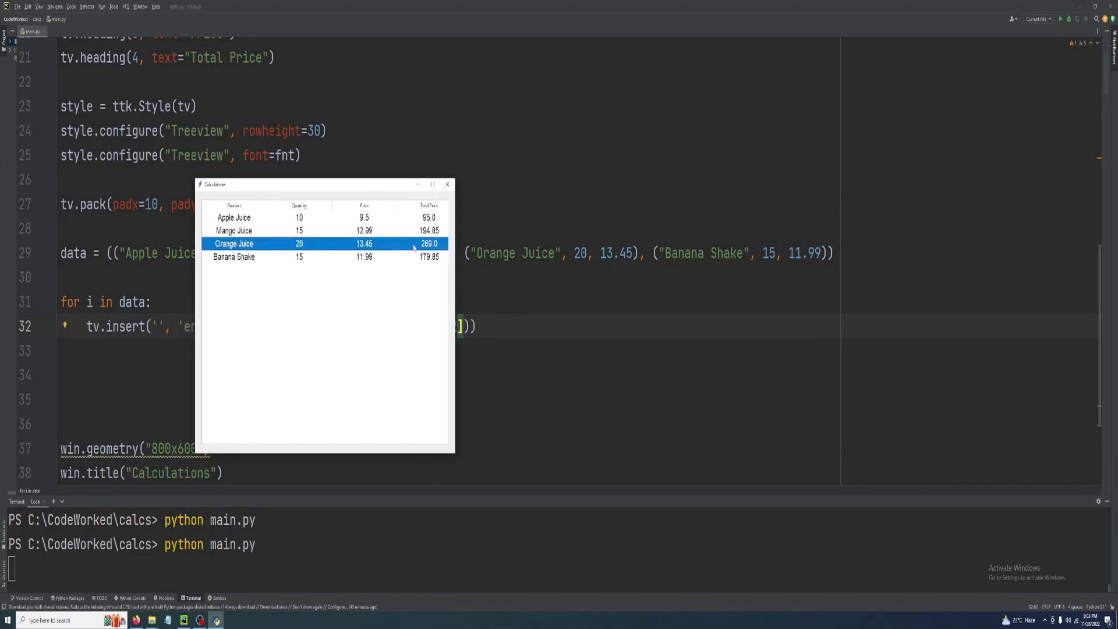
left_click(299, 230)
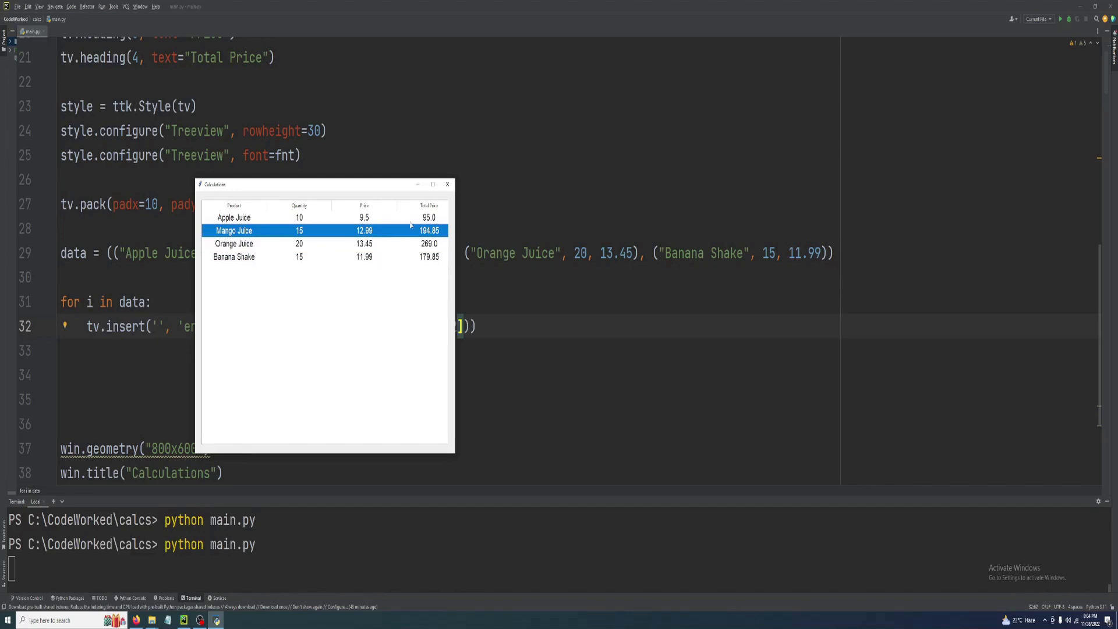
left_click(234, 218)
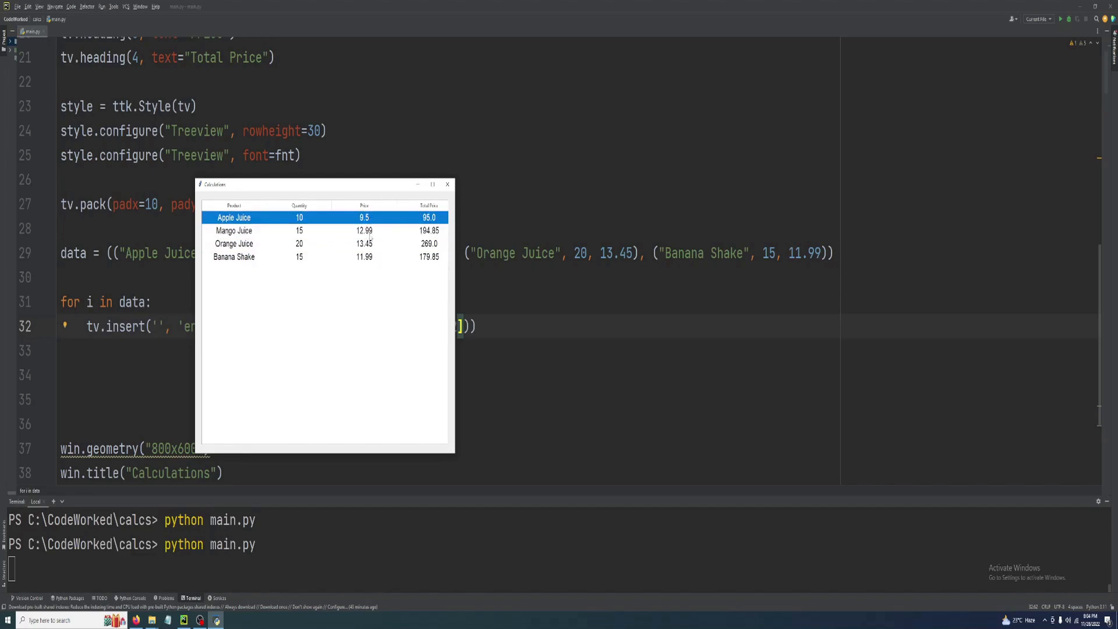
left_click(234, 244)
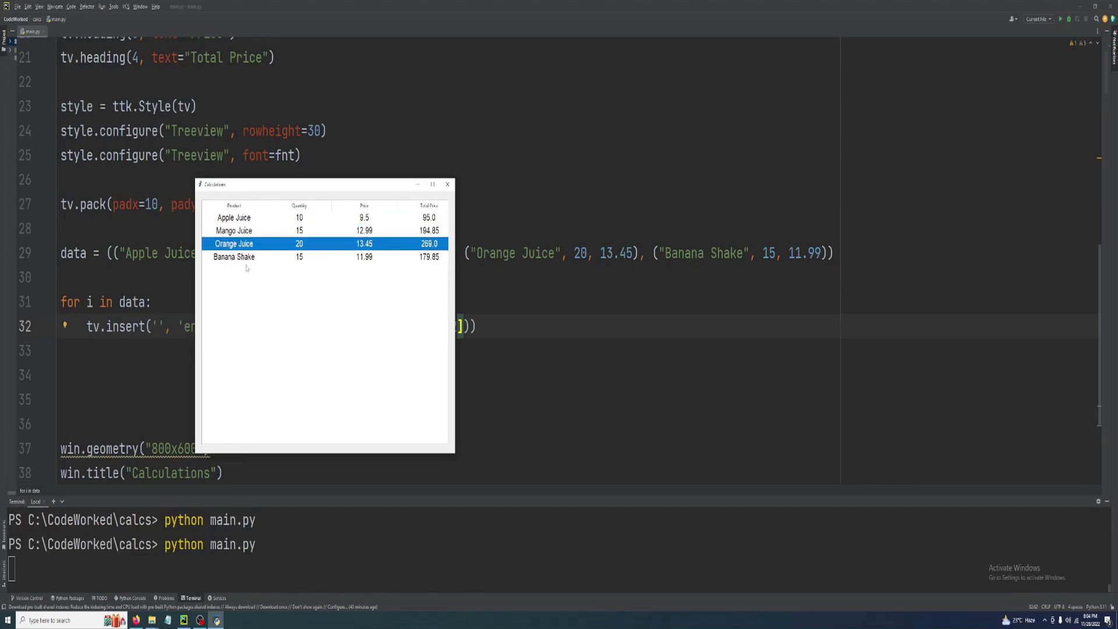
mouse_move(284, 289)
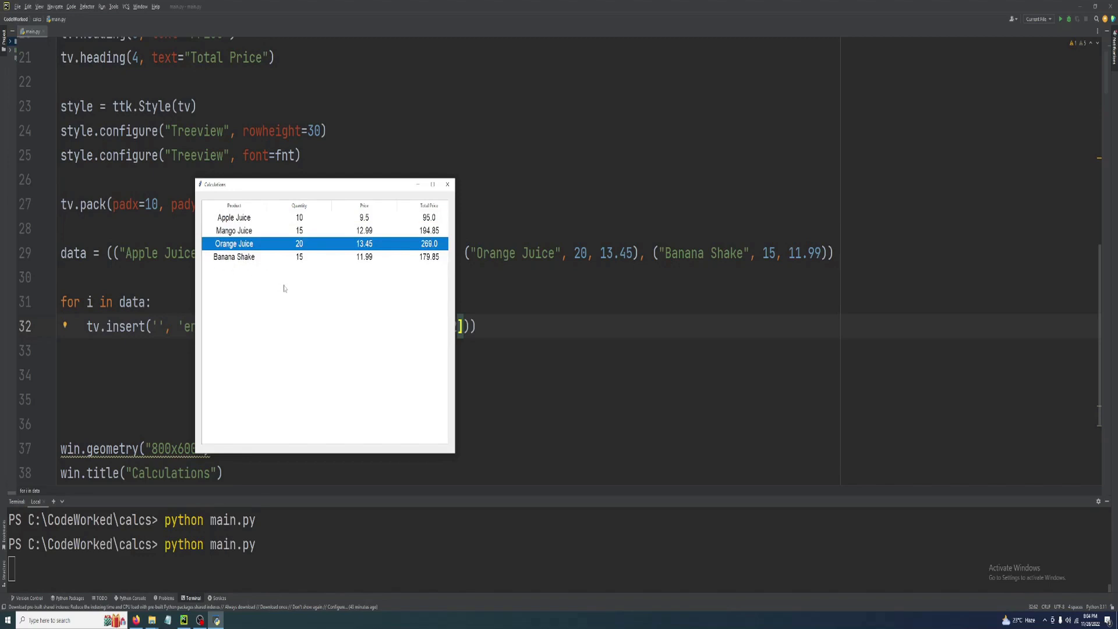
mouse_move(299, 261)
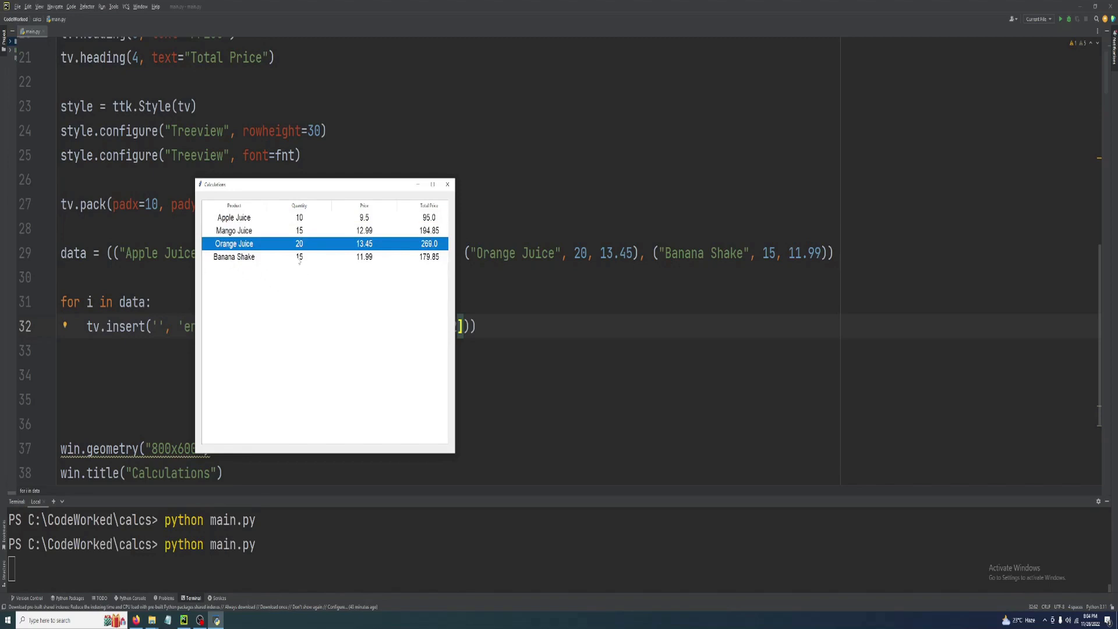
mouse_move(404, 230)
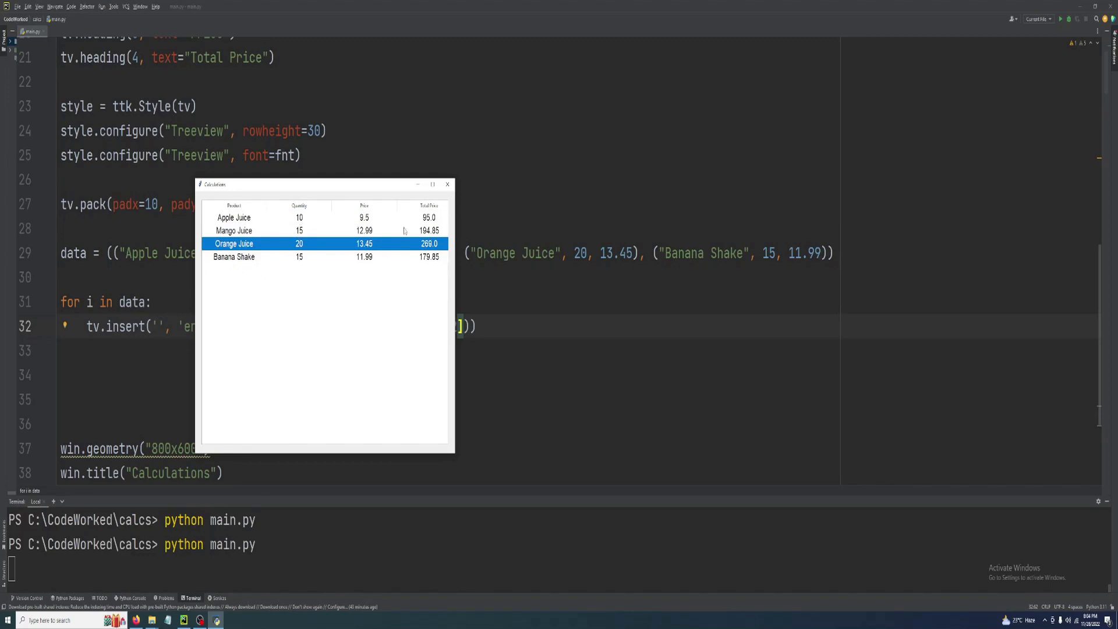
left_click(447, 184)
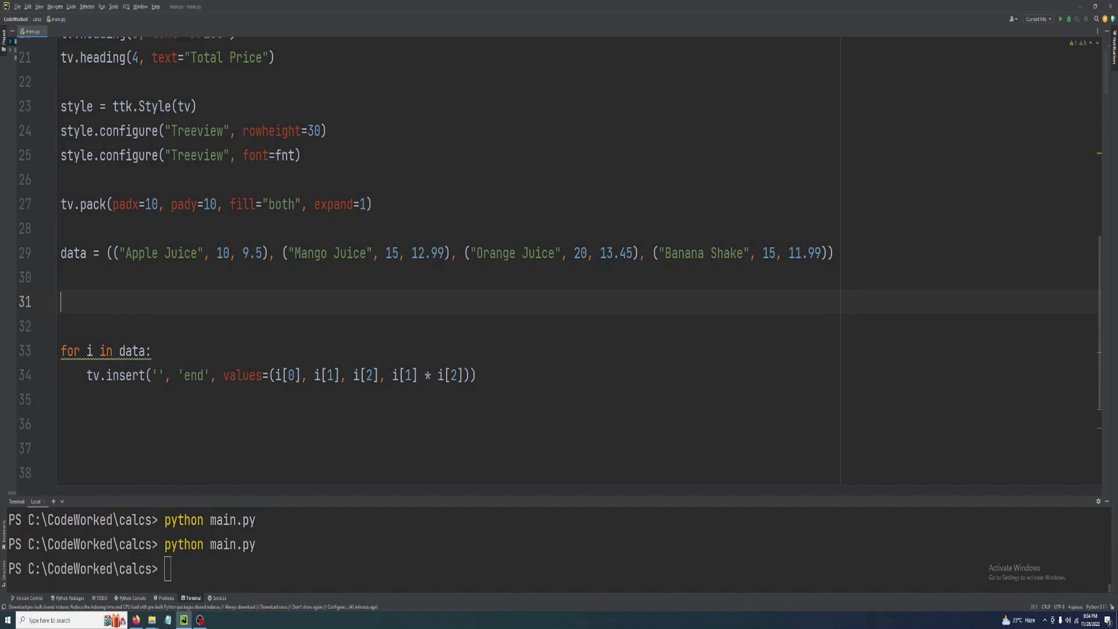
Type totalQty = 0, totalPrice = 0 and sumOfAmount = 0 on separate lines above the for loop.
type("total0")
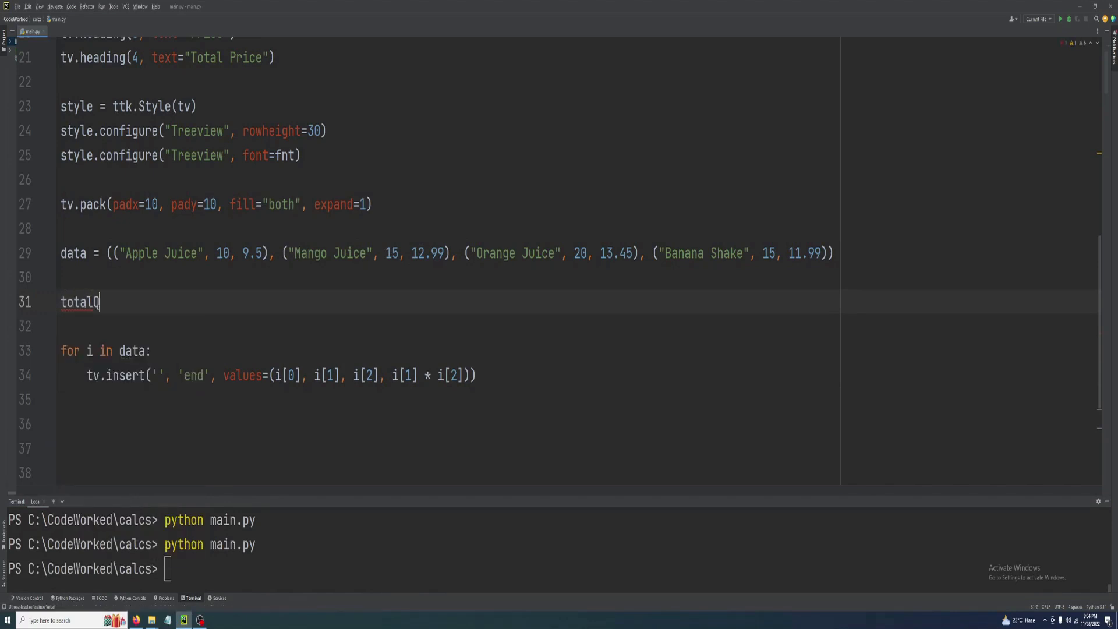
type("ty =0")
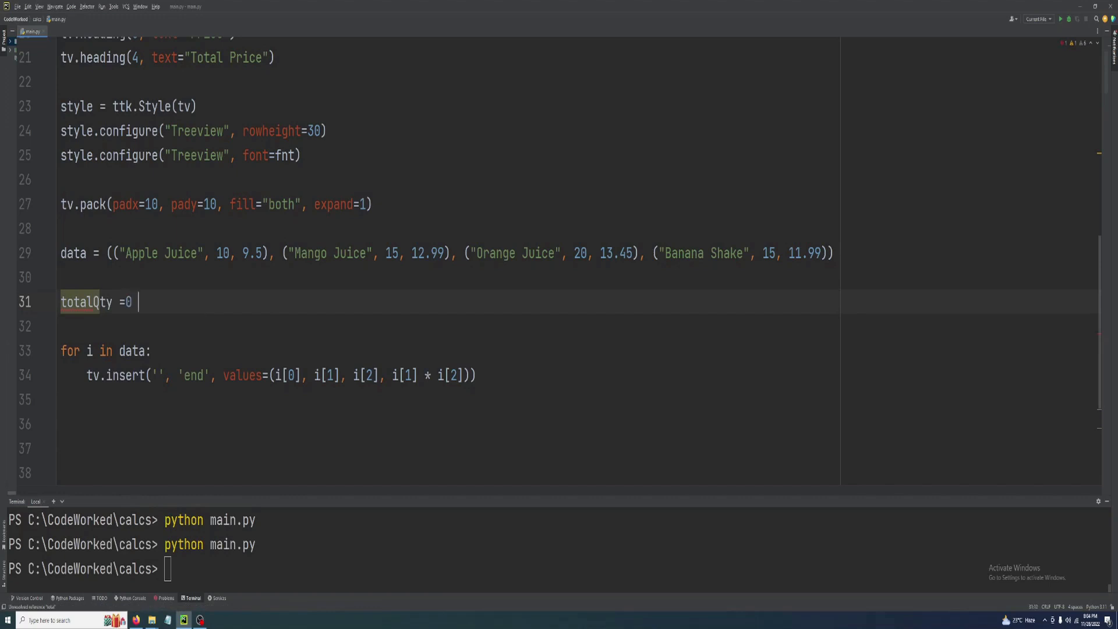
type("t")
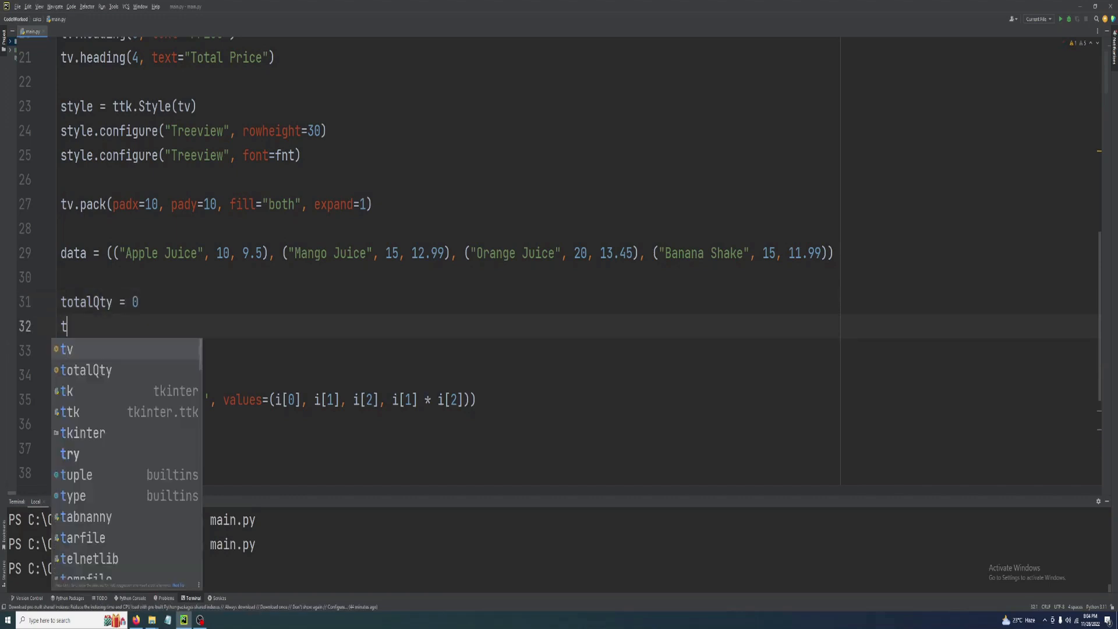
type("otalP")
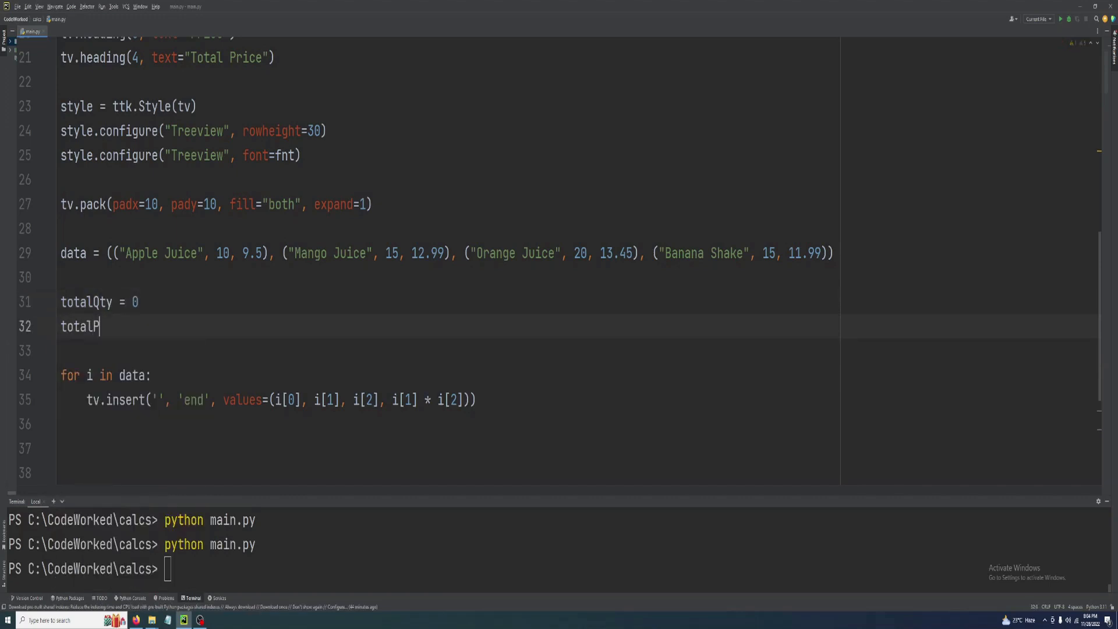
type("rice =")
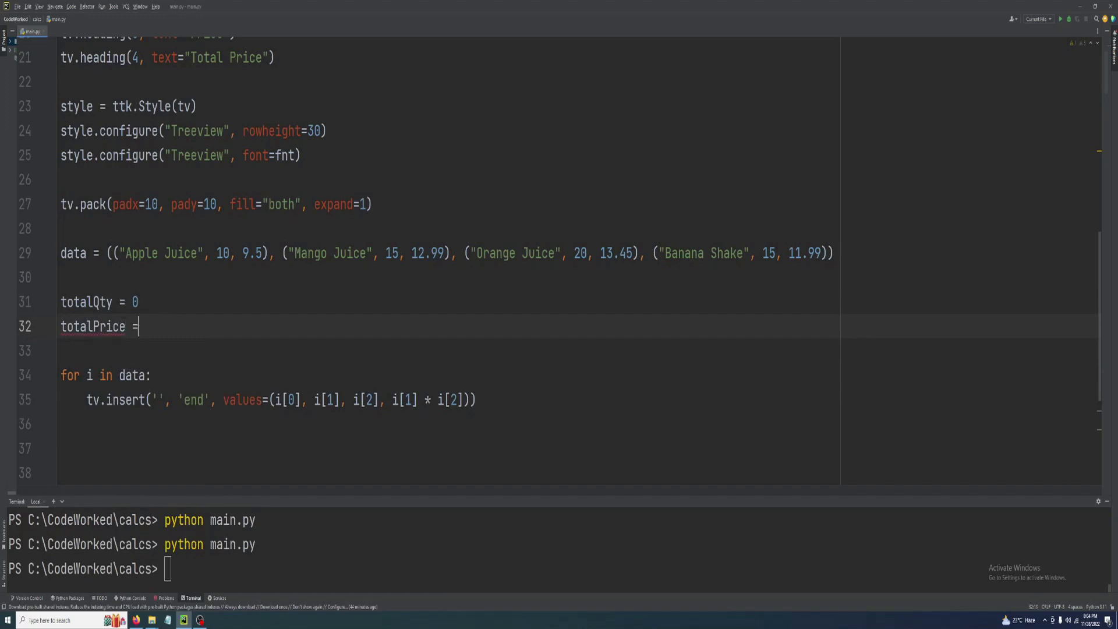
type("tot")
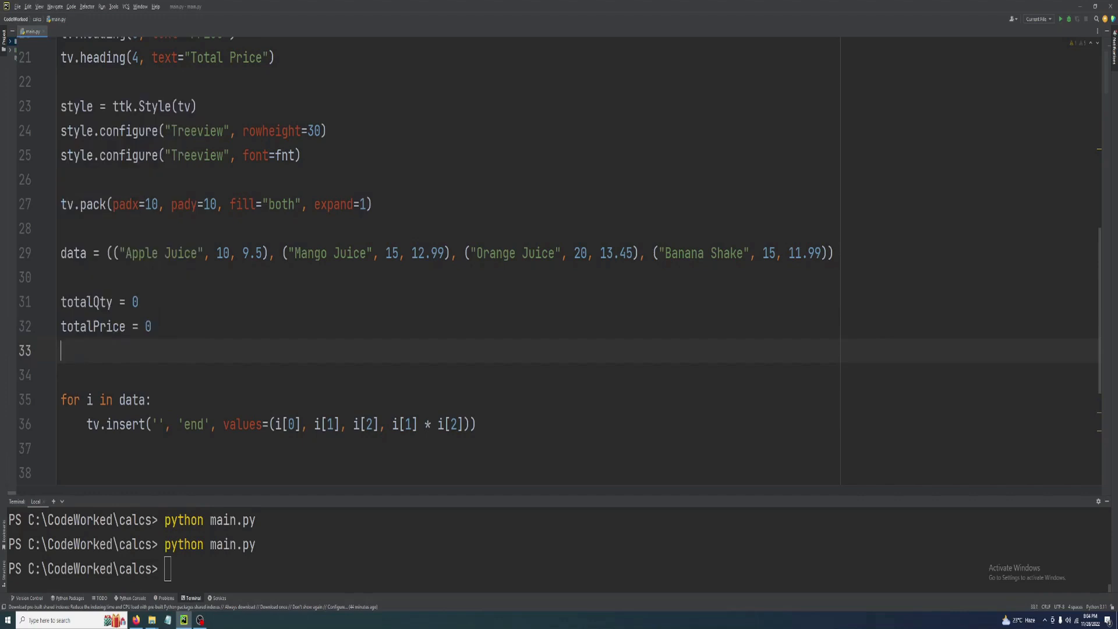
type("sumOfAmou")
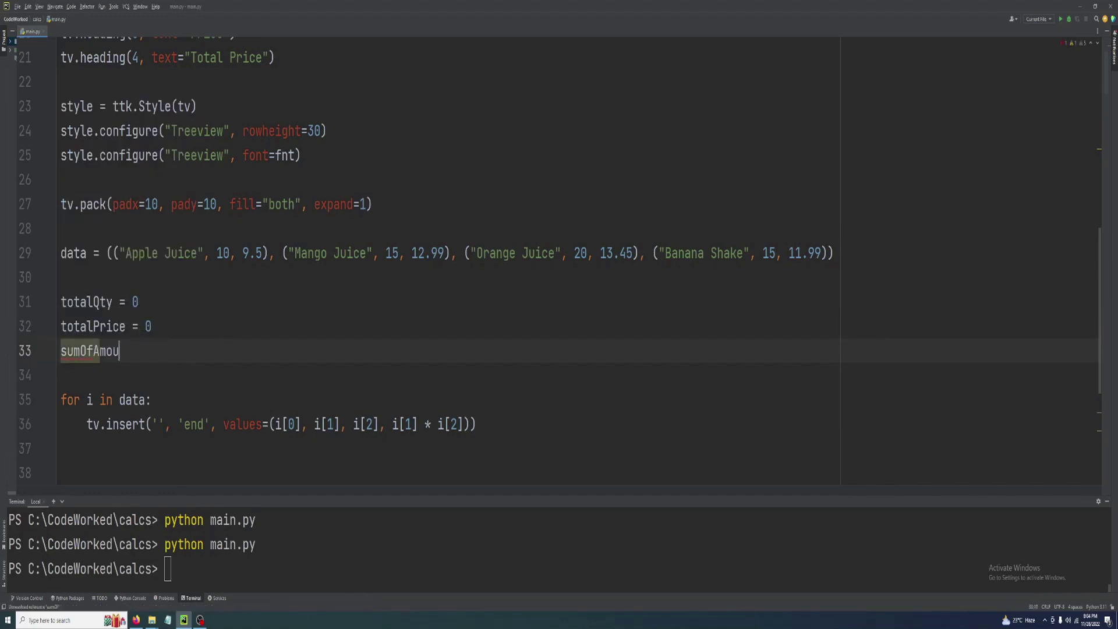
type("nt = 0")
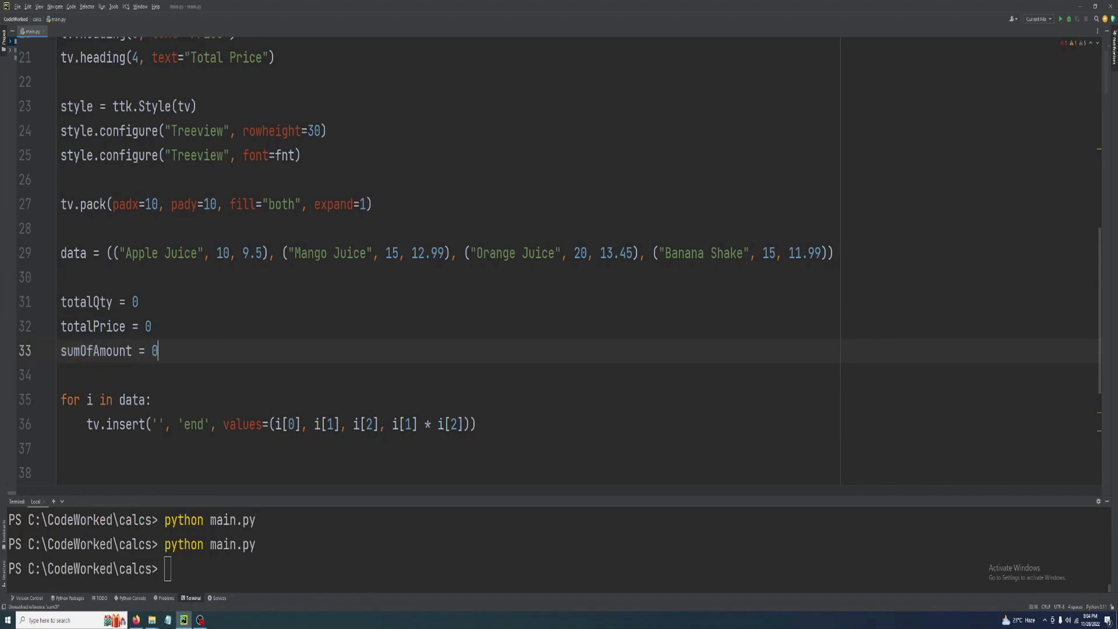
scroll("down", 3)
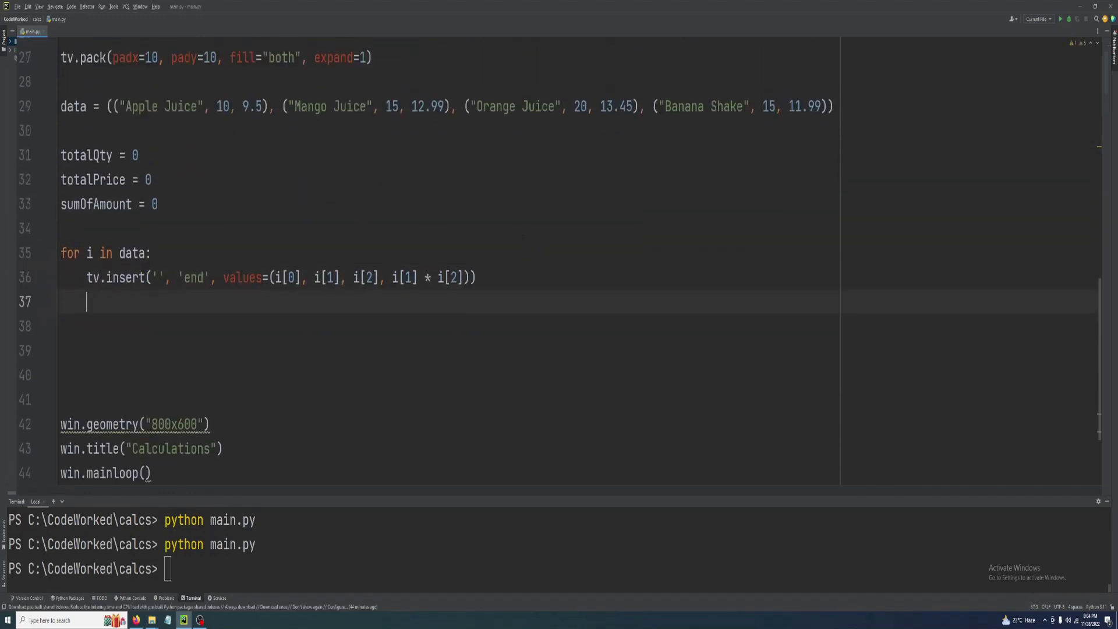
In the loop body, accumulate totalQty += i[1] and totalPrice += i[2].
left_click(87, 155)
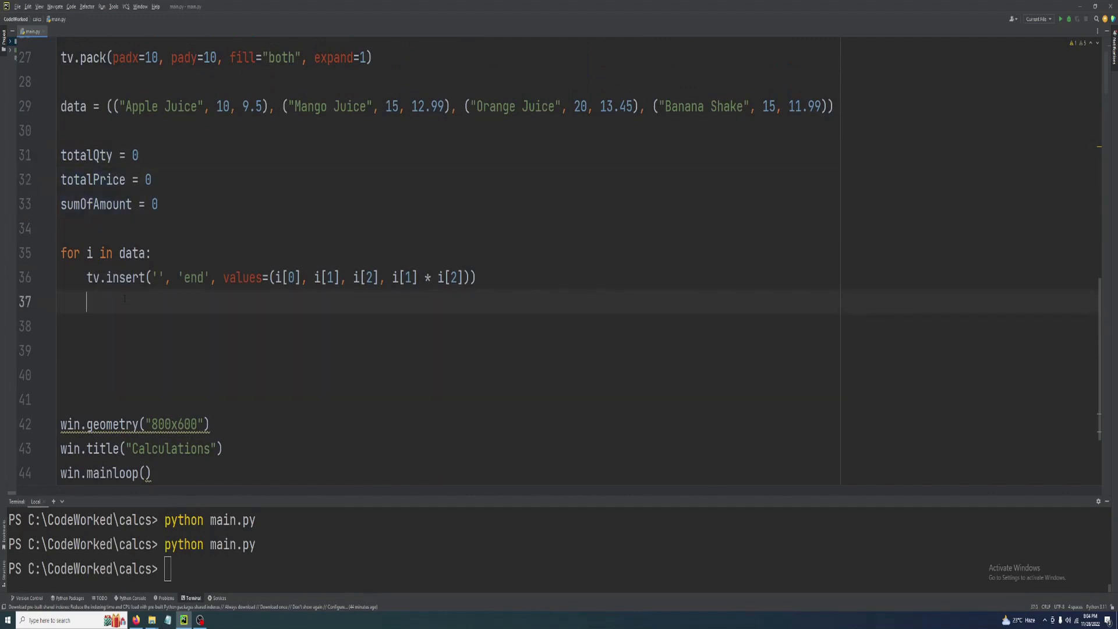
type("totalQty +")
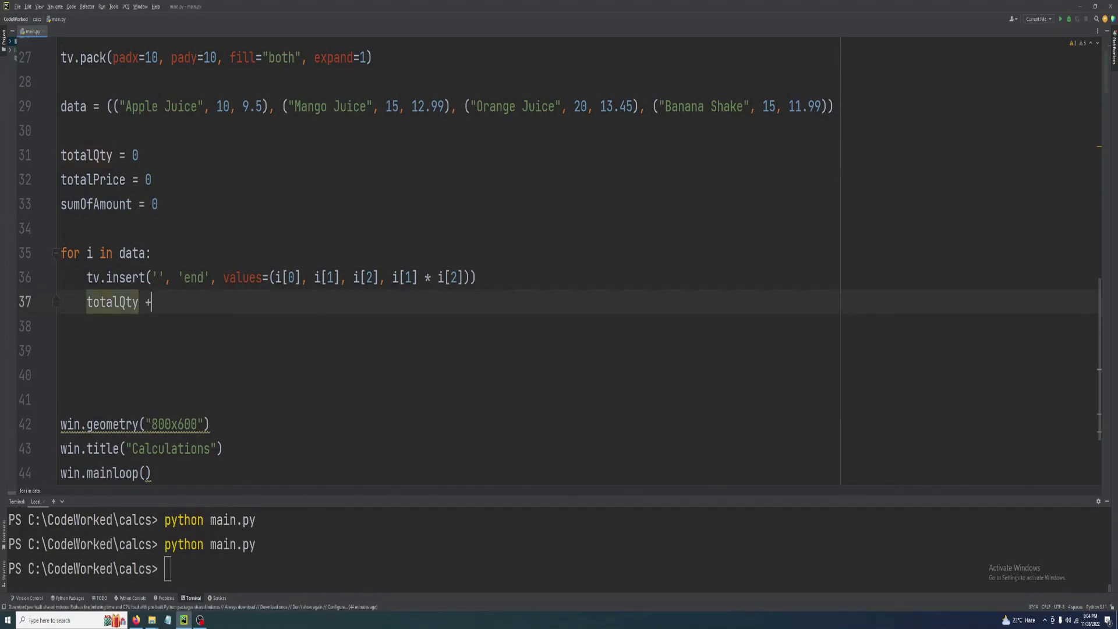
type("=")
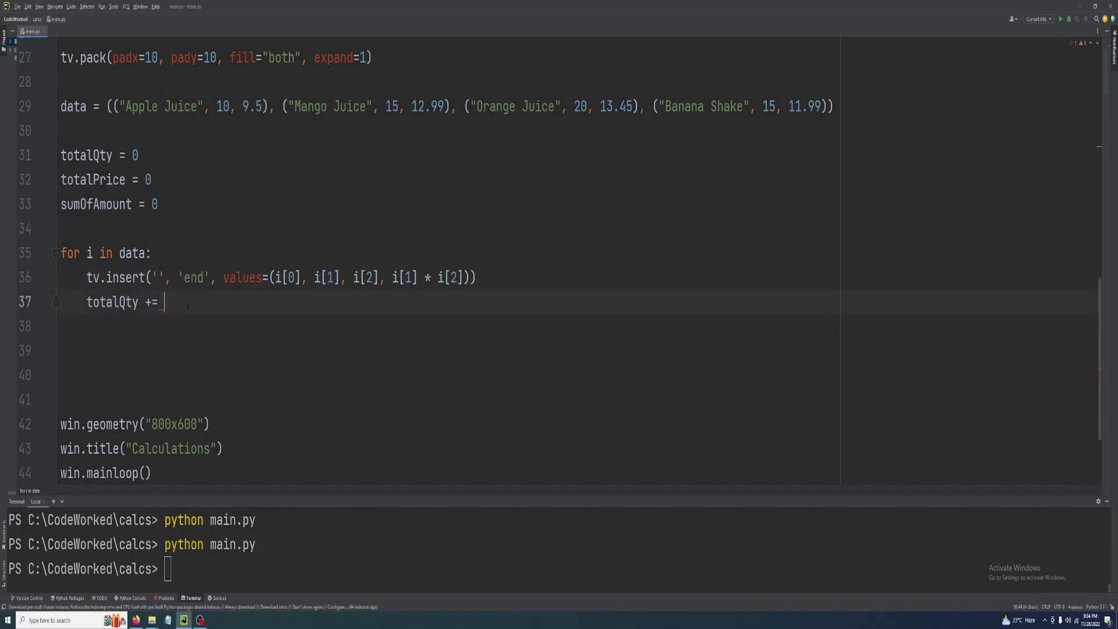
type("i[]")
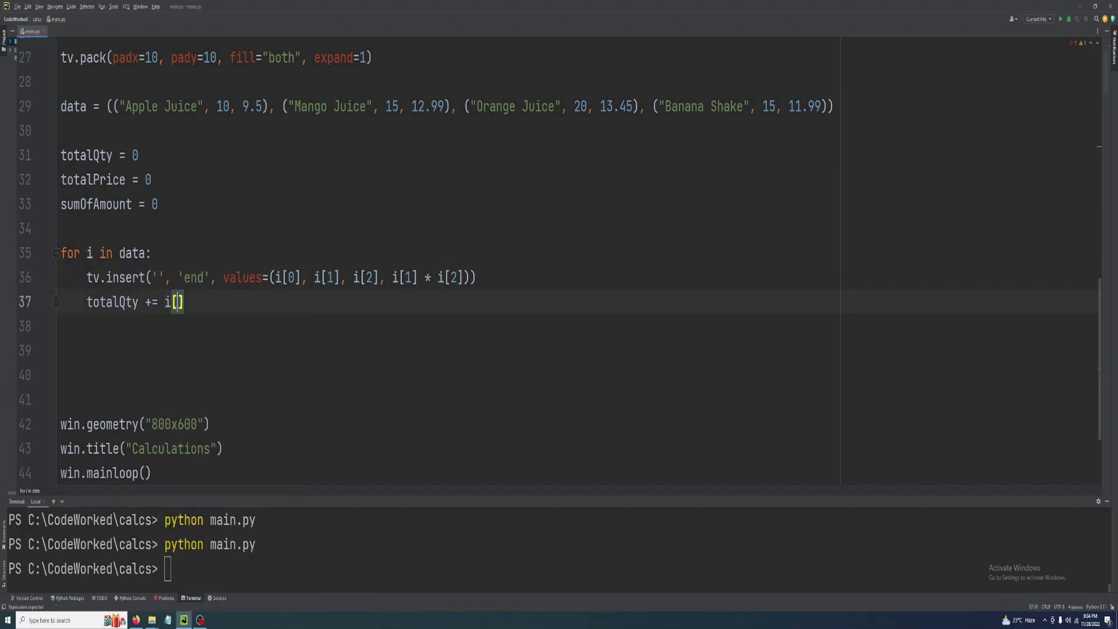
type("1")
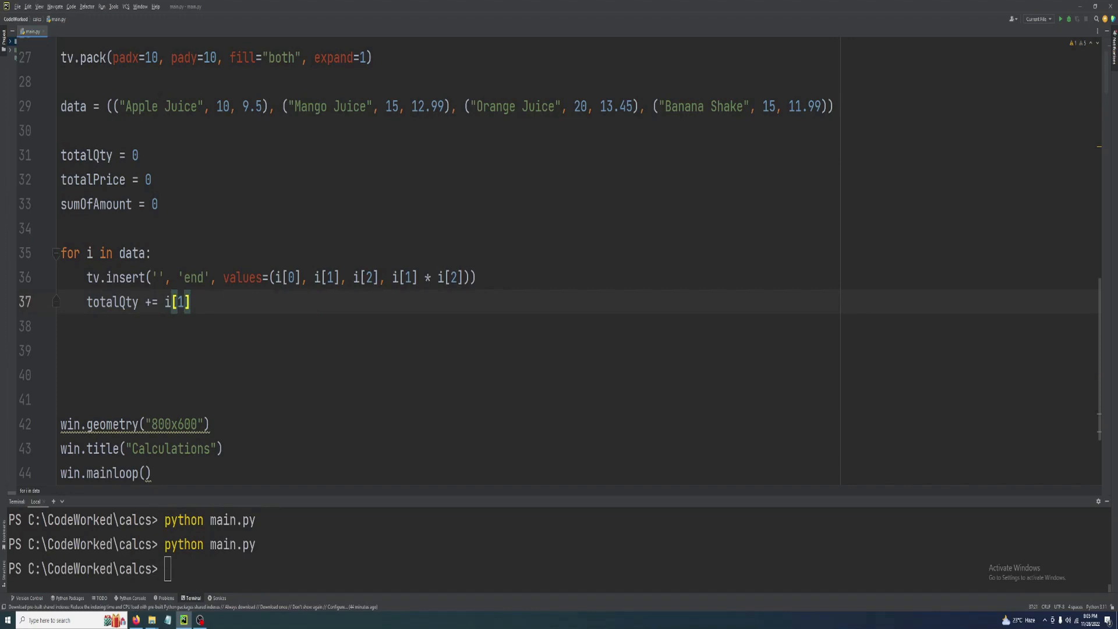
type("totalPrice +=")
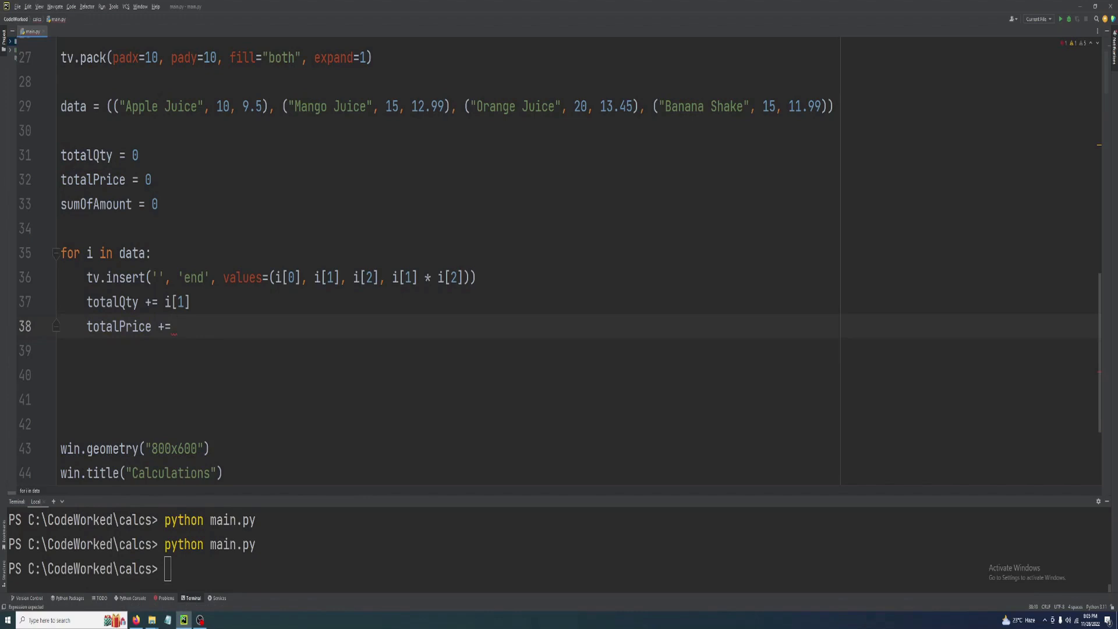
type("i[2]")
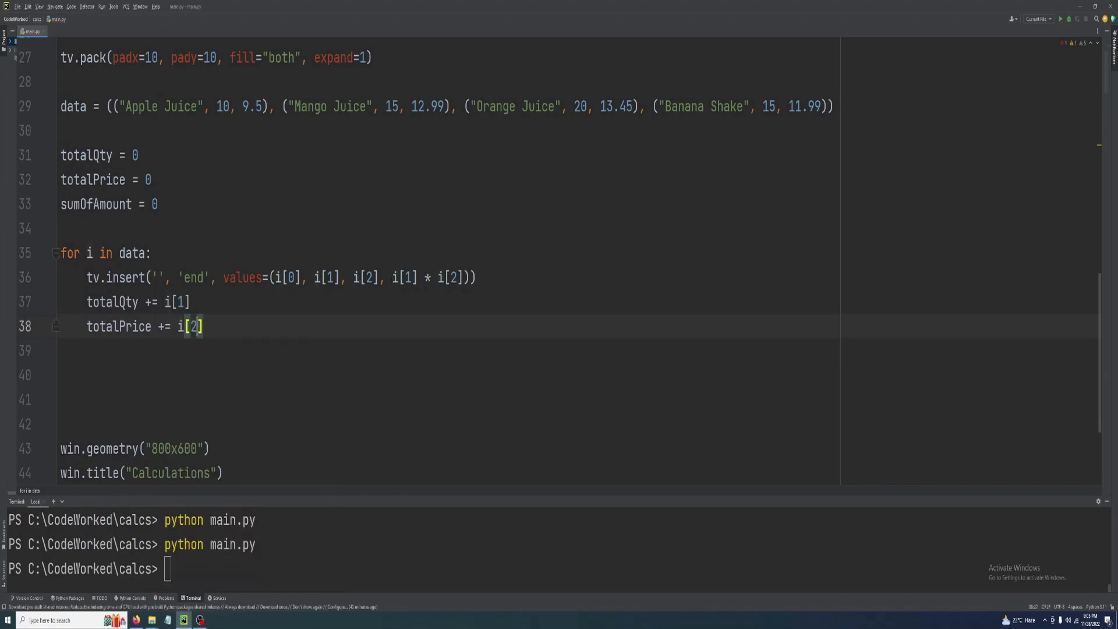
Accumulate sumOfAmount += i[1] * i[2] inside the loop.
type("sumOfAmount")
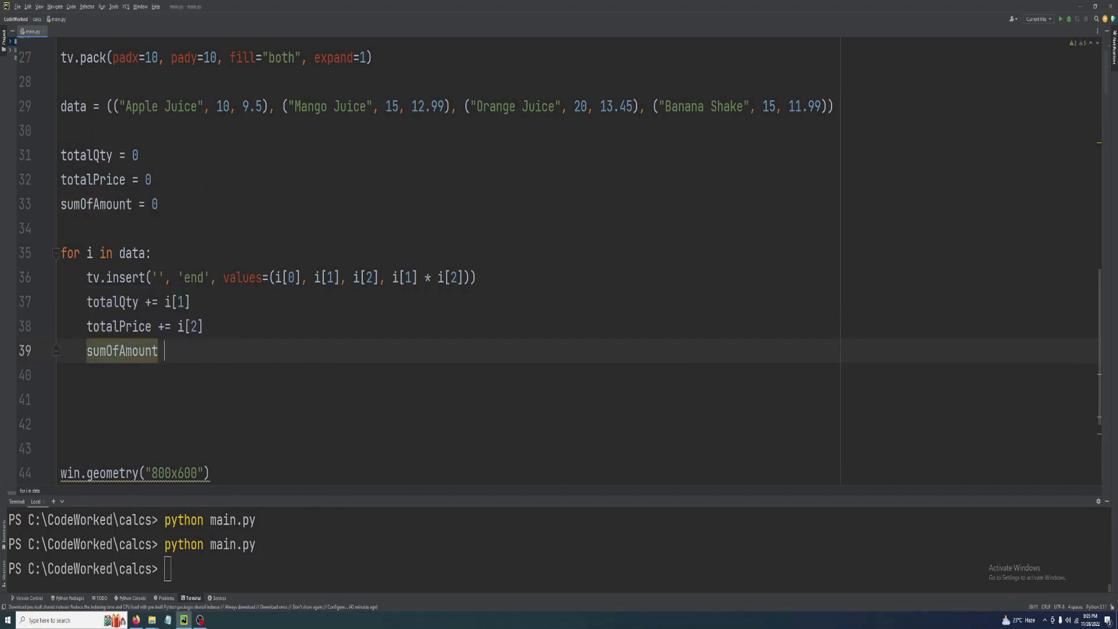
type("+=")
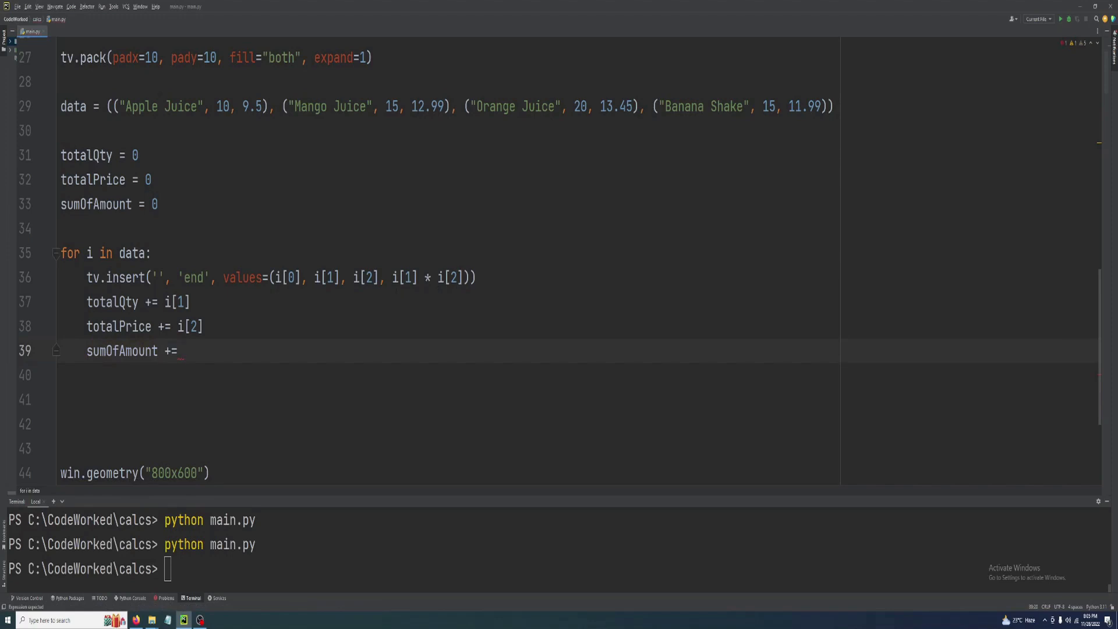
type("i")
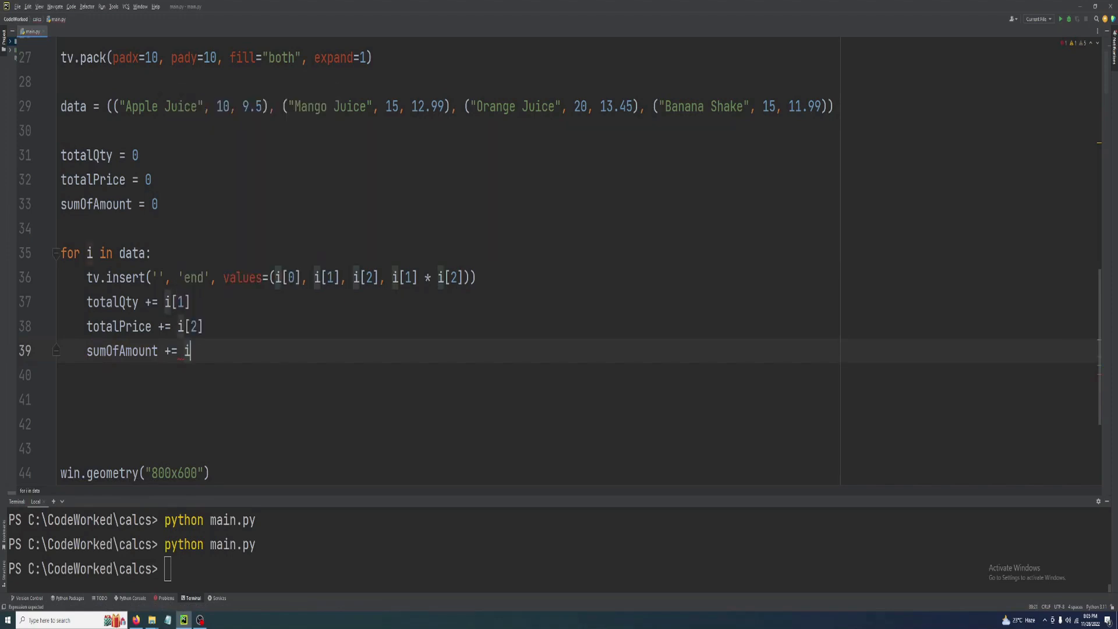
type("[1] *")
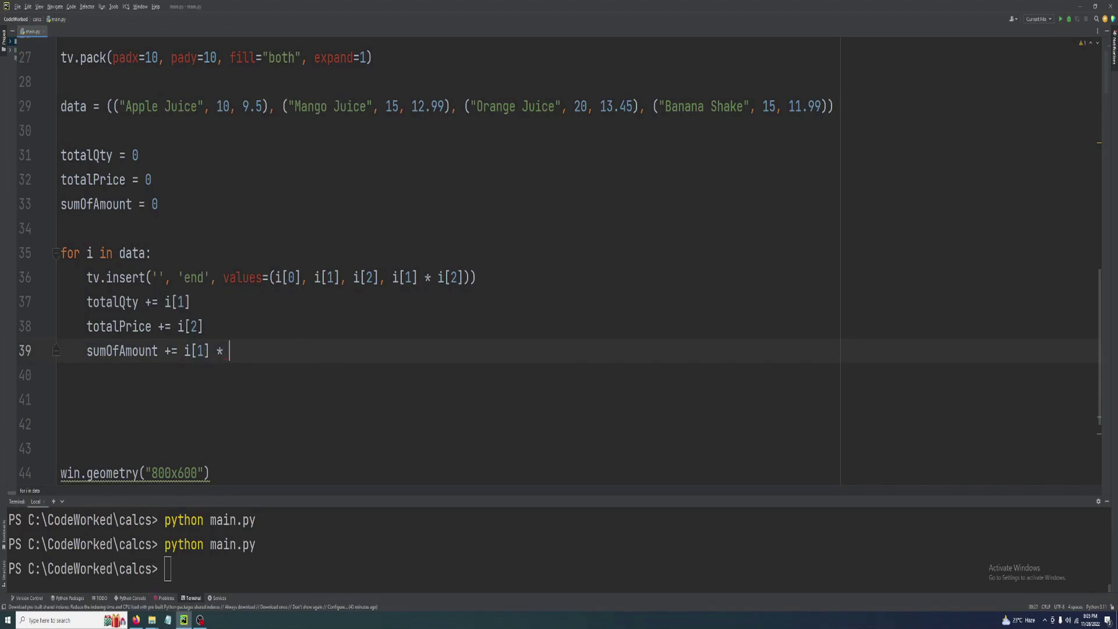
type("i[")
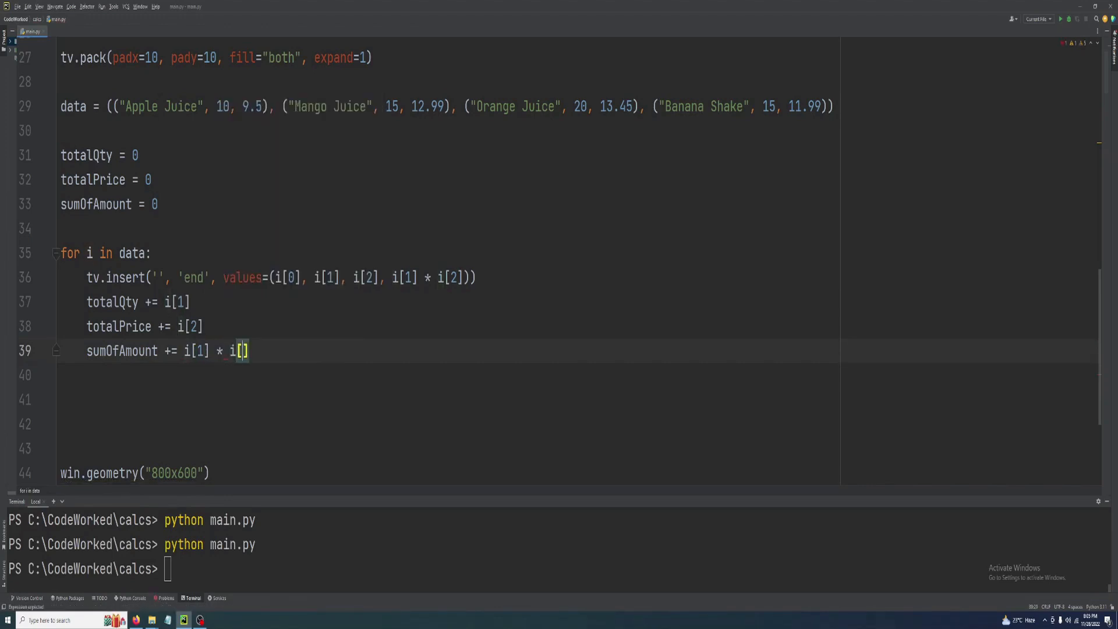
type("2")
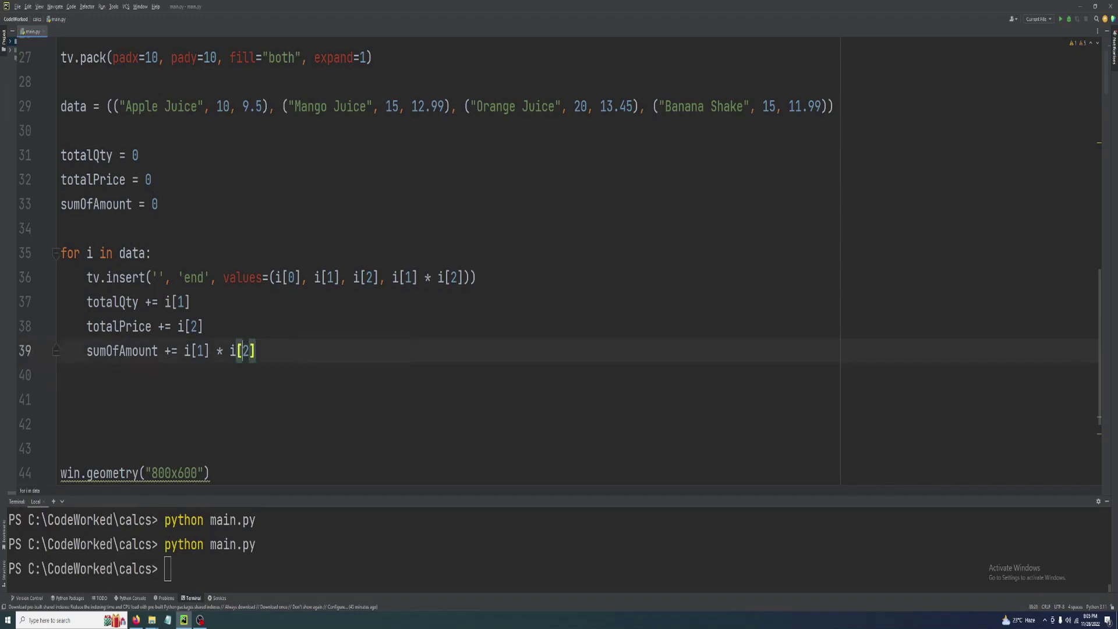
scroll("down", 3)
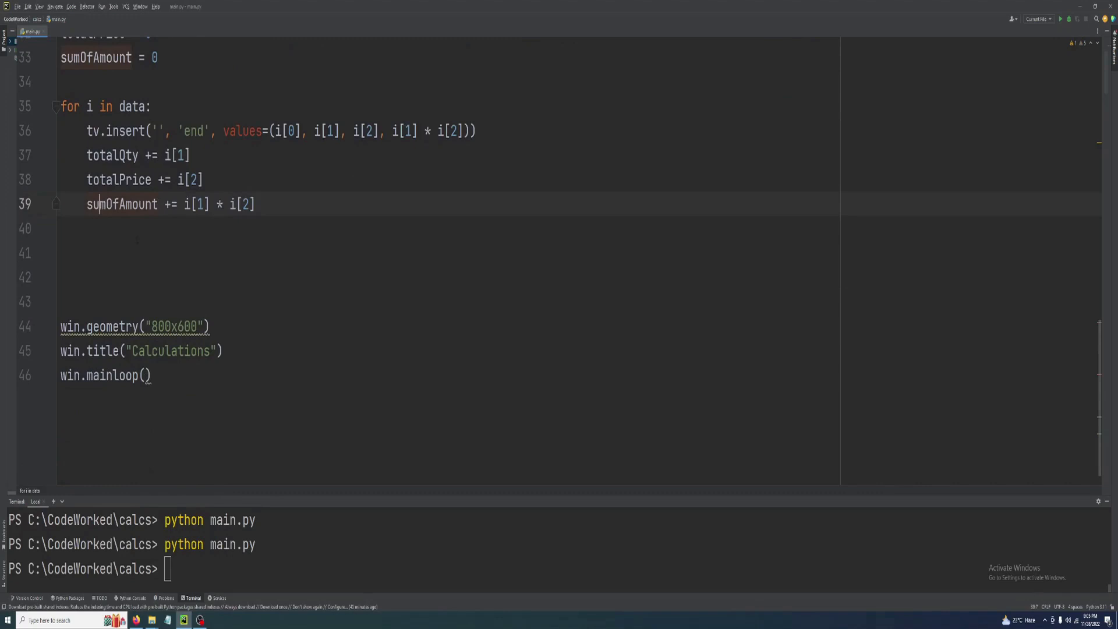
scroll("up", 3)
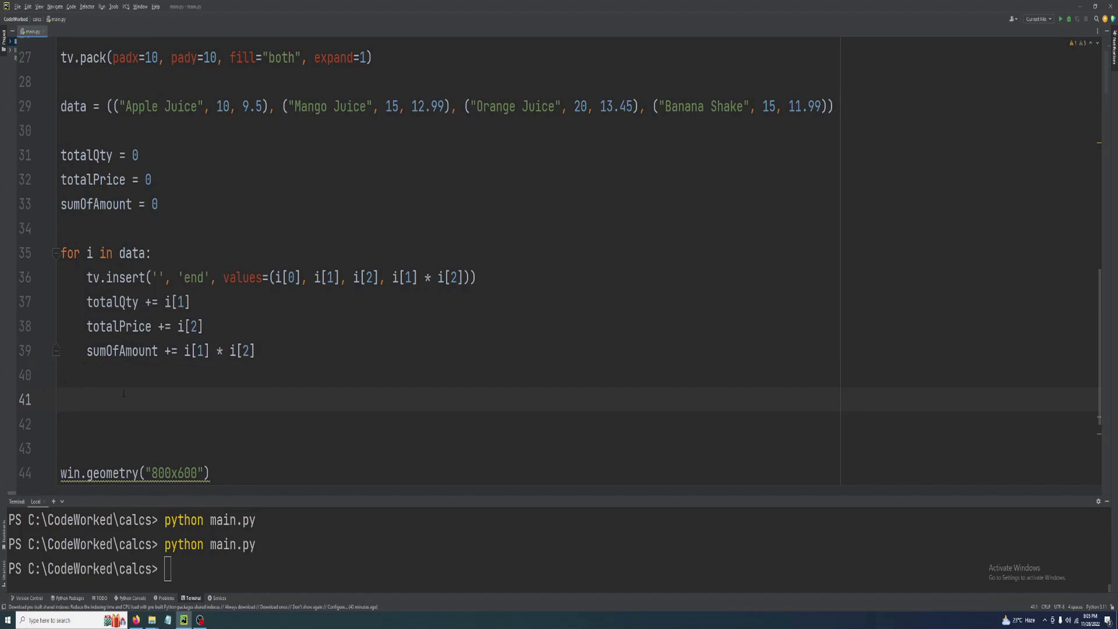
Insert a final 'Total Values' row with totalQty, totalPrice and sumOfAmount, then rerun the script.
type("tv.insert(")
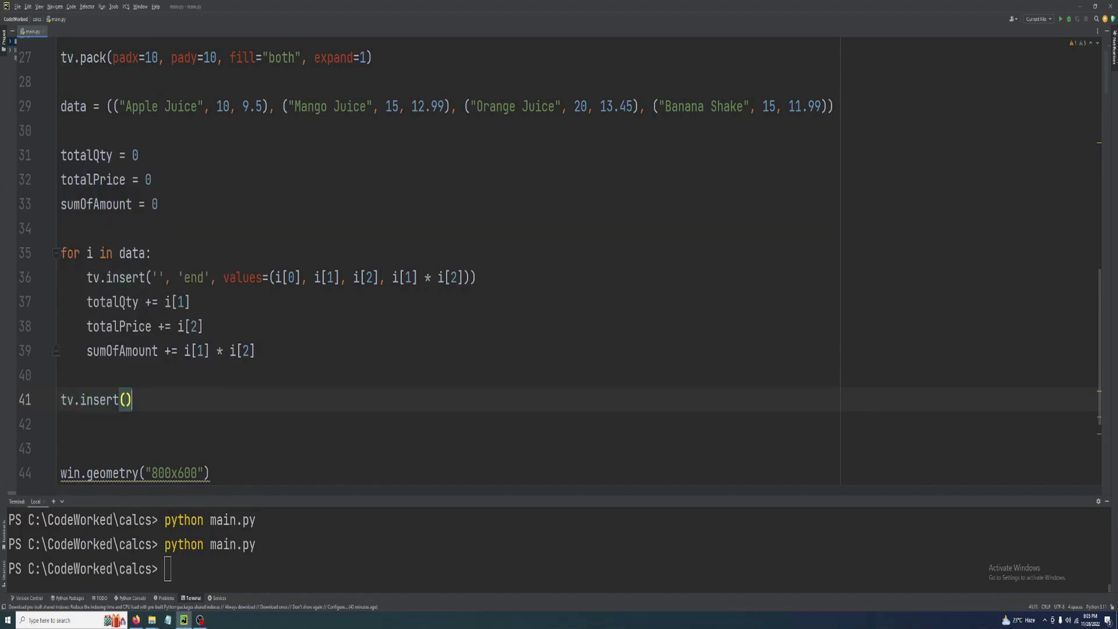
type("'', 'end',")
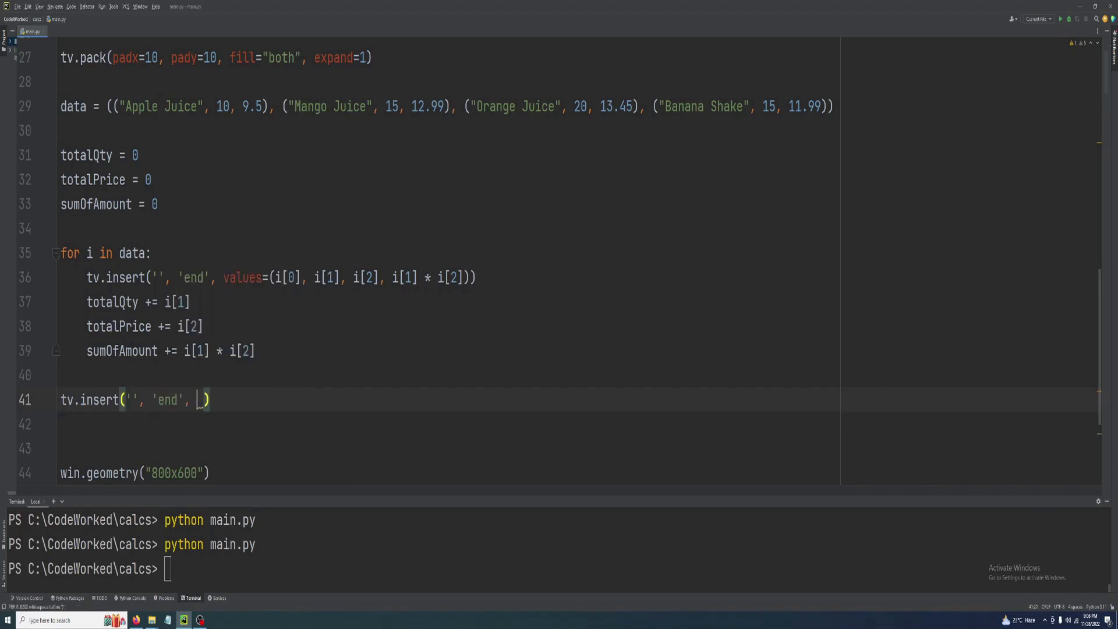
type("values=(\"Toa")
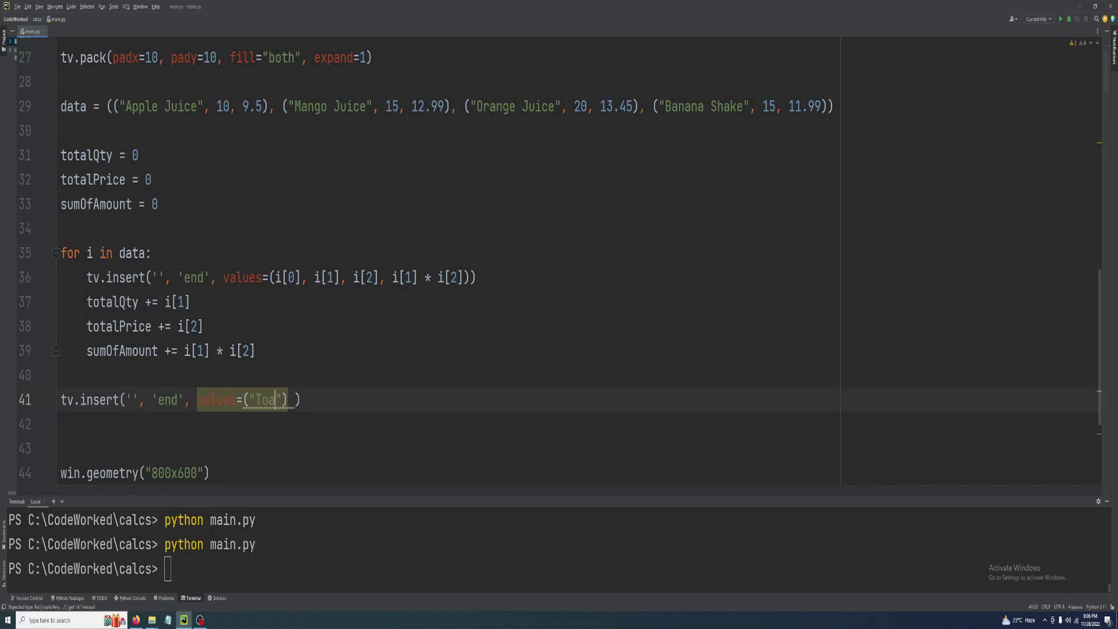
type("tal")
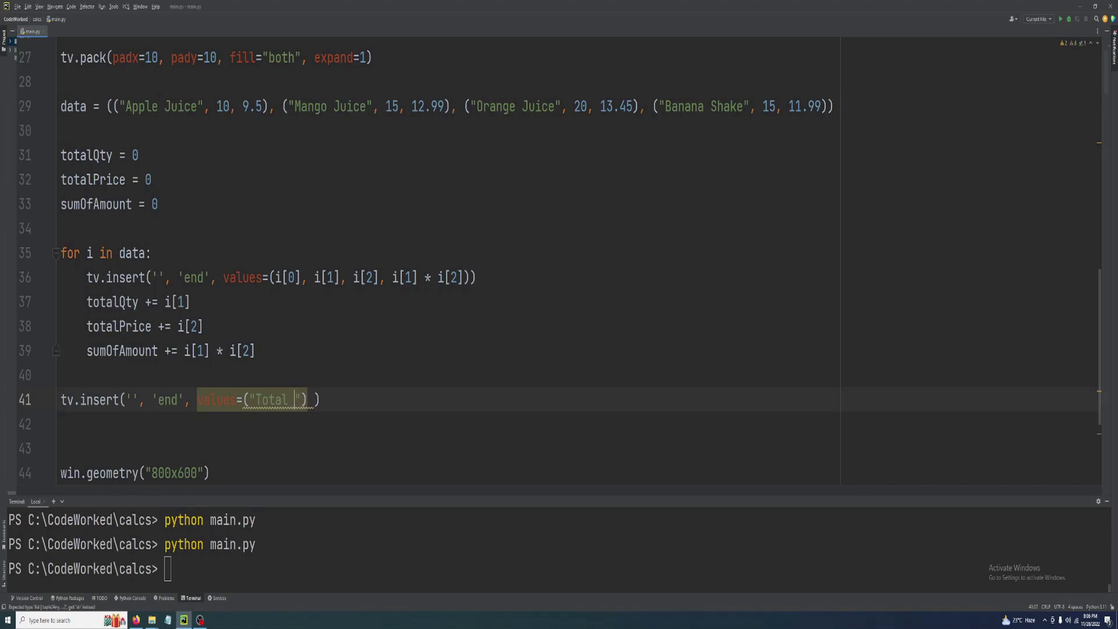
key("Backspace")
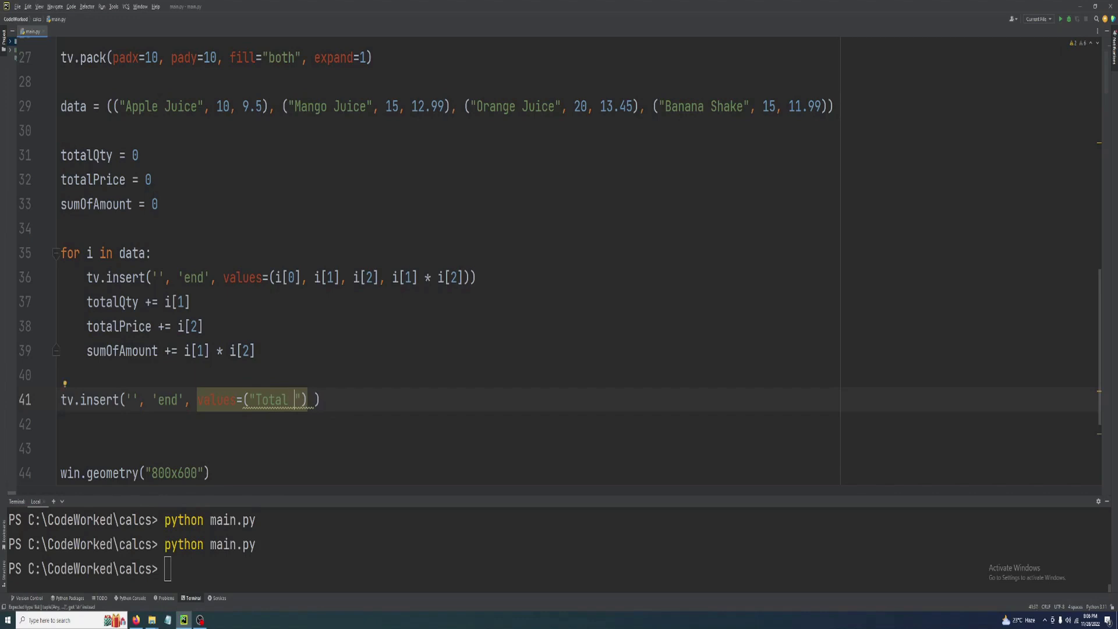
type("Values\",")
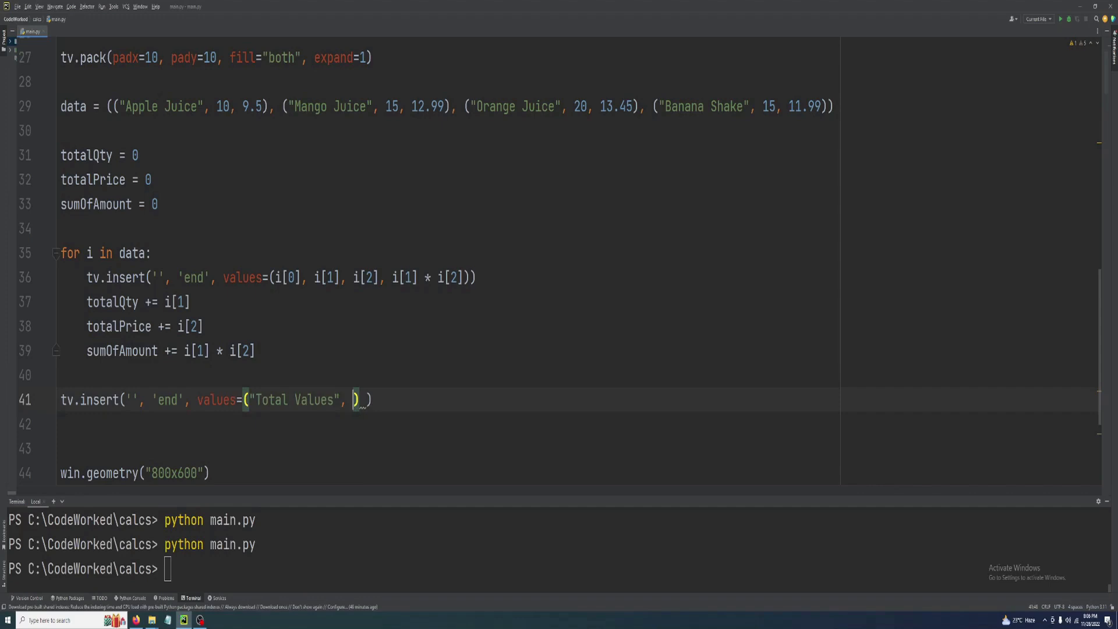
type("totalQty, totalPricem")
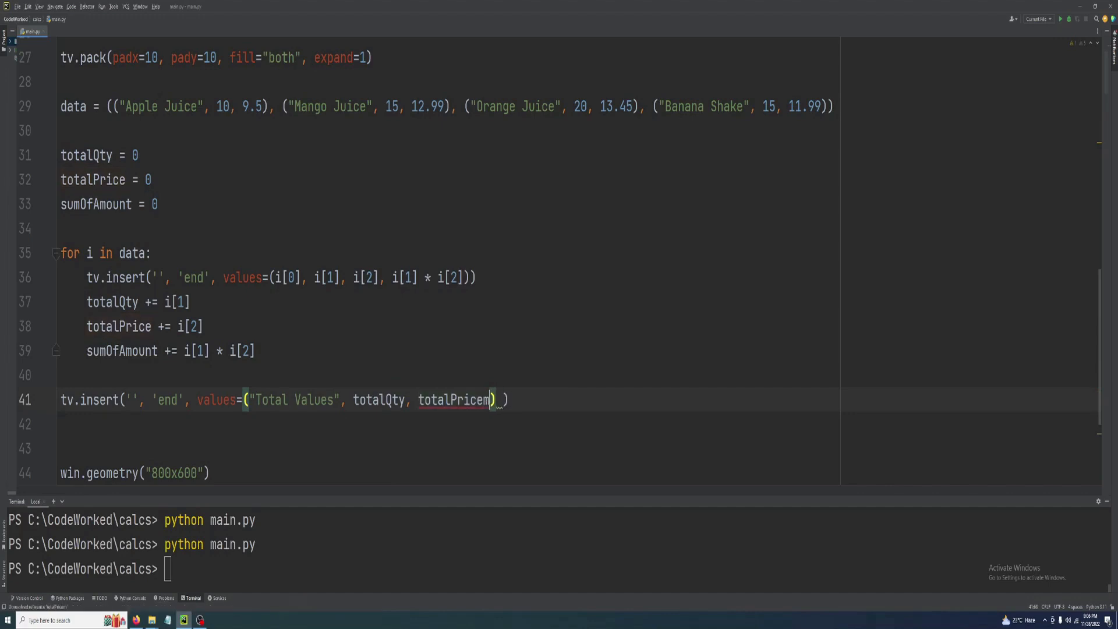
type(", sumOfAmount")
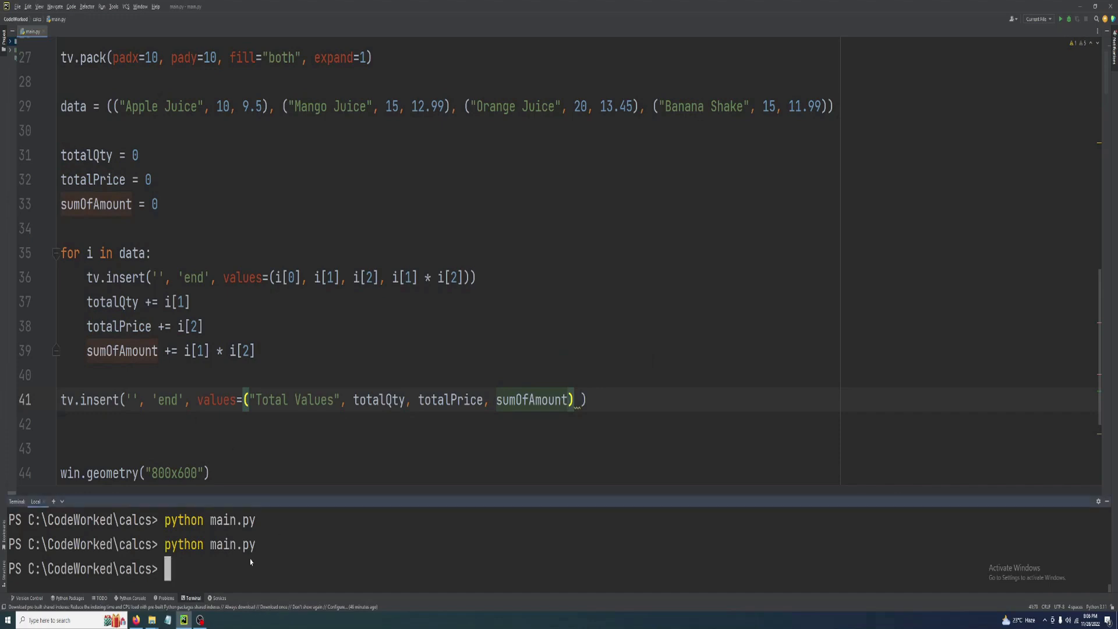
key("Return")
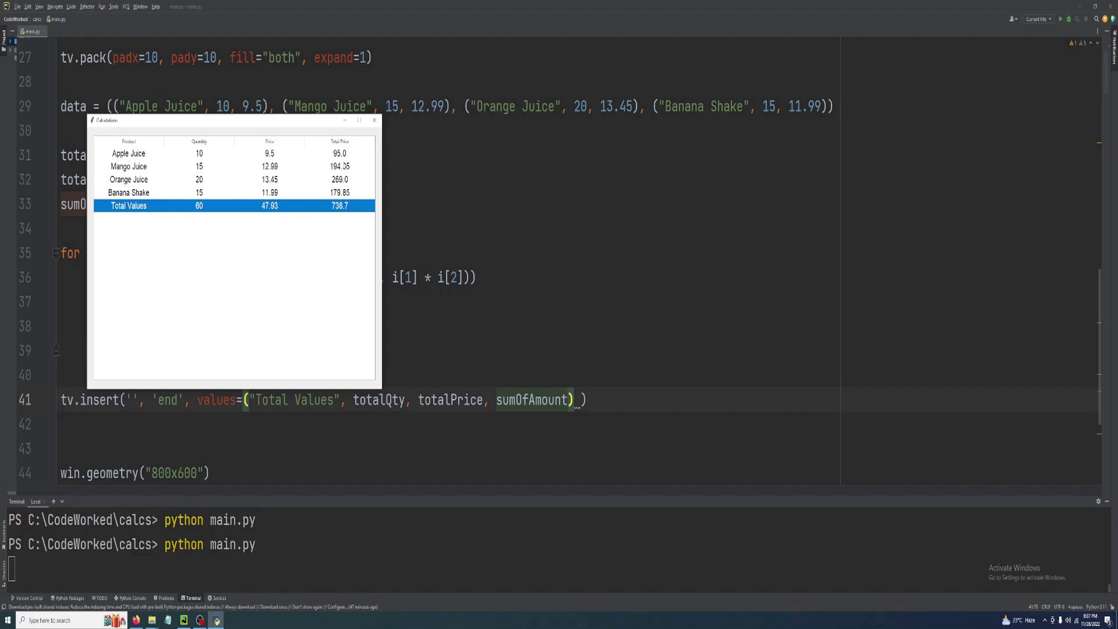
mouse_move(211, 240)
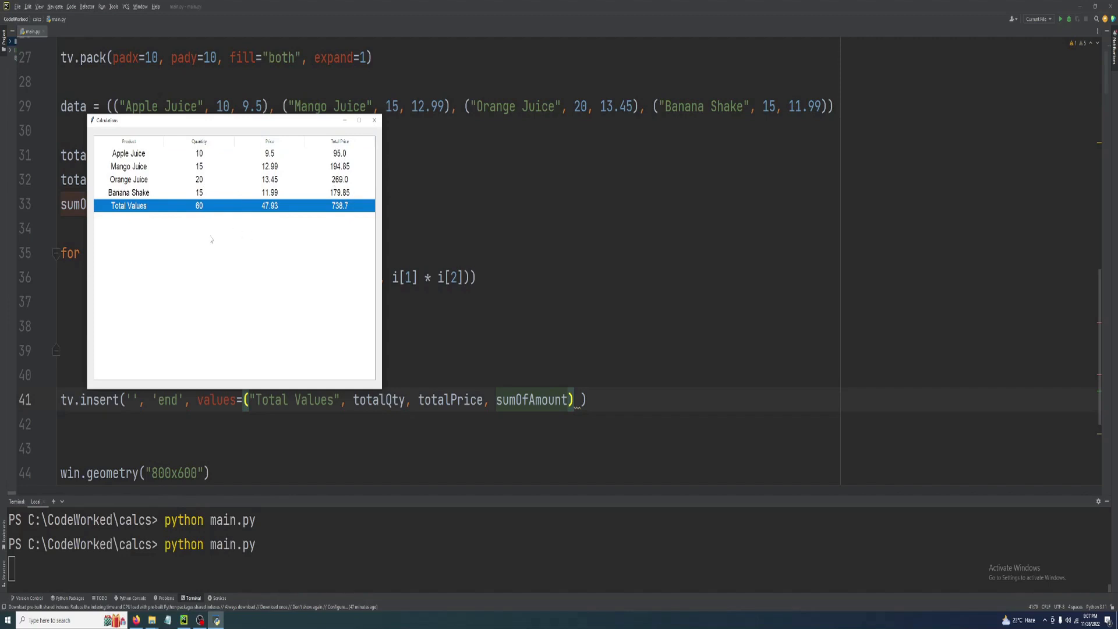